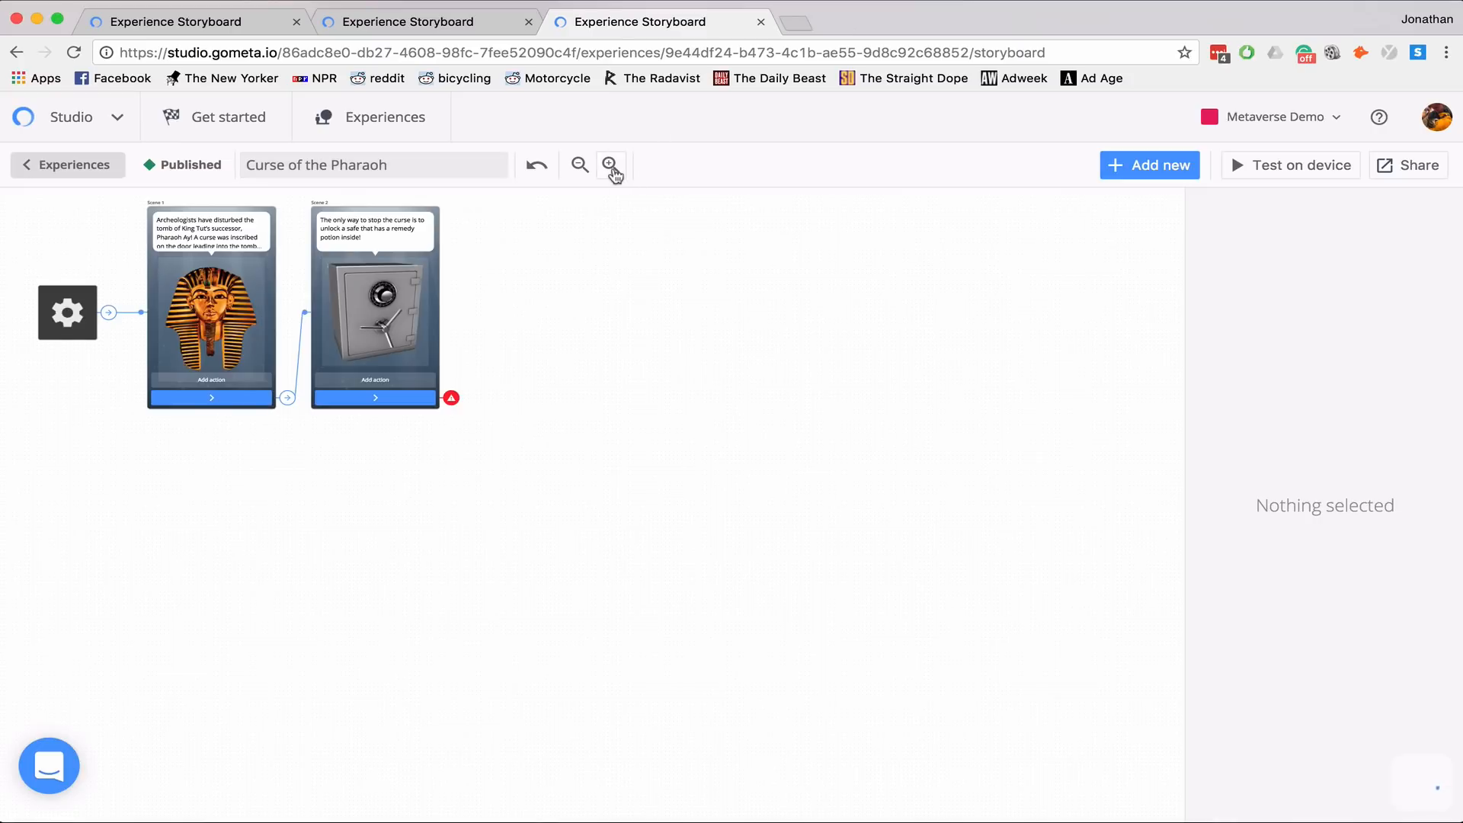
Step: Enlarge the storyboard and select Scene 2's button for editing
{"action": "left_click", "coordinate": [610, 164]}
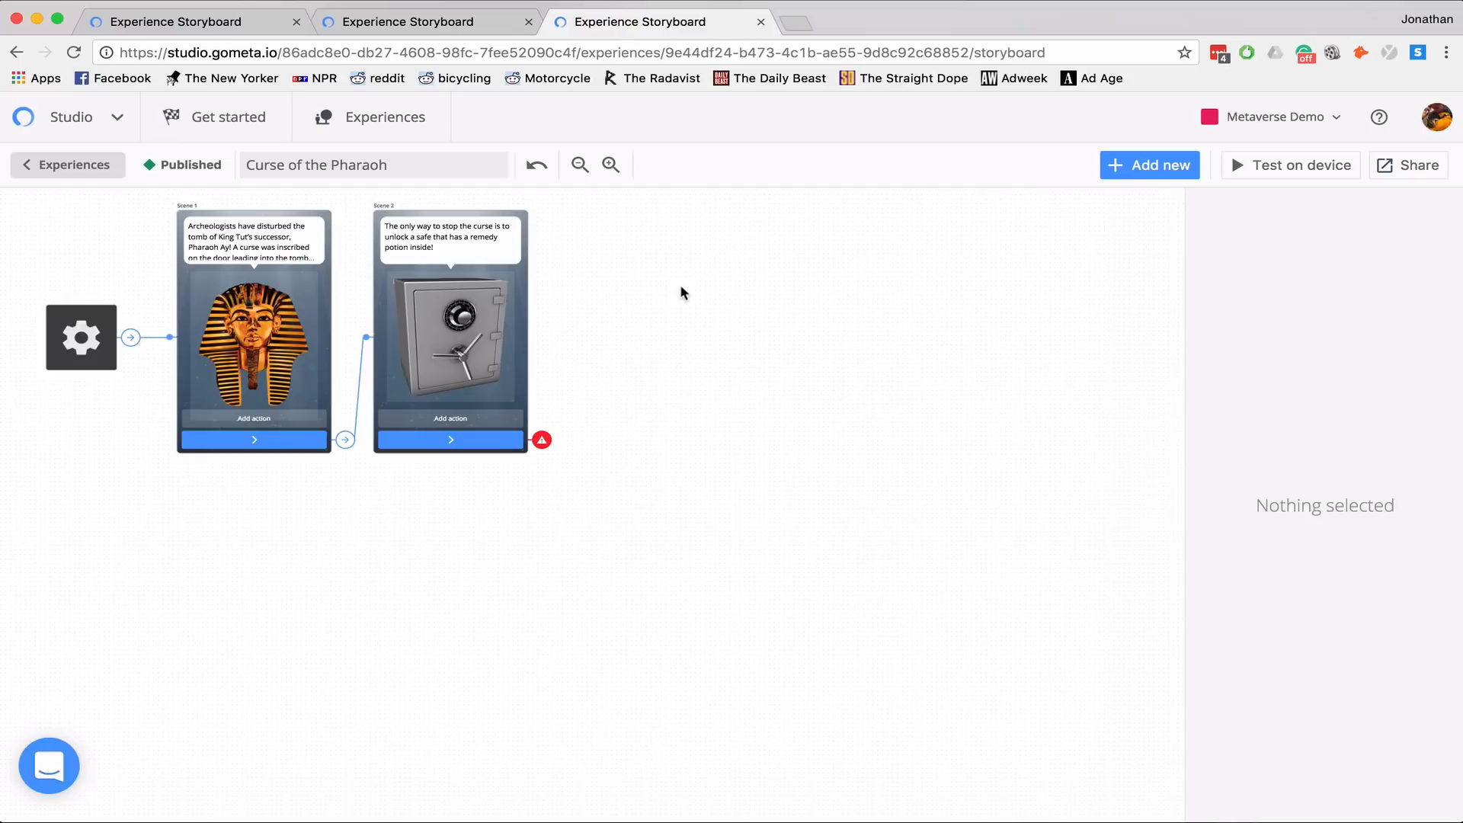
{"action": "mouse_move", "coordinate": [530, 338]}
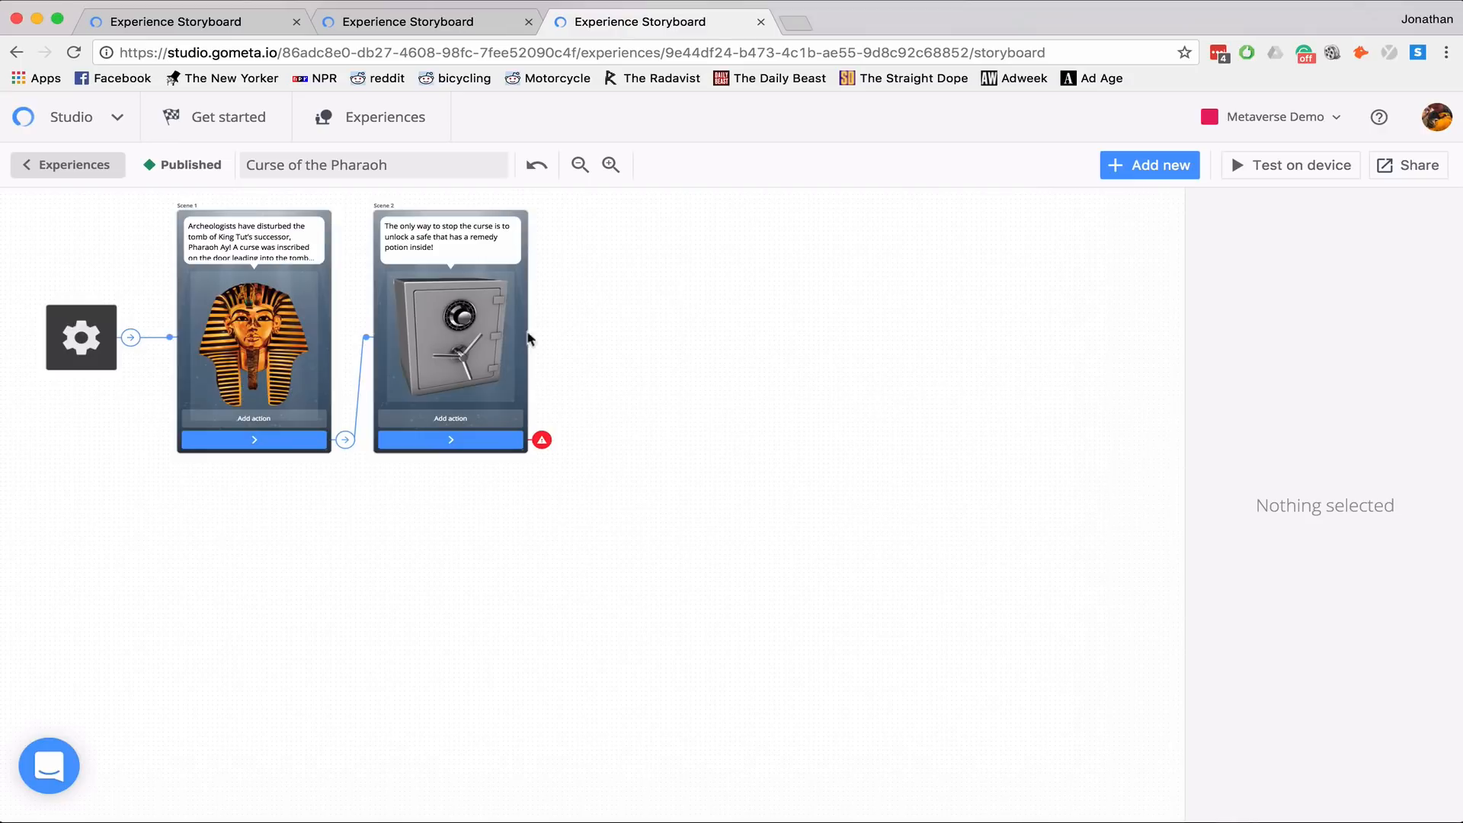
{"action": "left_click", "coordinate": [253, 439]}
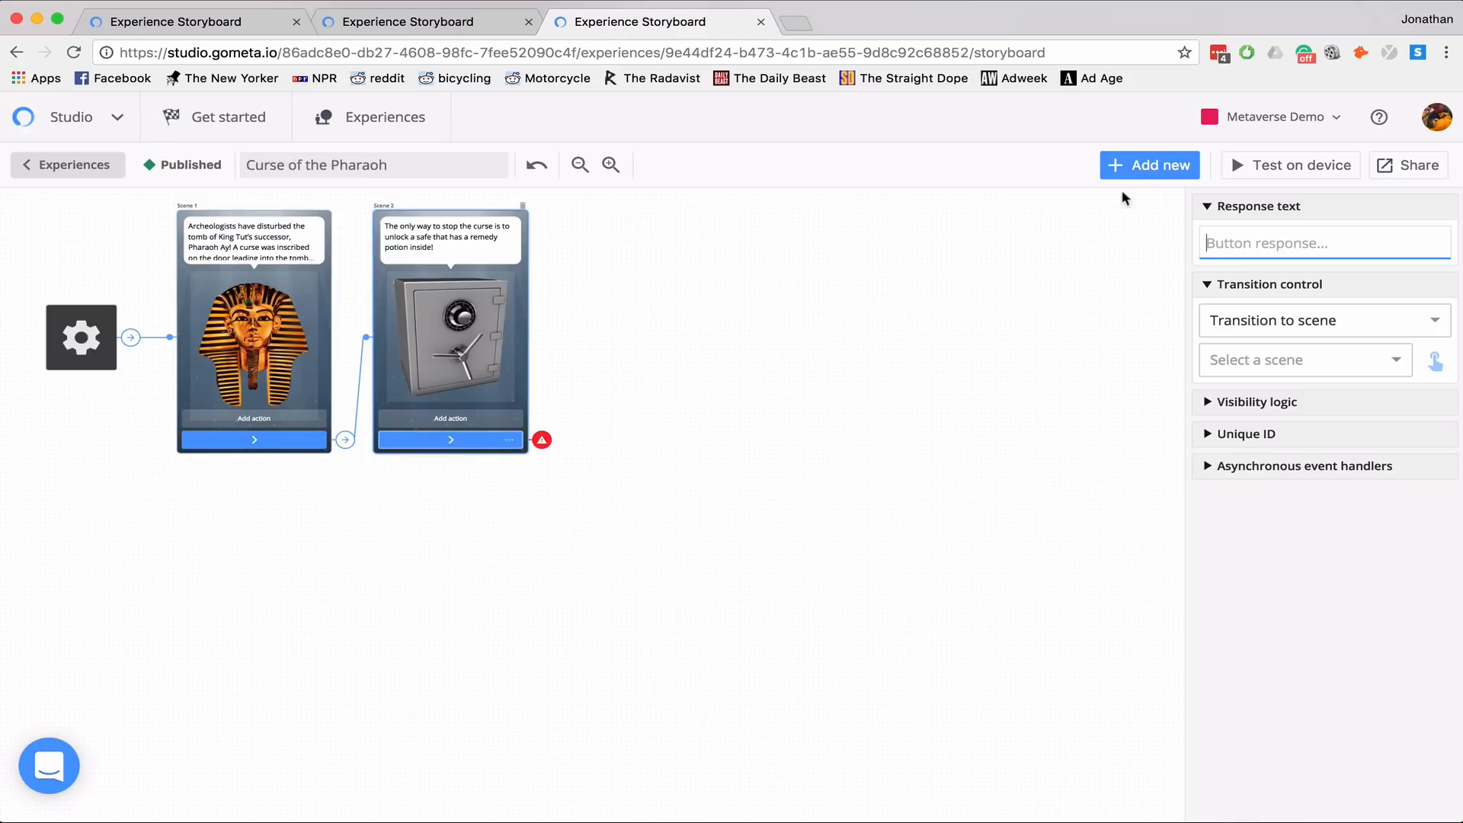
Step: Add Scene 3 'Crack the code to the safe' with Crack the code, Clues and Exit buttons, following Scene 2
{"action": "left_click", "coordinate": [1148, 165]}
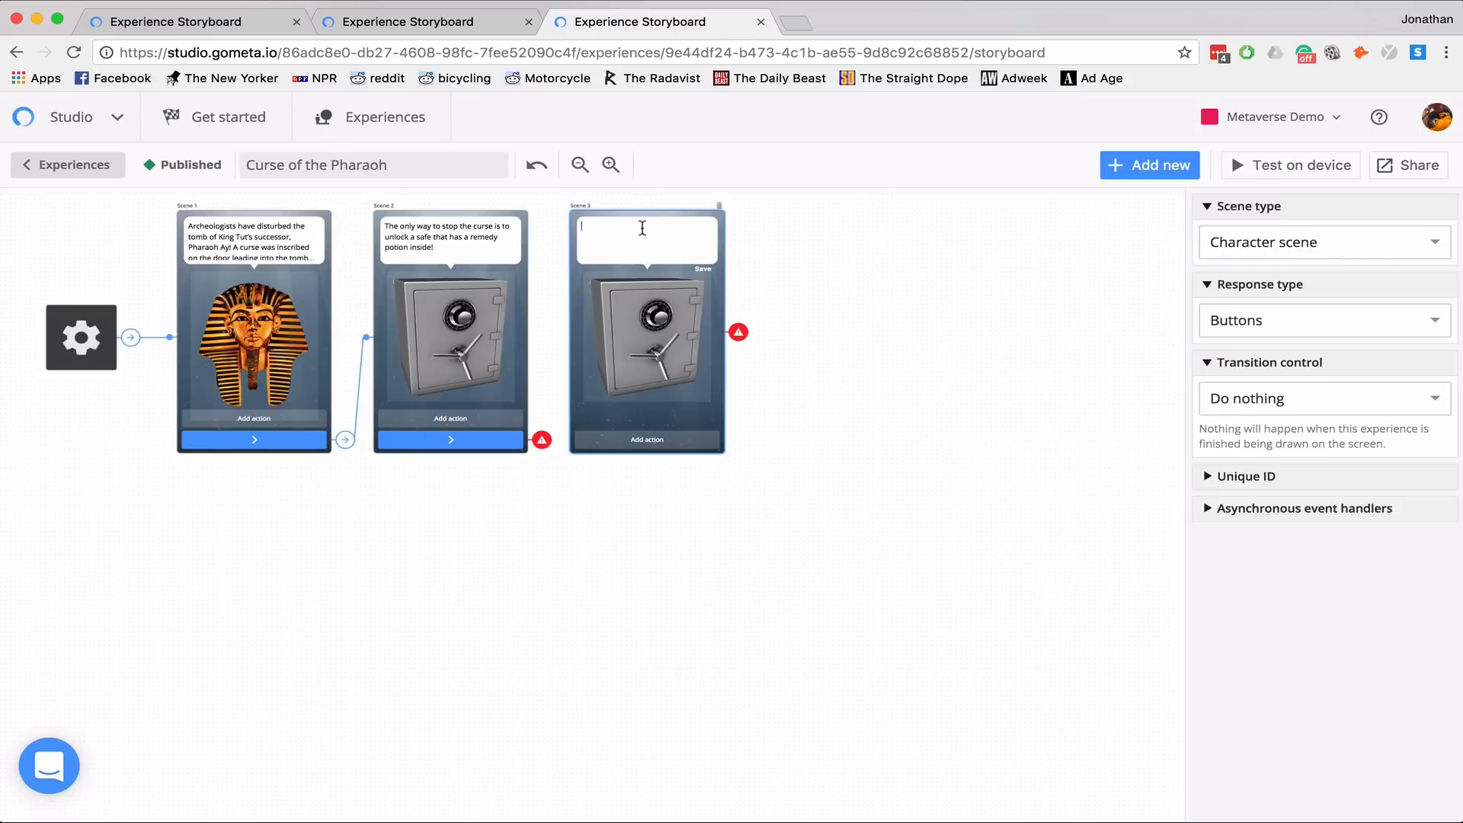
{"action": "type", "text": "Crack the code to the safe"}
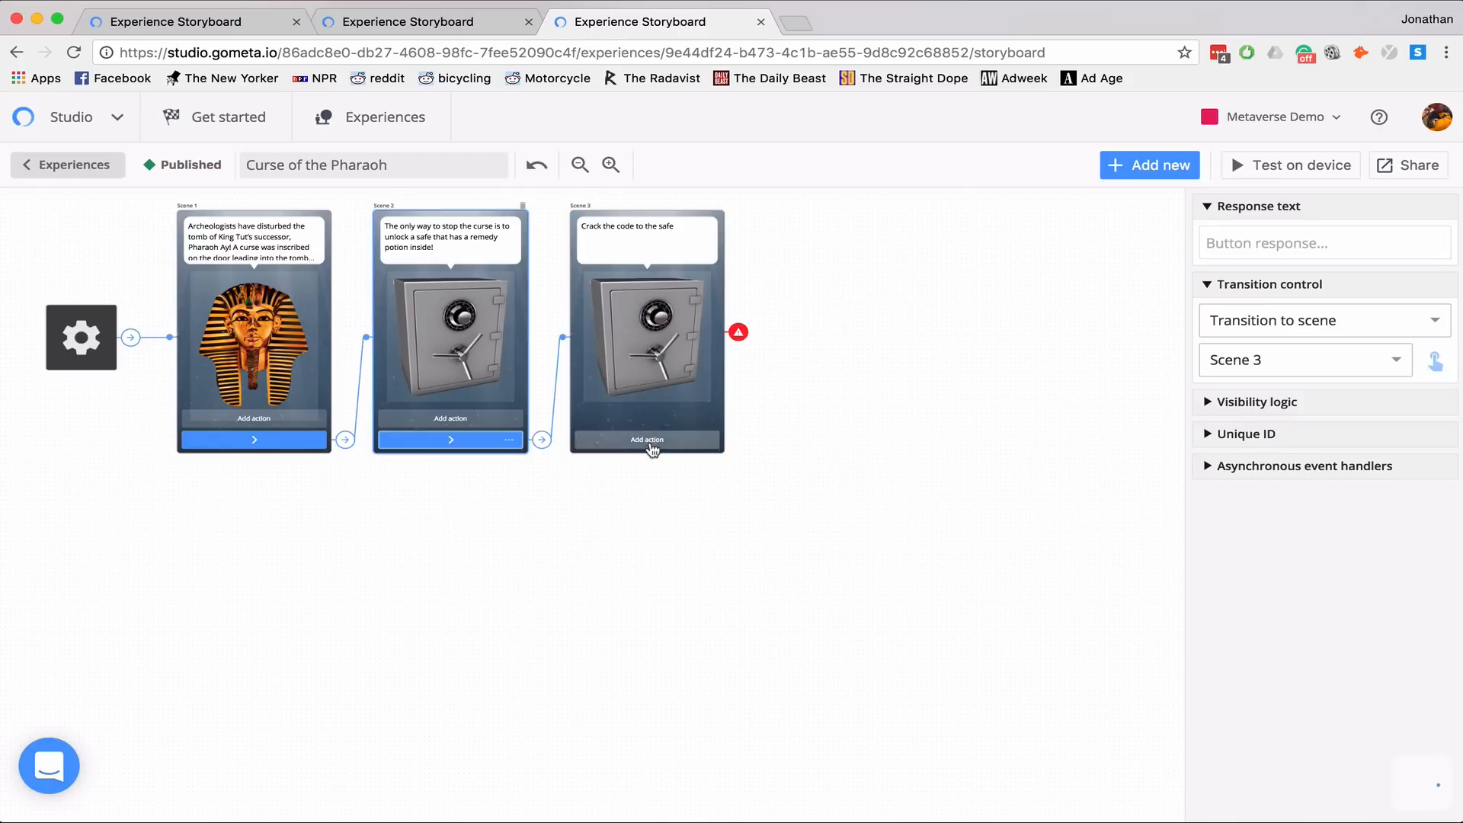
{"action": "type", "text": "Exit"}
{"action": "type", "text": "C"}
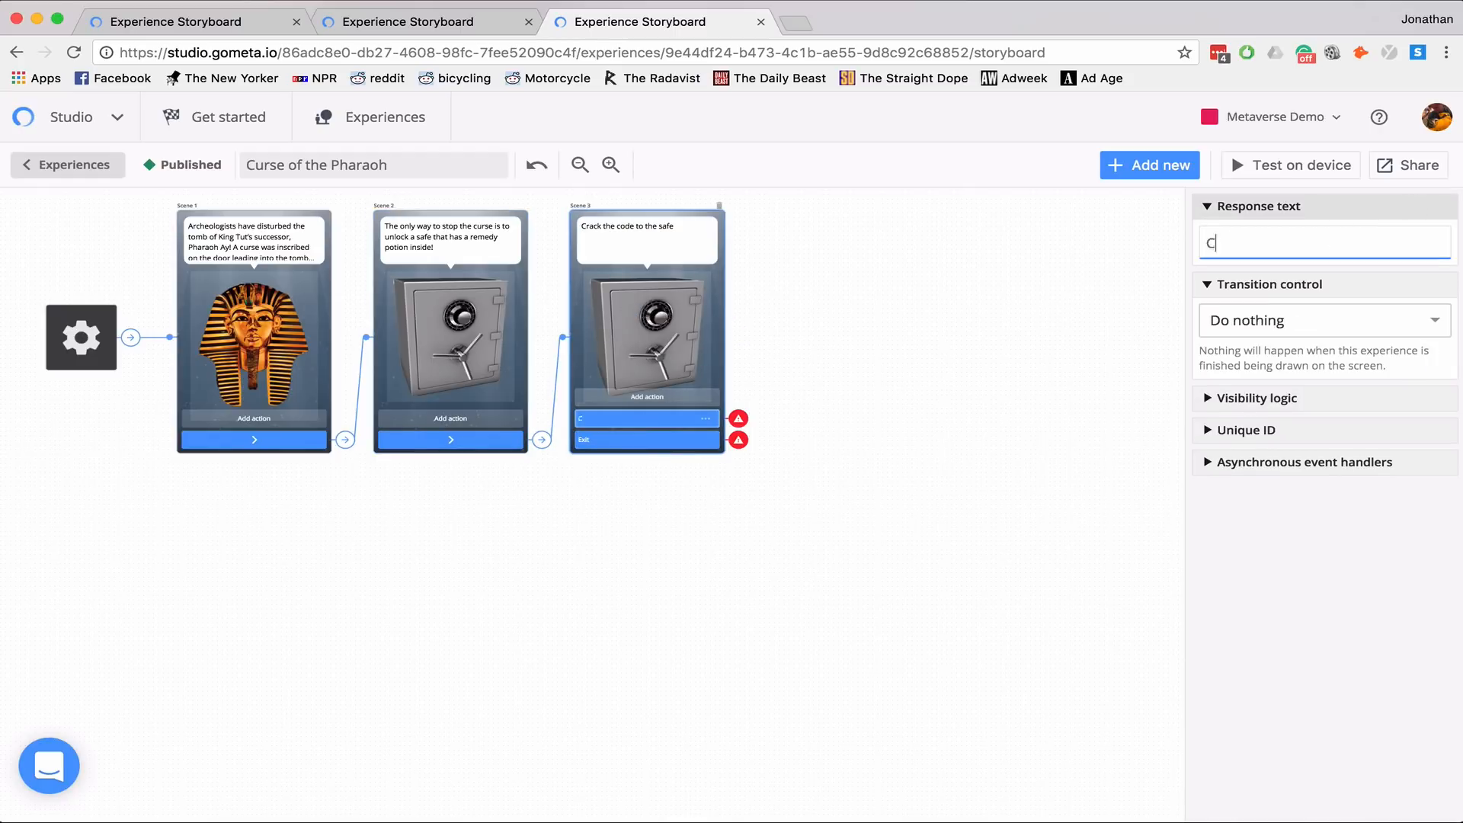
{"action": "type", "text": "lues"}
{"action": "type", "text": "Crack t"}
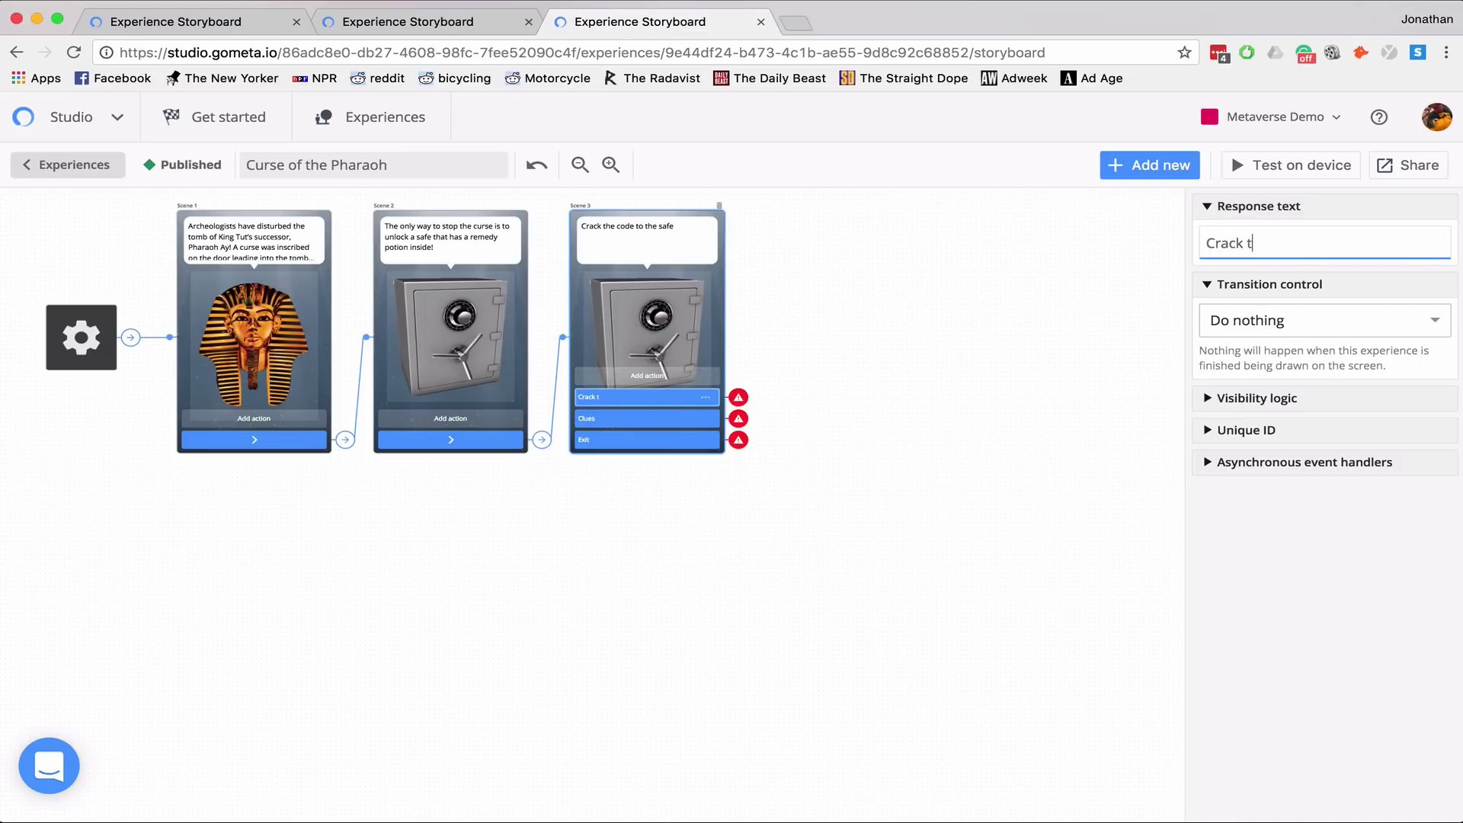
{"action": "type", "text": "he code"}
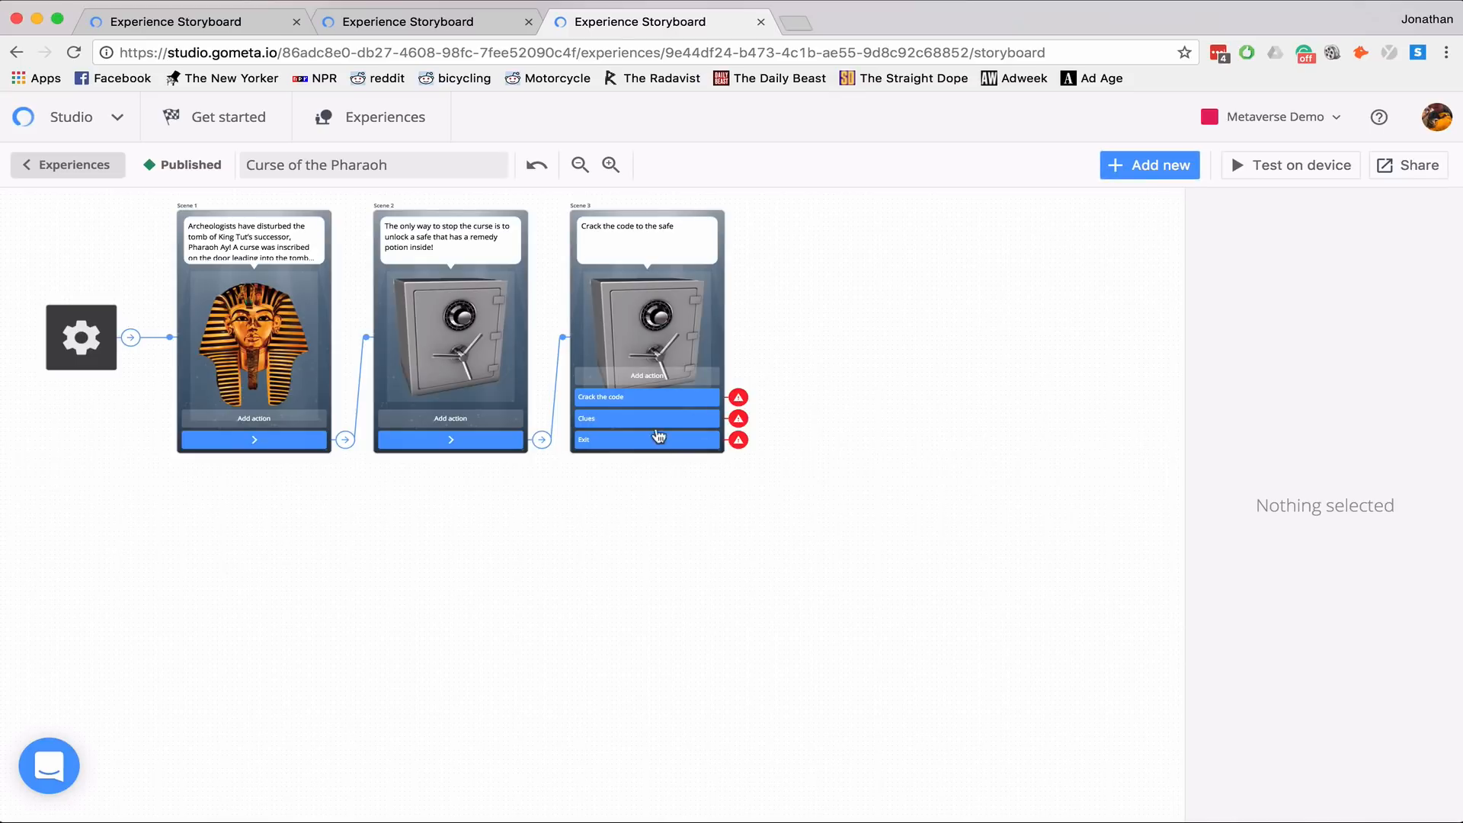
{"action": "mouse_move", "coordinate": [670, 445]}
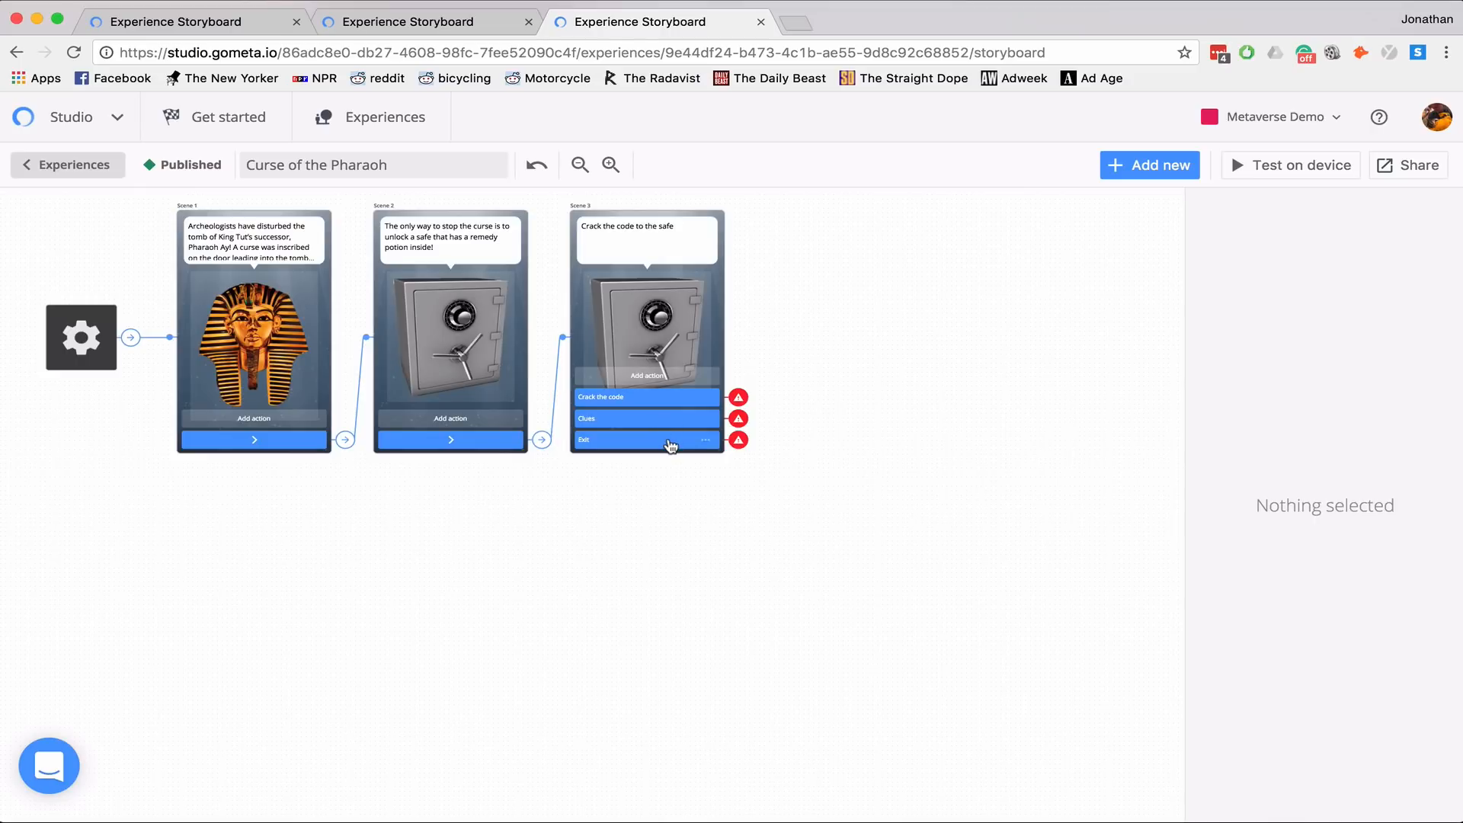
Step: Make Exit end the experience and add character Scenes 4 and 5 with Egyptian and Greek flag characters
{"action": "left_click", "coordinate": [643, 439]}
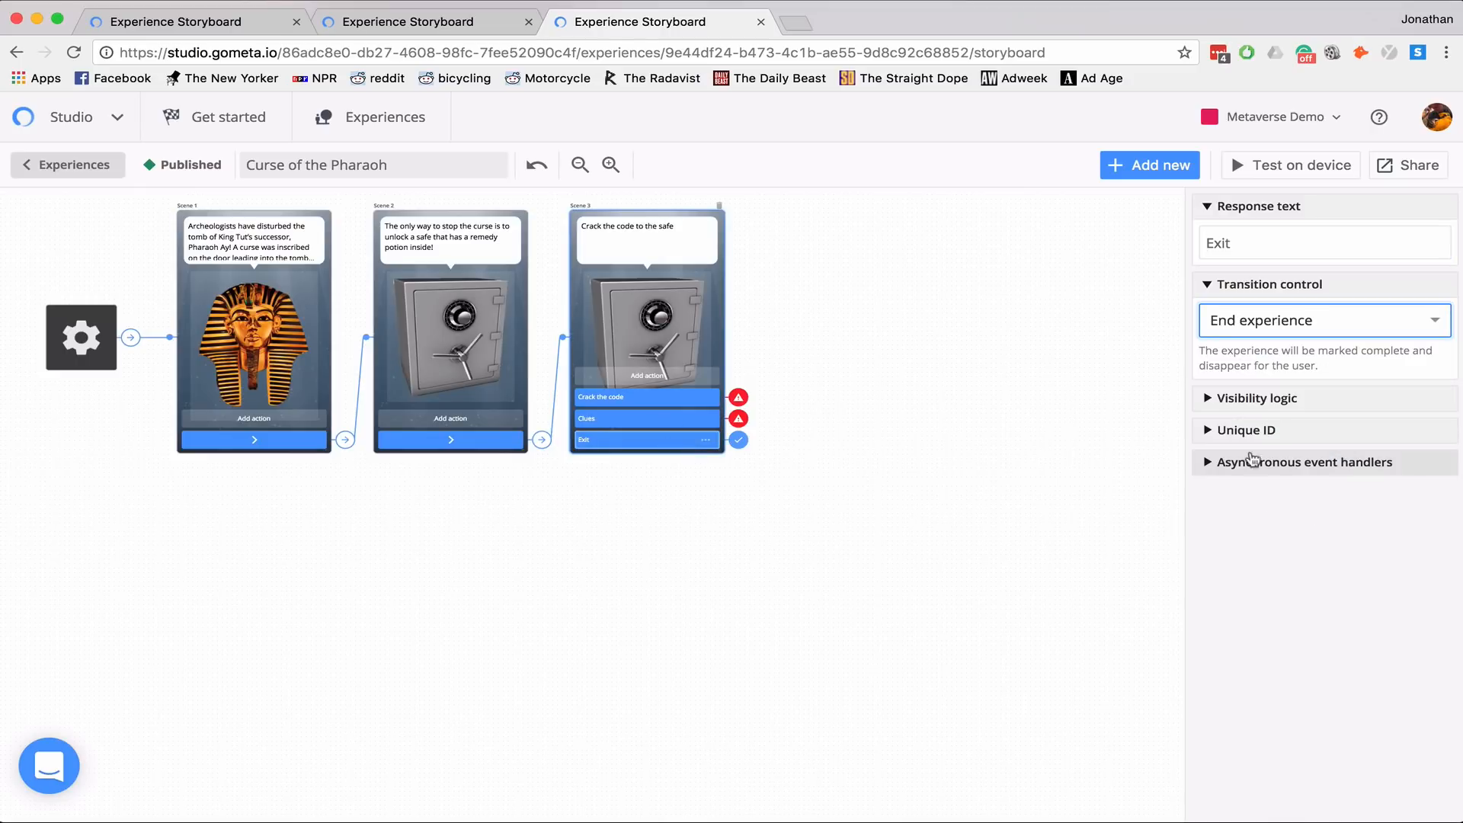
{"action": "left_click", "coordinate": [1148, 165]}
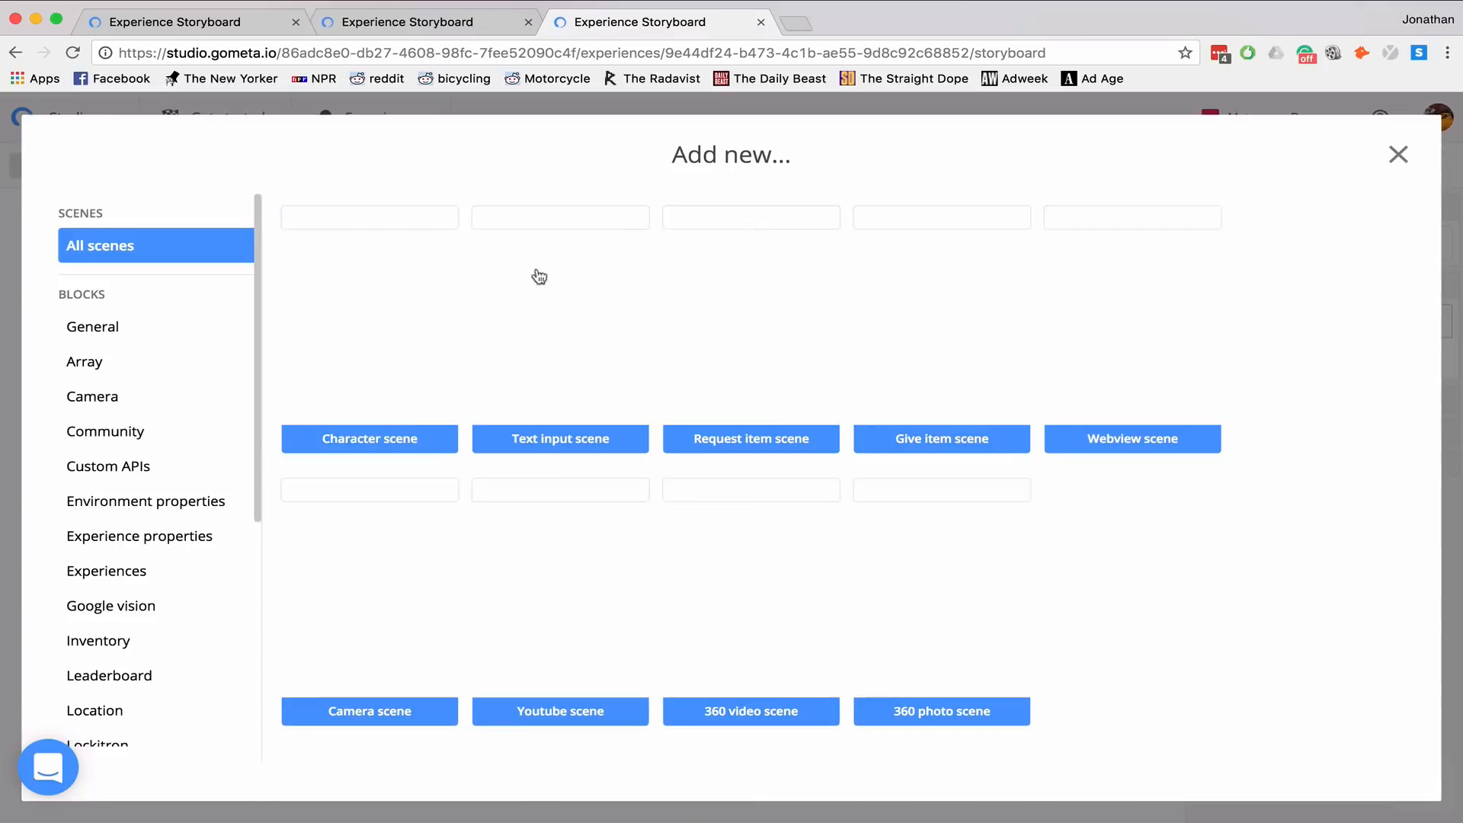
{"action": "left_click", "coordinate": [1395, 154]}
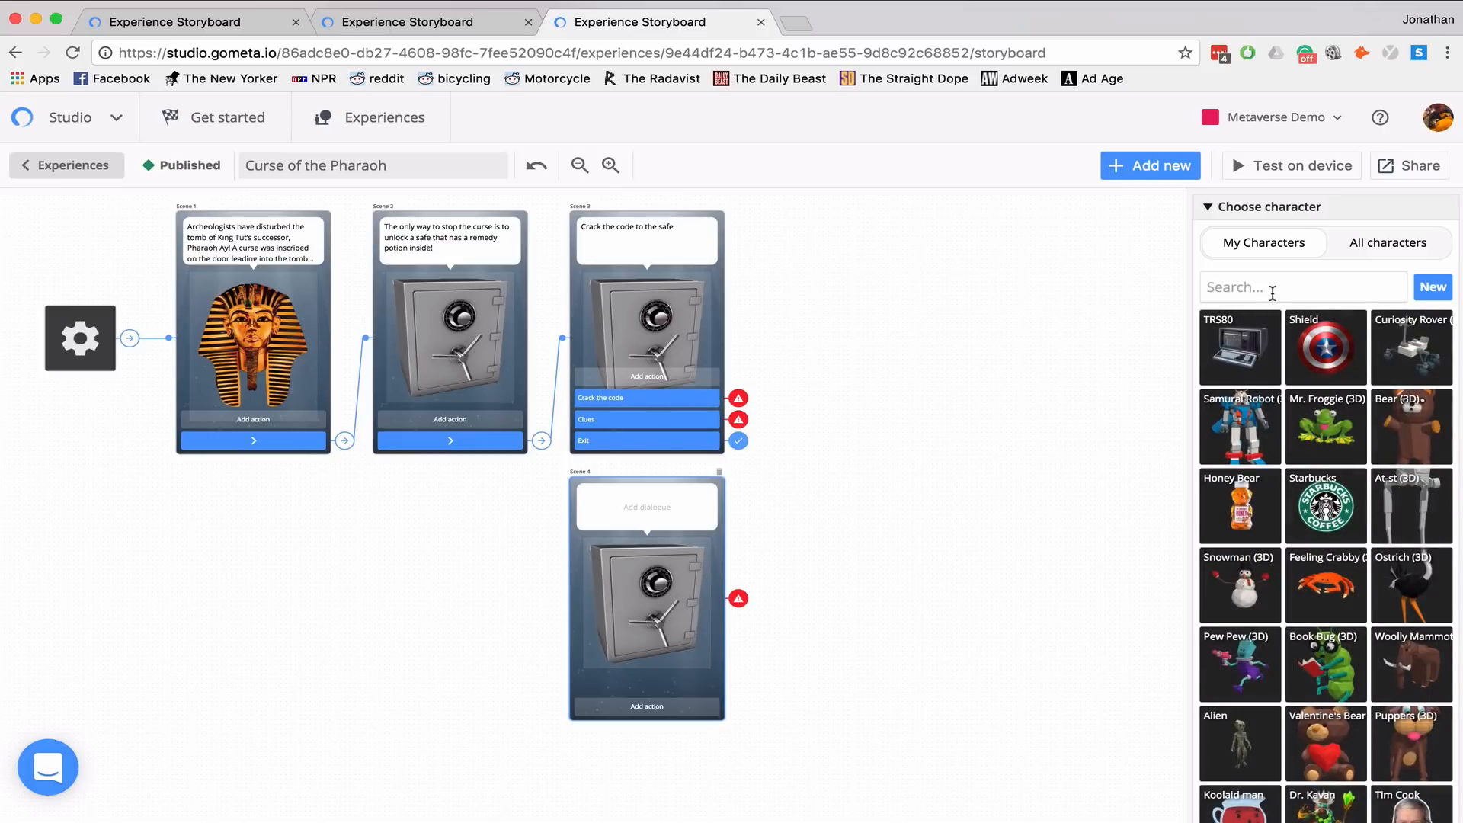
{"action": "type", "text": "egyptian"}
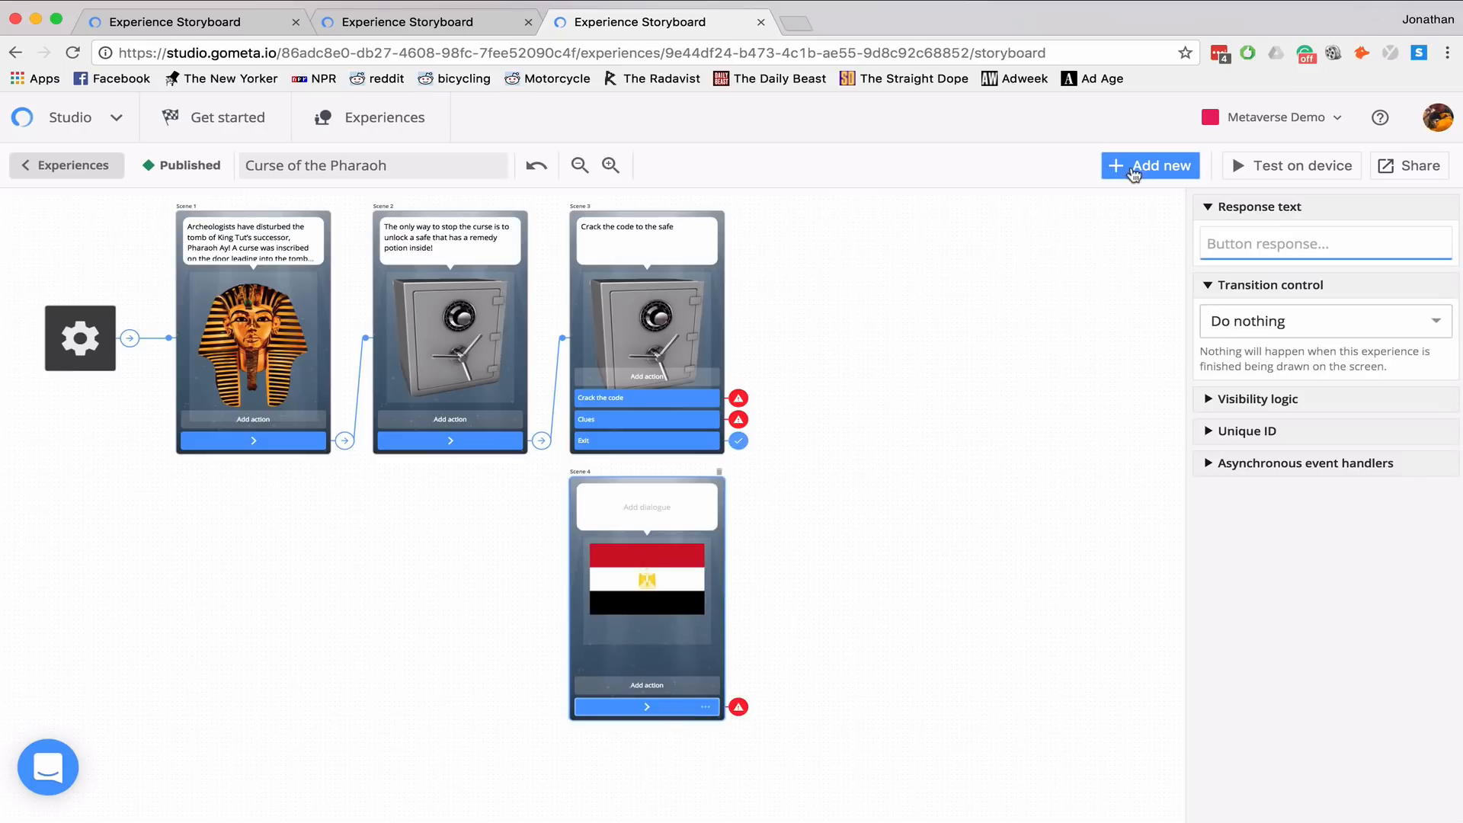
{"action": "left_click", "coordinate": [1149, 165]}
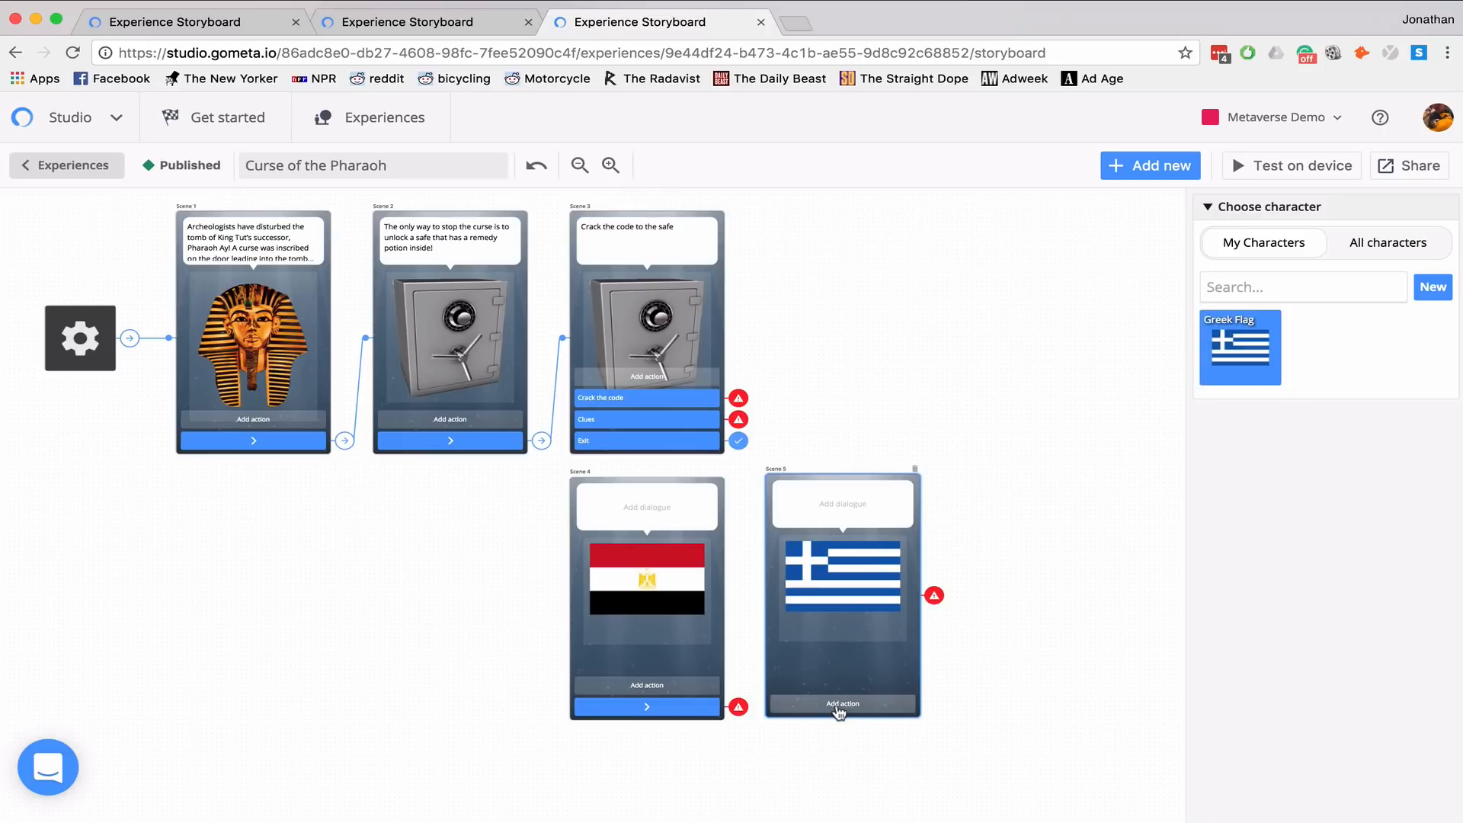
Step: Give Scene 5 a continue button and add Scene 6 with the Stone character, dismissing the new-character form
{"action": "left_click", "coordinate": [841, 704]}
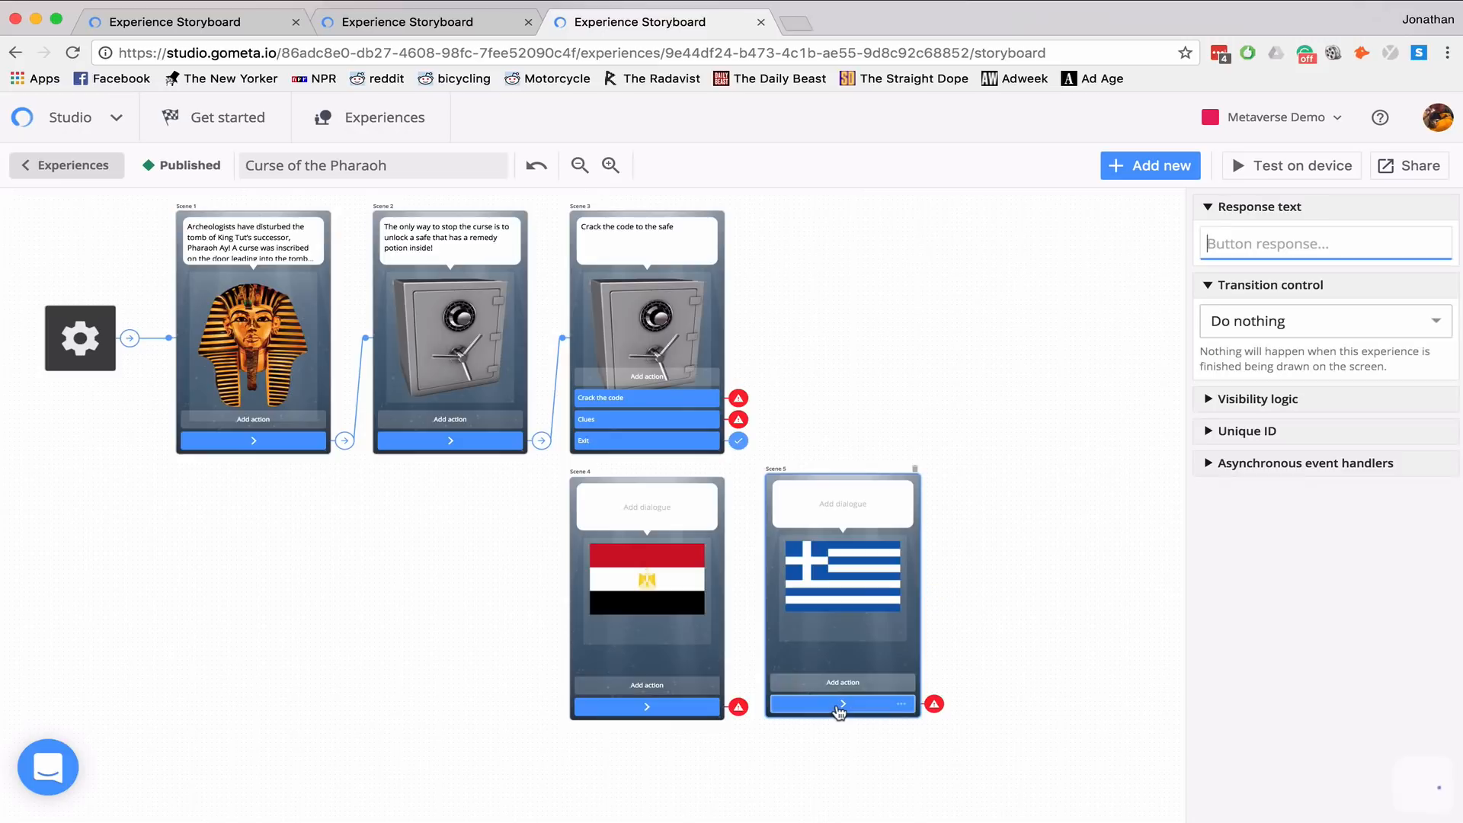
{"action": "left_click", "coordinate": [1149, 166]}
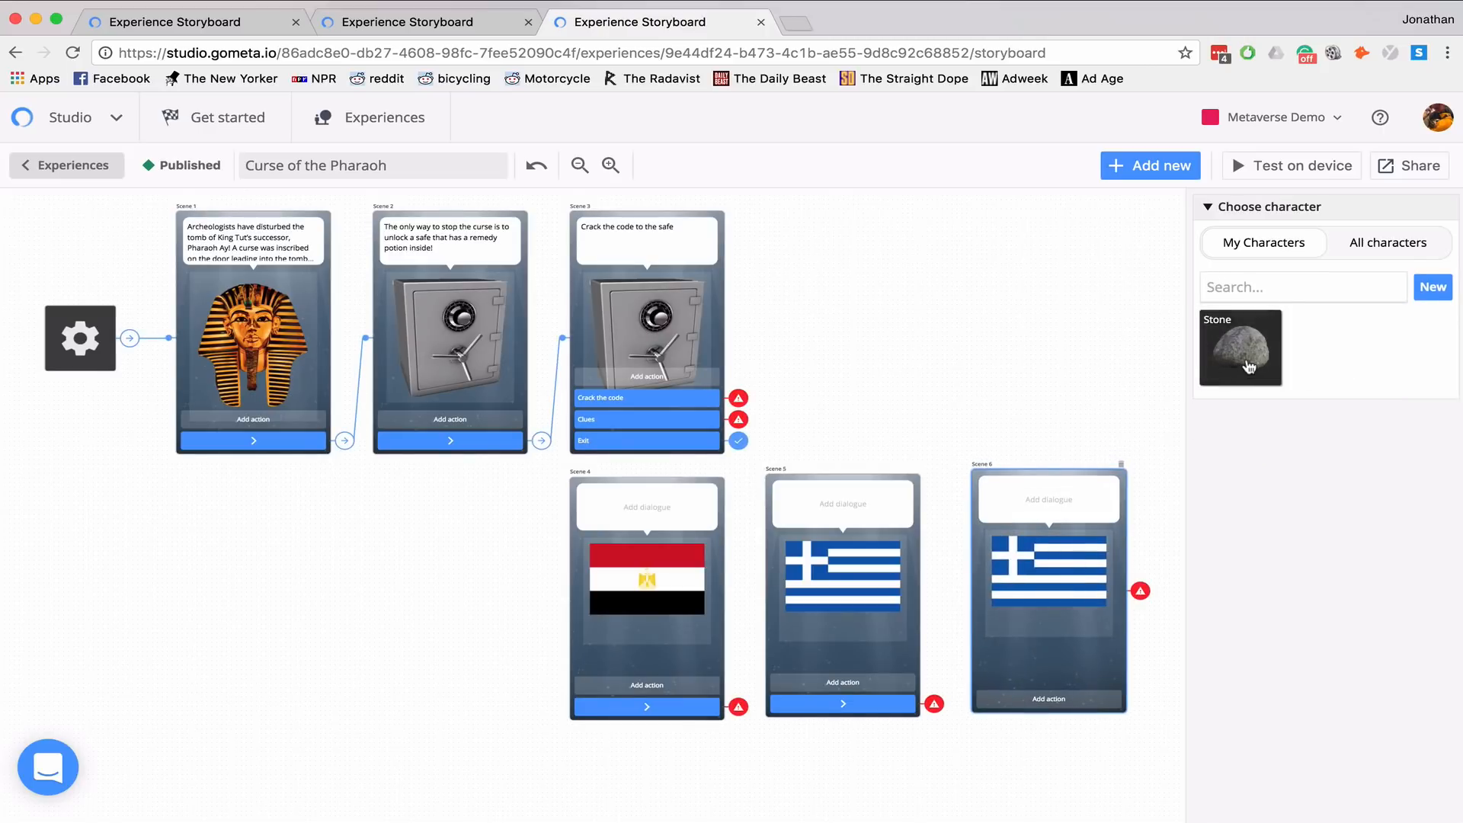
{"action": "left_click", "coordinate": [1240, 347]}
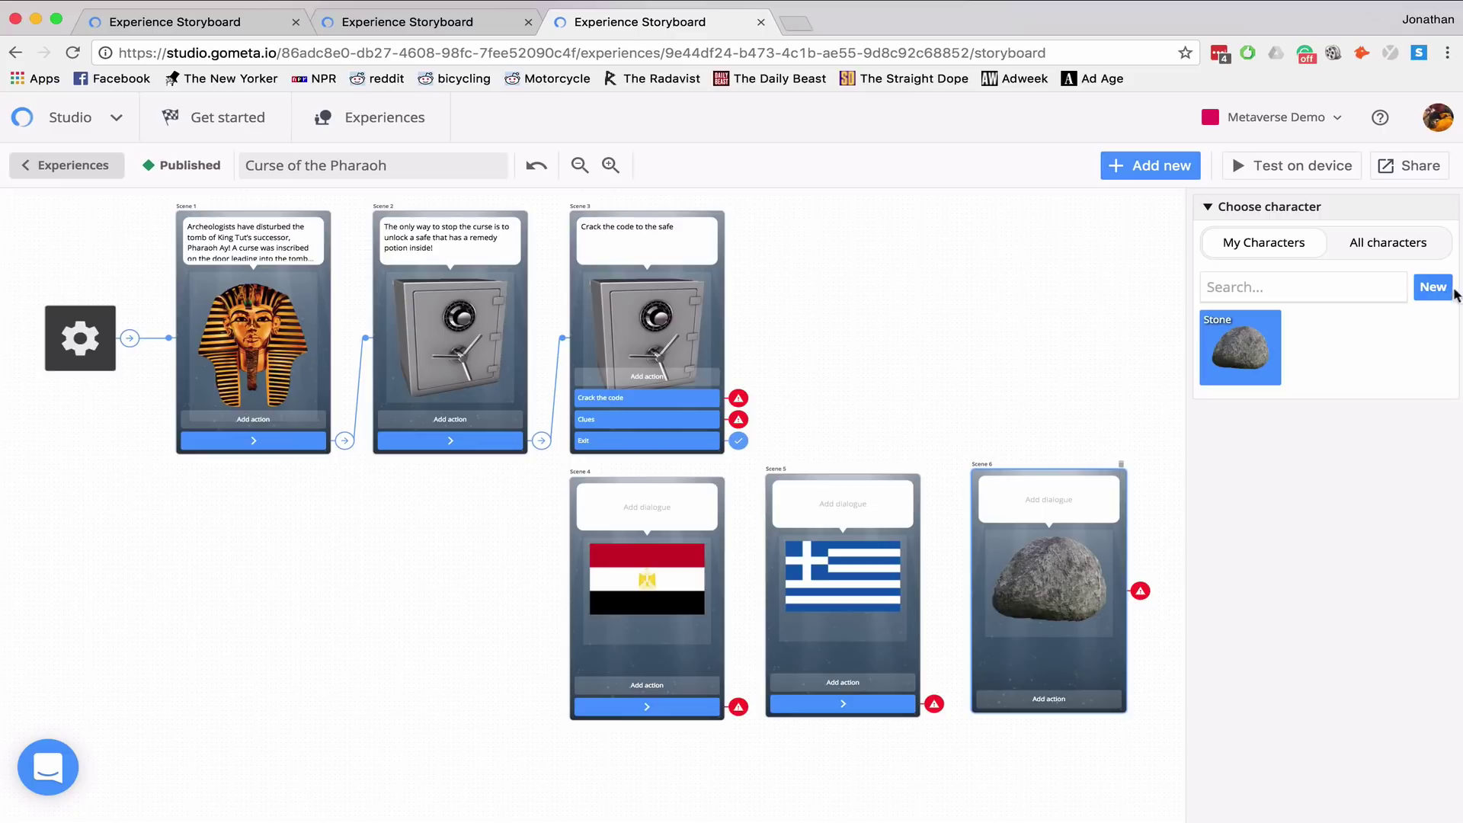
{"action": "left_click", "coordinate": [1432, 287]}
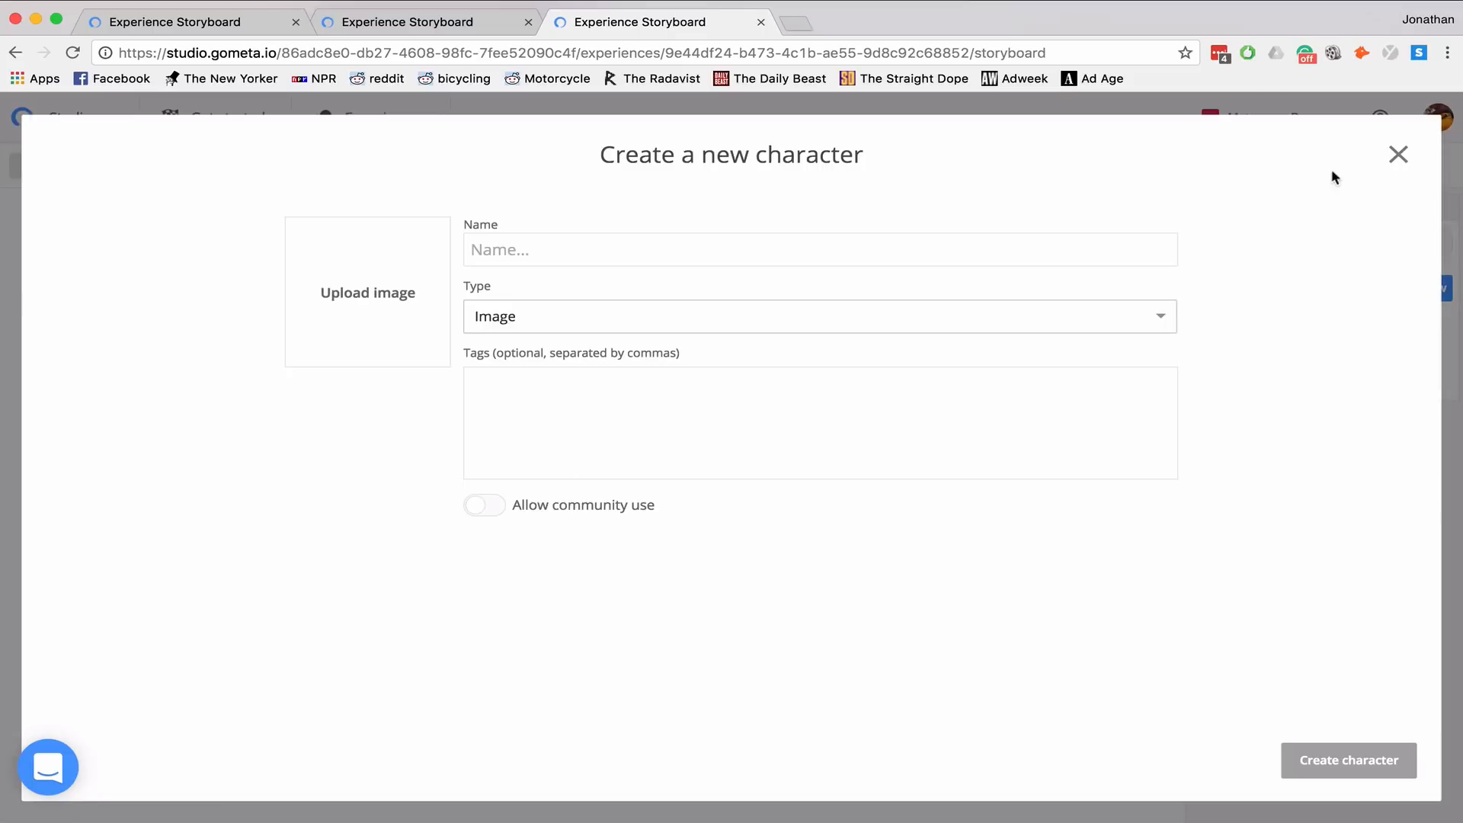
{"action": "left_click", "coordinate": [1396, 153]}
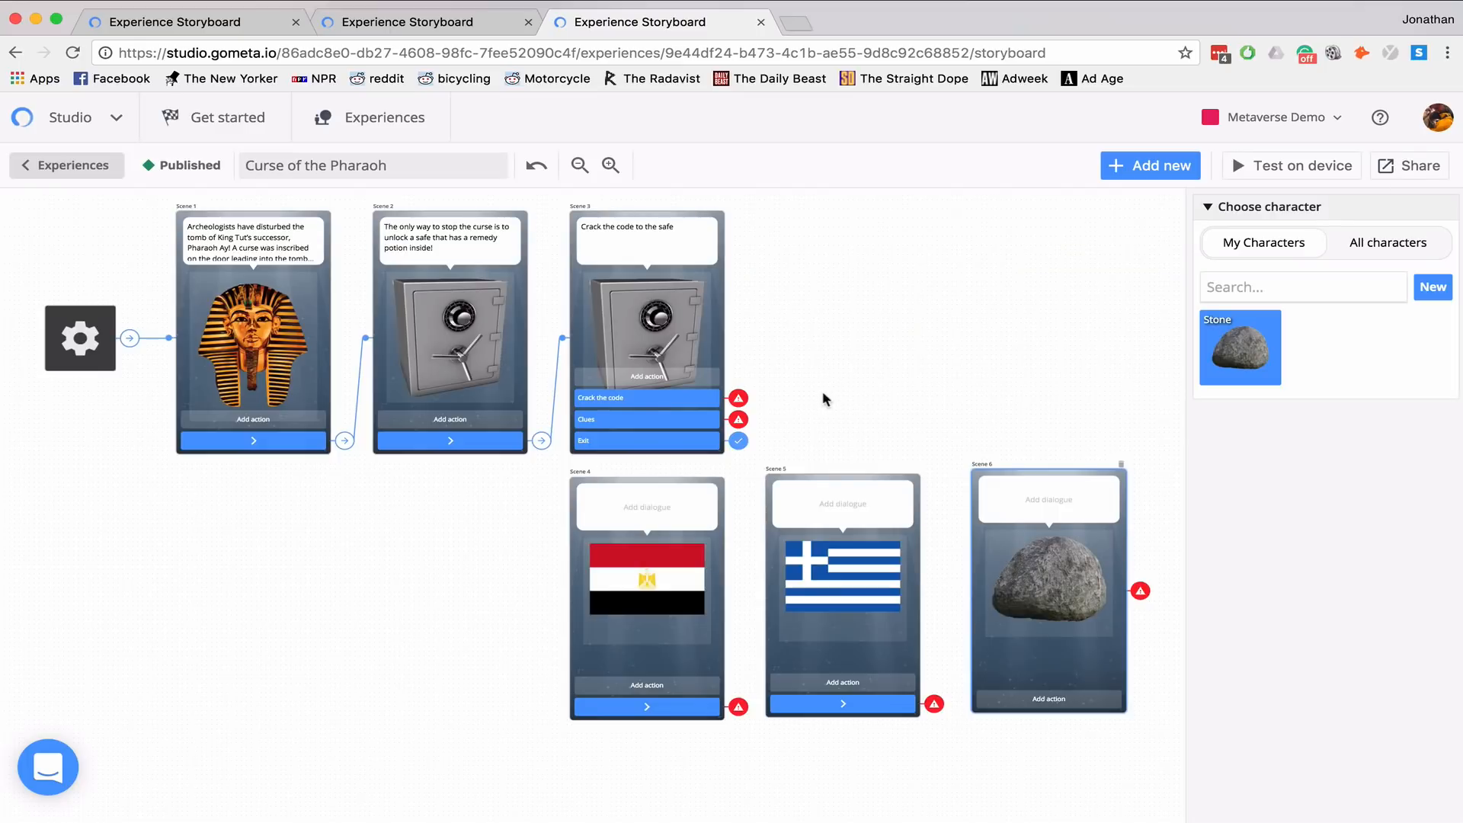
{"action": "mouse_move", "coordinate": [676, 427]}
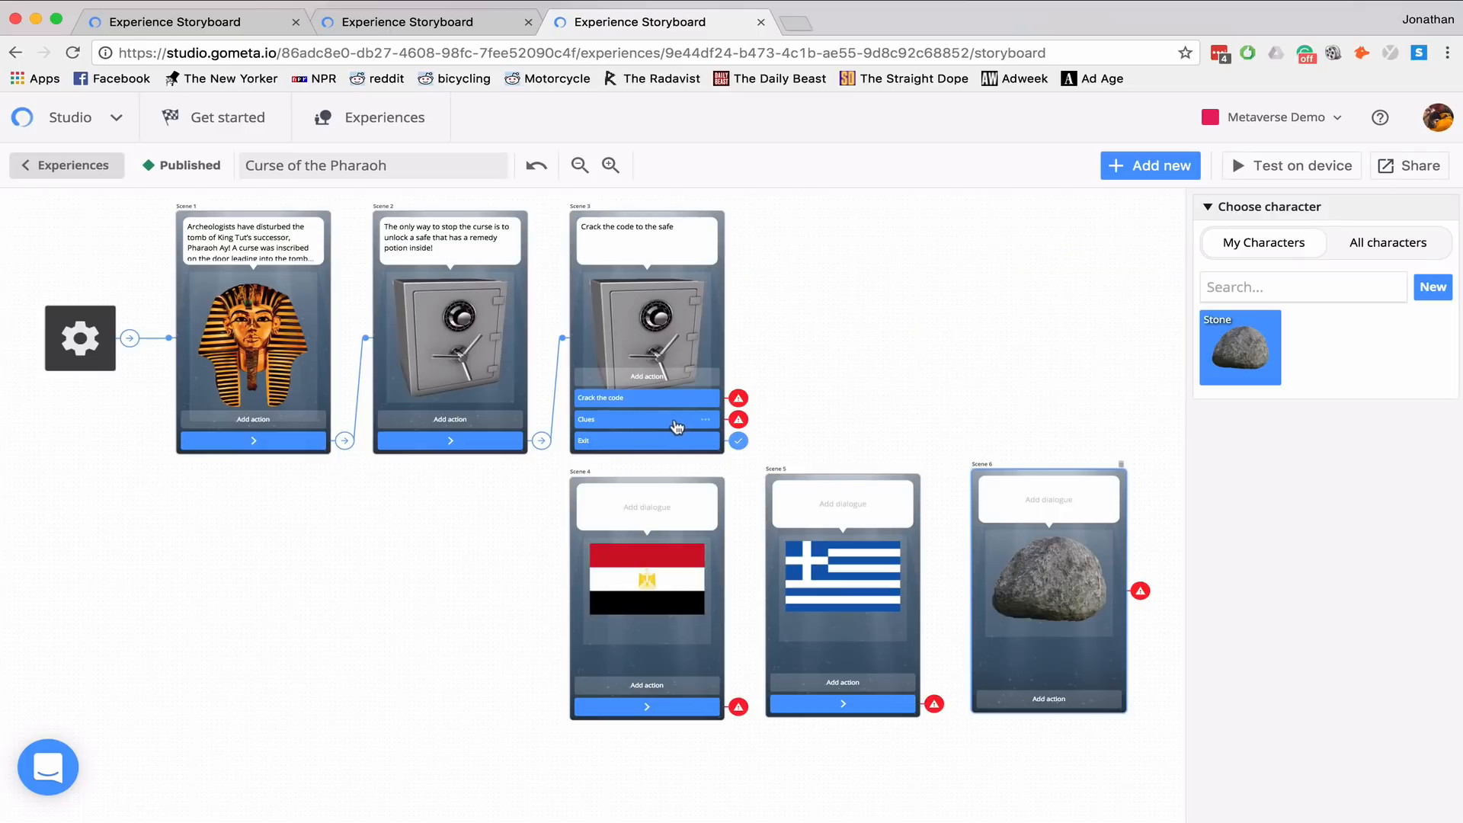
Step: Route Clues to Scene 4, Scene 4 to 5, Scene 5 to 6, and Scene 6 back to Scene 3
{"action": "left_click", "coordinate": [646, 419]}
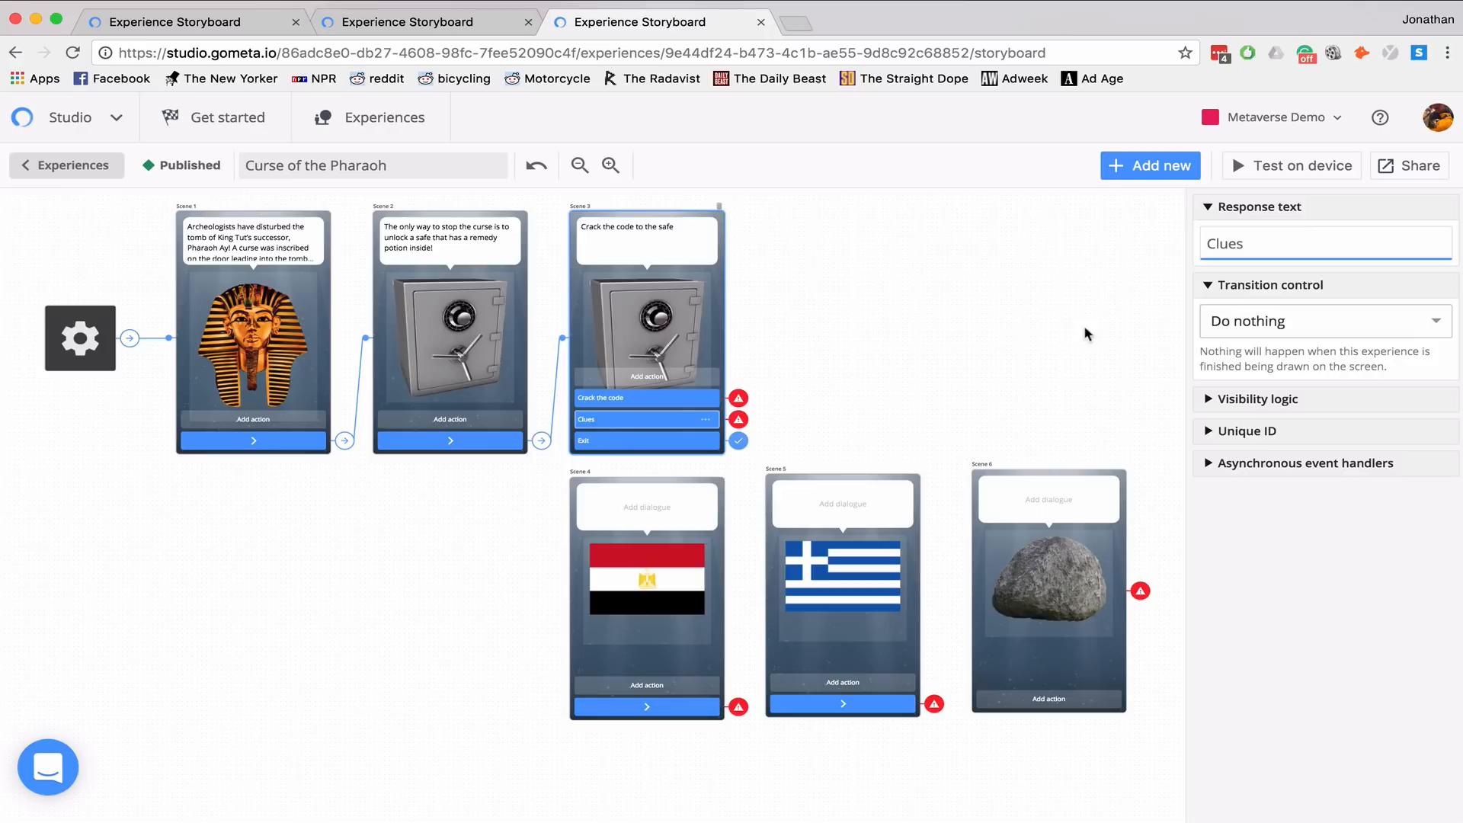
{"action": "left_click", "coordinate": [1326, 320]}
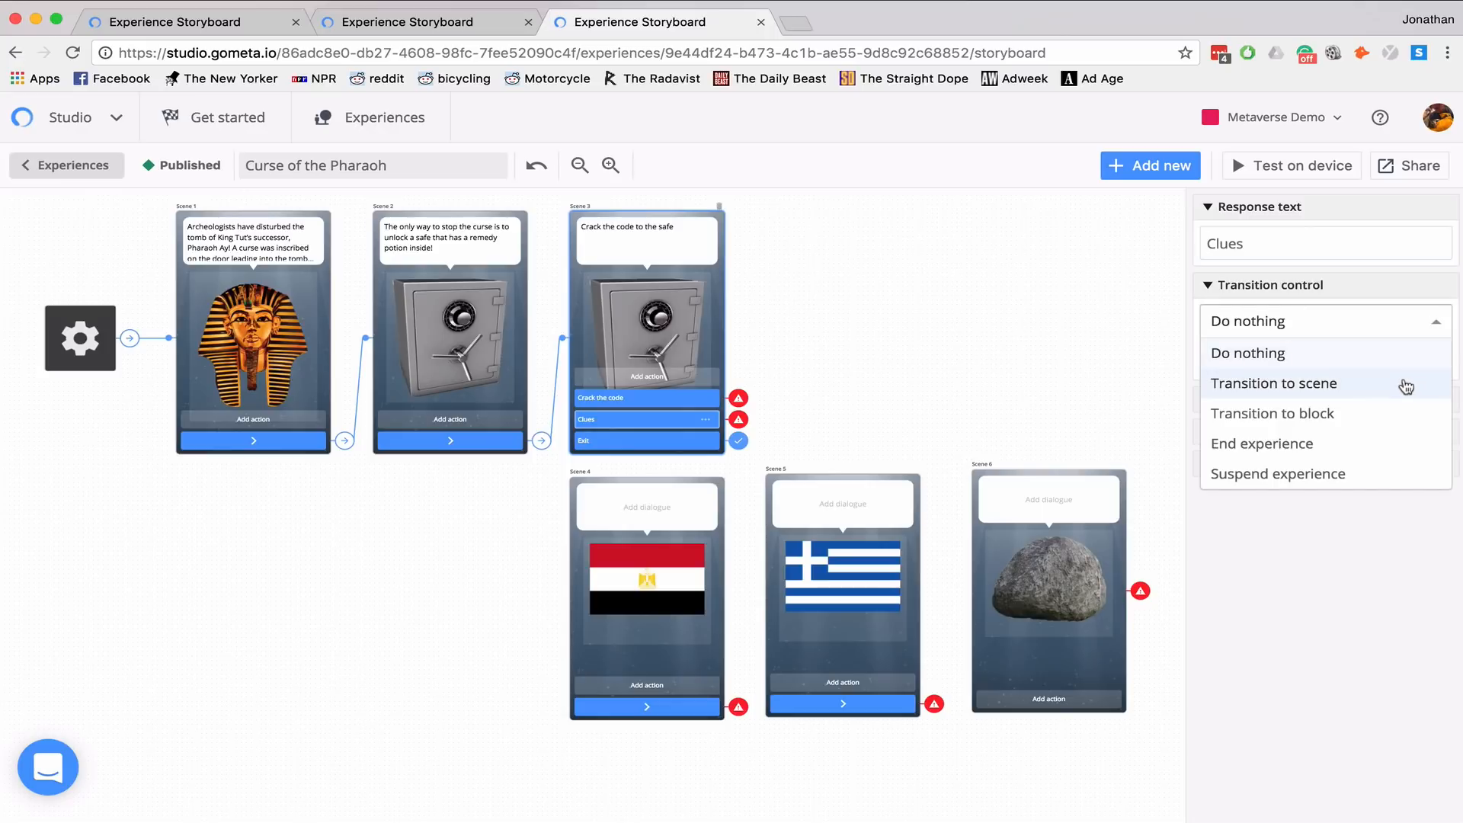
{"action": "left_click", "coordinate": [1273, 384]}
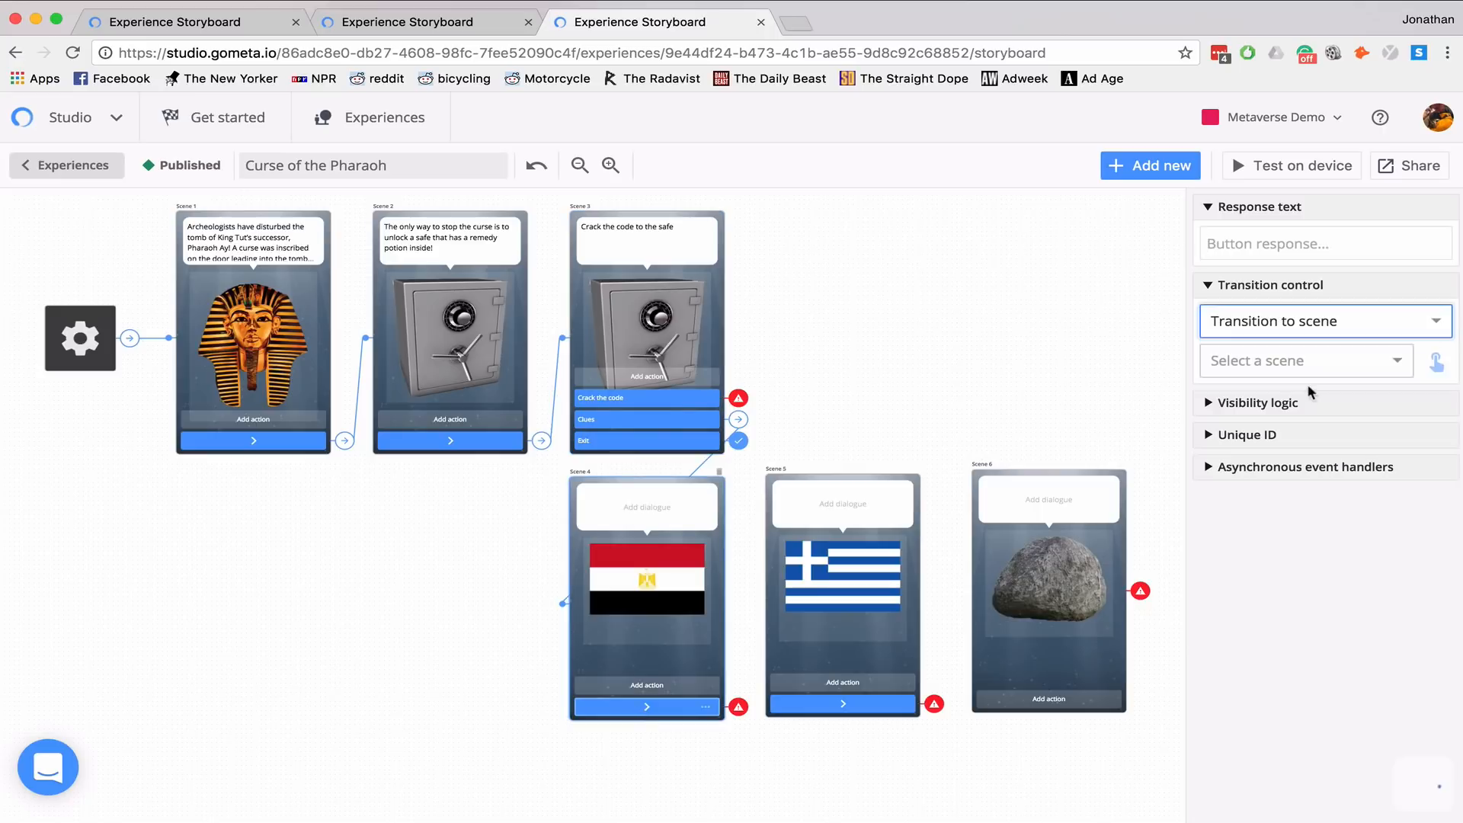
{"action": "left_click", "coordinate": [1326, 320]}
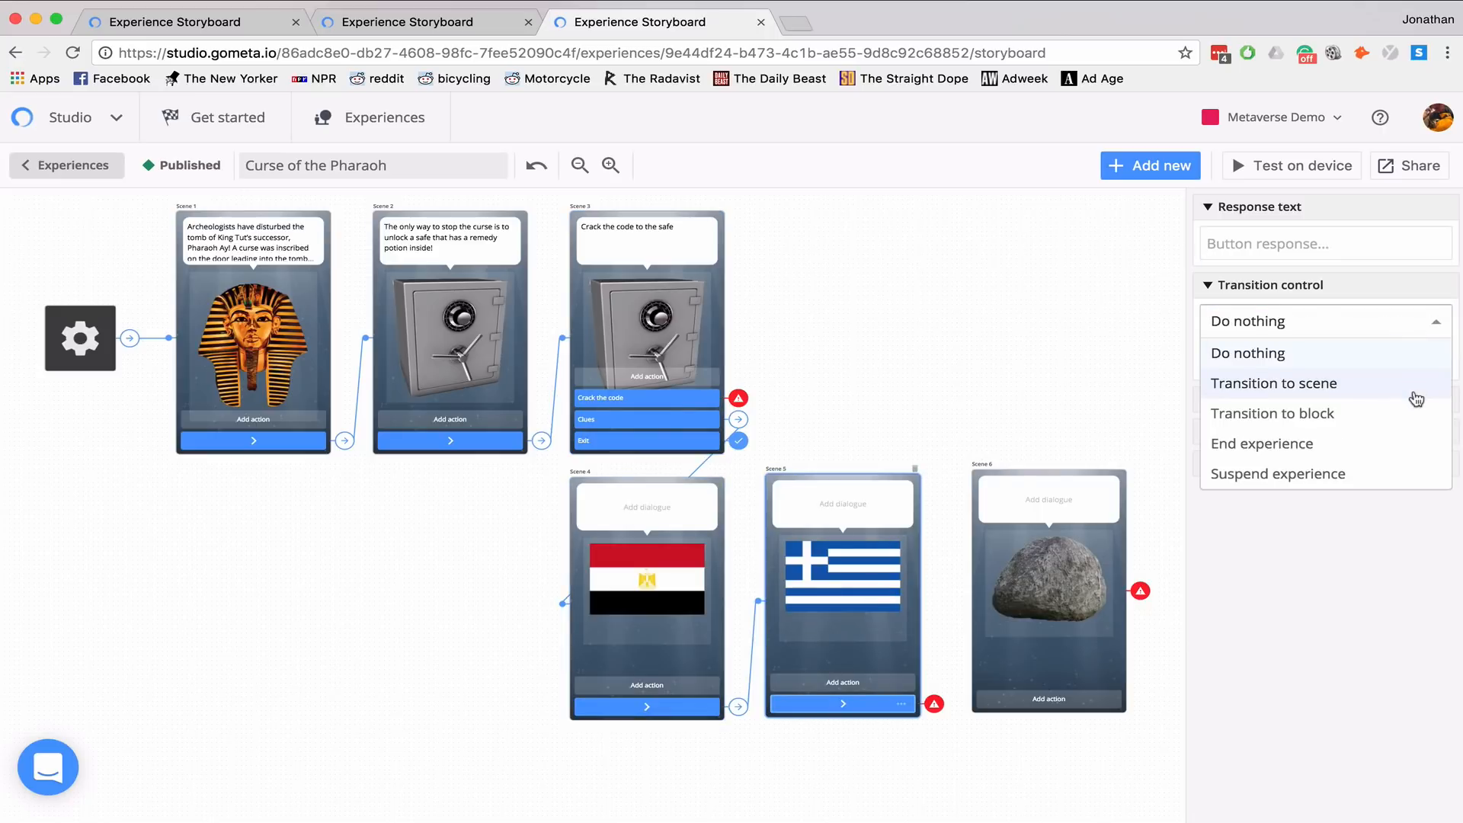
{"action": "left_click", "coordinate": [1272, 384]}
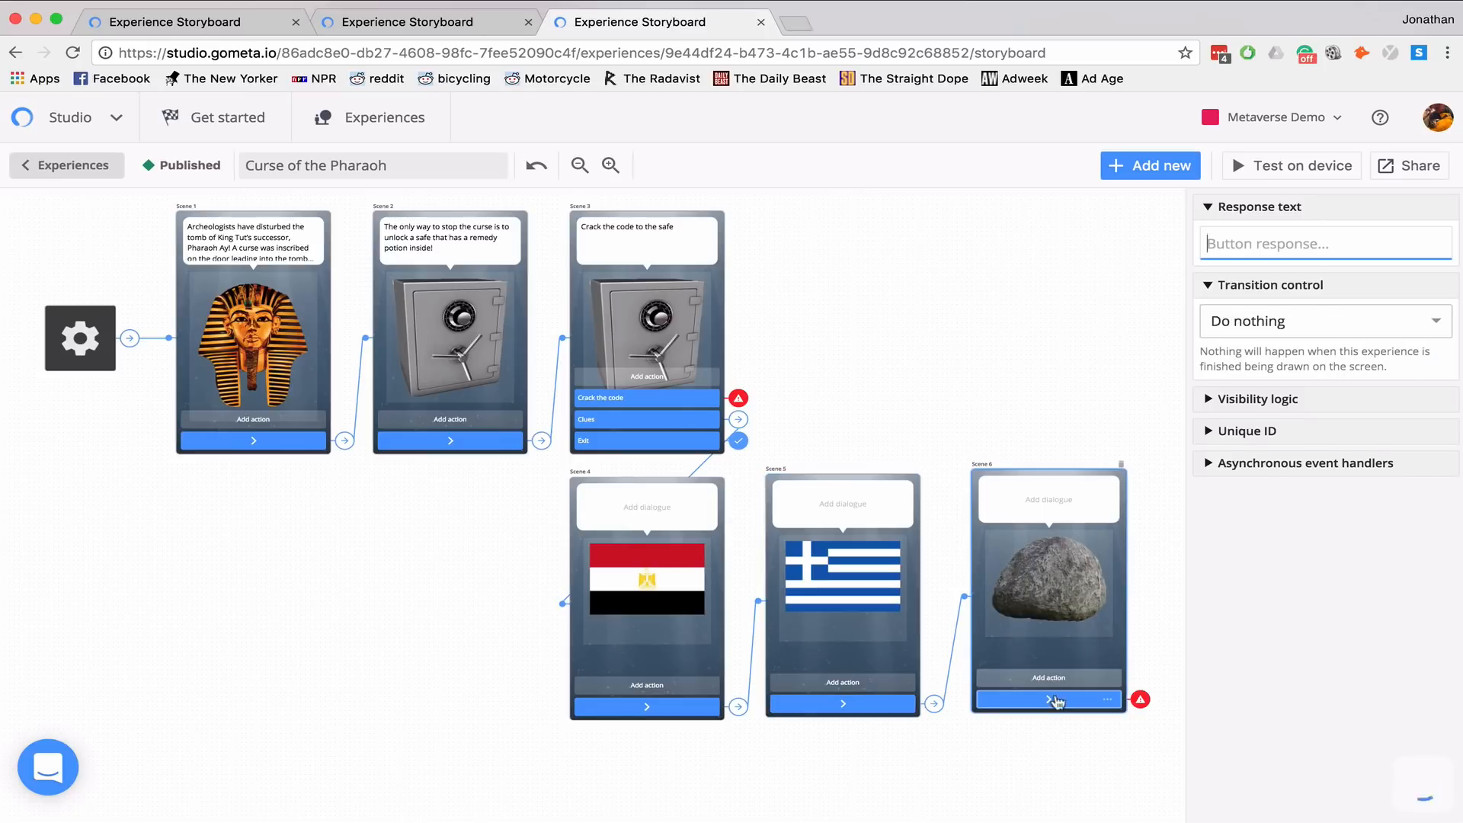
{"action": "left_click", "coordinate": [1325, 320]}
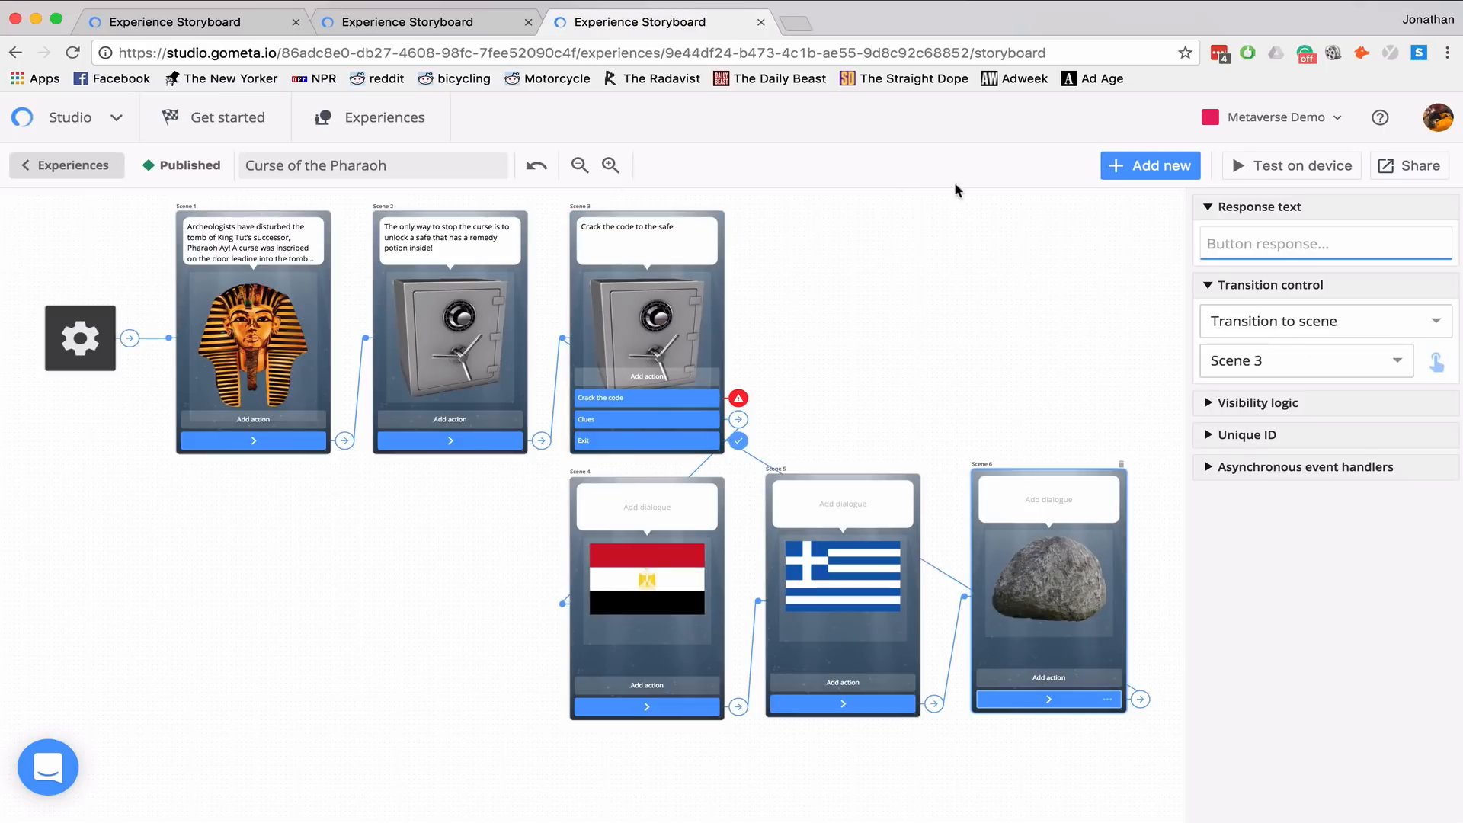
{"action": "mouse_move", "coordinate": [1143, 170]}
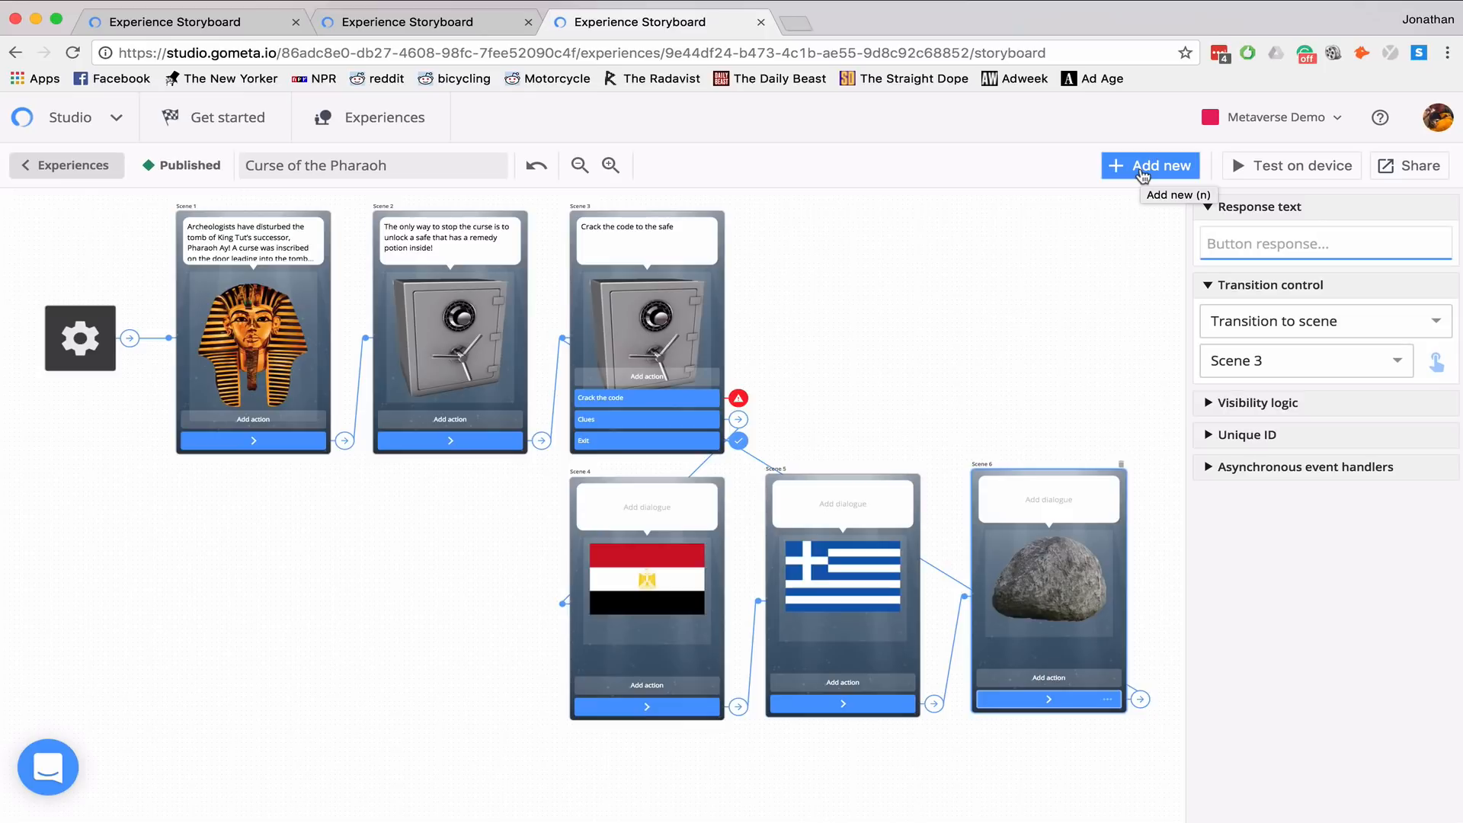
Step: Add text-input Scene 7 for the password and link Scene 3's Crack the code button to it
{"action": "left_click", "coordinate": [1150, 165]}
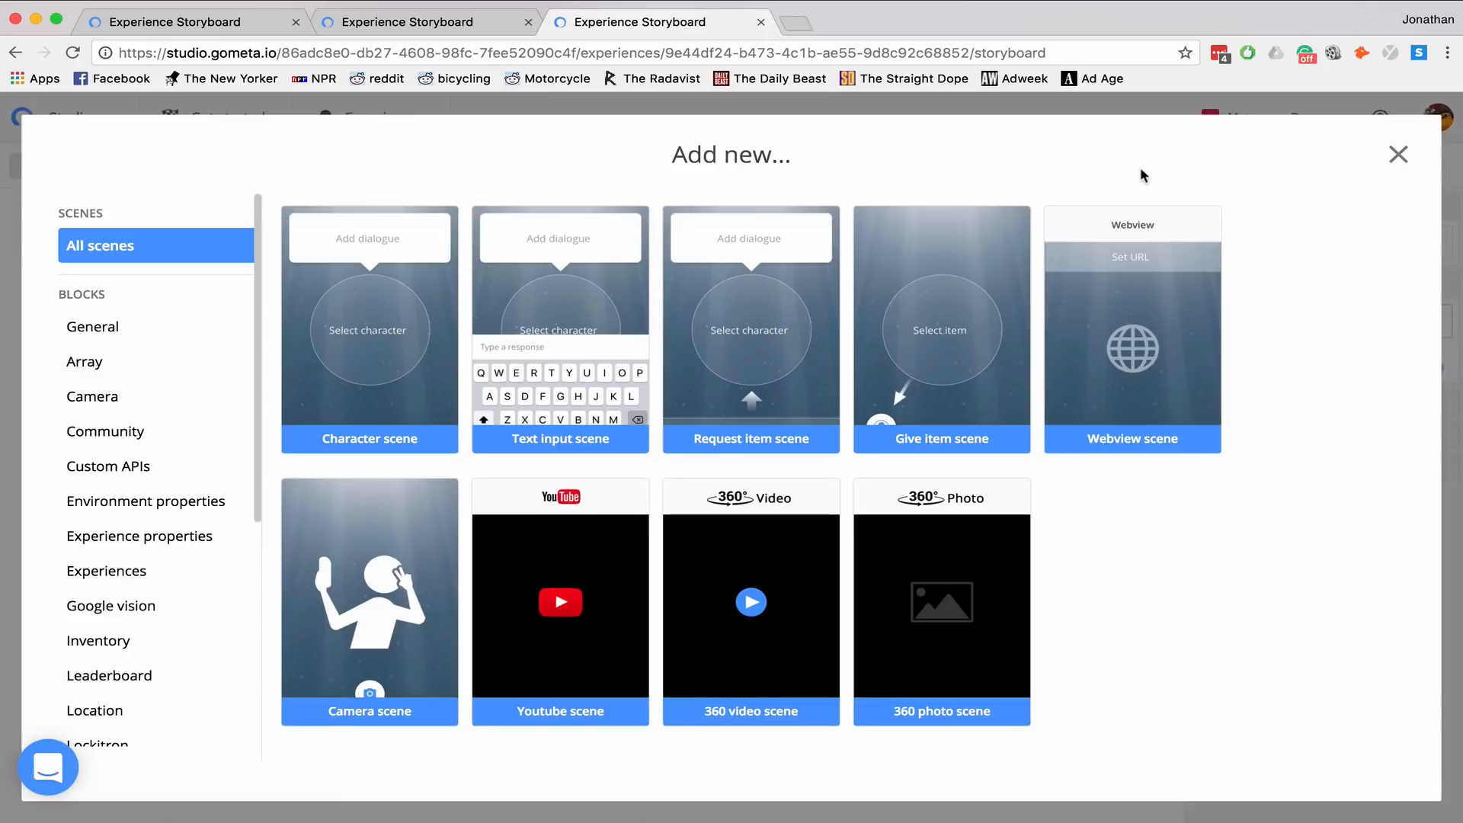
{"action": "left_click", "coordinate": [1397, 154]}
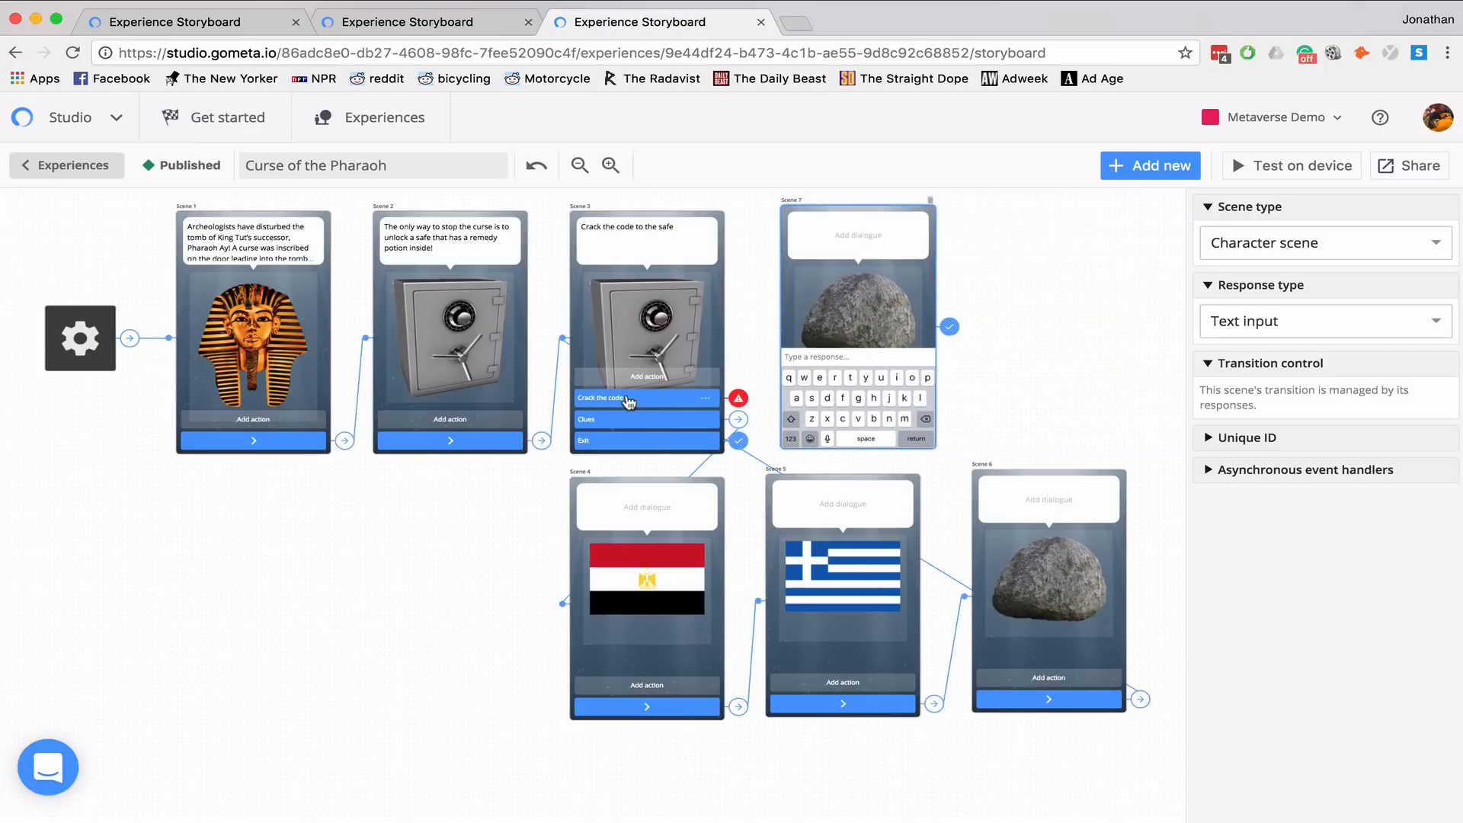
{"action": "left_click", "coordinate": [622, 398]}
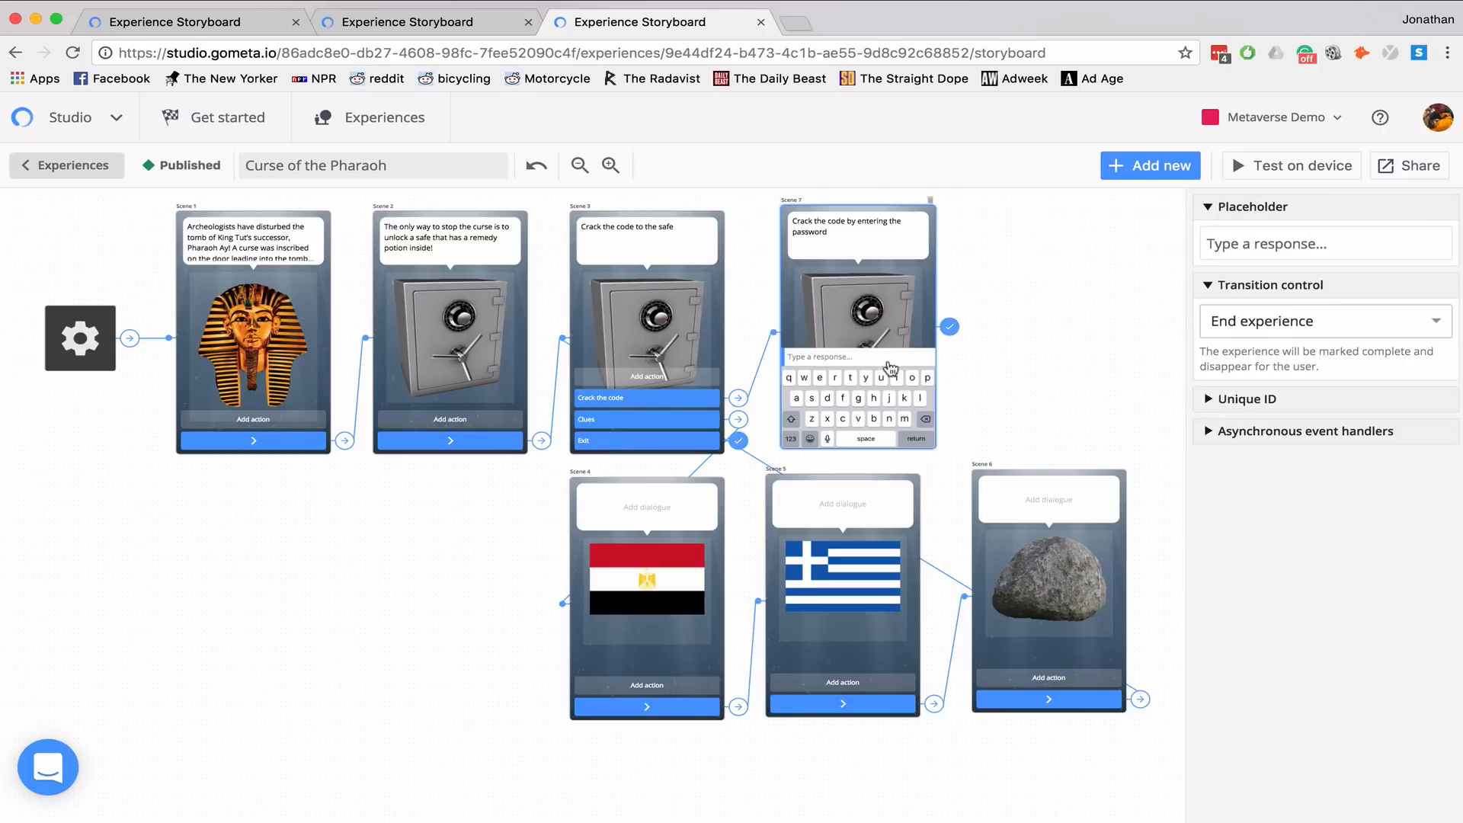
{"action": "mouse_move", "coordinate": [1139, 189]}
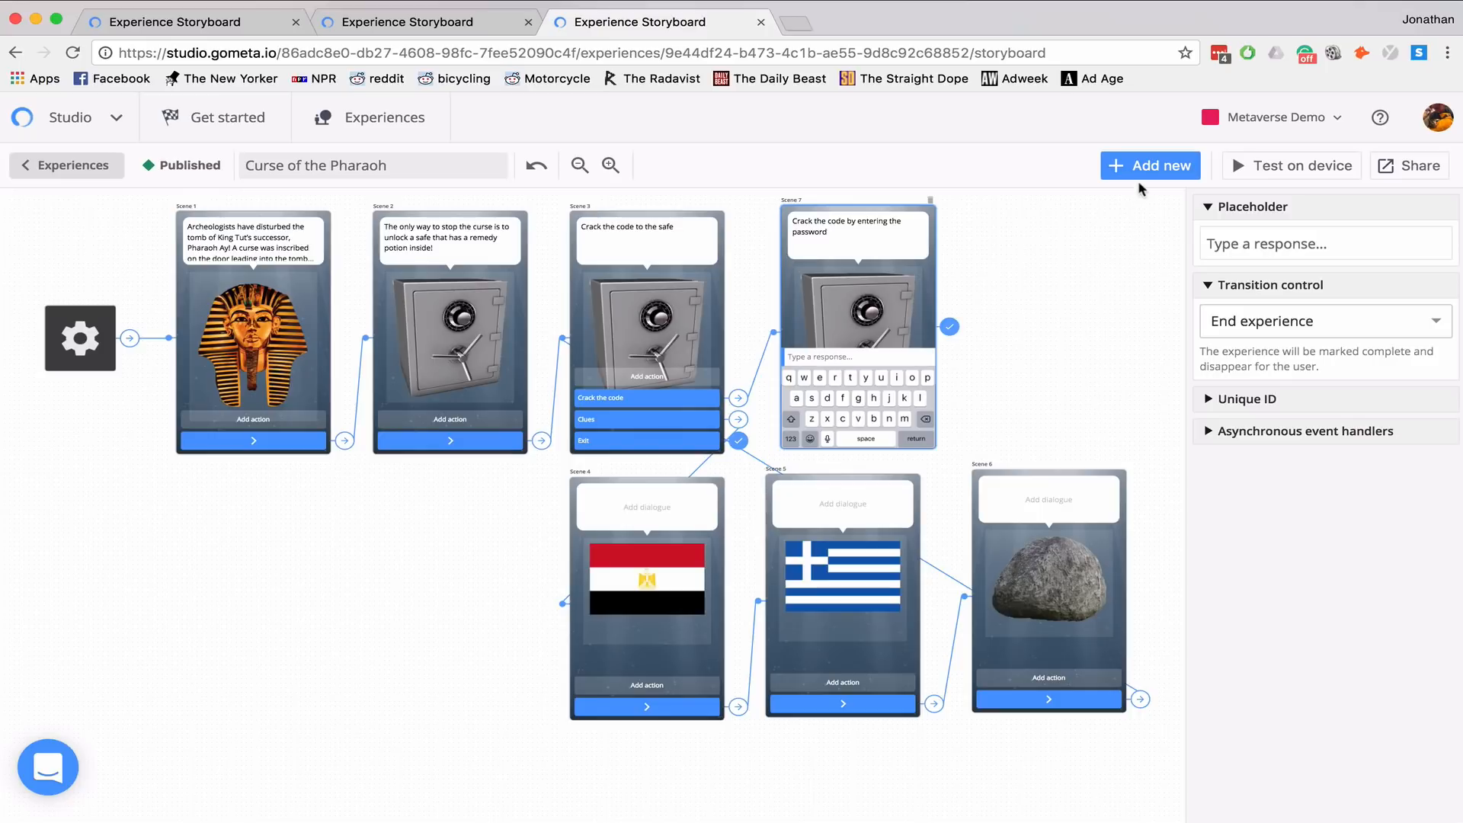
Step: Place a String > Lowercase text block on the canvas beside Scene 7
{"action": "left_click", "coordinate": [1148, 165]}
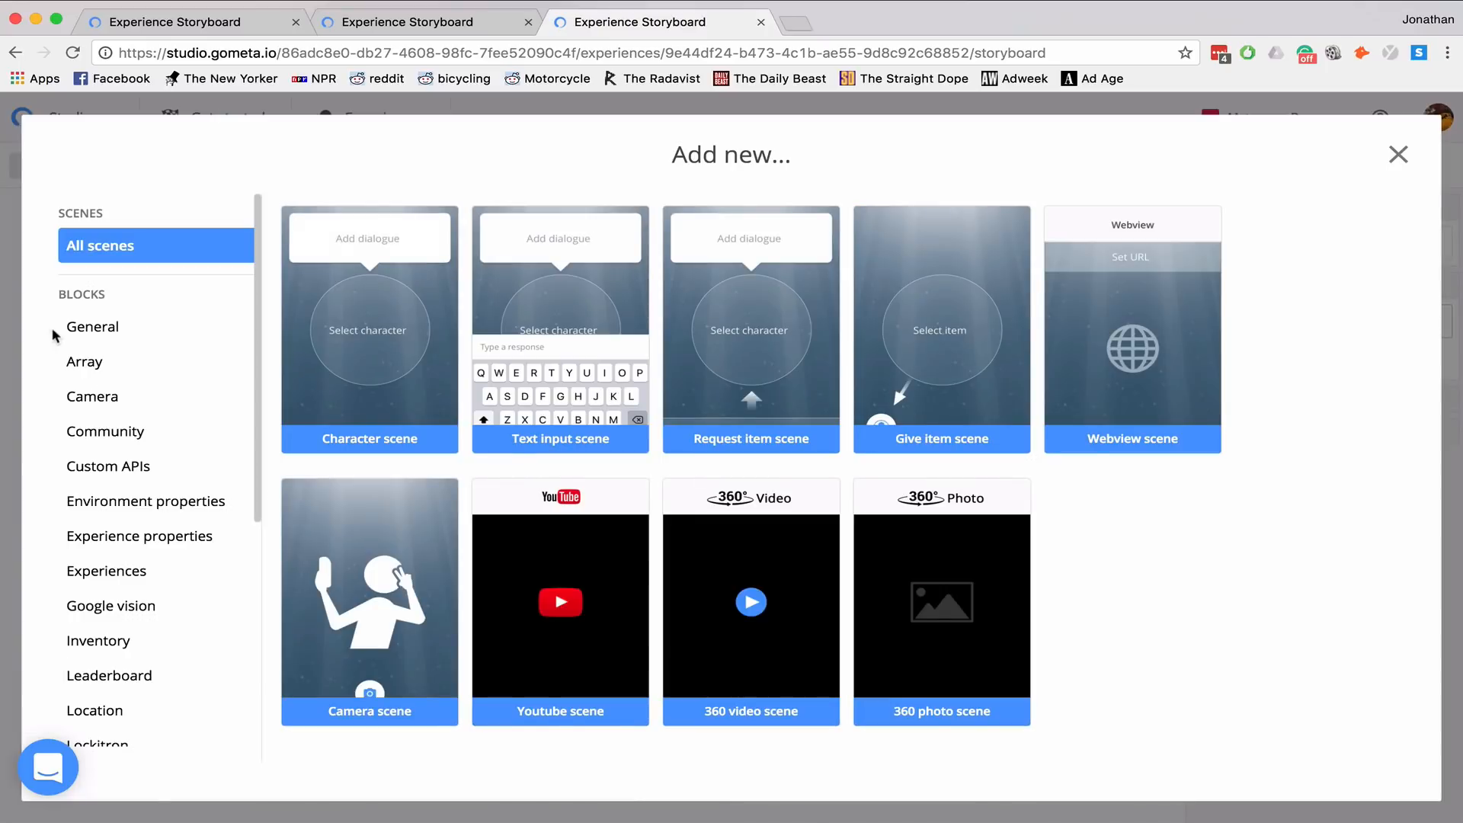
{"action": "scroll", "scroll_direction": "down", "scroll_amount": 3}
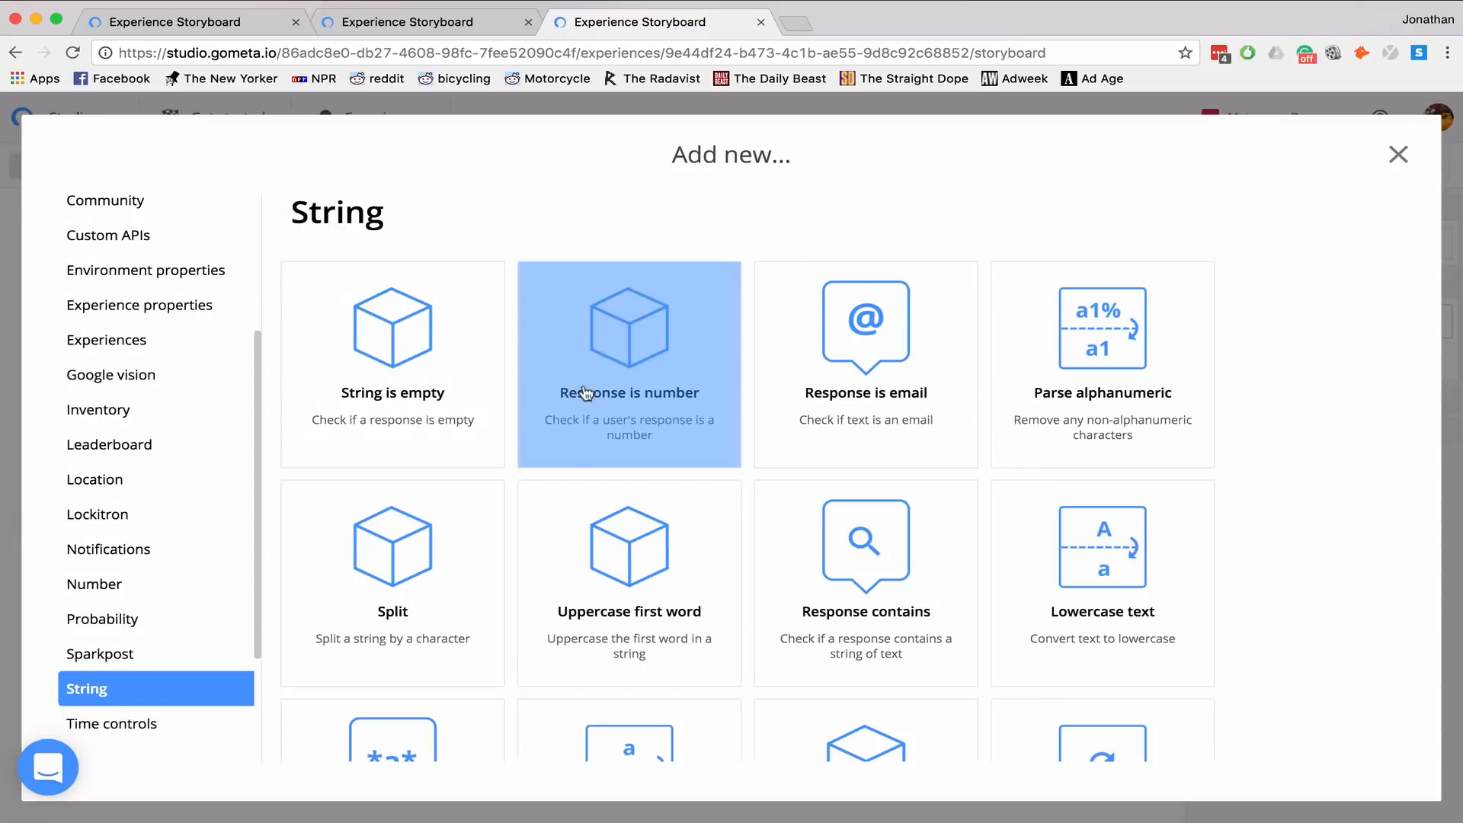
{"action": "scroll", "scroll_direction": "down", "scroll_amount": 3}
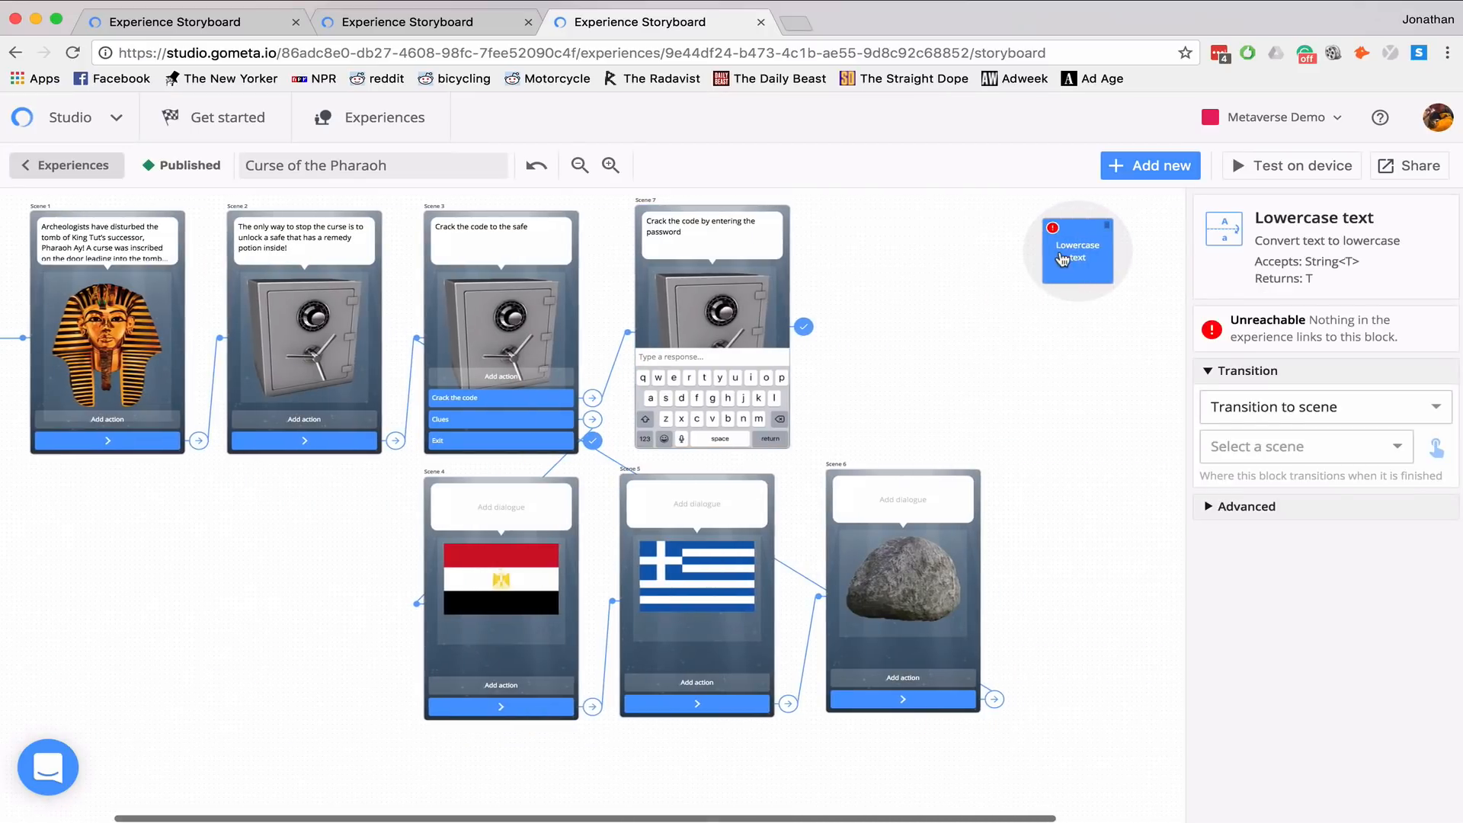
{"action": "left_click_drag", "start_coordinate": [1077, 252], "coordinate": [897, 265]}
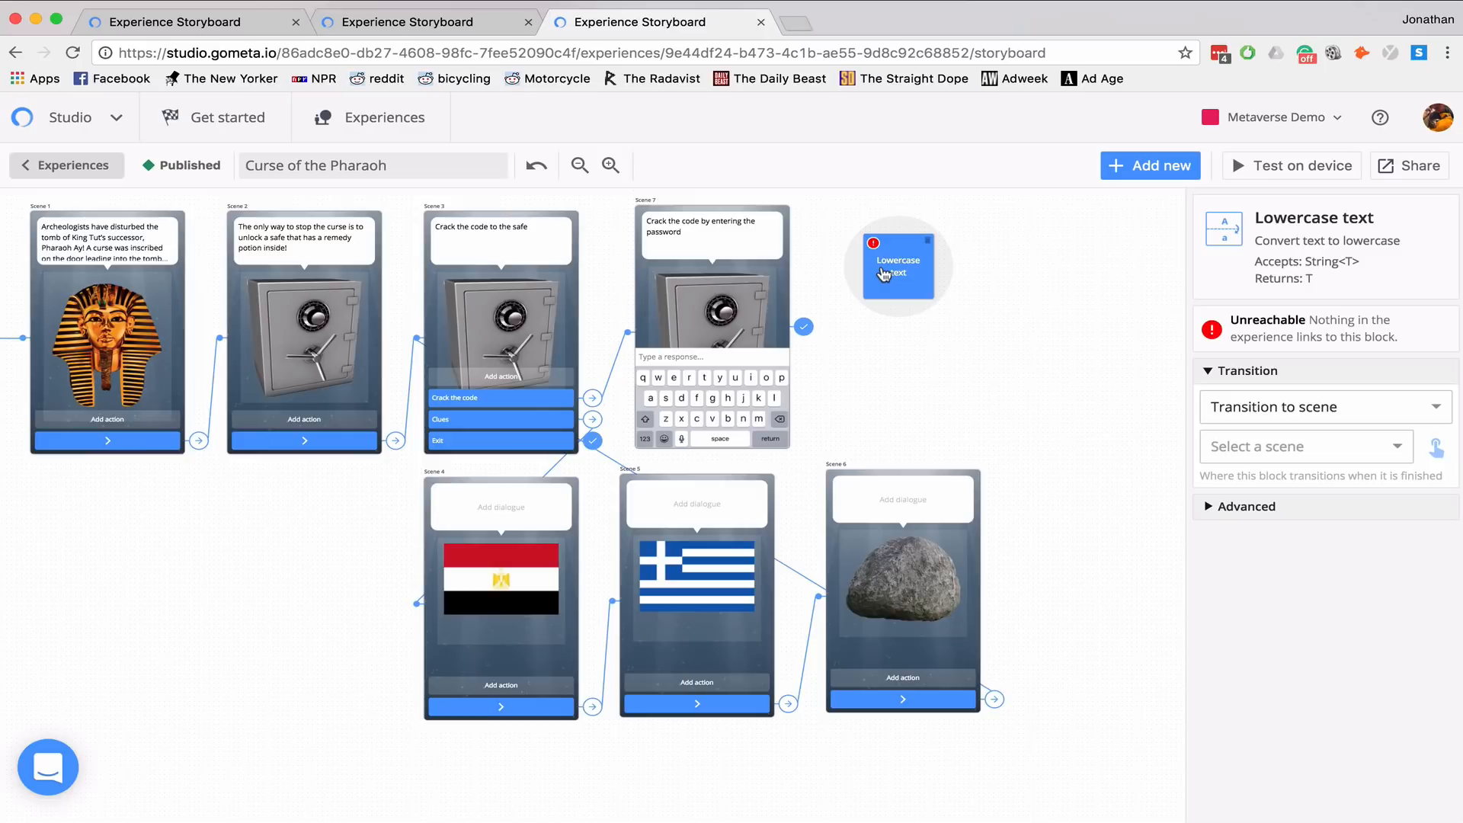
{"action": "mouse_move", "coordinate": [879, 286]}
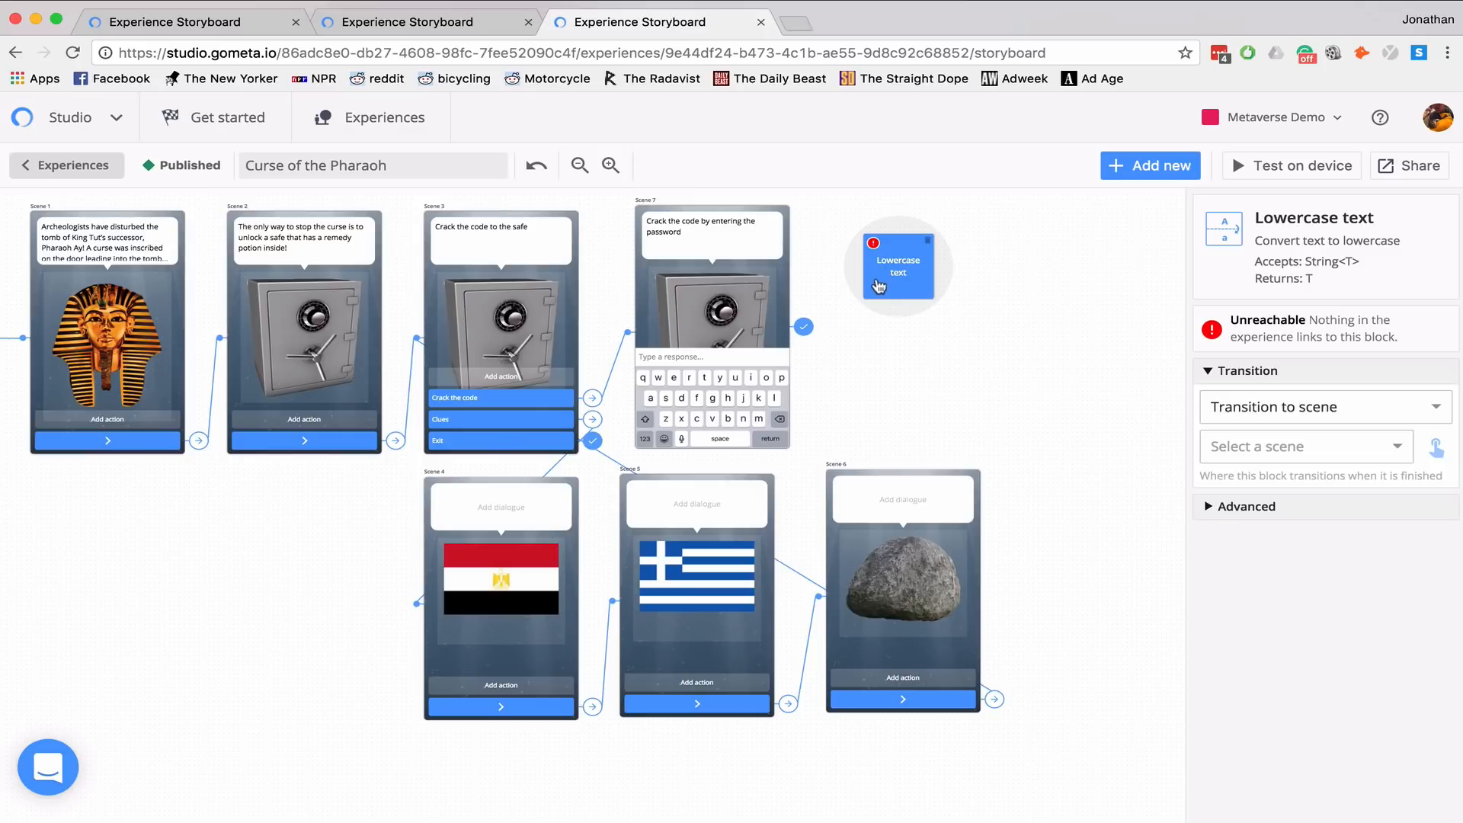
Step: Set Scene 7 to transition into the Lowercase text block
{"action": "left_click", "coordinate": [710, 356]}
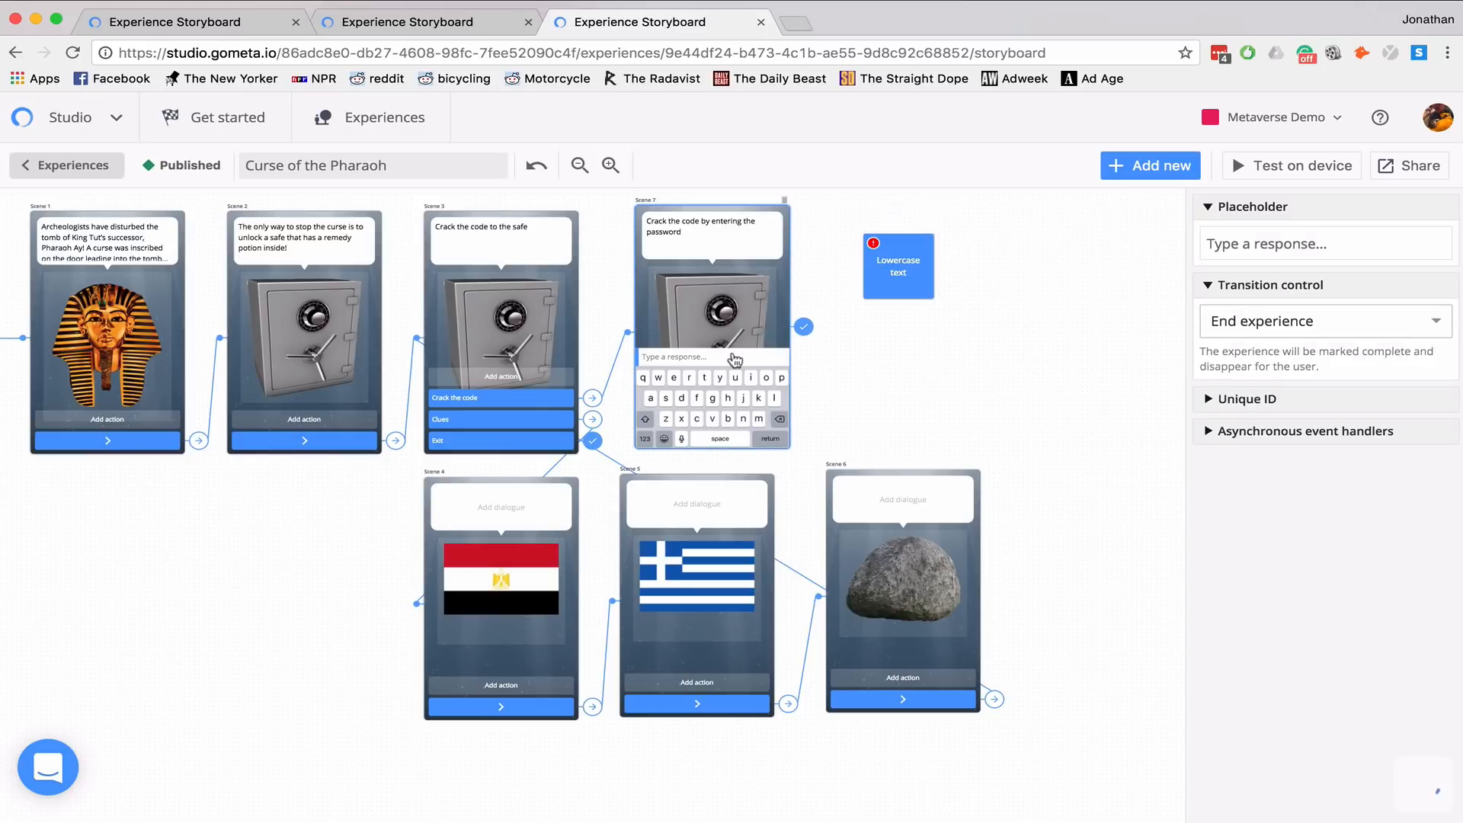
{"action": "left_click", "coordinate": [1326, 320]}
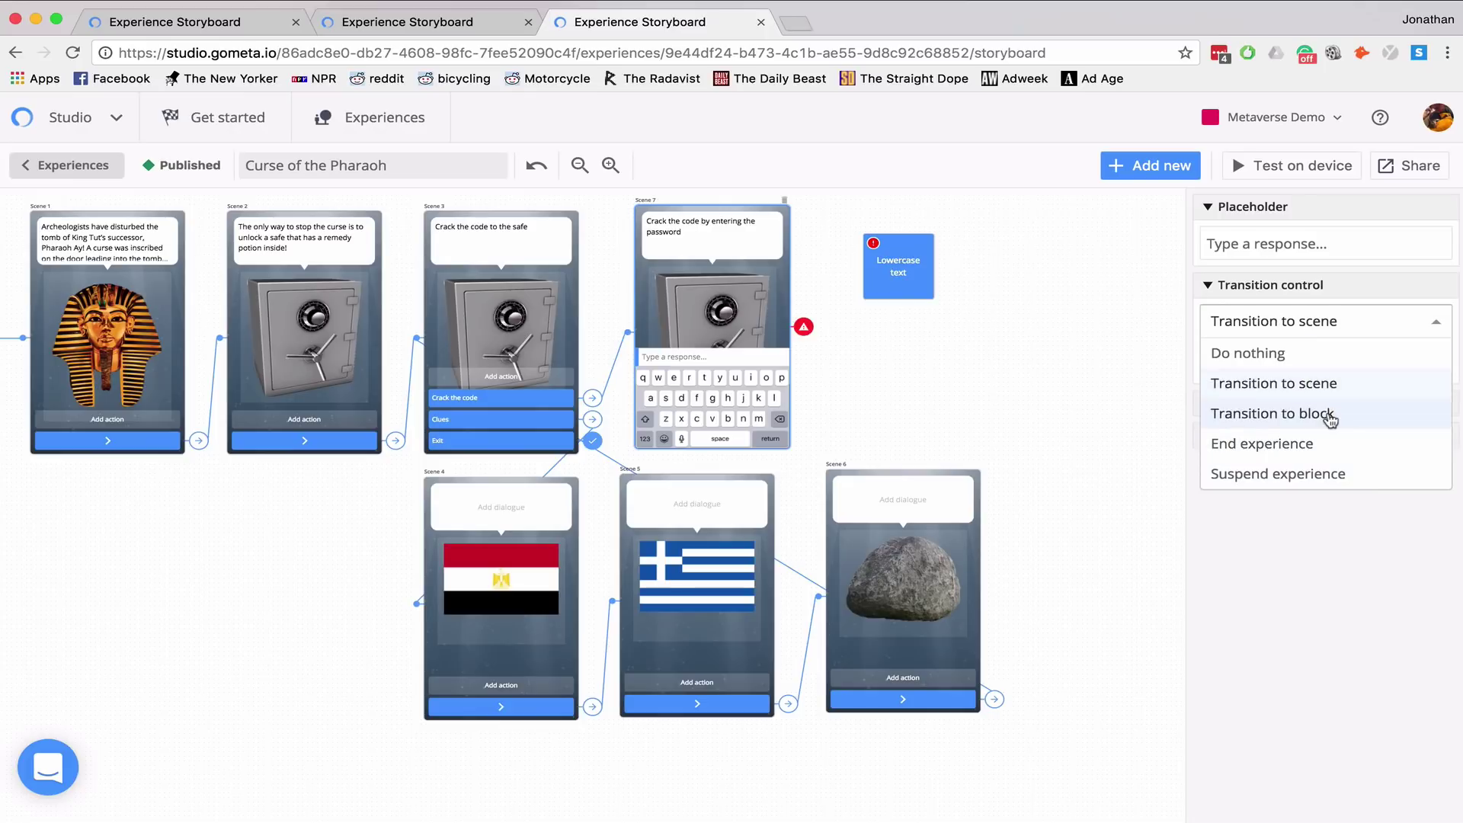
{"action": "left_click", "coordinate": [1272, 414]}
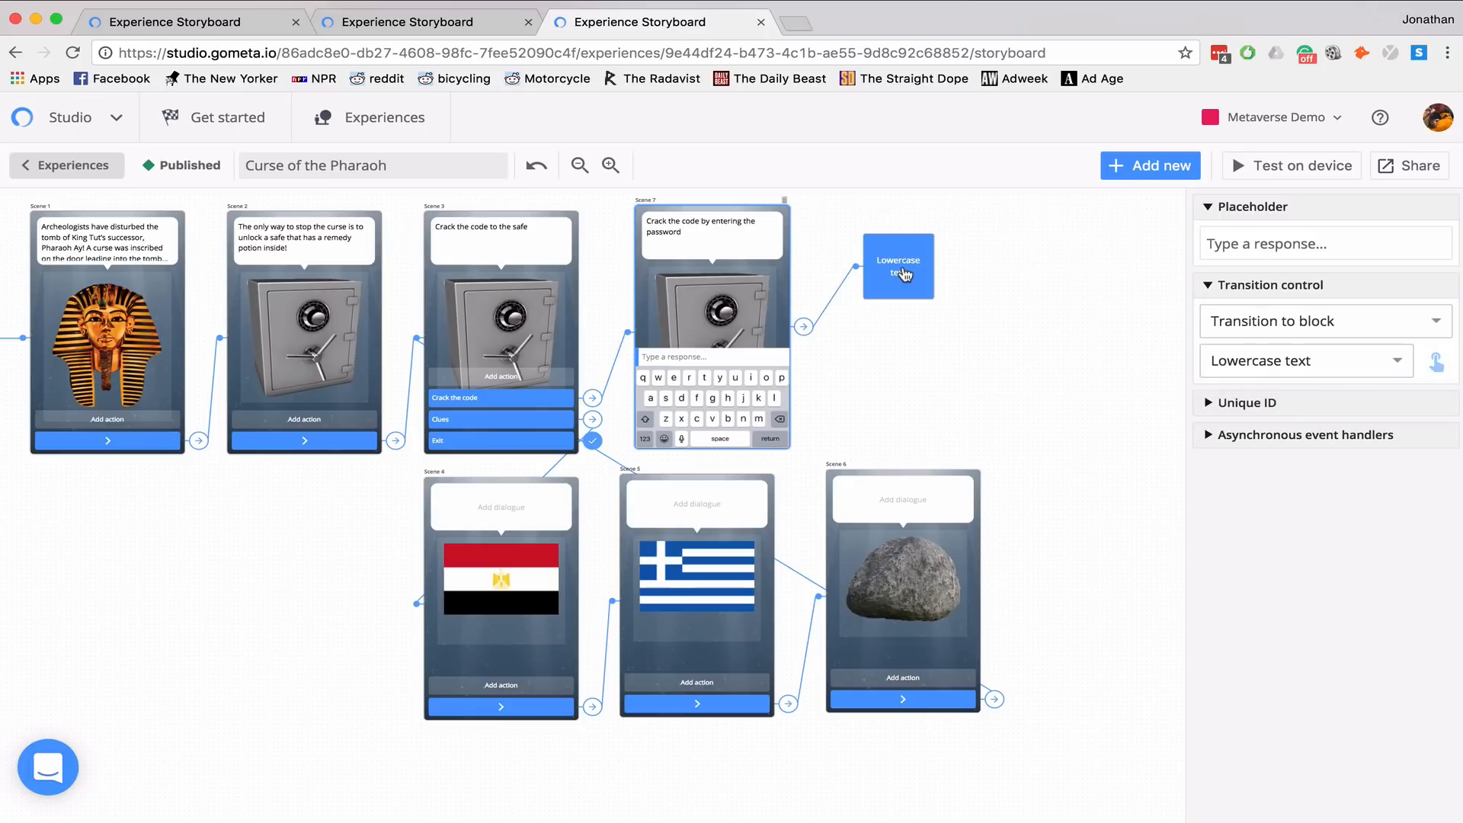
{"action": "mouse_move", "coordinate": [1145, 170]}
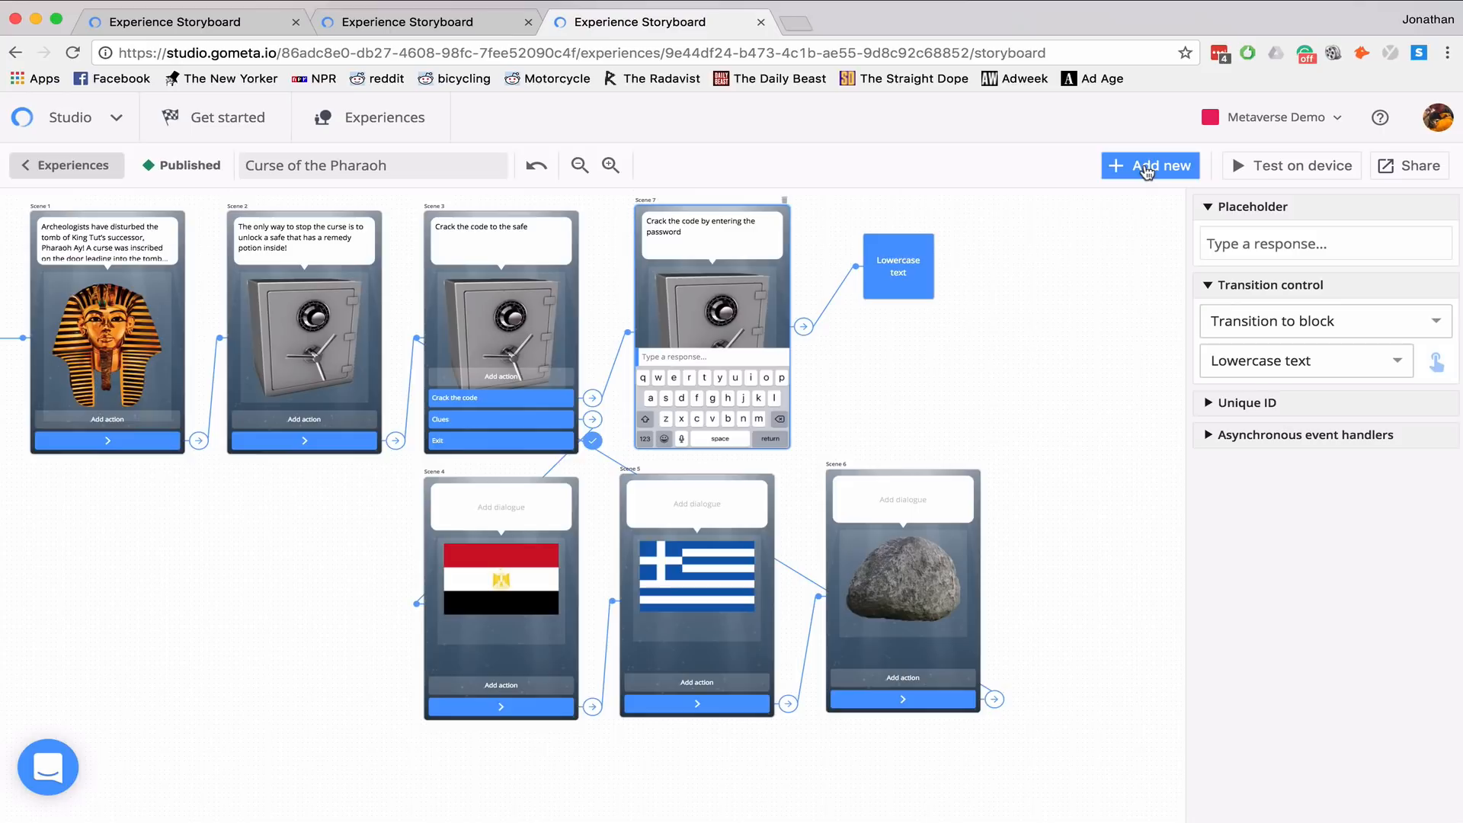
Step: Add a Response contains block under Lowercase text with search string 'rosetta stone'
{"action": "left_click", "coordinate": [1150, 165]}
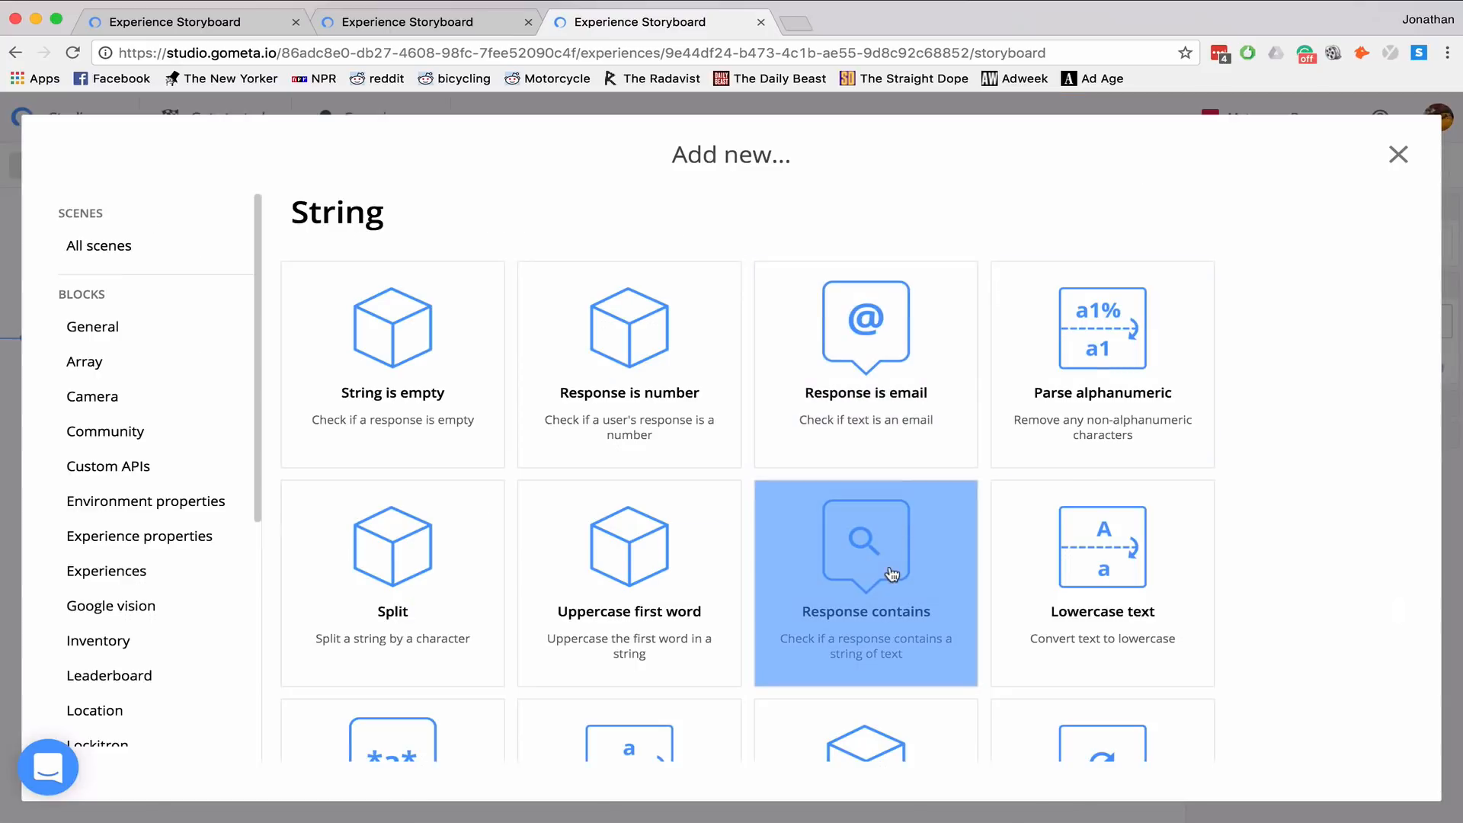
{"action": "left_click", "coordinate": [865, 547]}
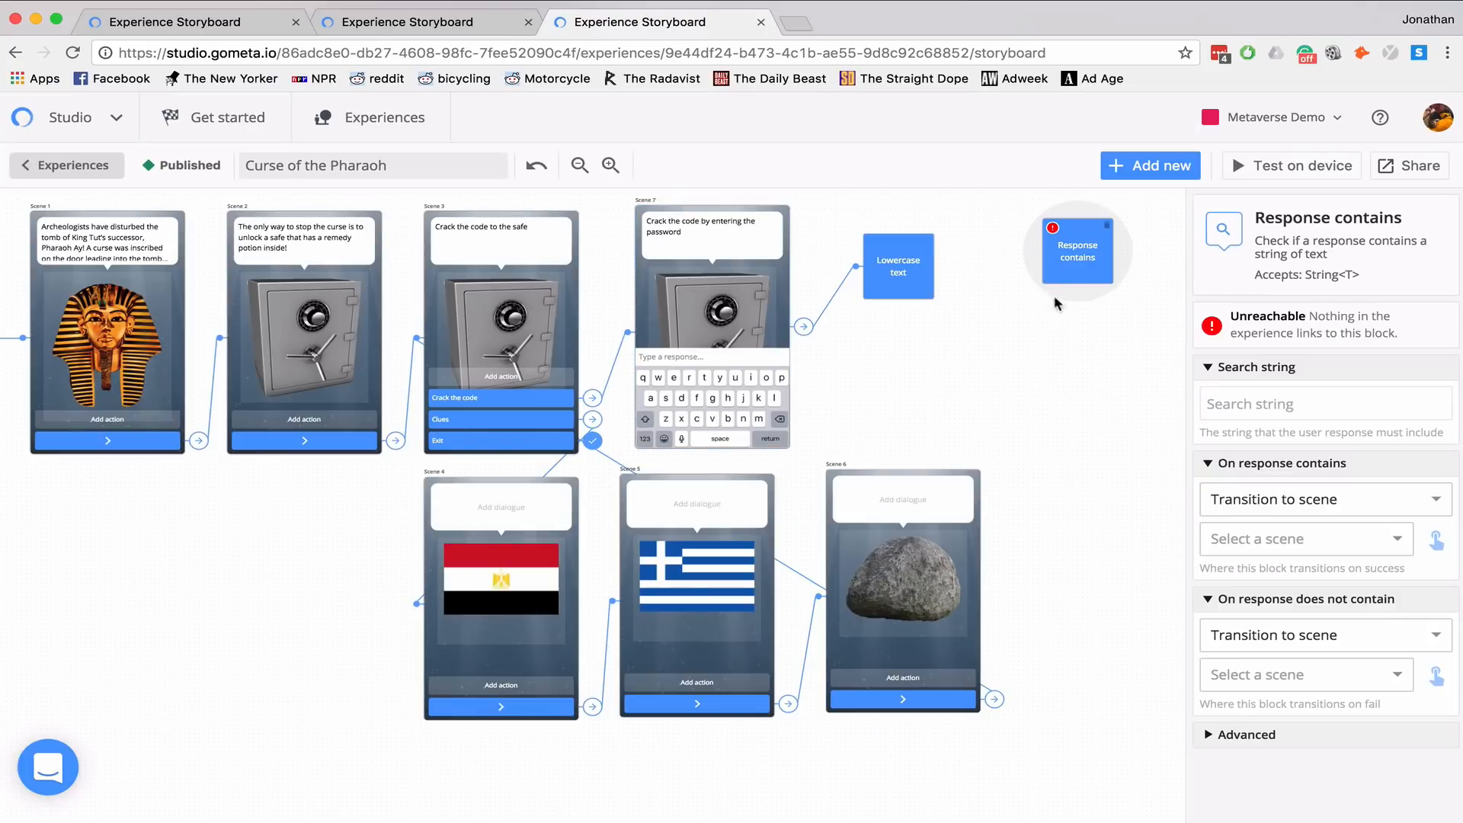
{"action": "left_click_drag", "start_coordinate": [1078, 252], "coordinate": [901, 356]}
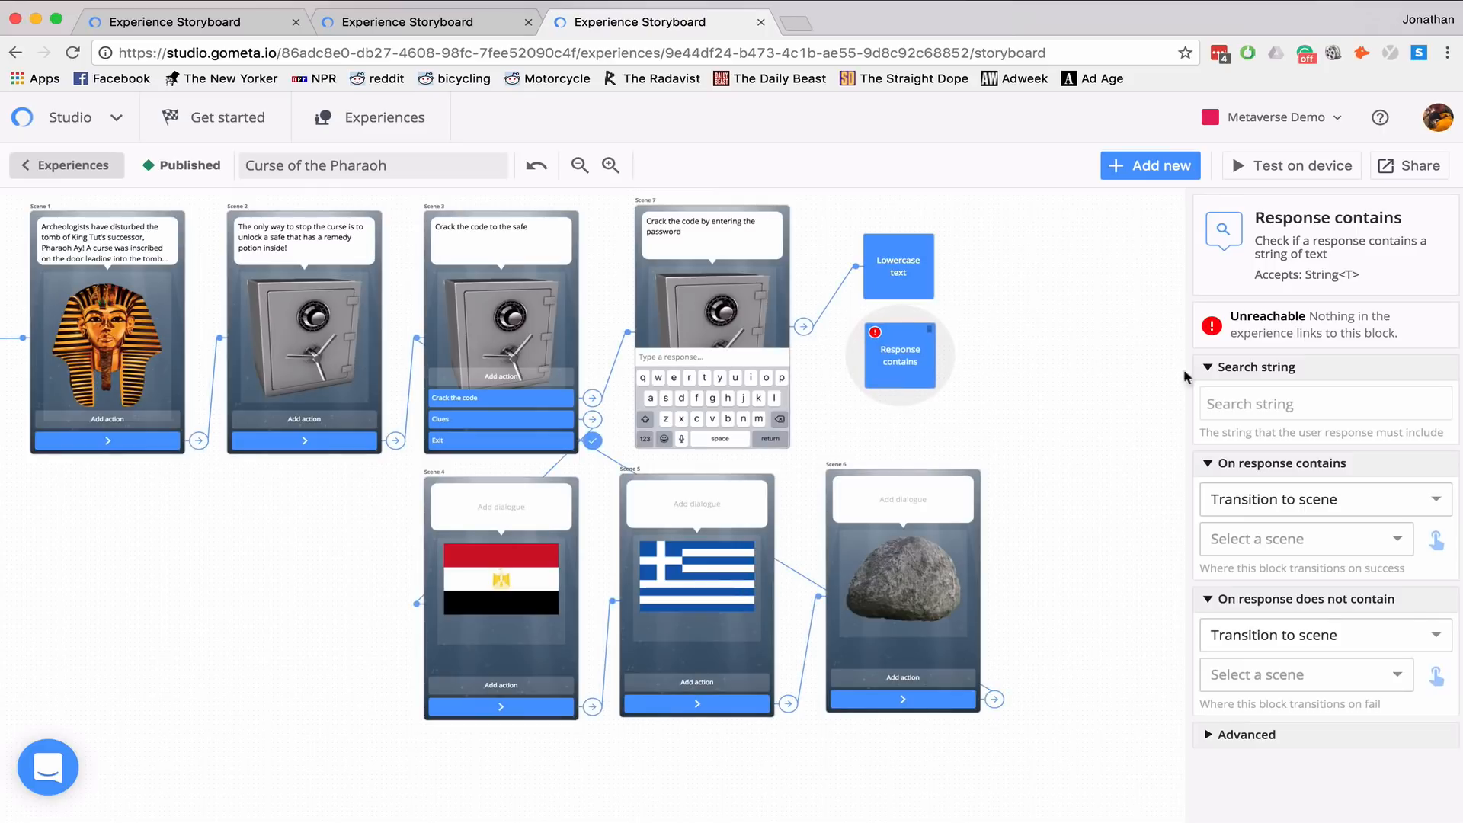
{"action": "left_click", "coordinate": [1326, 404]}
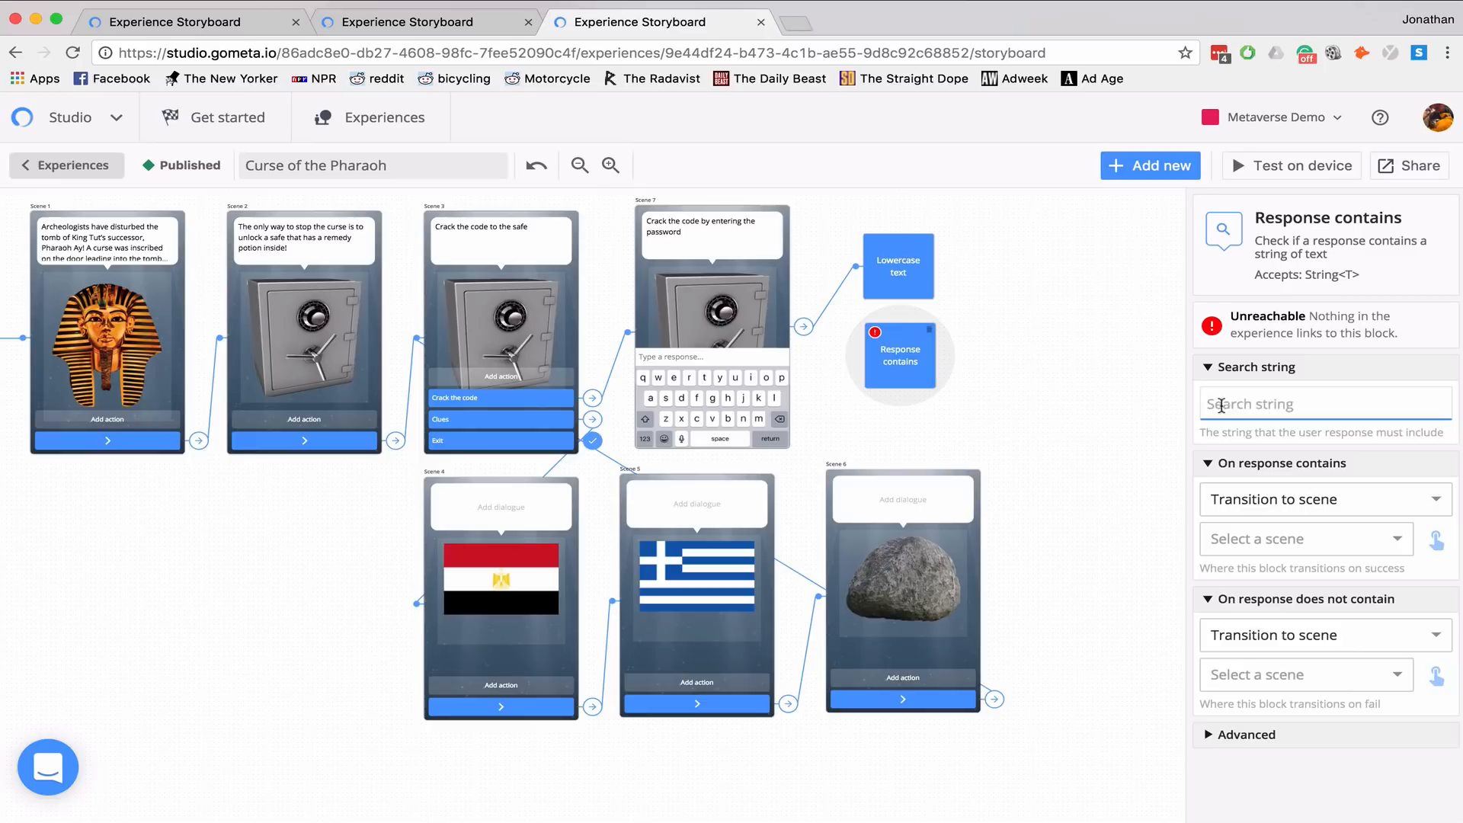
{"action": "type", "text": "rosetta s"}
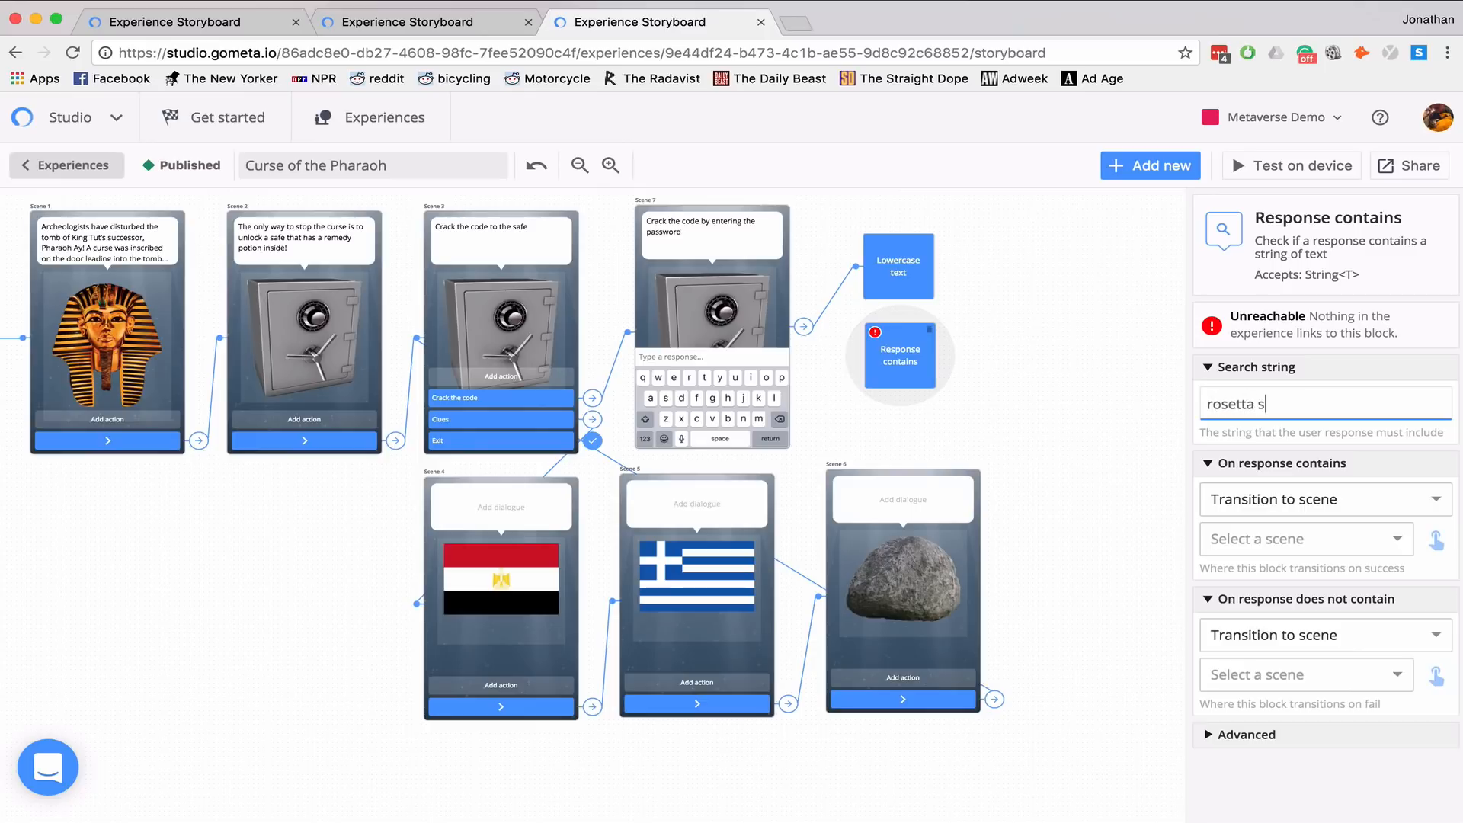
{"action": "type", "text": "tone"}
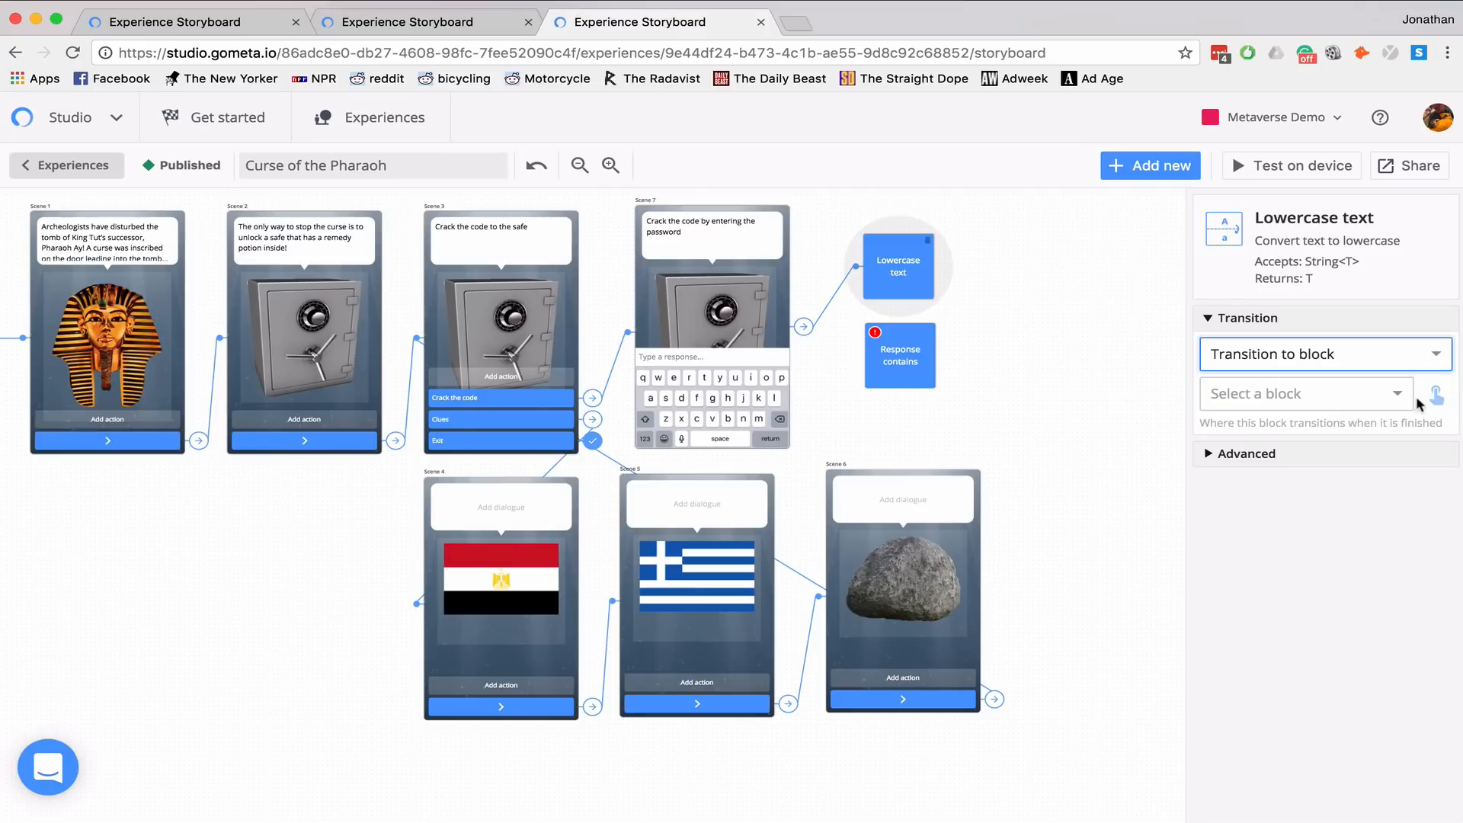
Step: Set the Lowercase text block to pass on to Response contains
{"action": "left_click", "coordinate": [1306, 393]}
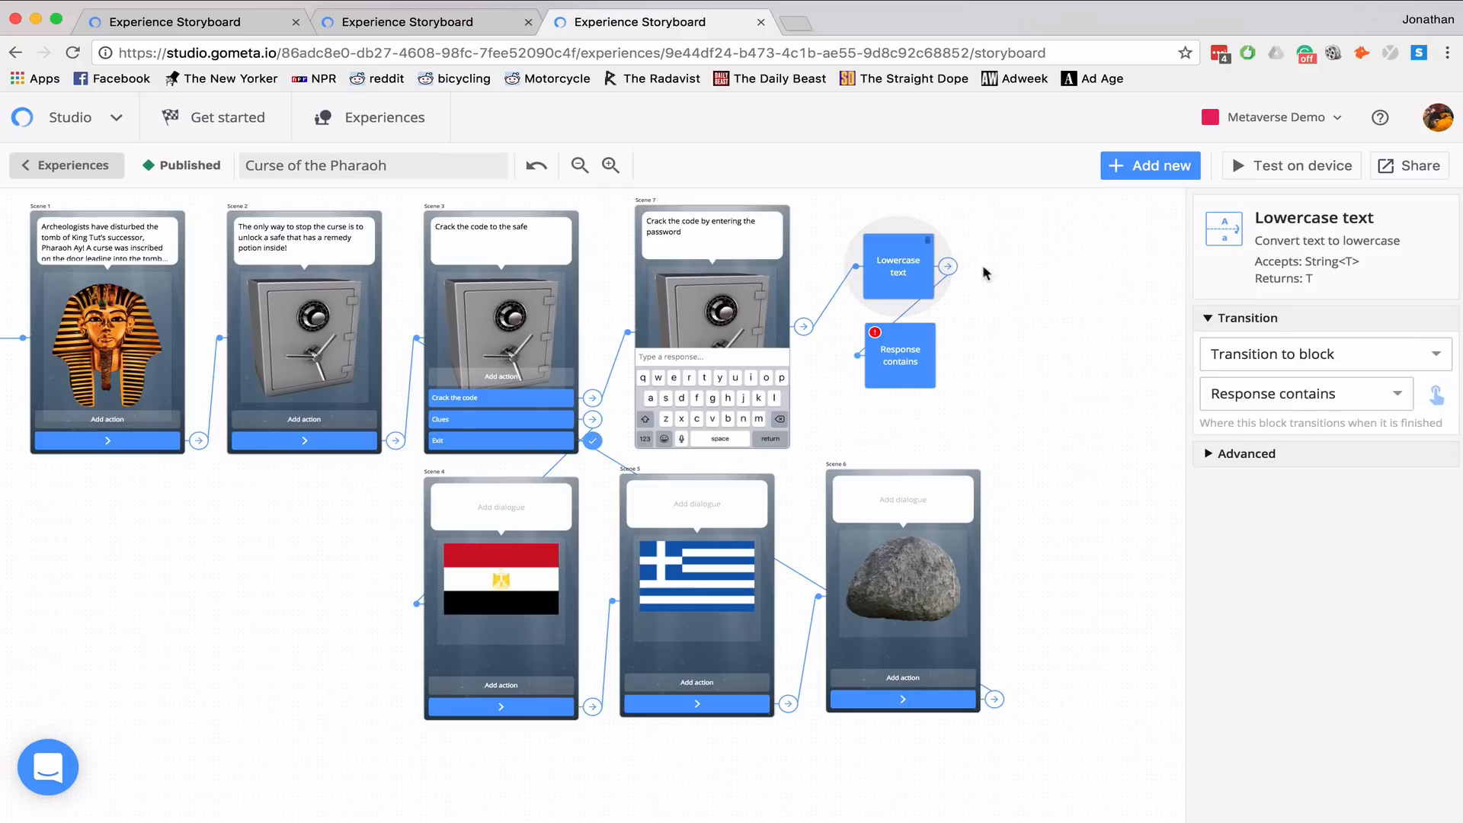
{"action": "mouse_move", "coordinate": [1135, 207]}
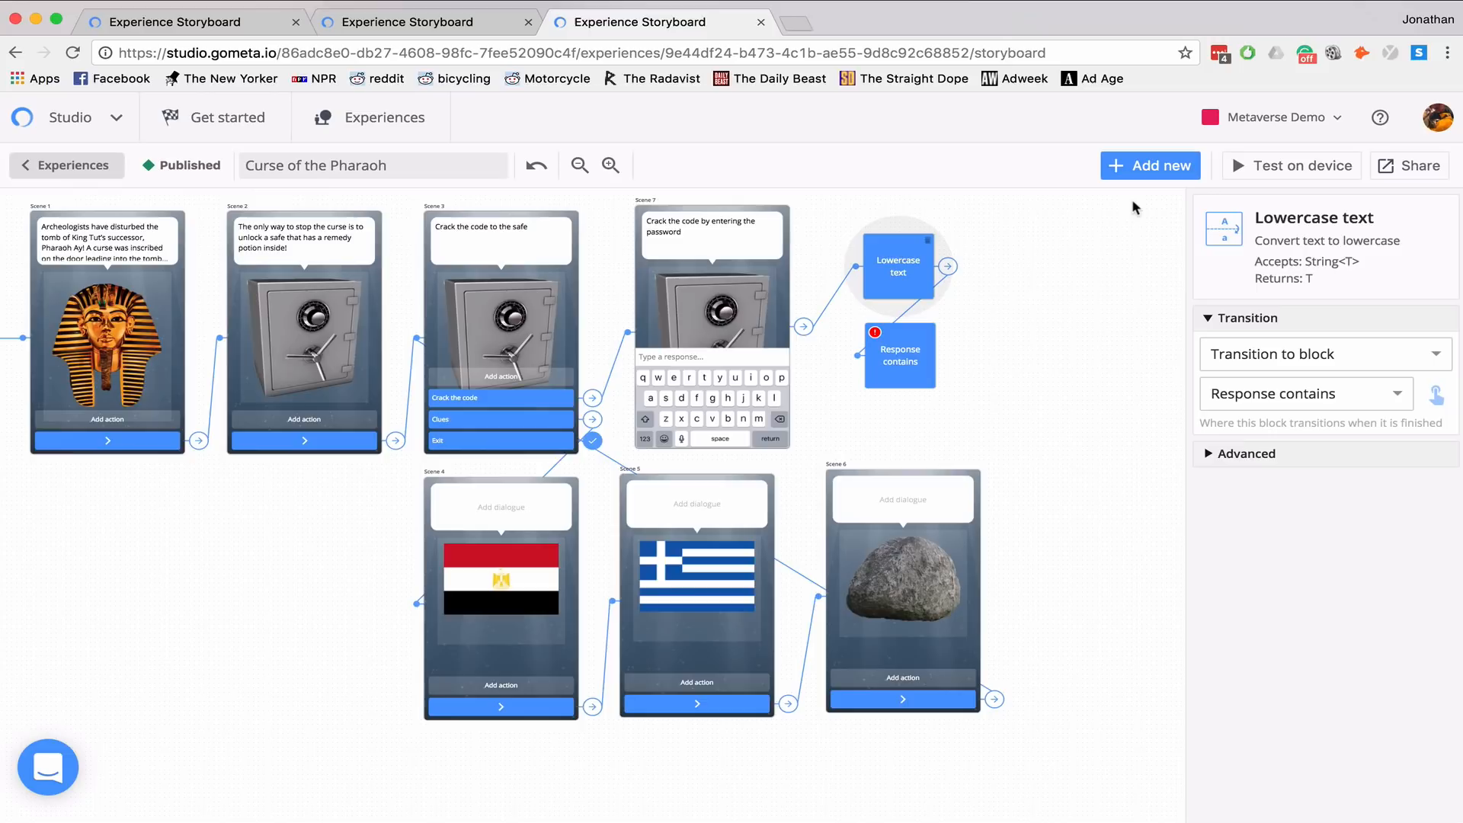
Step: Add warning-sign character Scene 8 saying 'That's not it!' with a Try again button
{"action": "left_click", "coordinate": [1149, 164]}
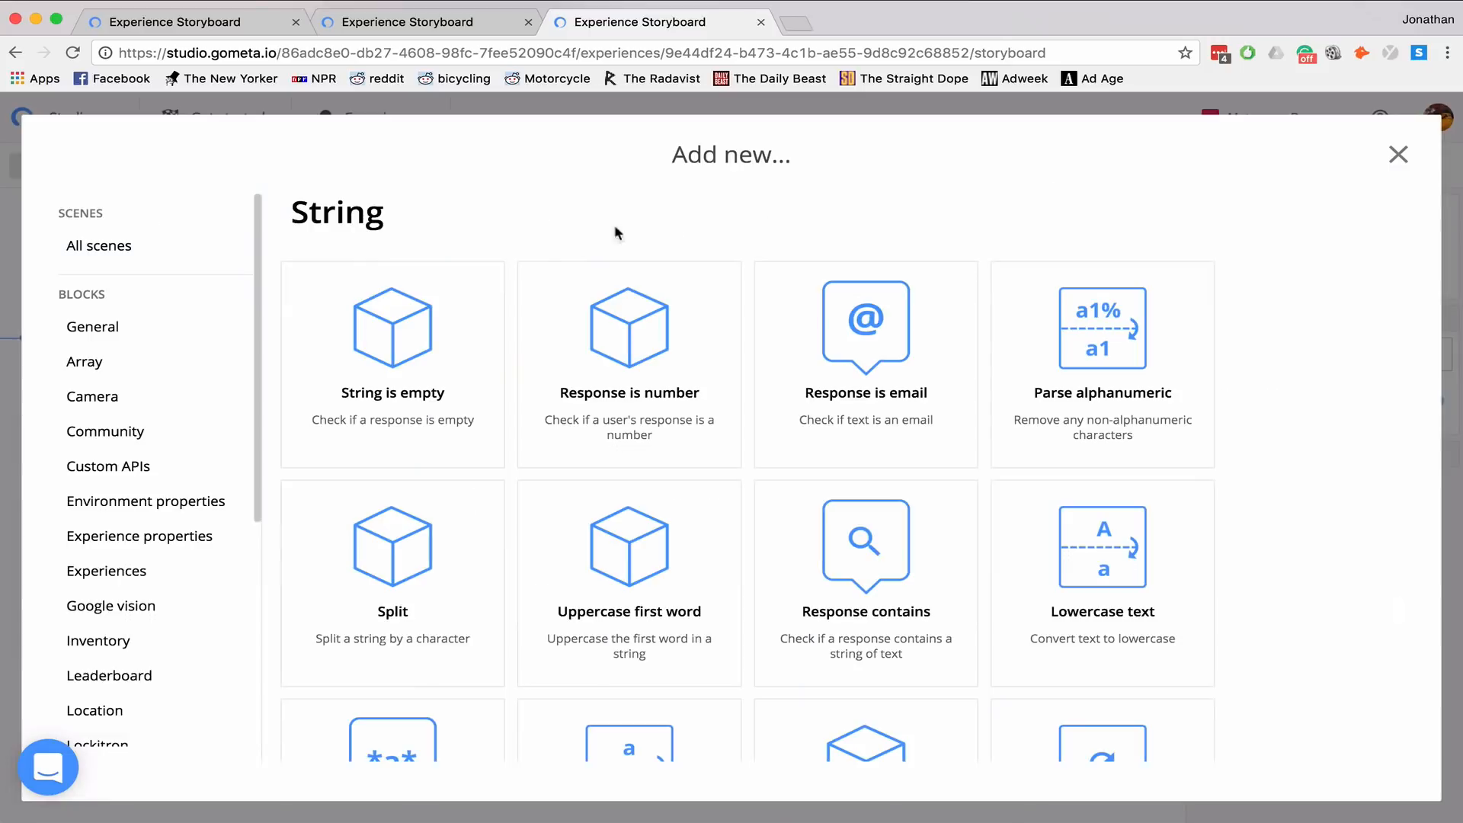
{"action": "left_click", "coordinate": [97, 245]}
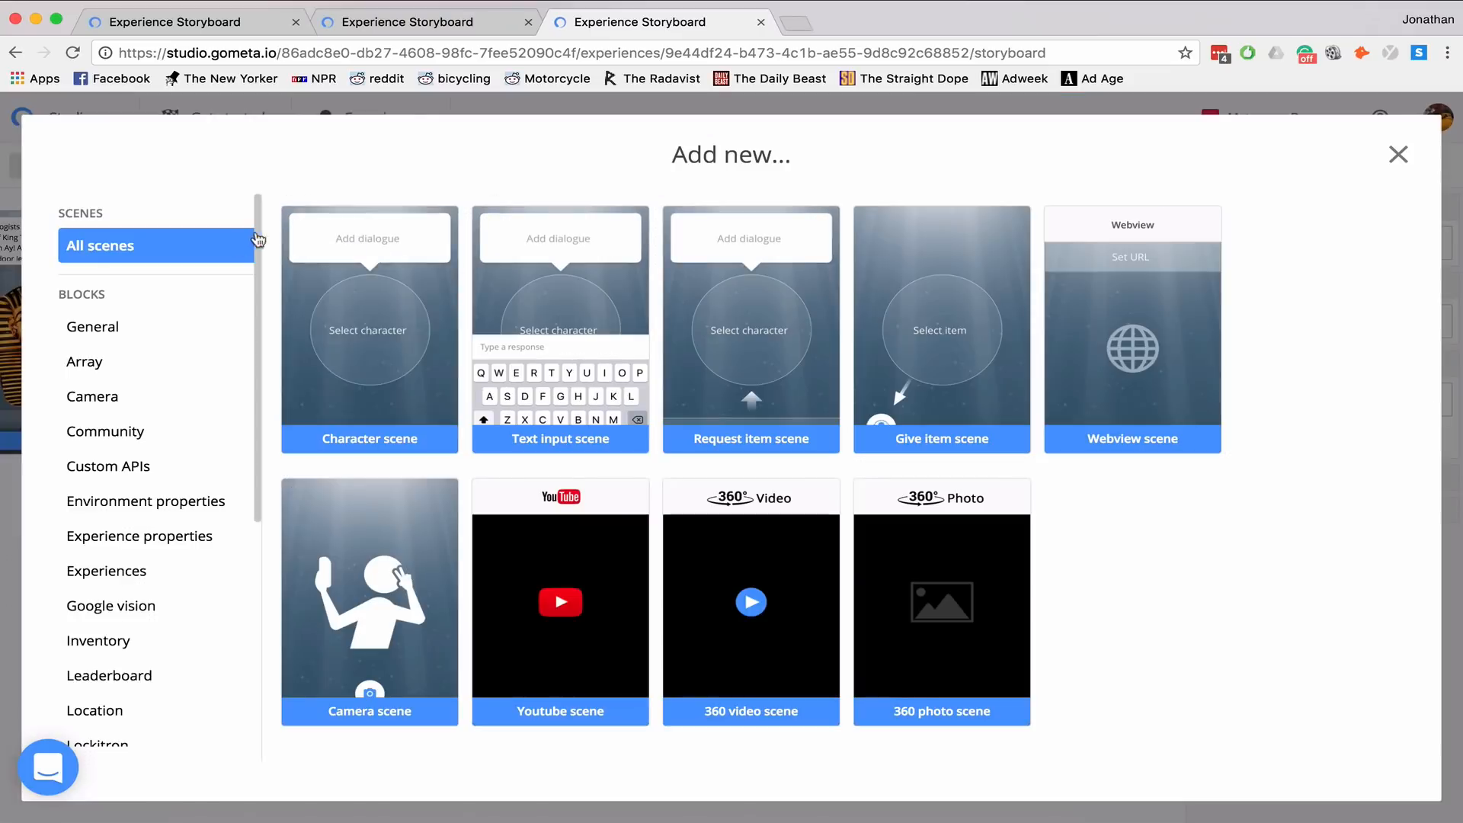
{"action": "left_click", "coordinate": [1398, 154]}
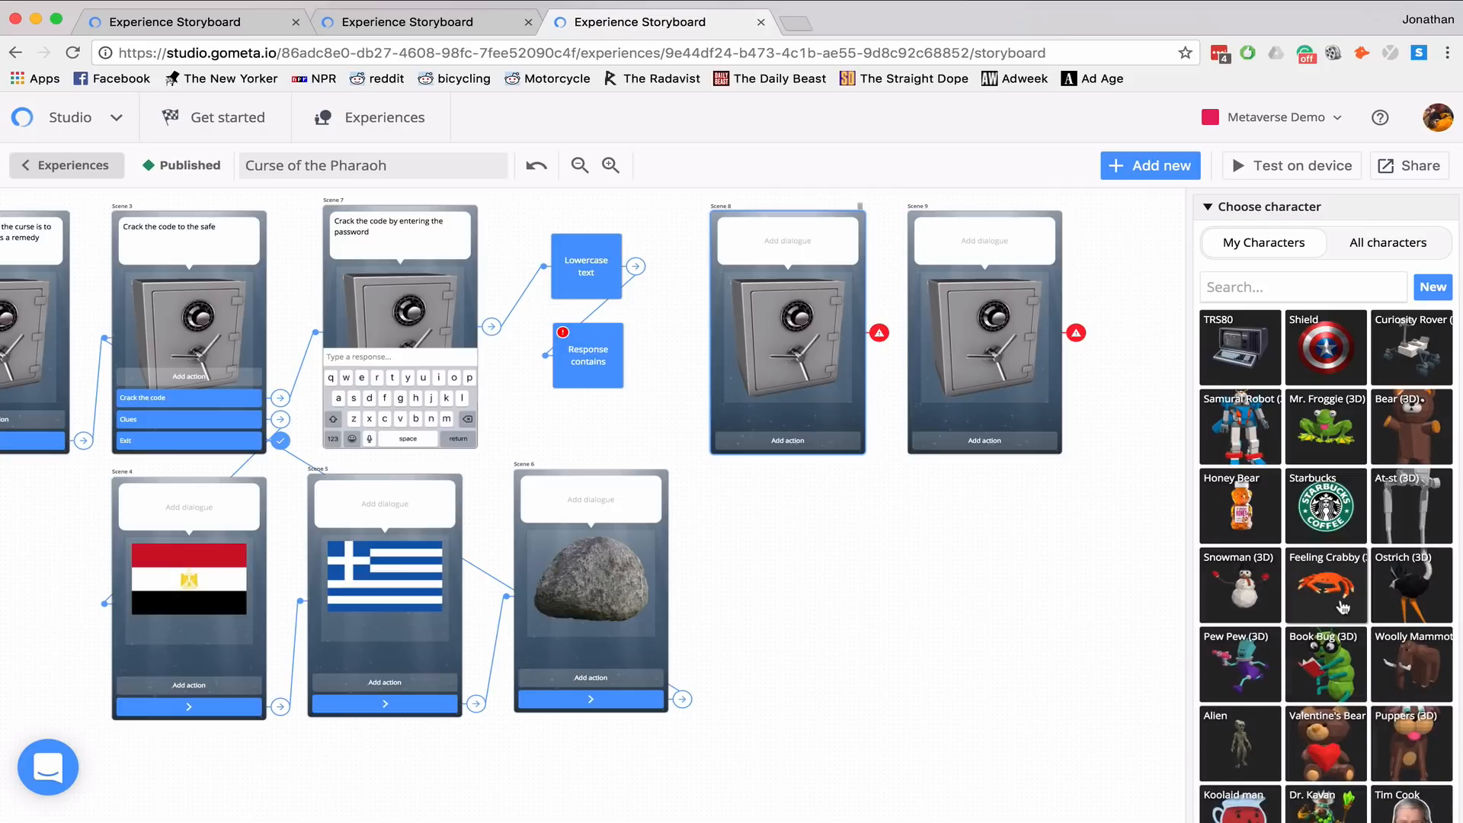
{"action": "type", "text": "wa"}
{"action": "type", "text": "That's not it!"}
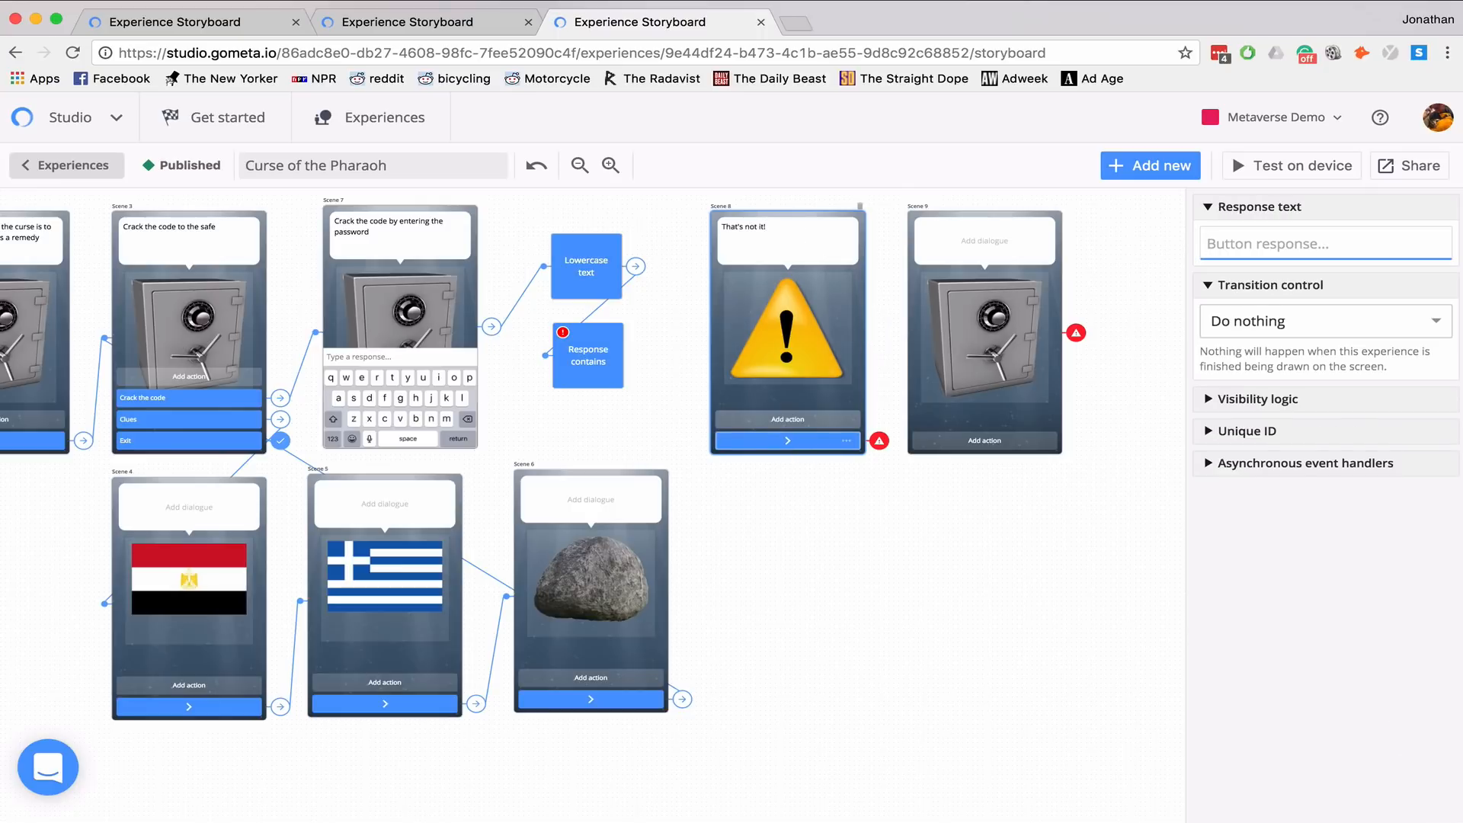
{"action": "type", "text": "try again"}
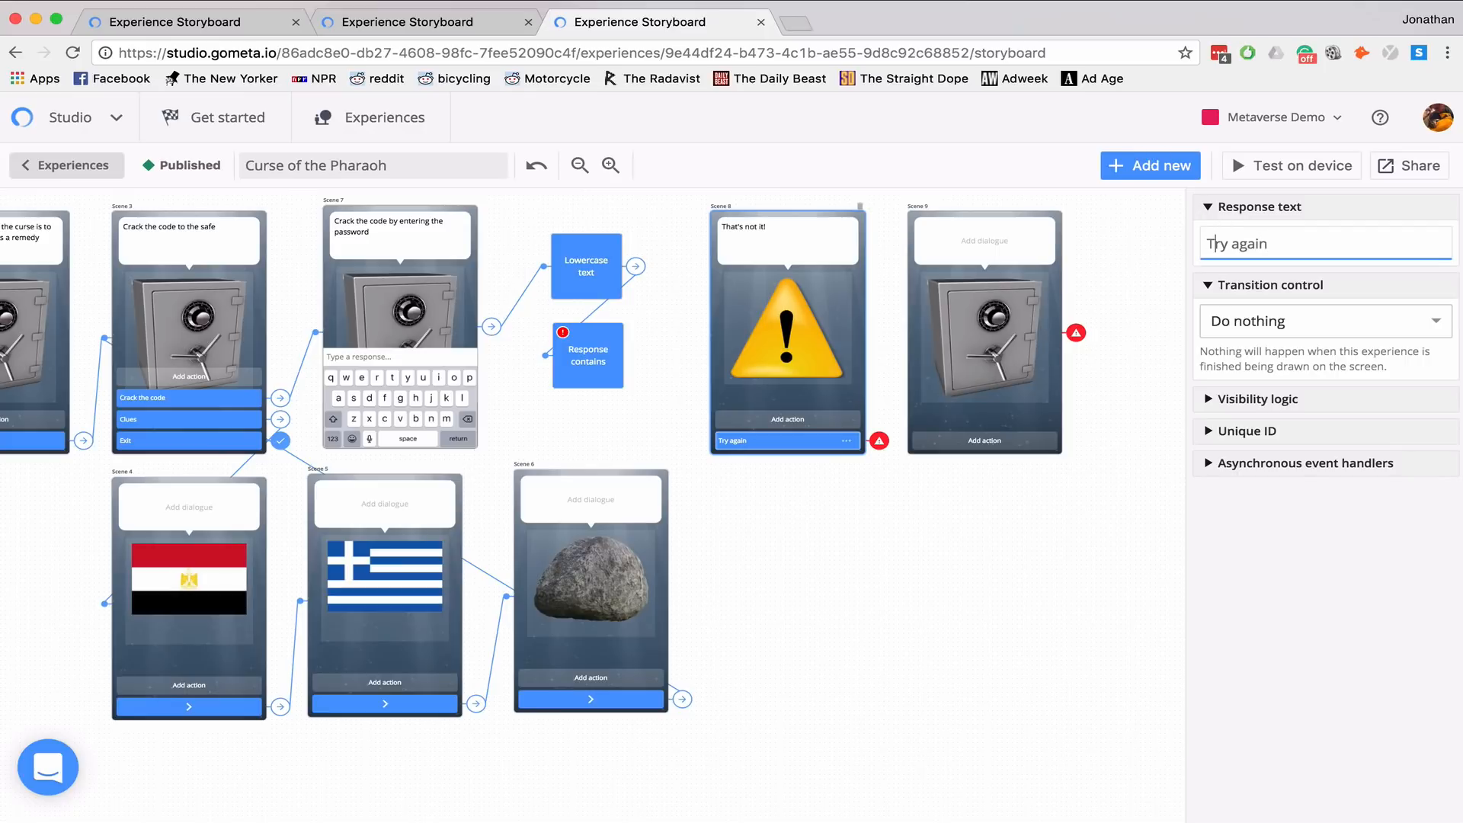
Step: Make Try again transition back to Scene 3
{"action": "left_click", "coordinate": [1325, 320]}
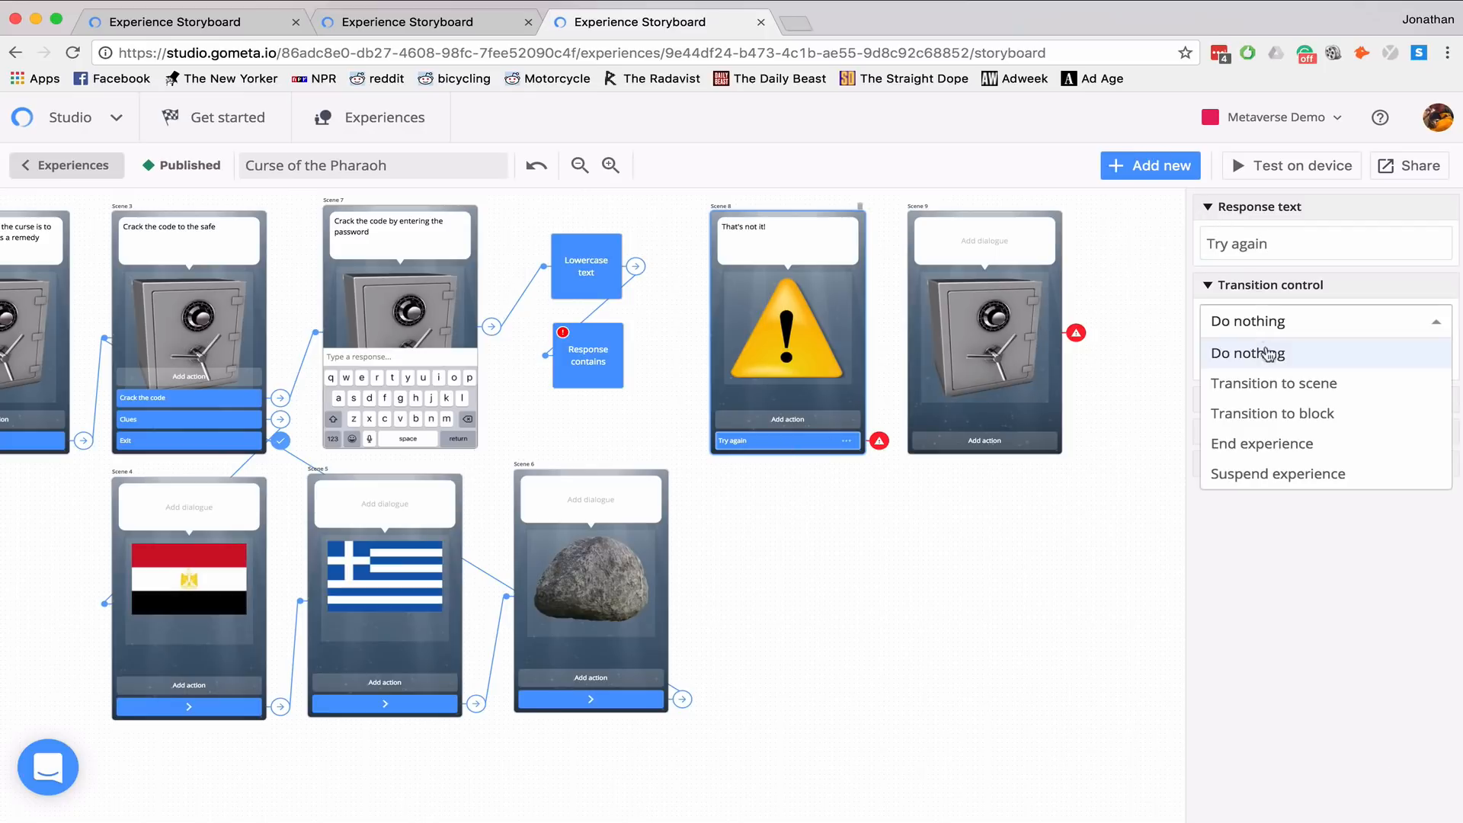
{"action": "left_click", "coordinate": [1274, 384]}
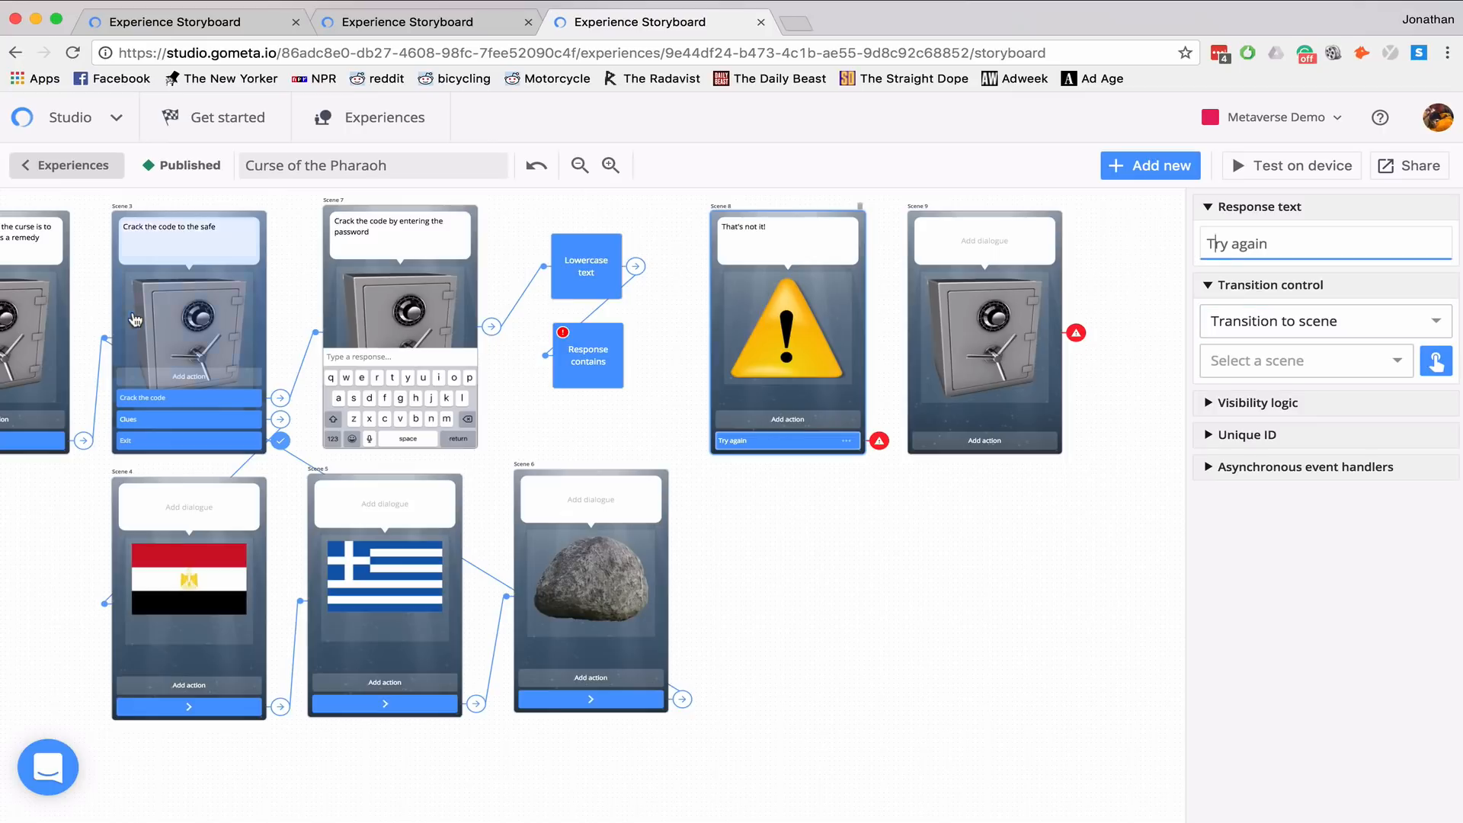
{"action": "left_click", "coordinate": [1306, 359]}
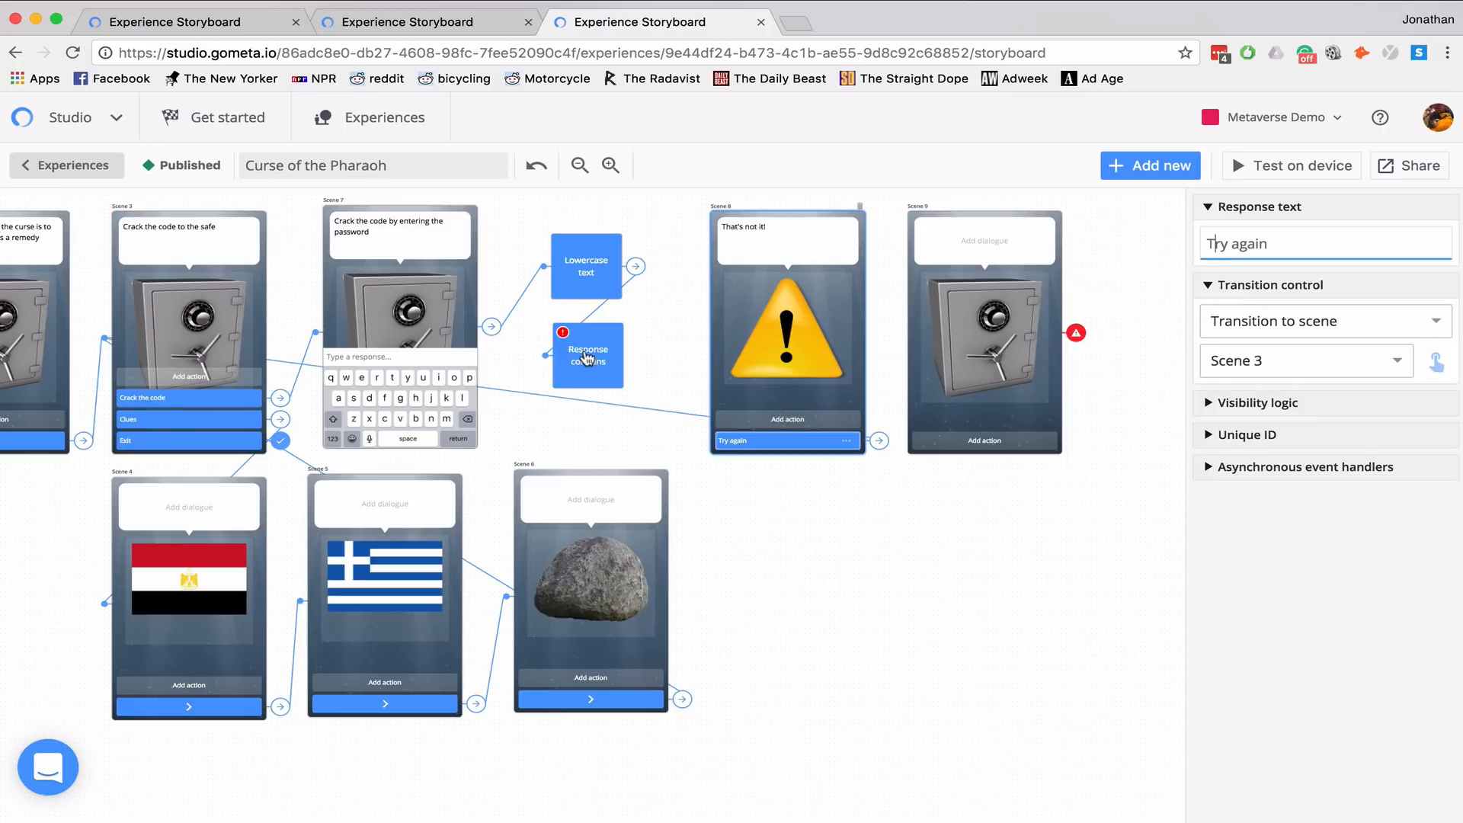
Step: Route Response contains answers lacking 'rosetta stone' to Scene 8
{"action": "left_click", "coordinate": [588, 353]}
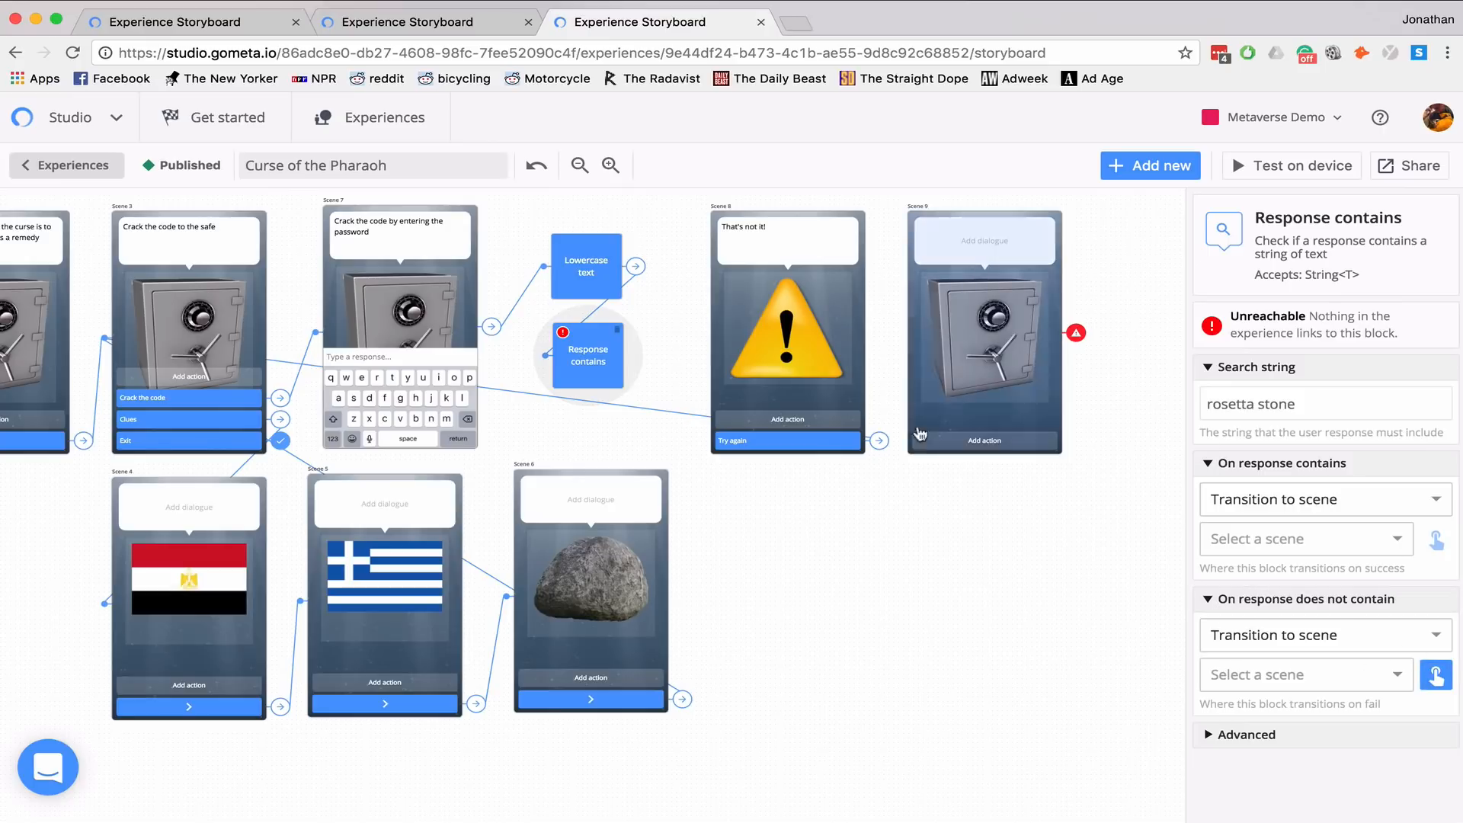
{"action": "left_click", "coordinate": [1304, 674]}
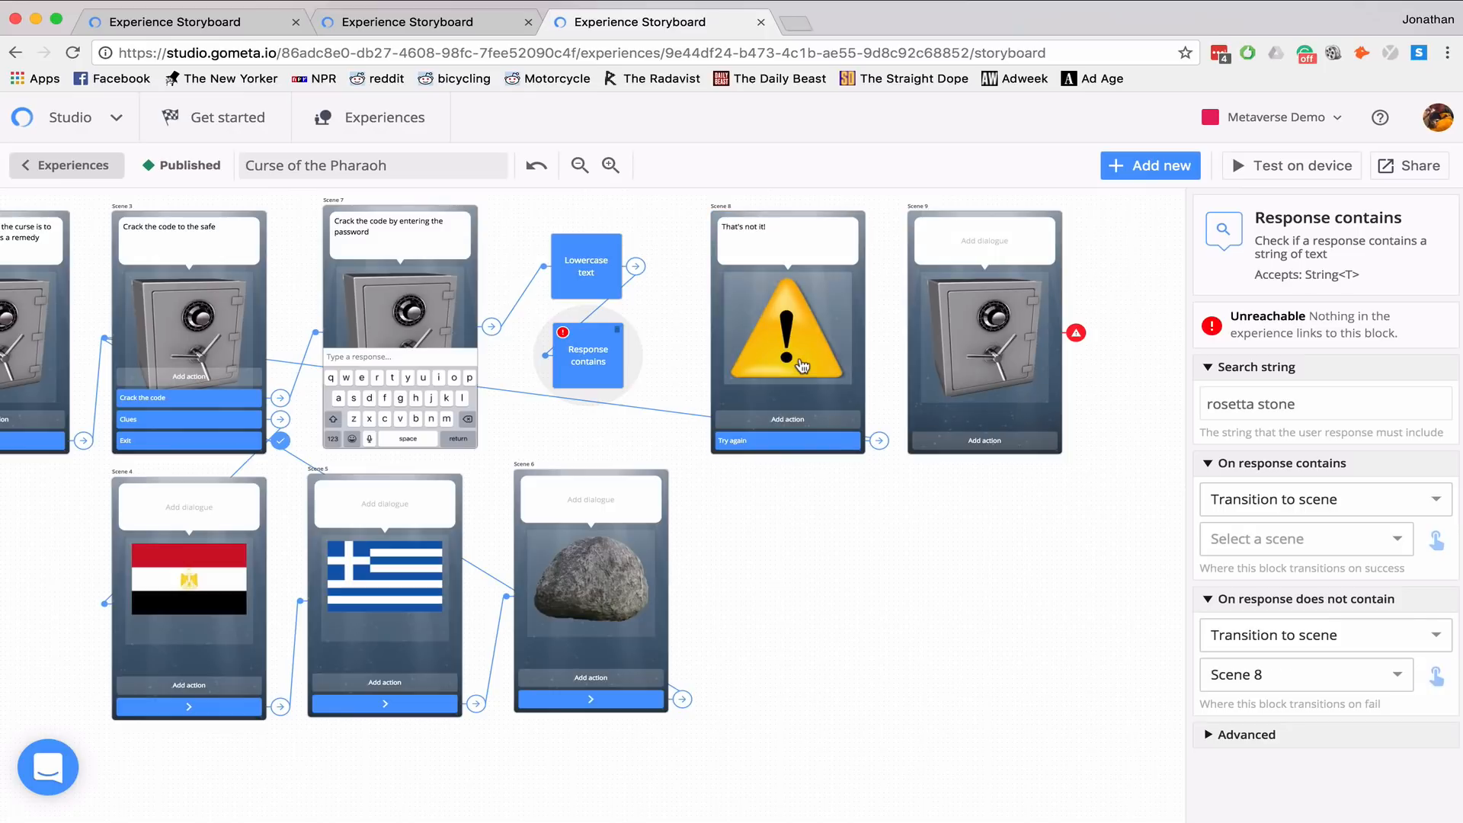
{"action": "mouse_move", "coordinate": [826, 339]}
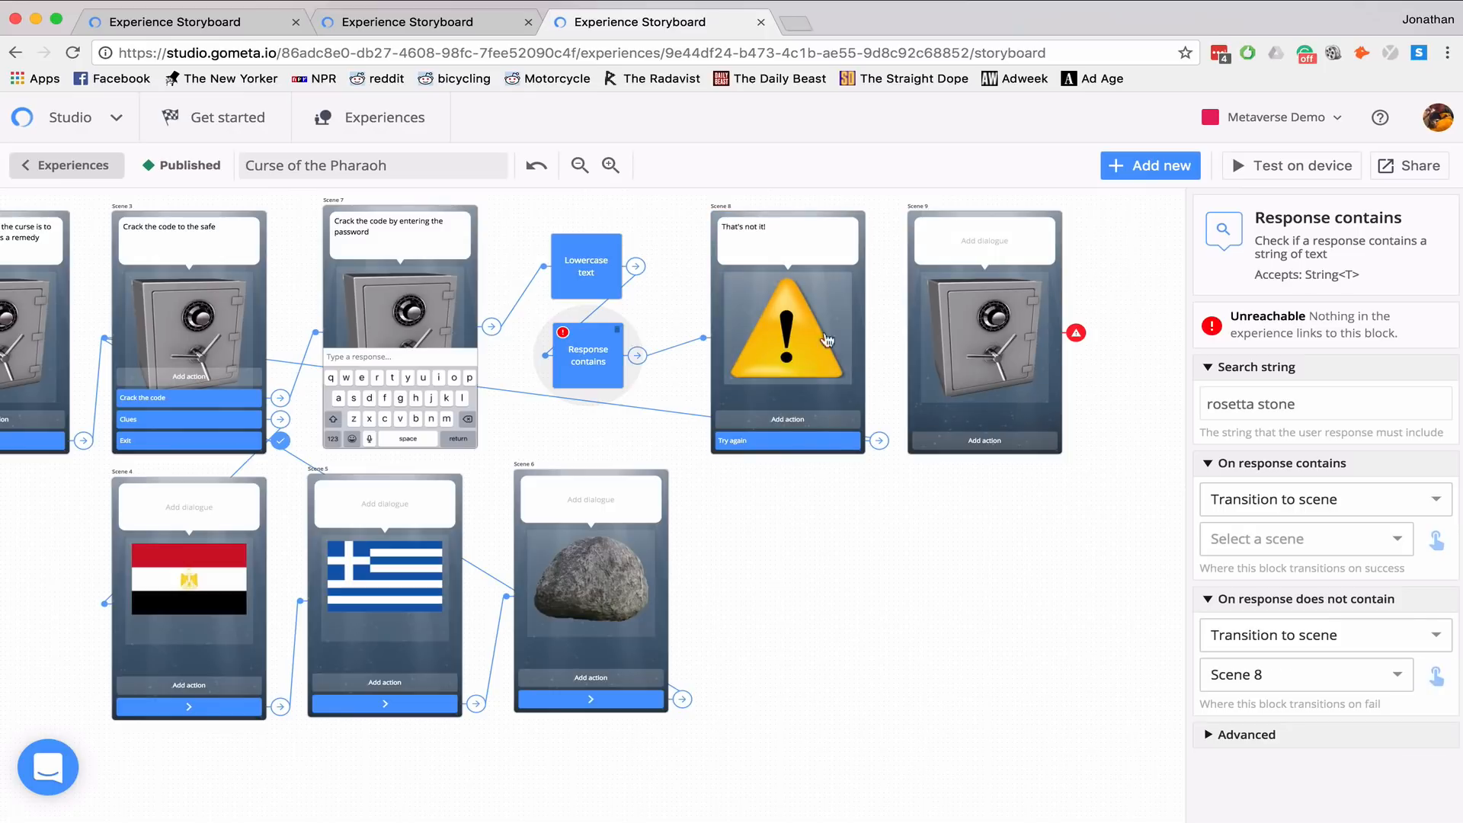
Step: Have the Pharaoh say "That's it! Great job!" in Scene 9 and add a continue button
{"action": "left_click", "coordinate": [984, 240]}
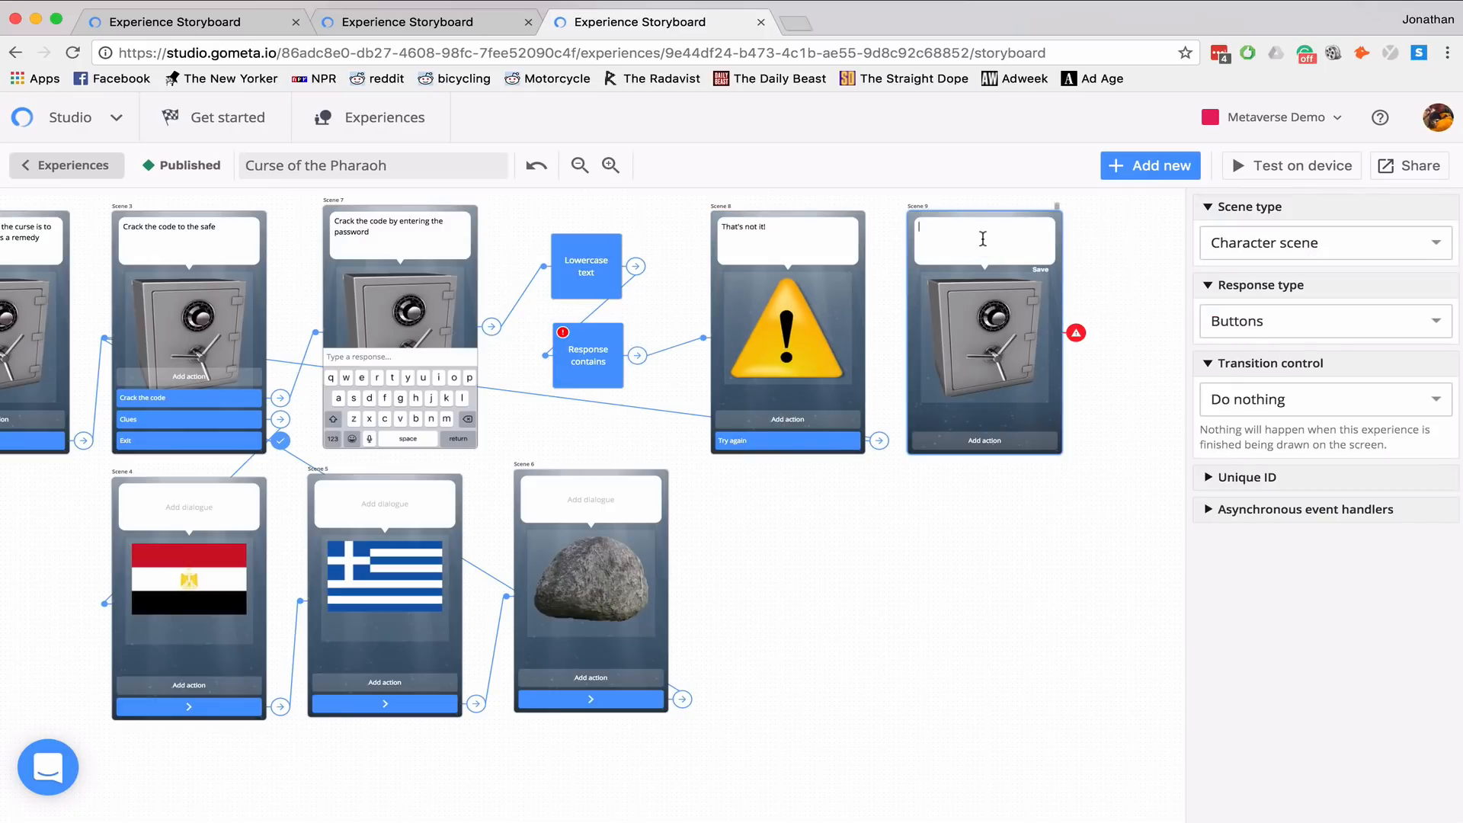
{"action": "type", "text": "That's it! Great job!"}
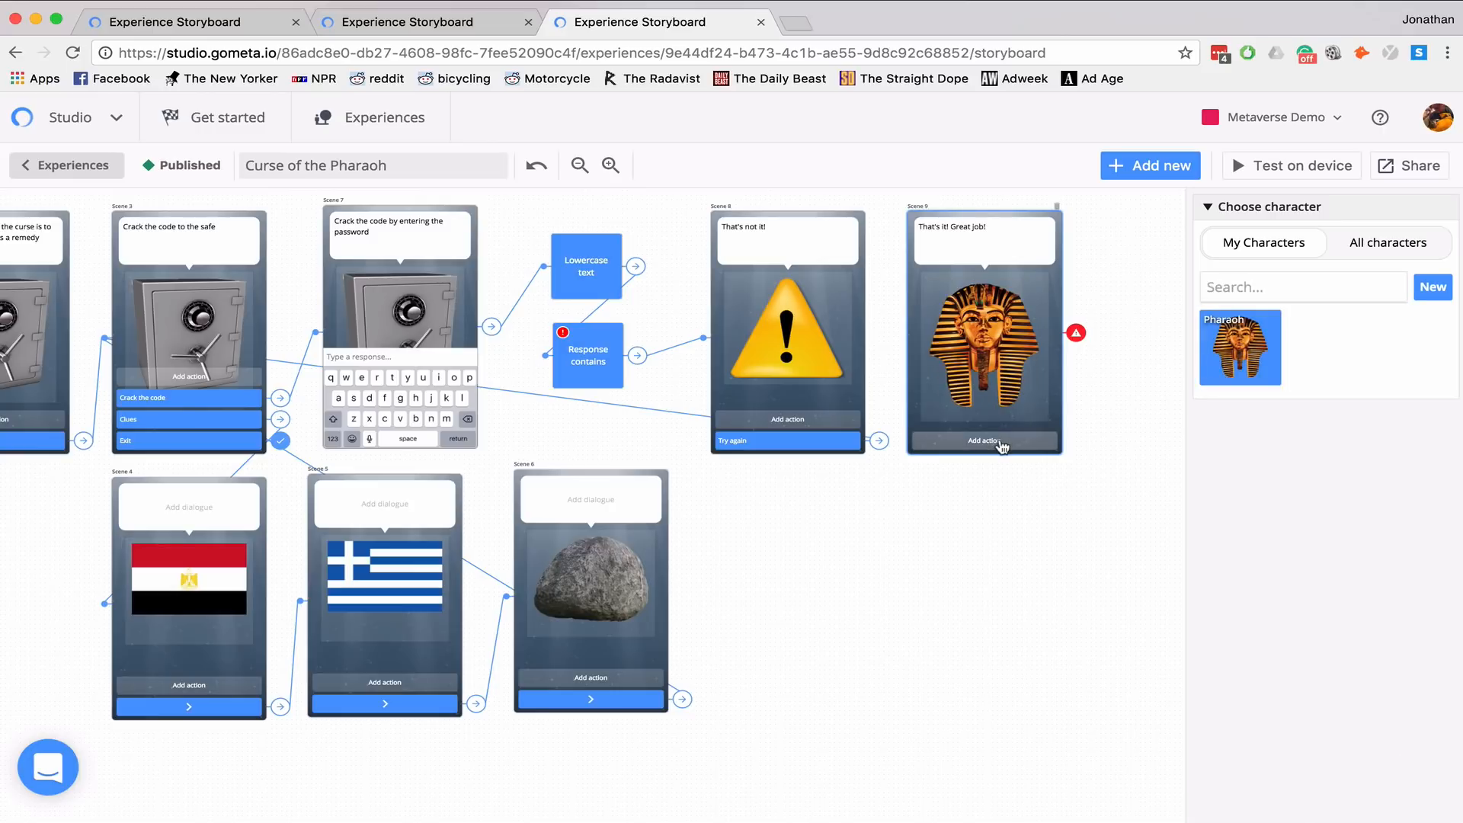
{"action": "left_click", "coordinate": [984, 440]}
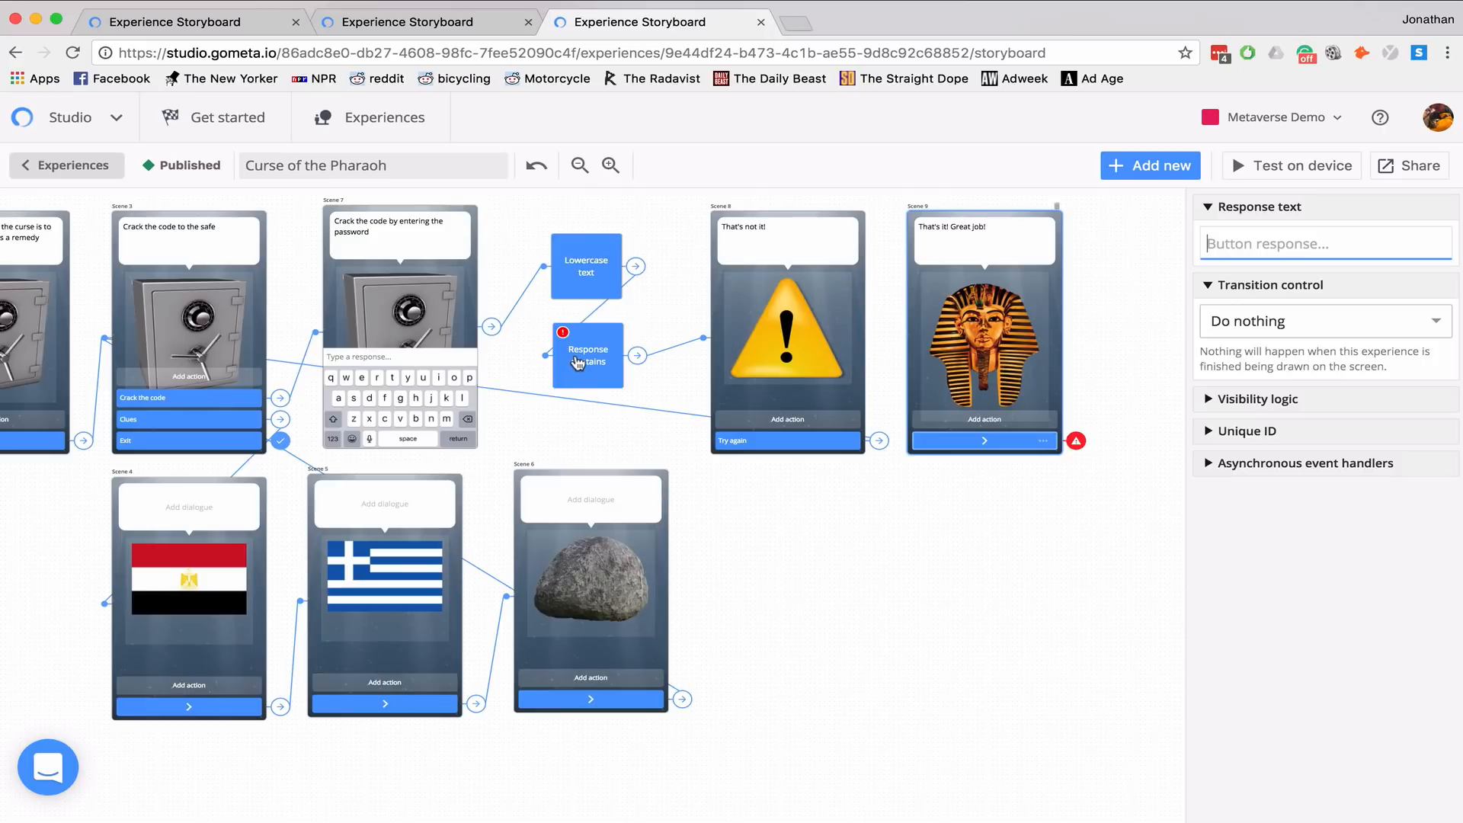
Step: Route answers containing 'rosetta stone' to Scene 9
{"action": "left_click", "coordinate": [588, 355]}
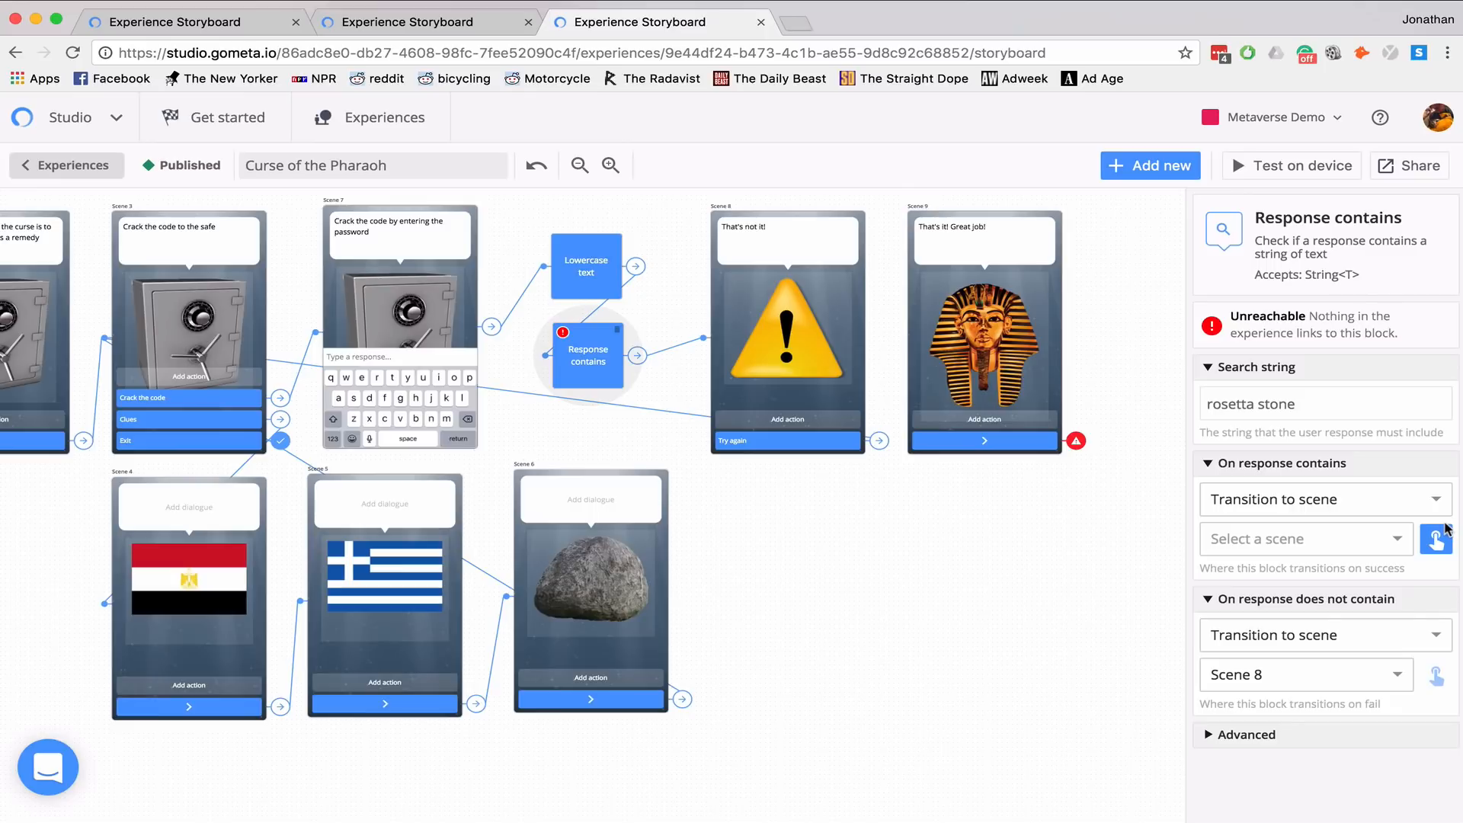
{"action": "left_click", "coordinate": [1306, 539]}
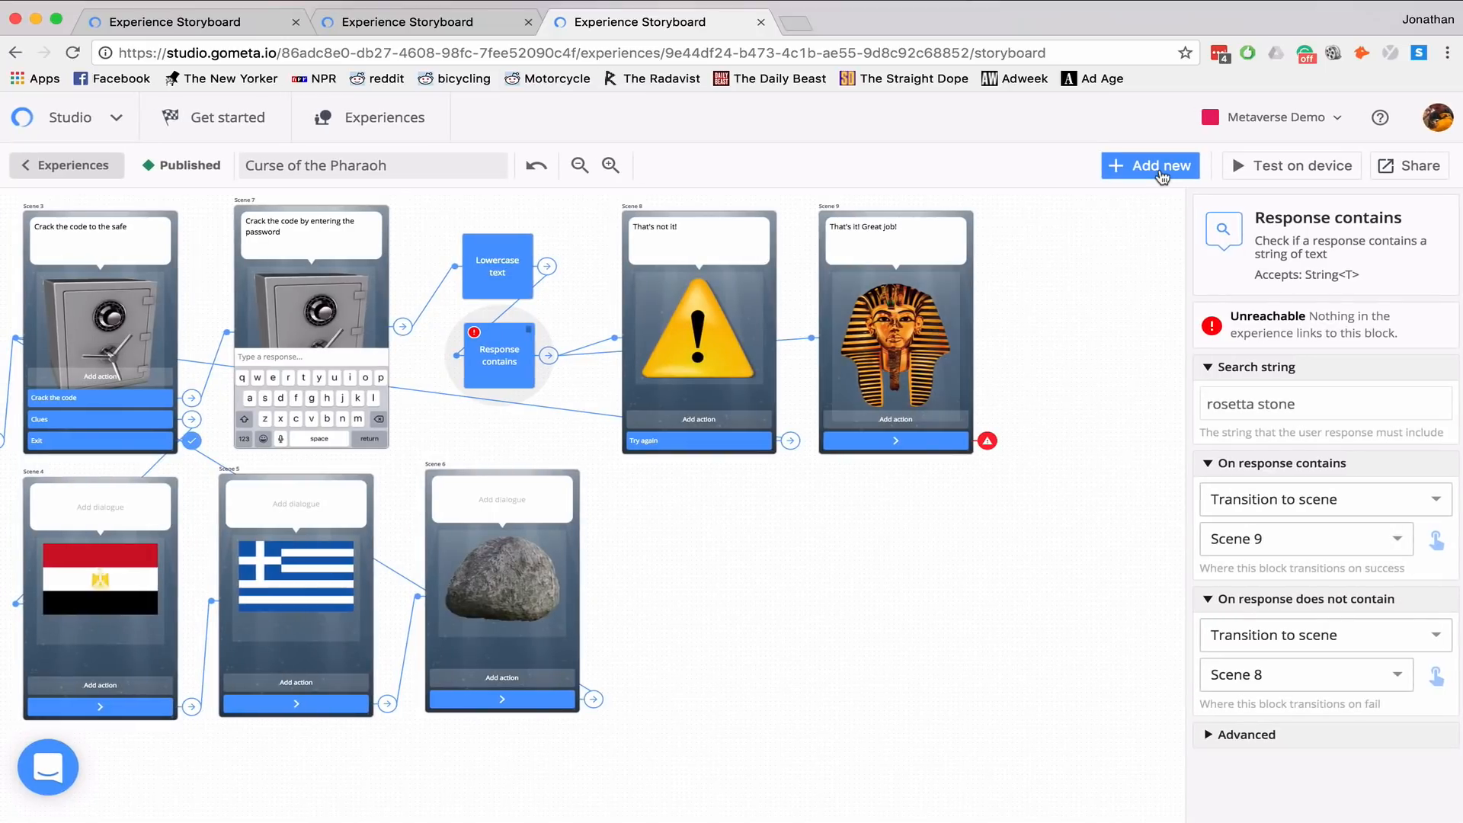
{"action": "mouse_move", "coordinate": [1148, 169]}
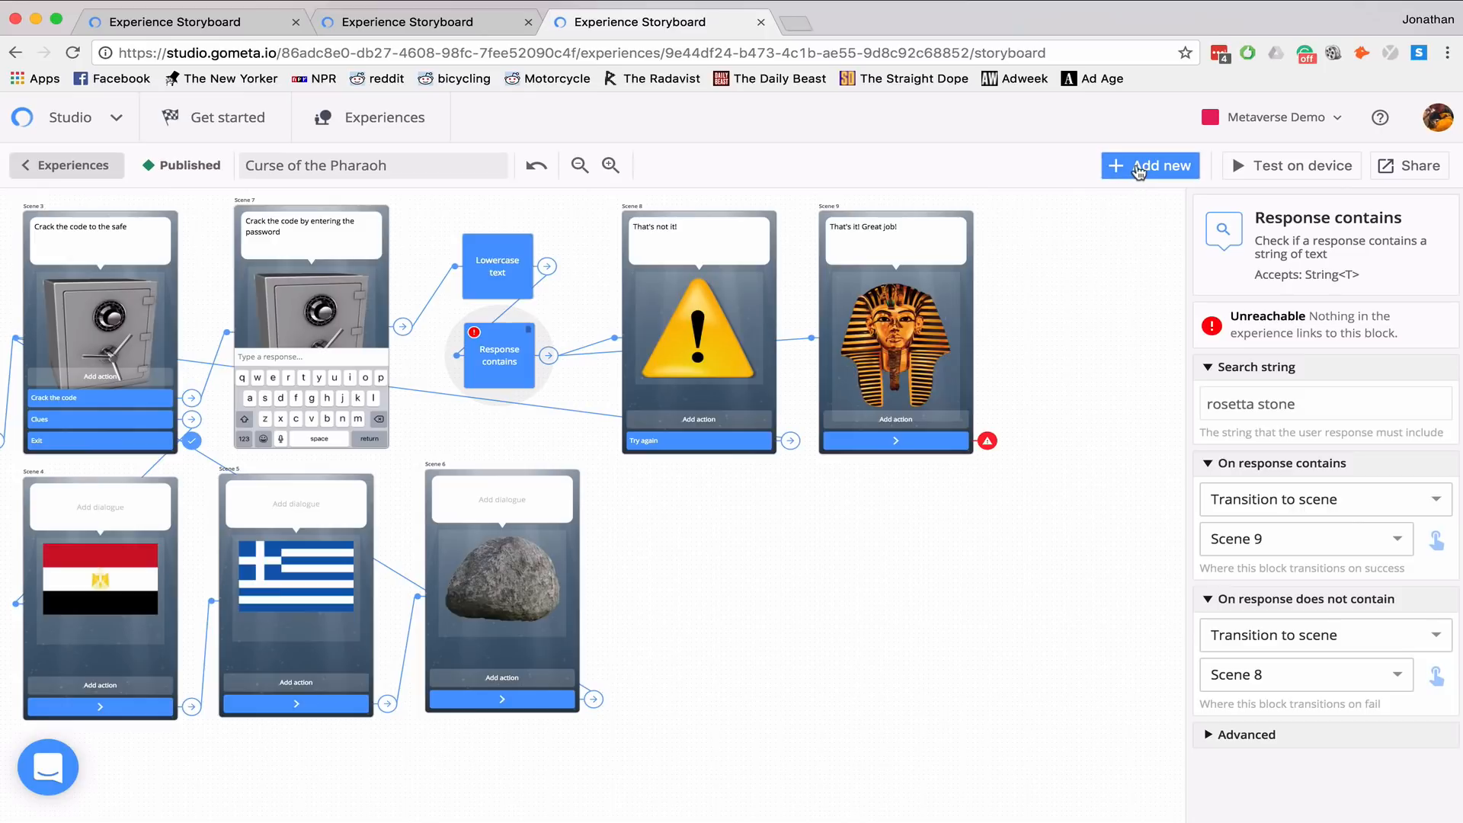
Step: Add photo-only camera Scene 10 linked from Scene 9's continue button
{"action": "left_click", "coordinate": [1149, 164]}
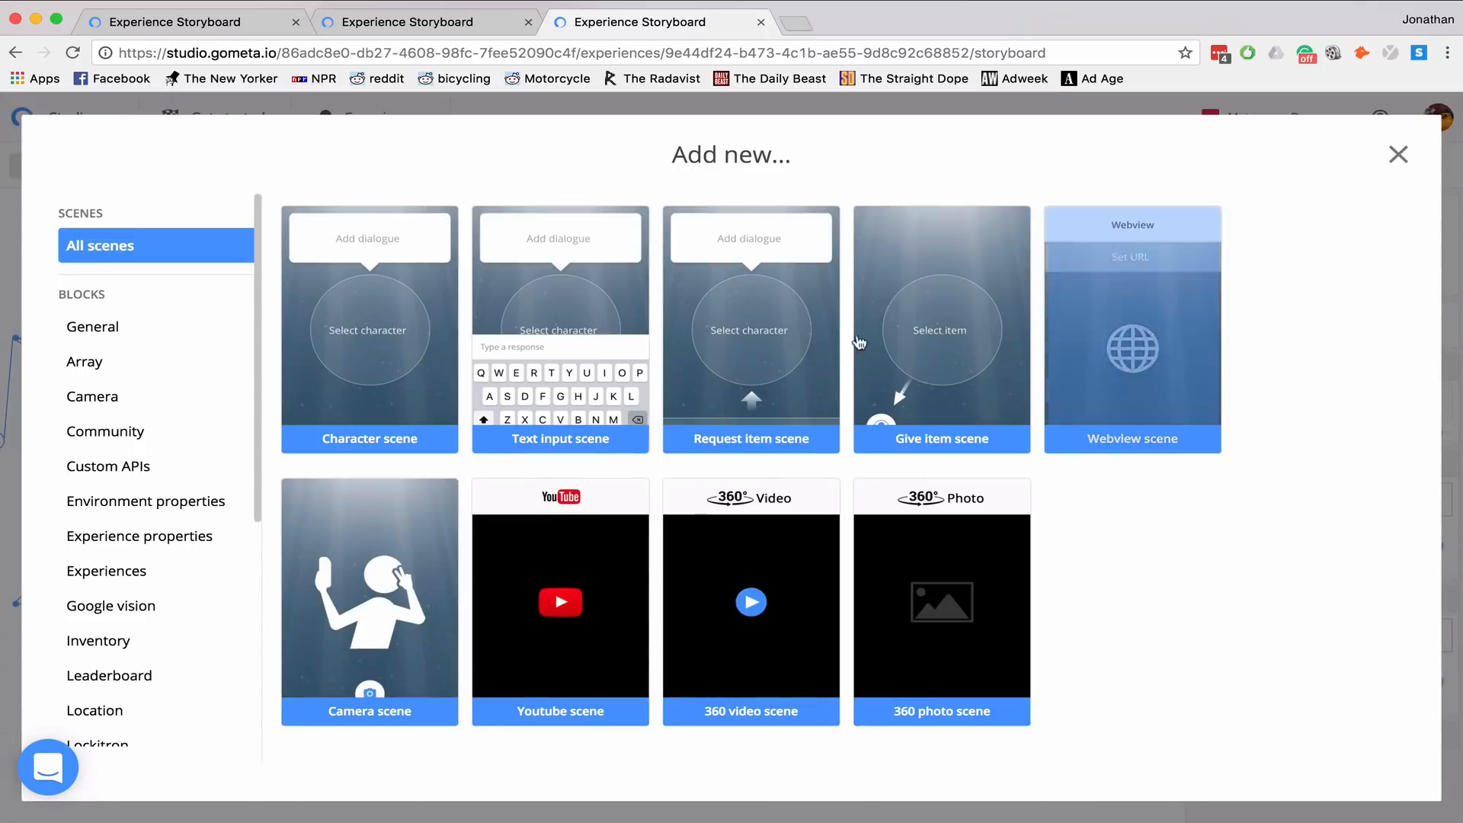
{"action": "left_click", "coordinate": [1395, 154]}
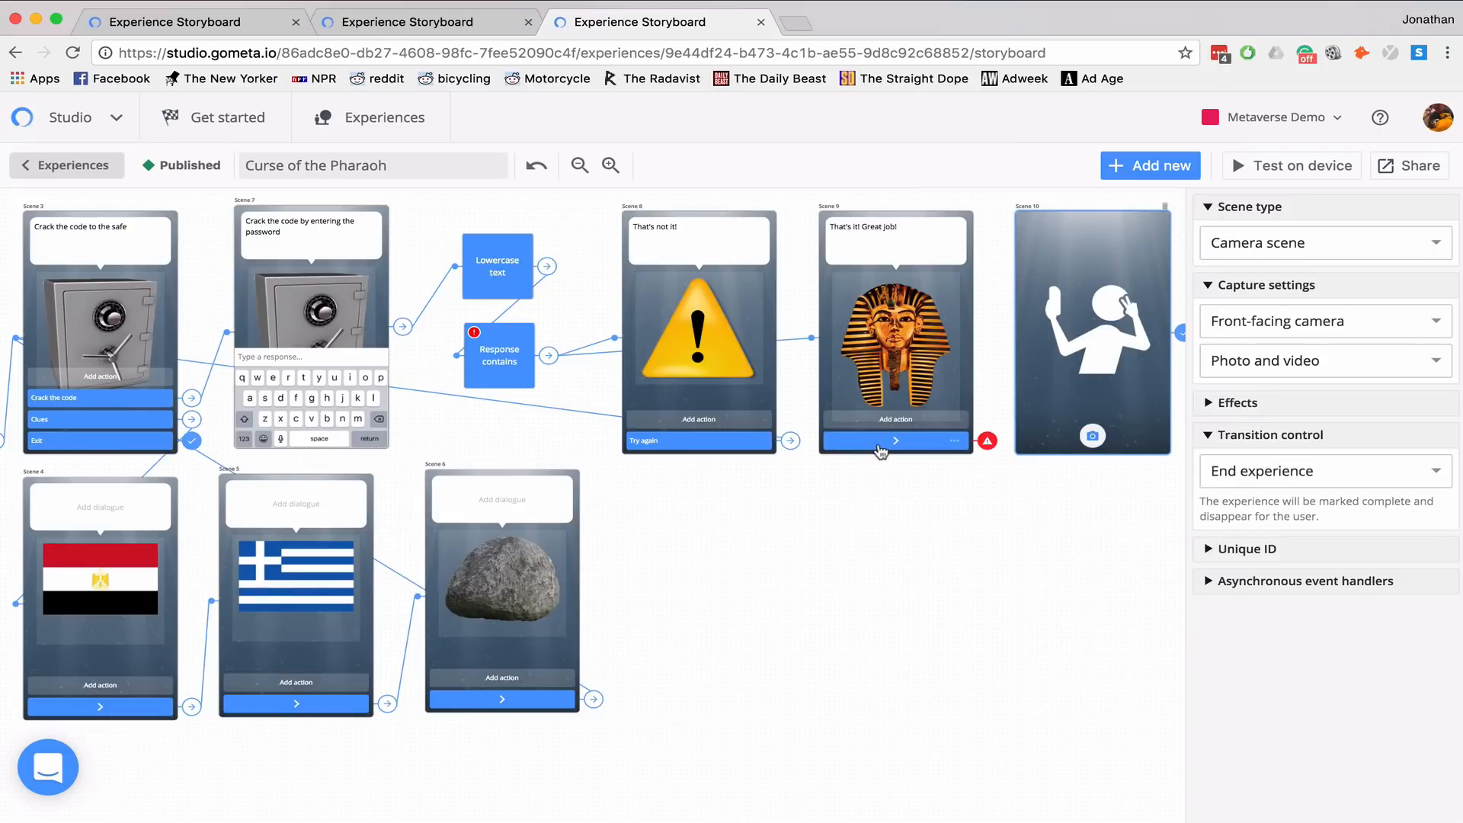
{"action": "left_click", "coordinate": [894, 440]}
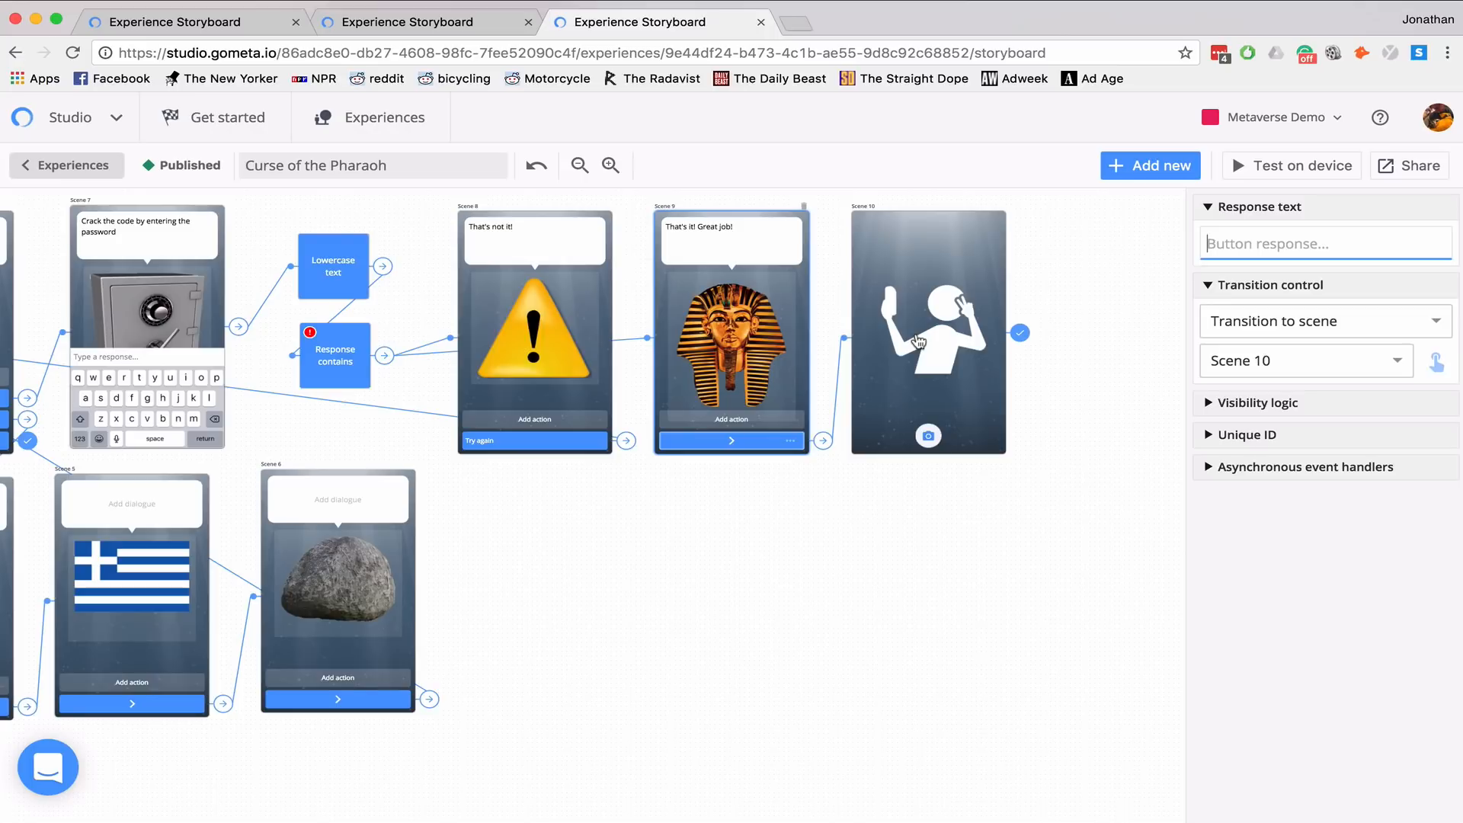
{"action": "mouse_move", "coordinate": [942, 347]}
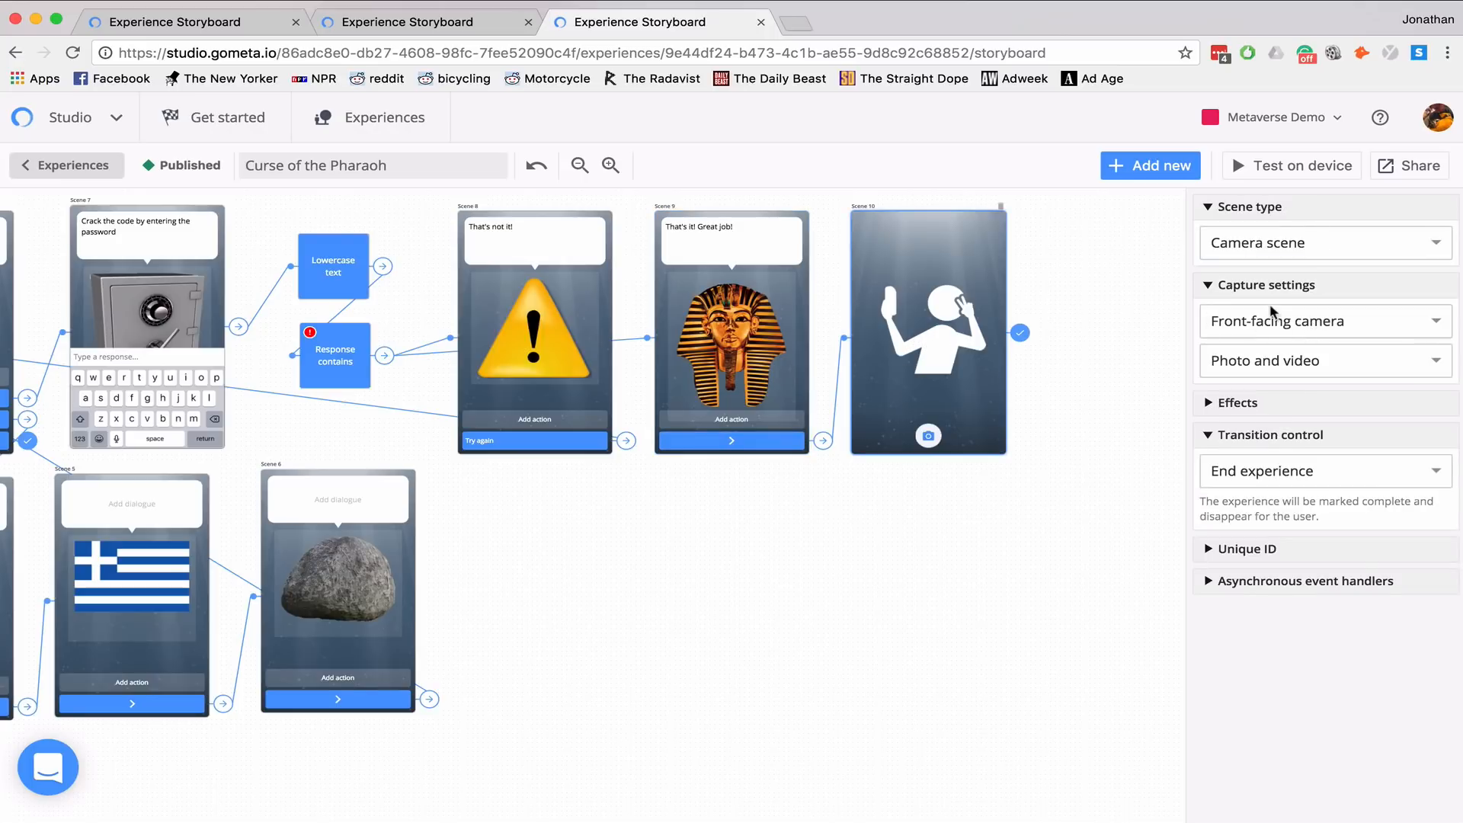
{"action": "mouse_move", "coordinate": [1286, 360]}
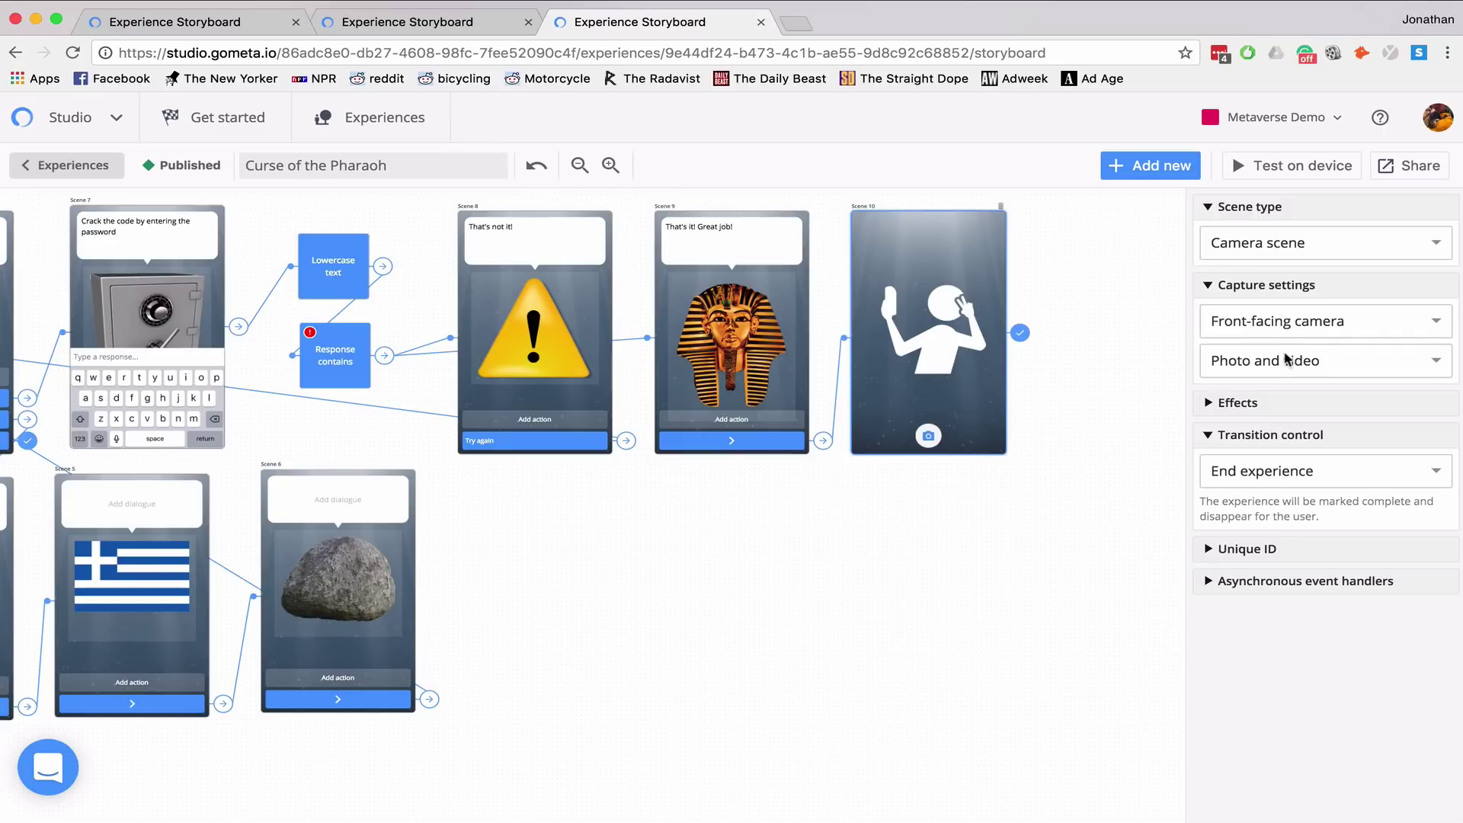
{"action": "left_click", "coordinate": [1326, 359]}
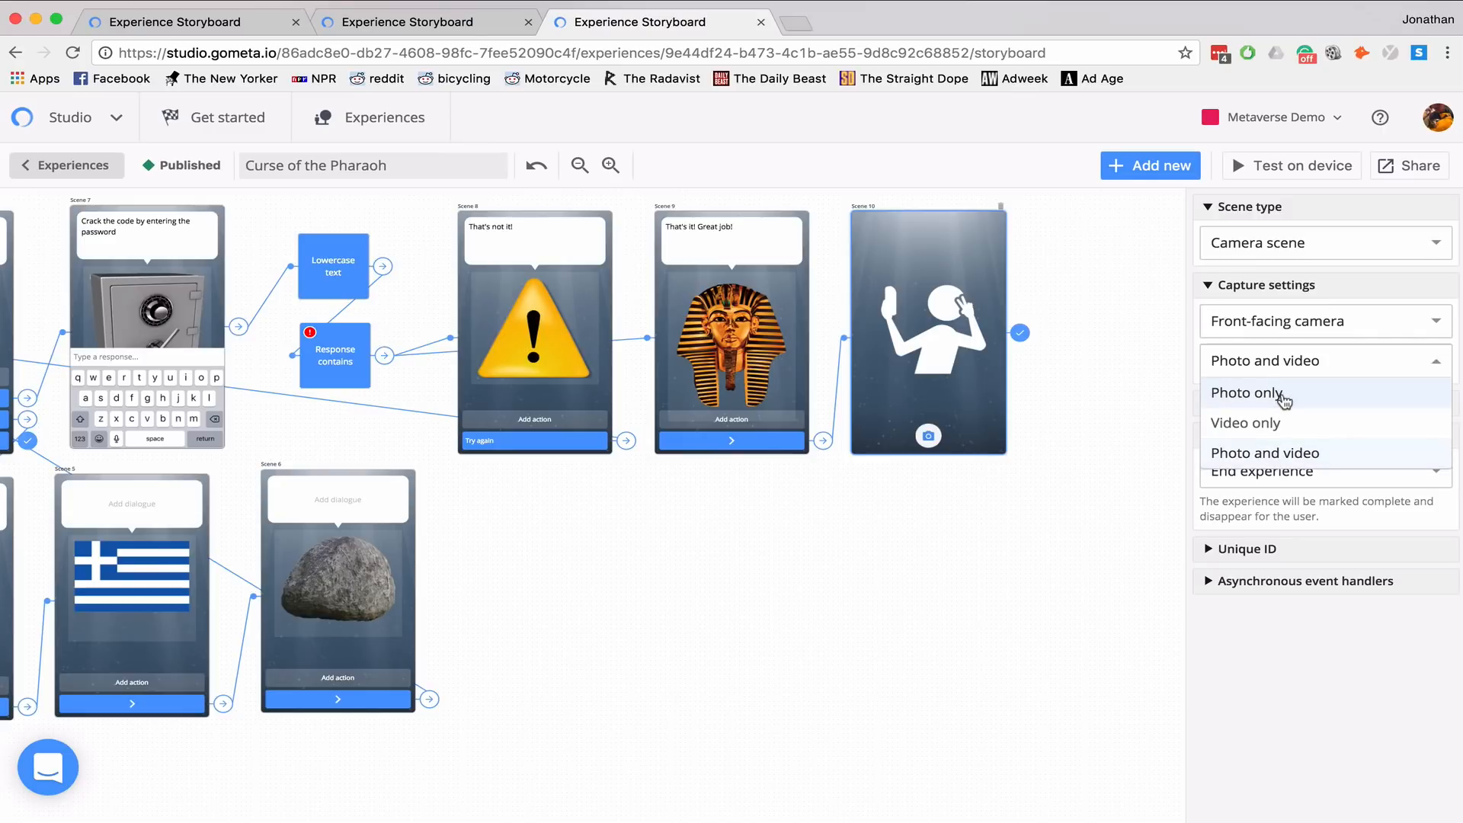
{"action": "left_click", "coordinate": [1246, 393]}
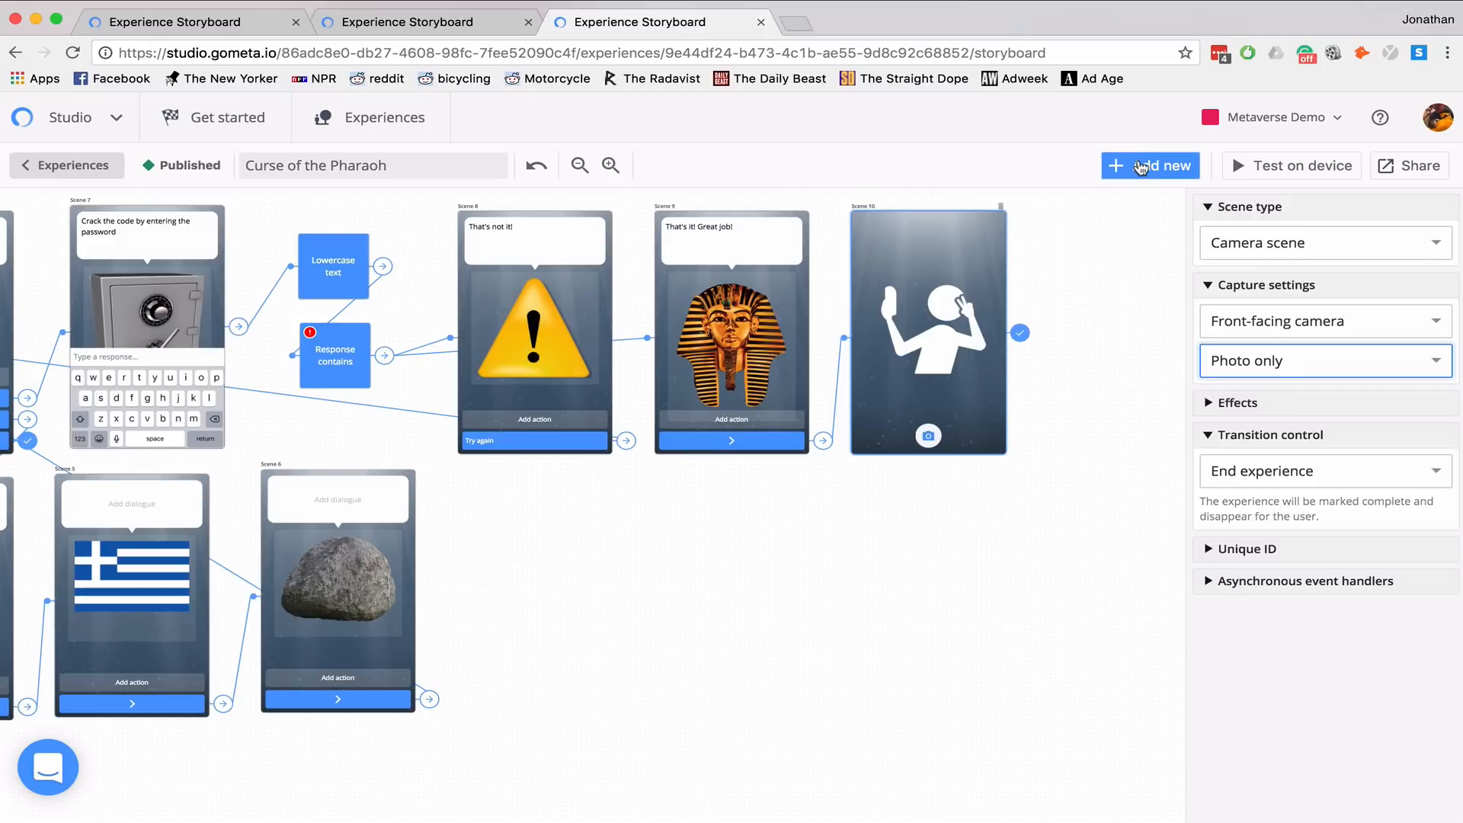
{"action": "mouse_move", "coordinate": [1142, 166]}
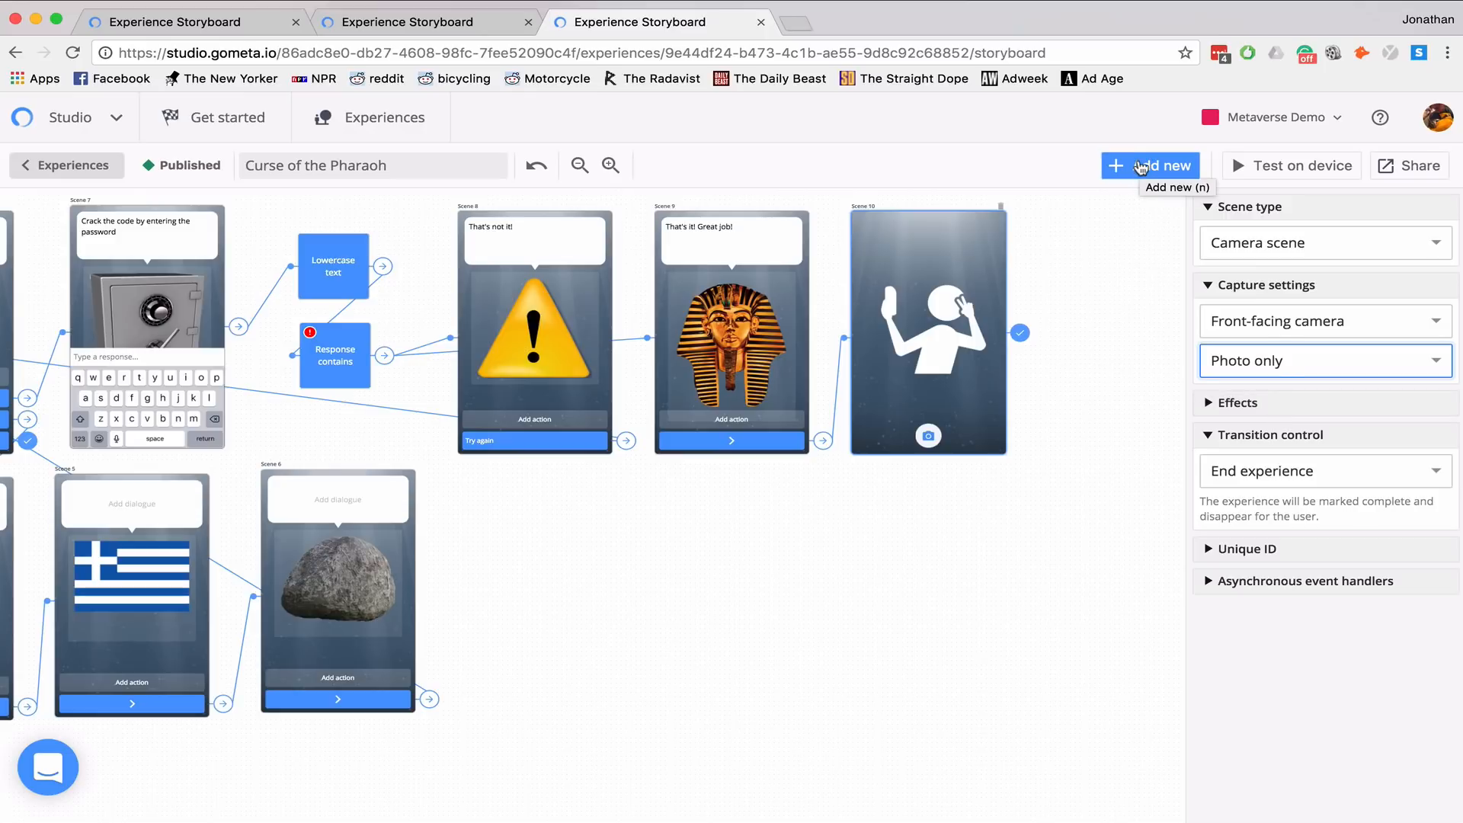
Step: Add an Upload to Photo Wall block and make Scene 10 continue to it
{"action": "left_click", "coordinate": [1149, 164]}
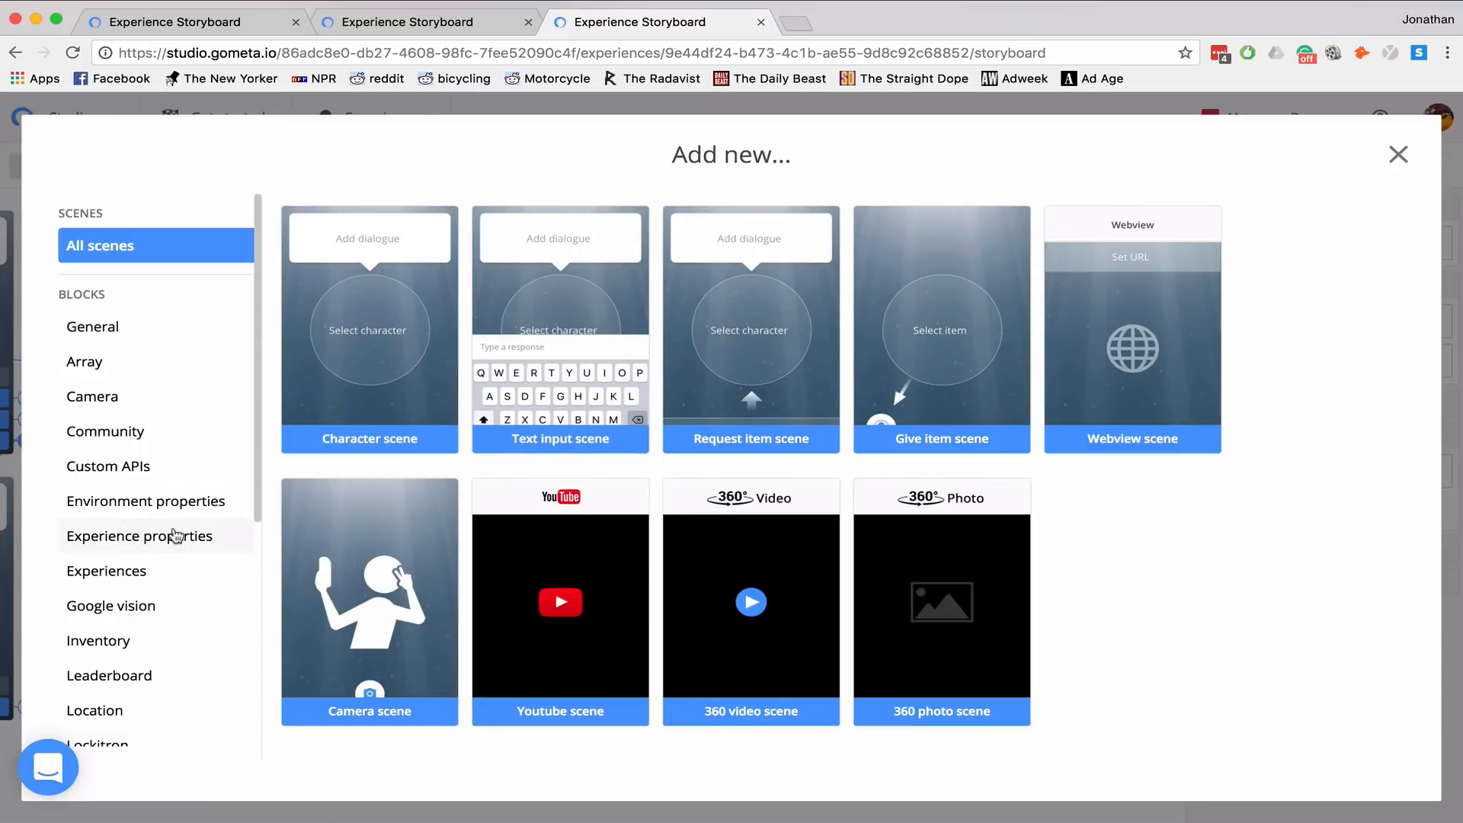
{"action": "left_click", "coordinate": [92, 397]}
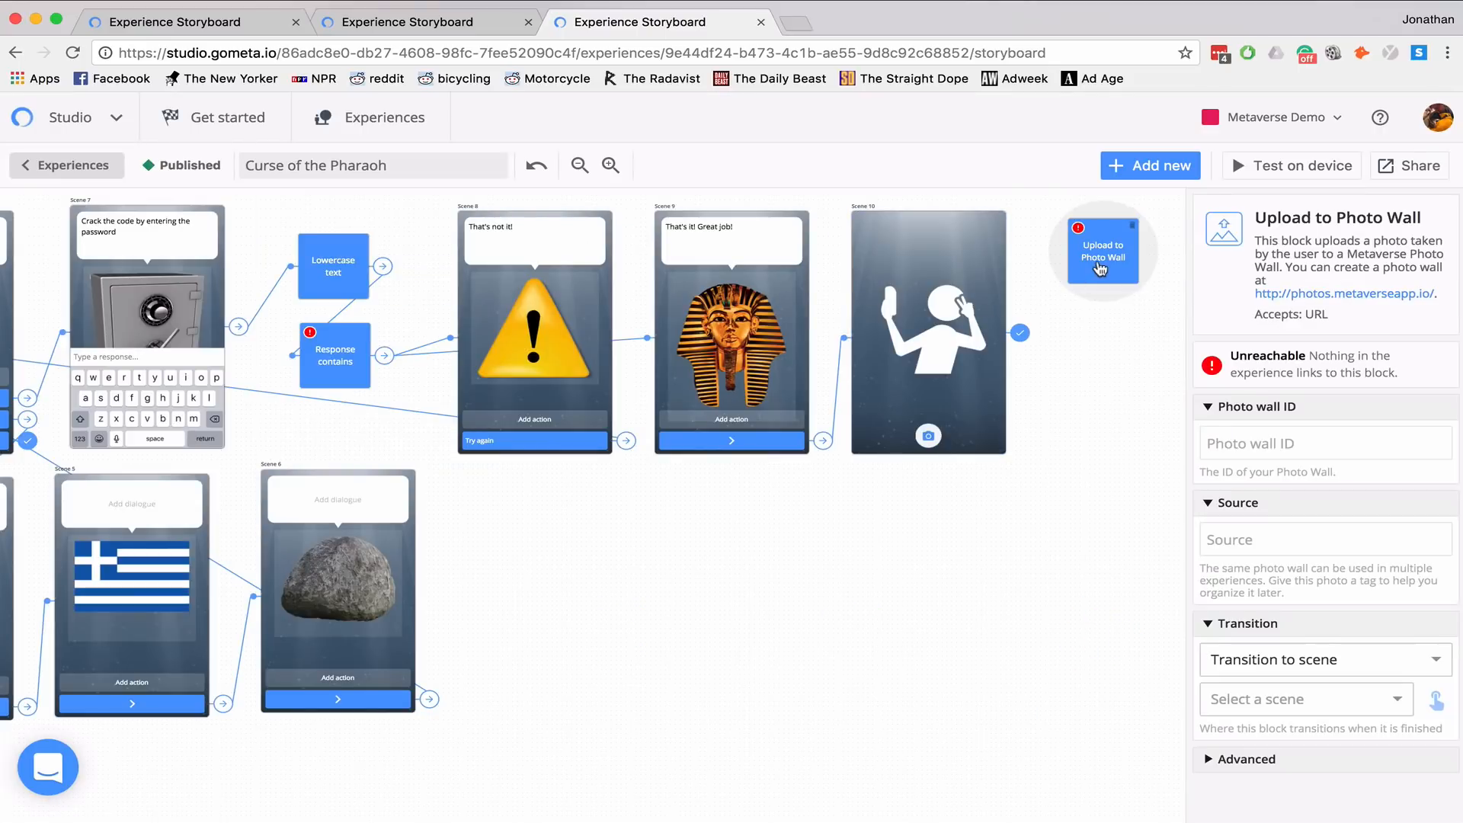
{"action": "left_click", "coordinate": [928, 331]}
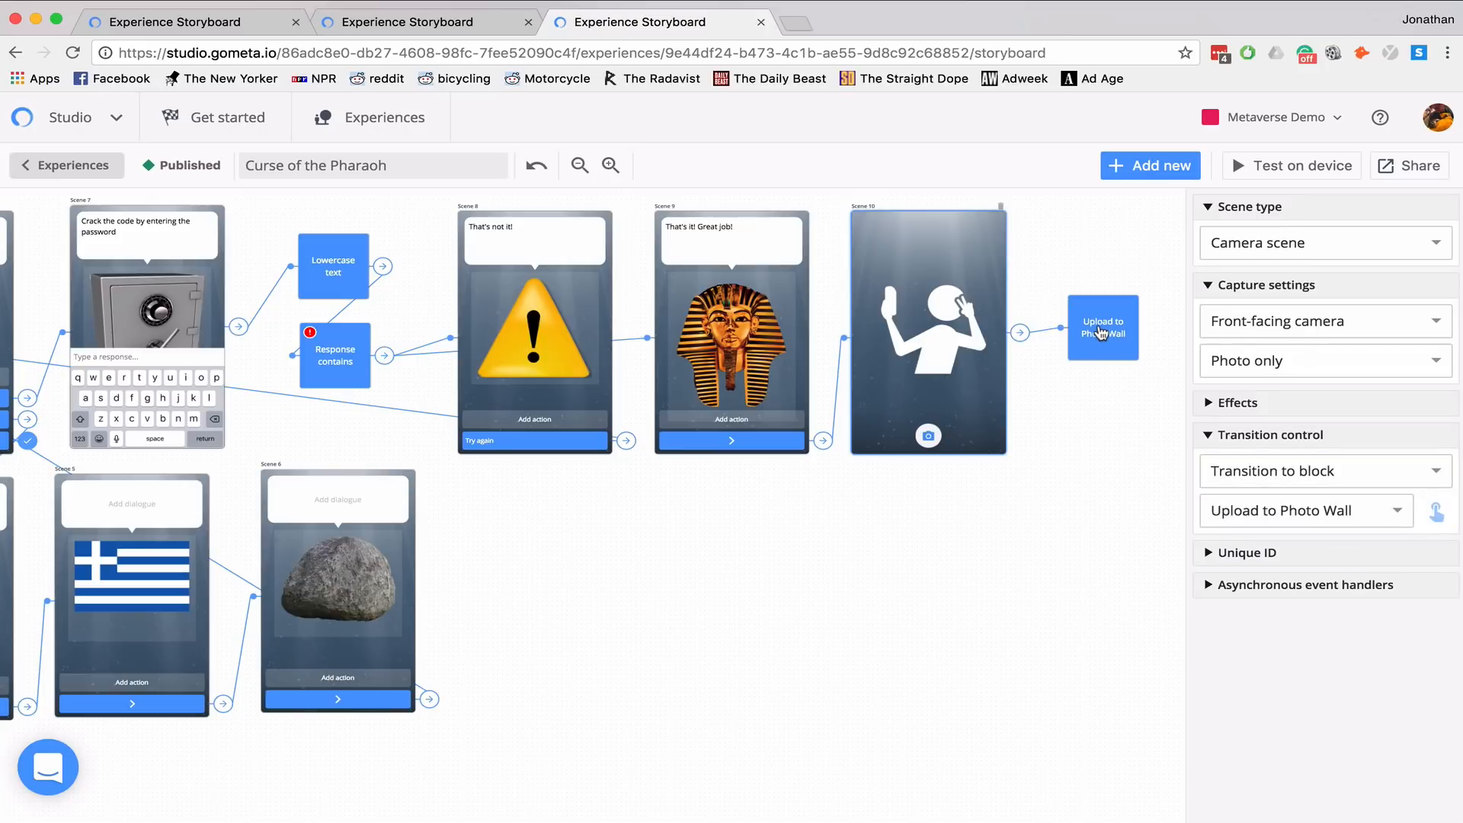
{"action": "left_click", "coordinate": [1103, 326]}
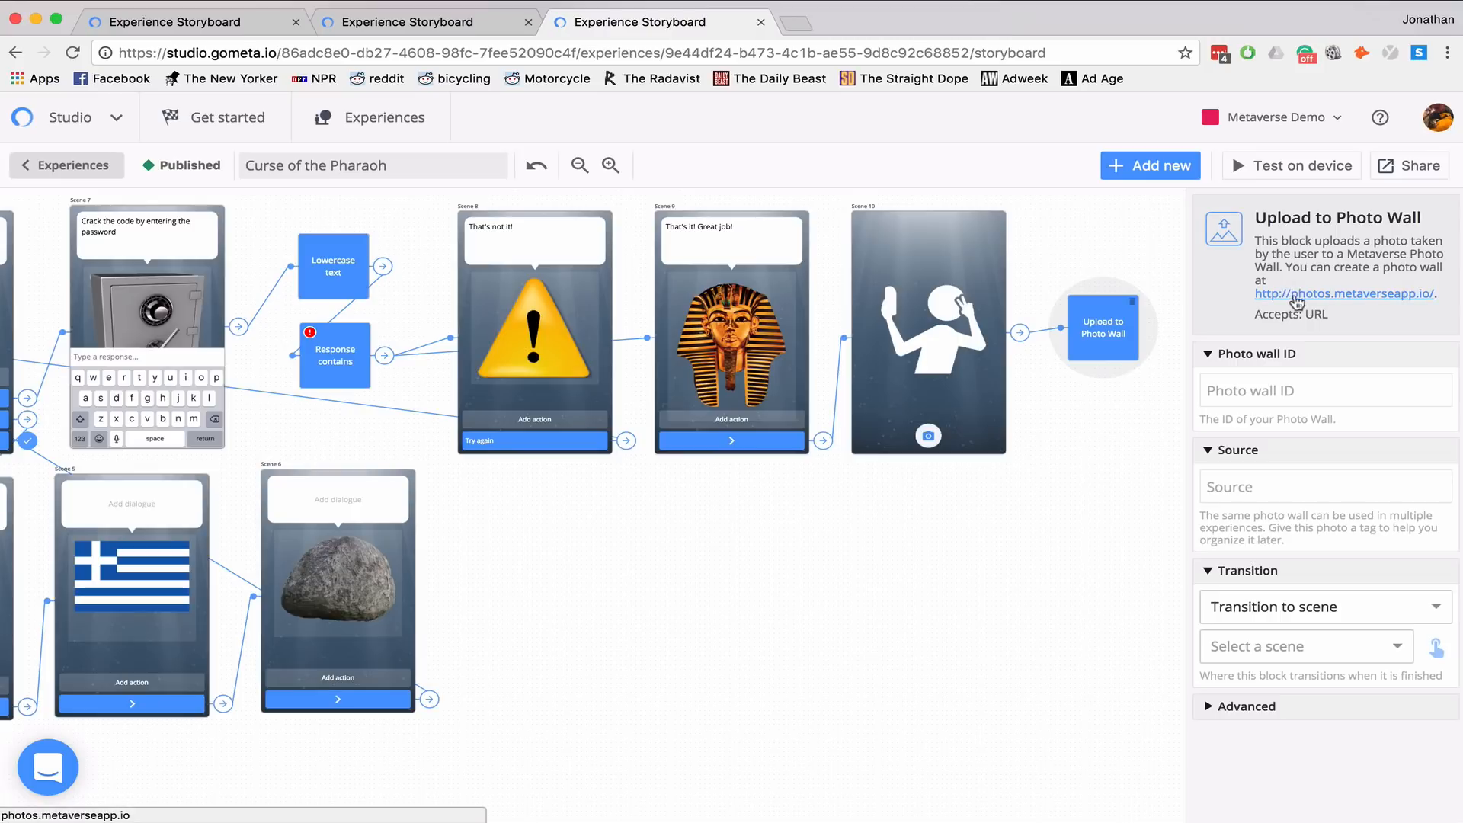
{"action": "mouse_move", "coordinate": [1311, 300]}
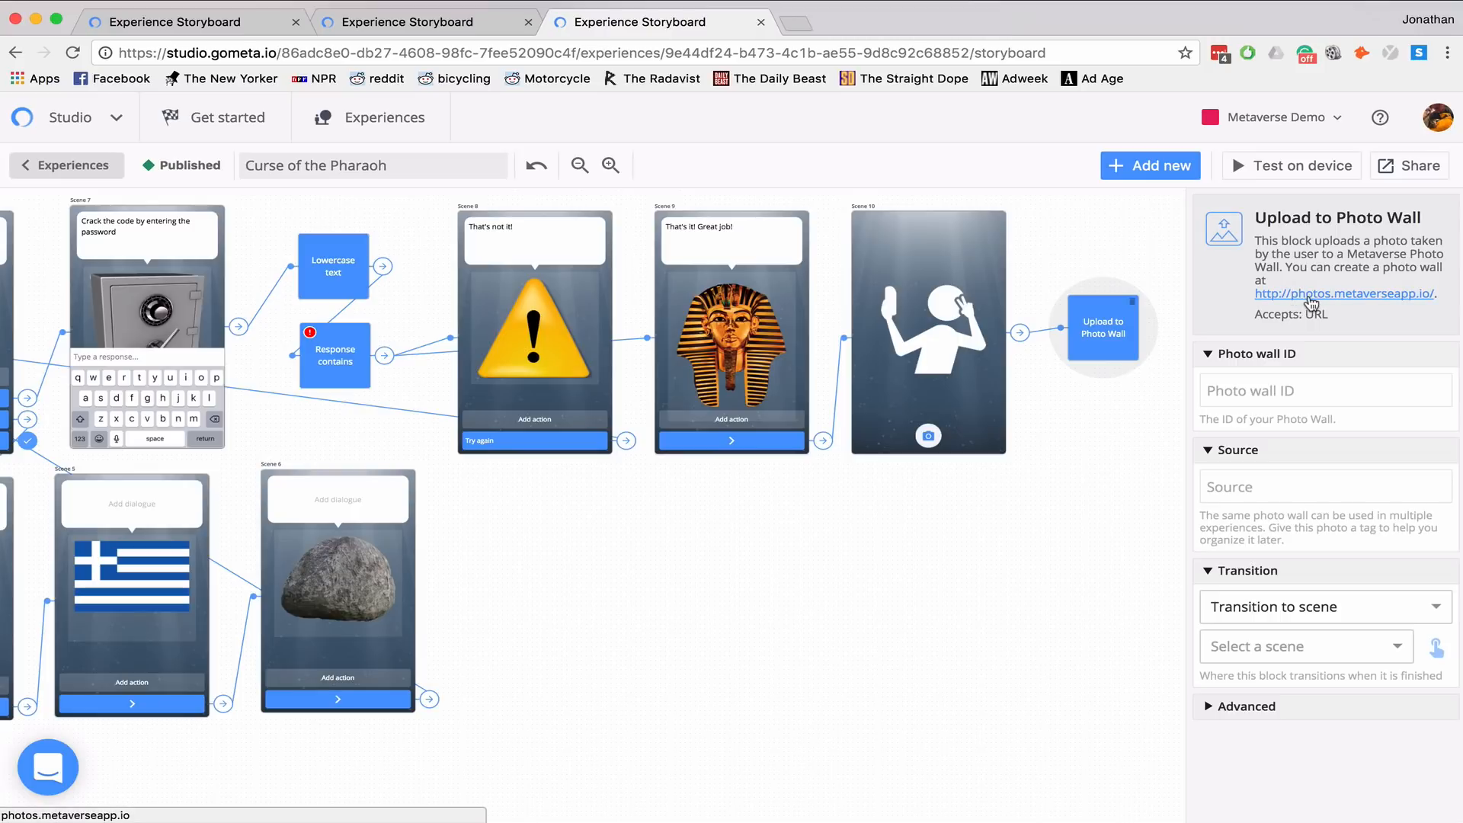
Step: Create a photo wall named 'The Curse of the Pharaoh' on photos.metaverseapp.io and note its wall ID
{"action": "left_click", "coordinate": [1344, 294]}
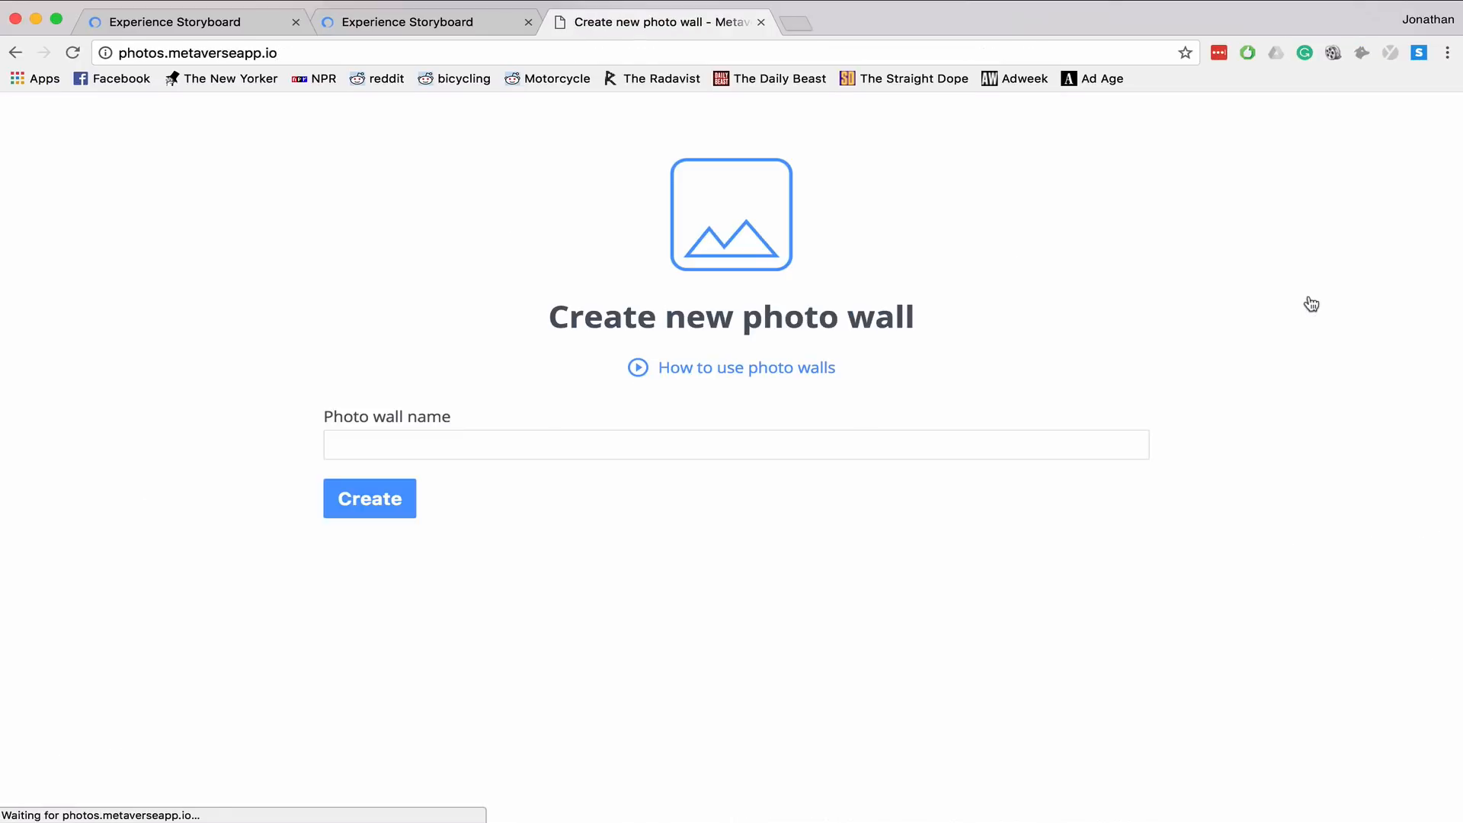
{"action": "left_click", "coordinate": [527, 22]}
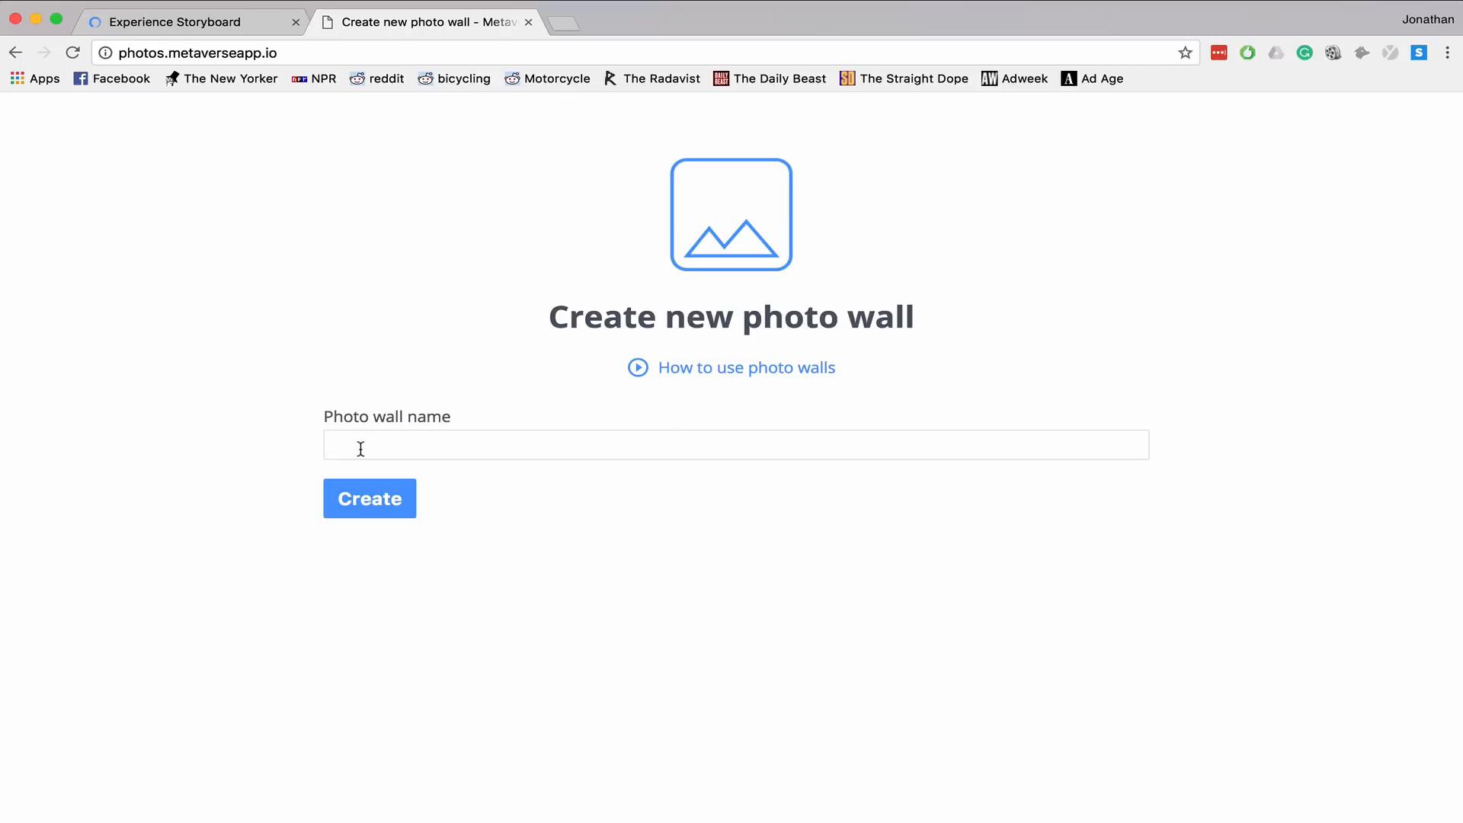
{"action": "type", "text": "T"}
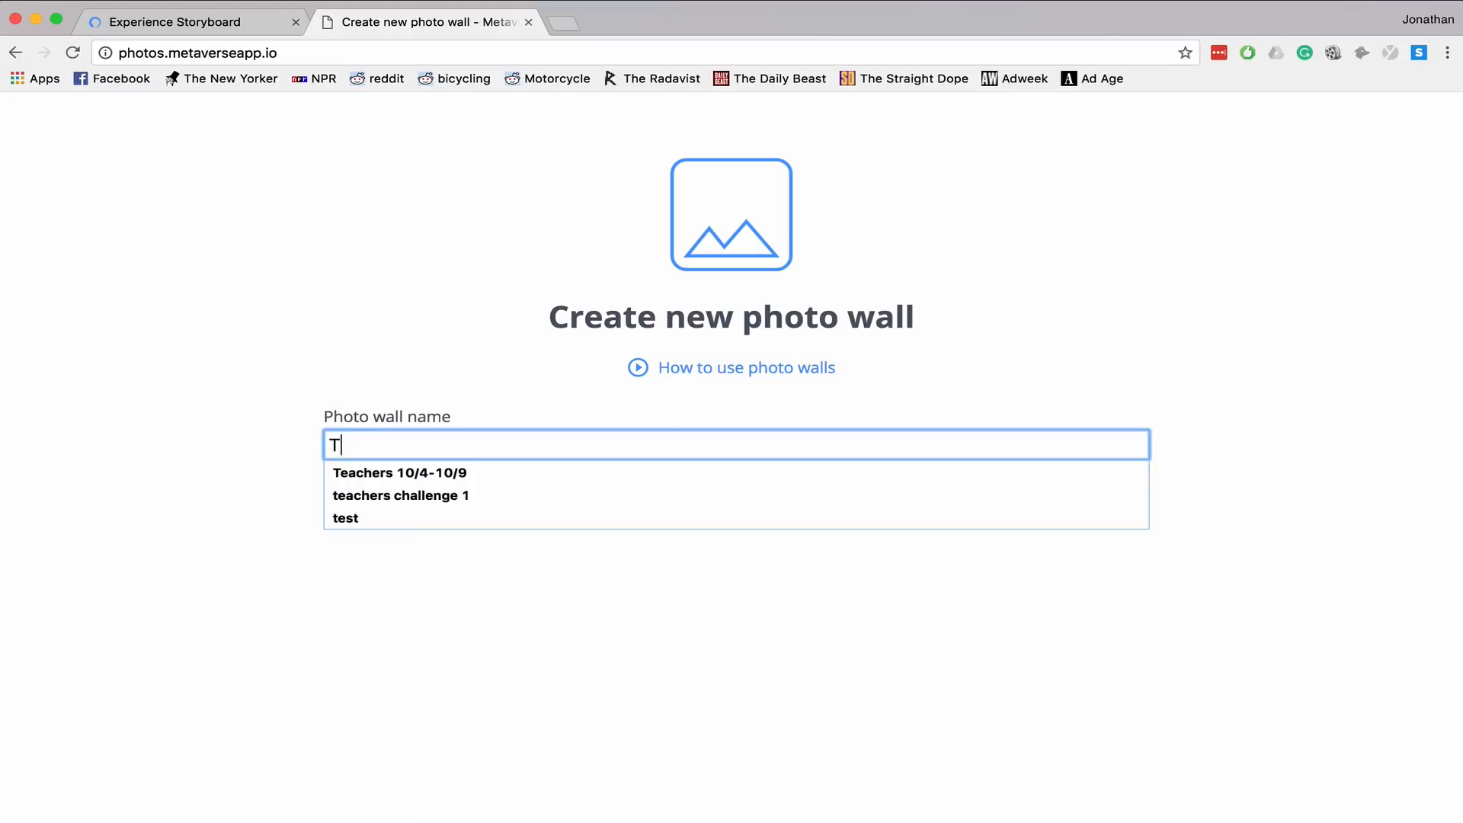
{"action": "type", "text": "he Curse of"}
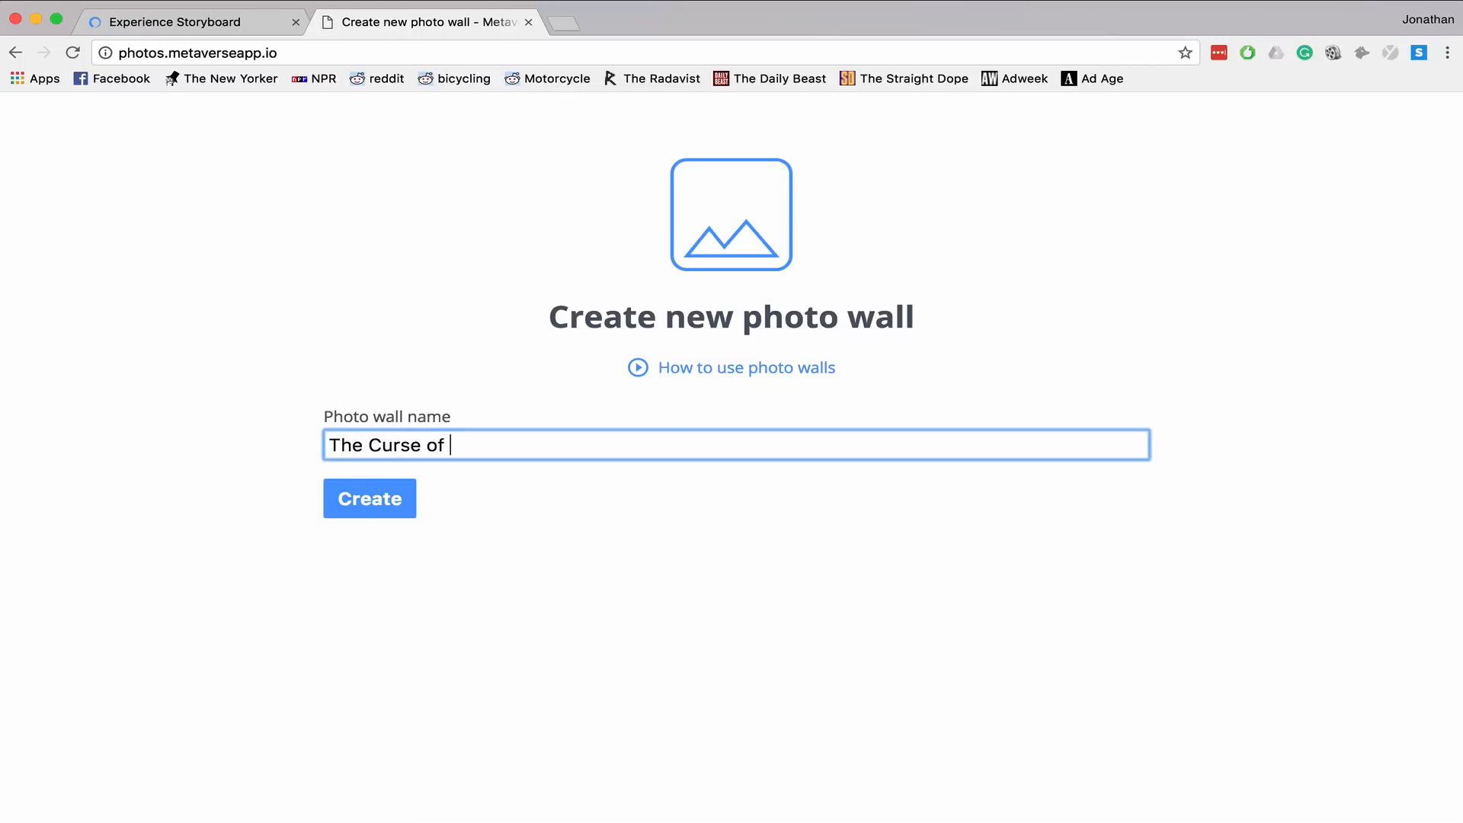
{"action": "type", "text": "the Pharaoh"}
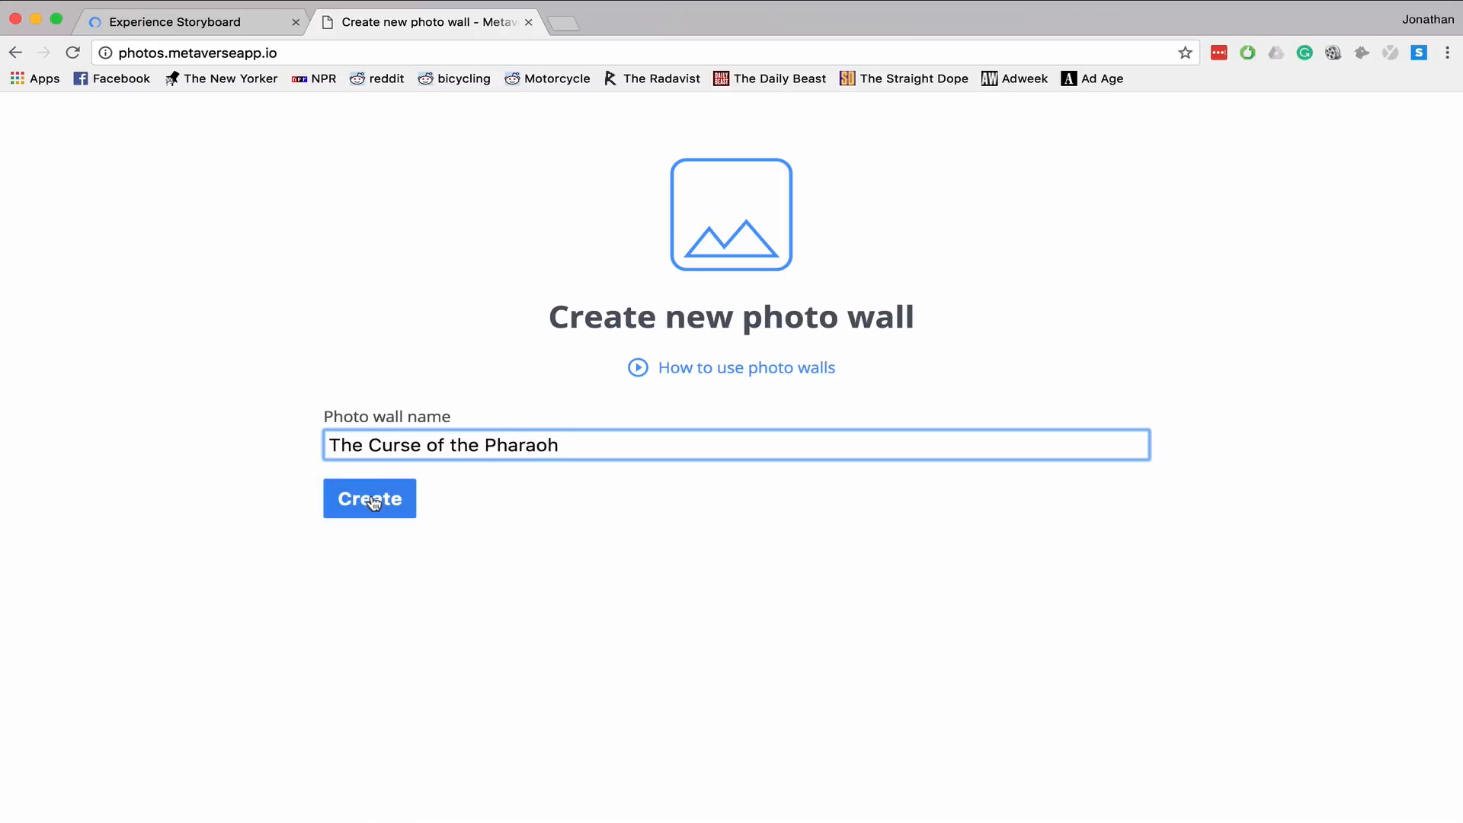
{"action": "left_click", "coordinate": [369, 498]}
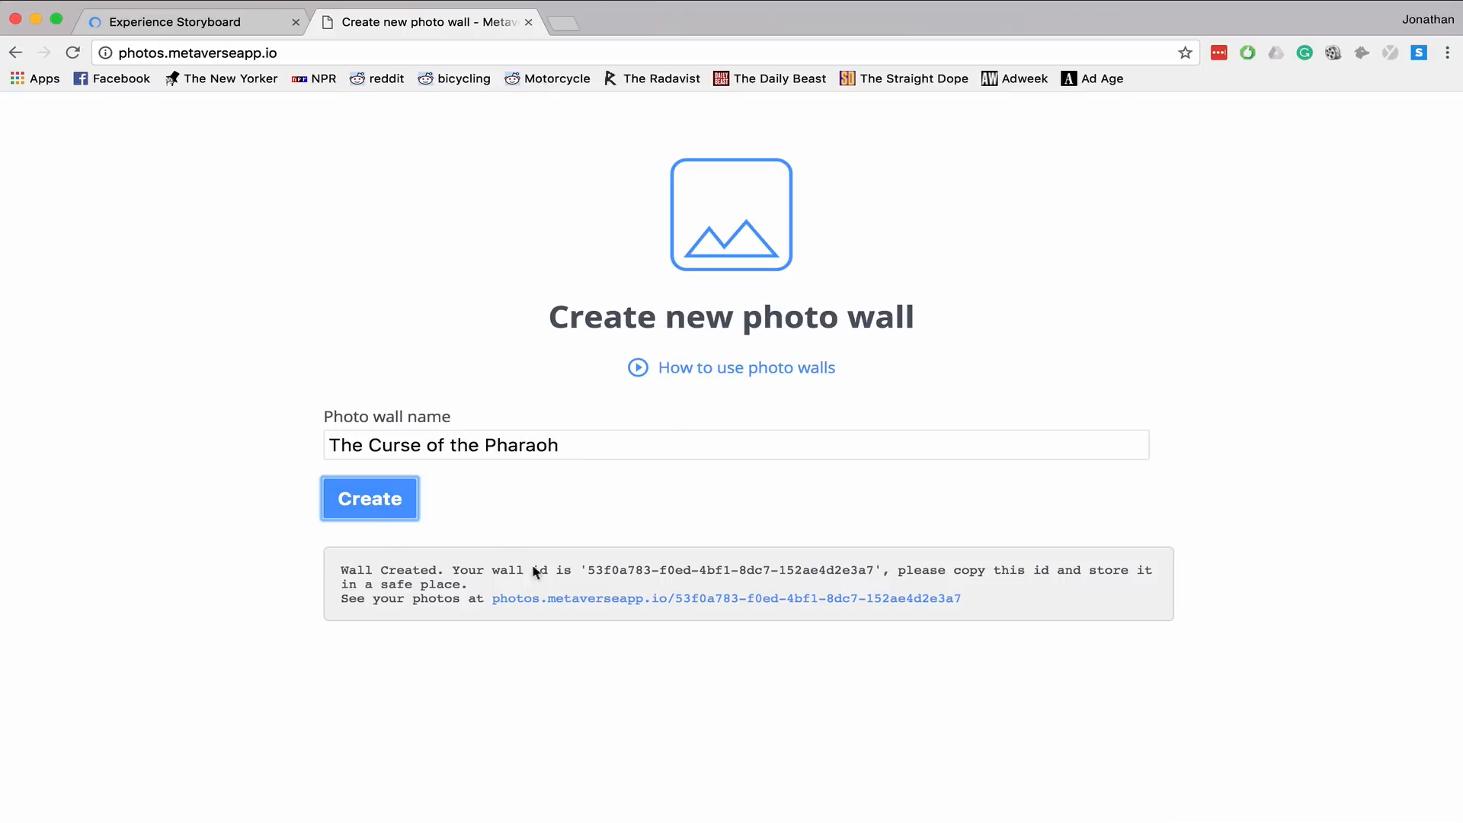
{"action": "mouse_move", "coordinate": [536, 607]}
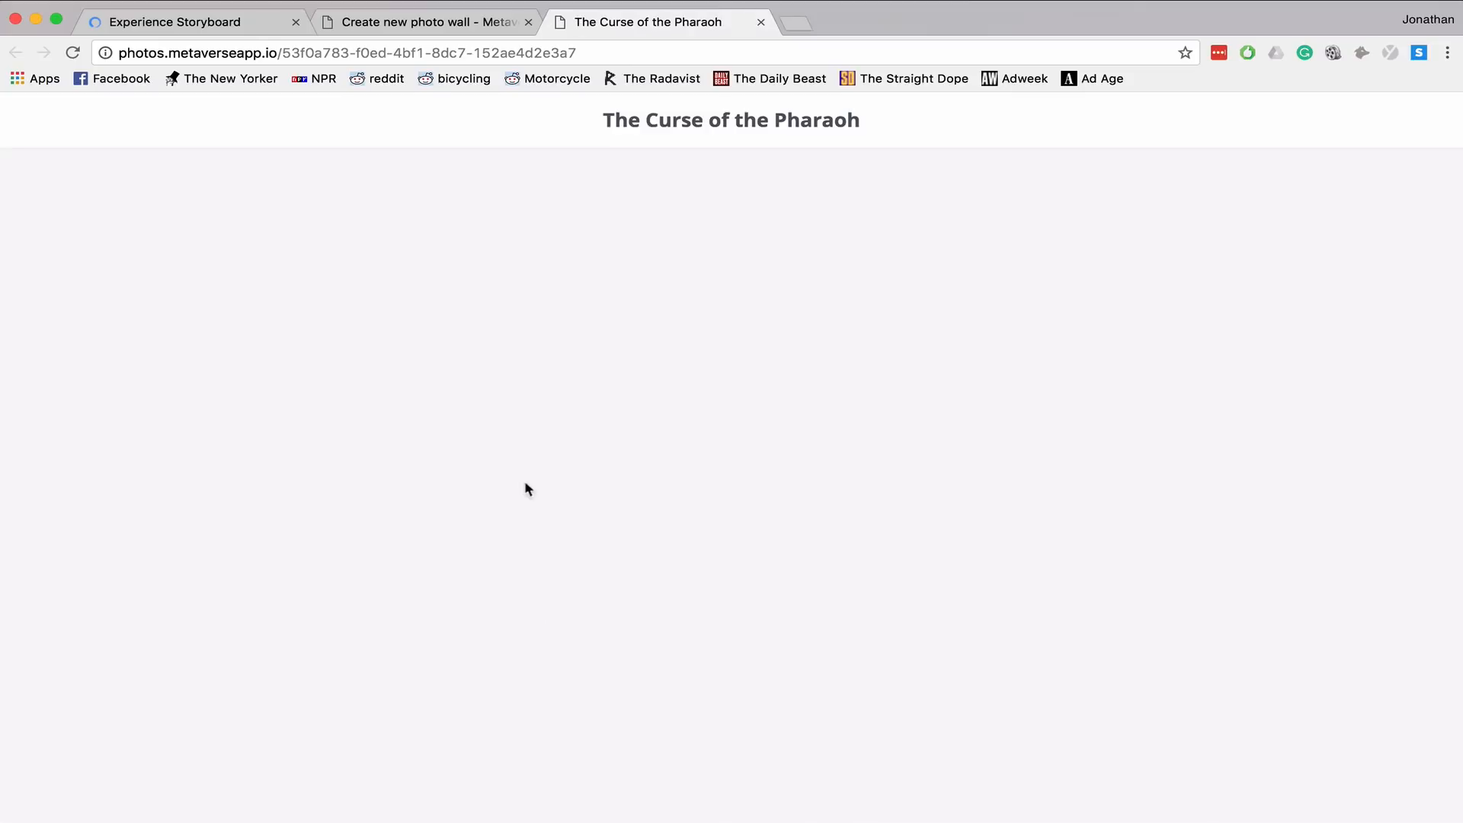
{"action": "mouse_move", "coordinate": [527, 220]}
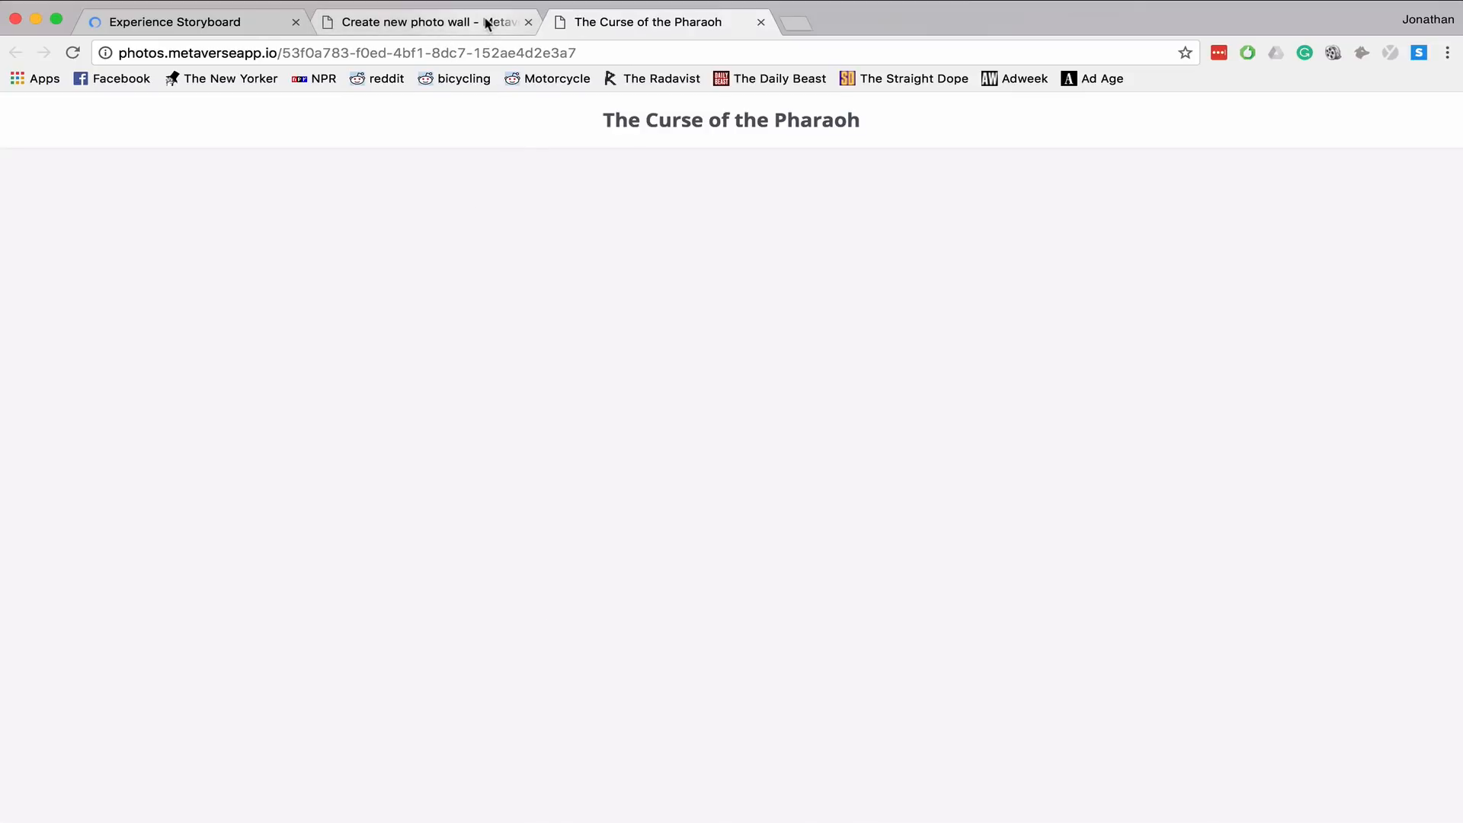
{"action": "left_click", "coordinate": [435, 22]}
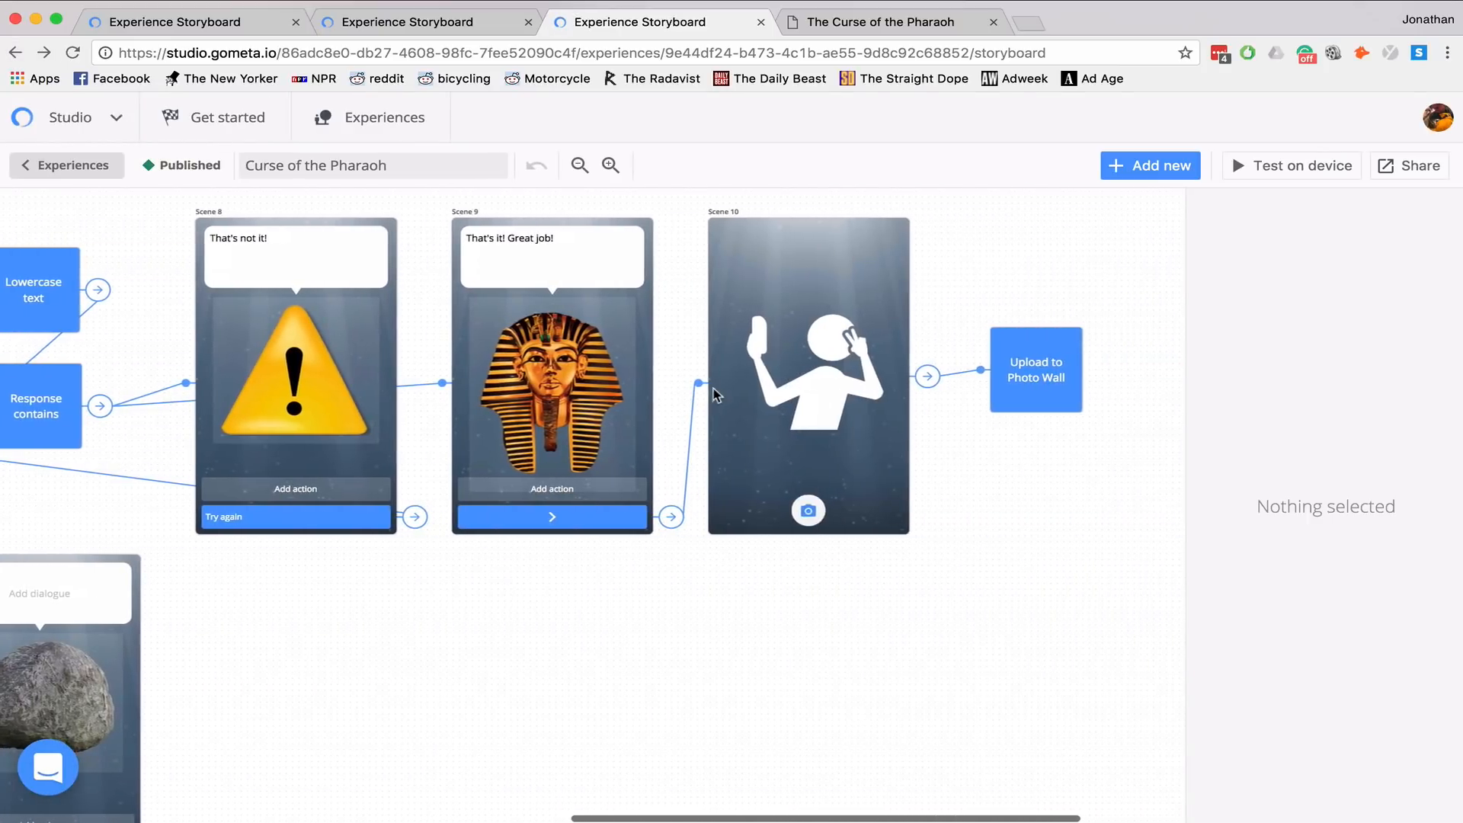
Step: Connect Scene 10 to the Upload to Photo Wall block carrying the new wall ID
{"action": "left_click", "coordinate": [808, 372]}
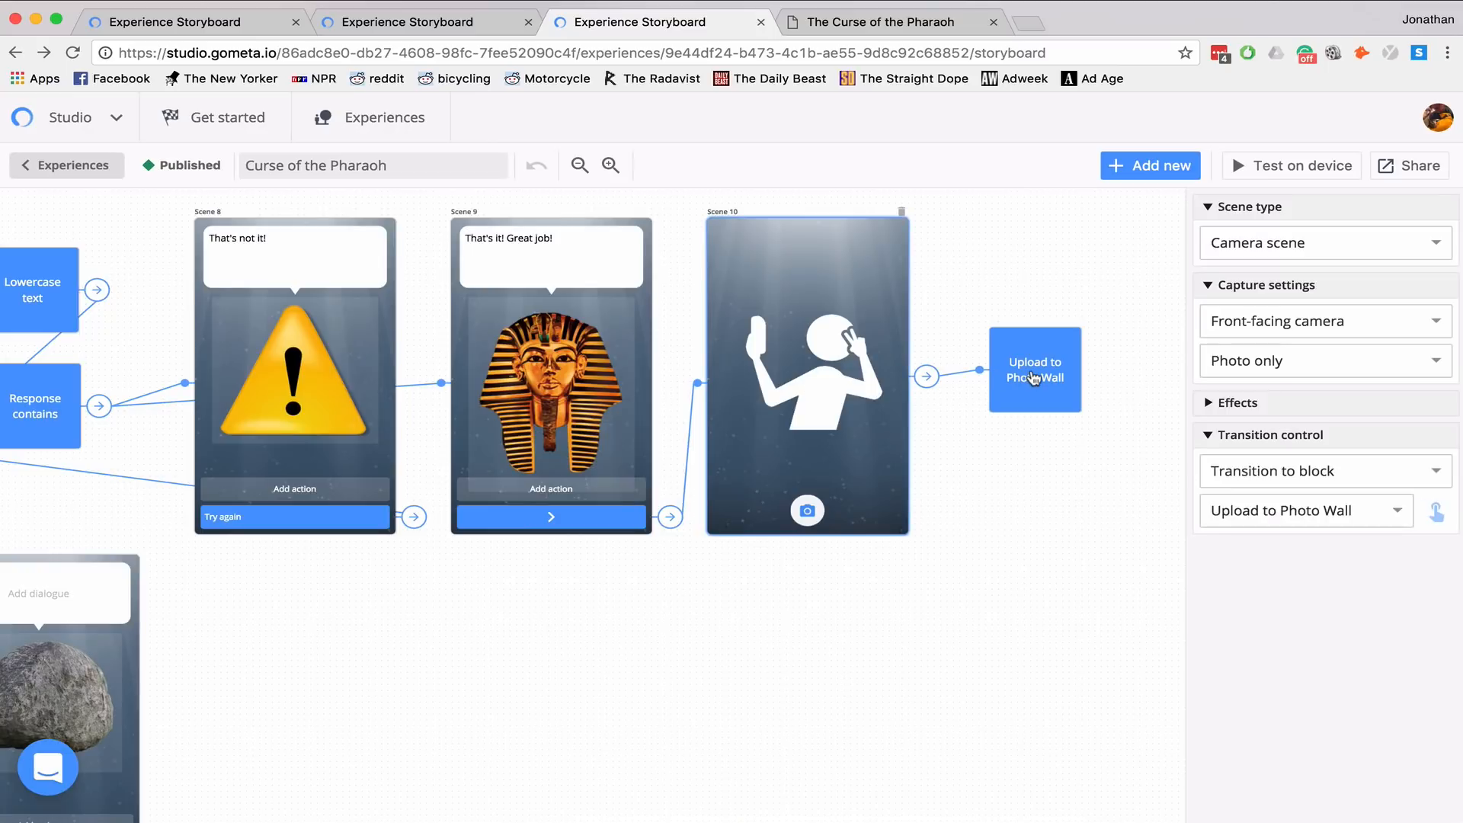
{"action": "left_click", "coordinate": [1035, 369]}
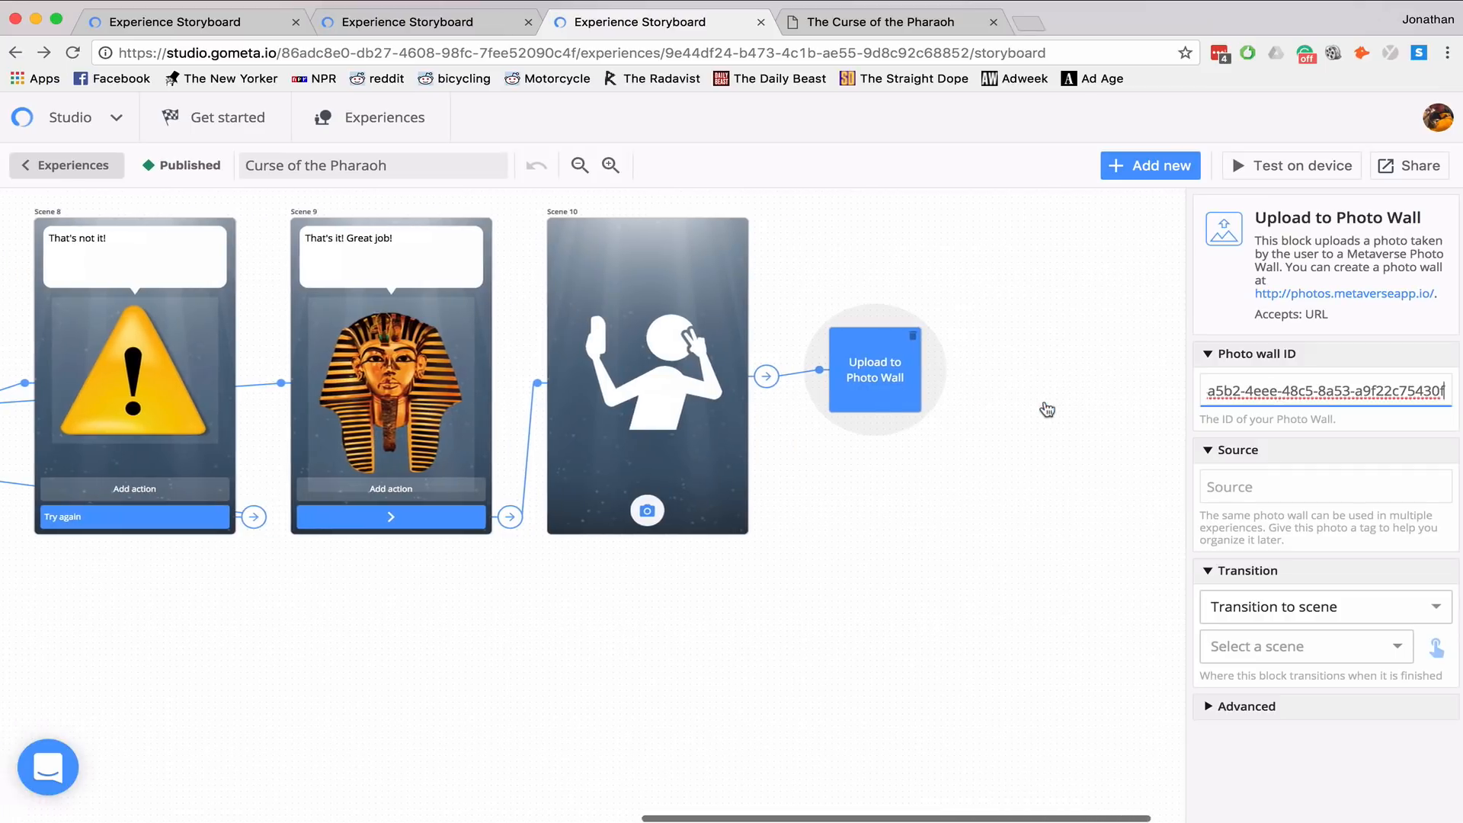
{"action": "left_click", "coordinate": [633, 372]}
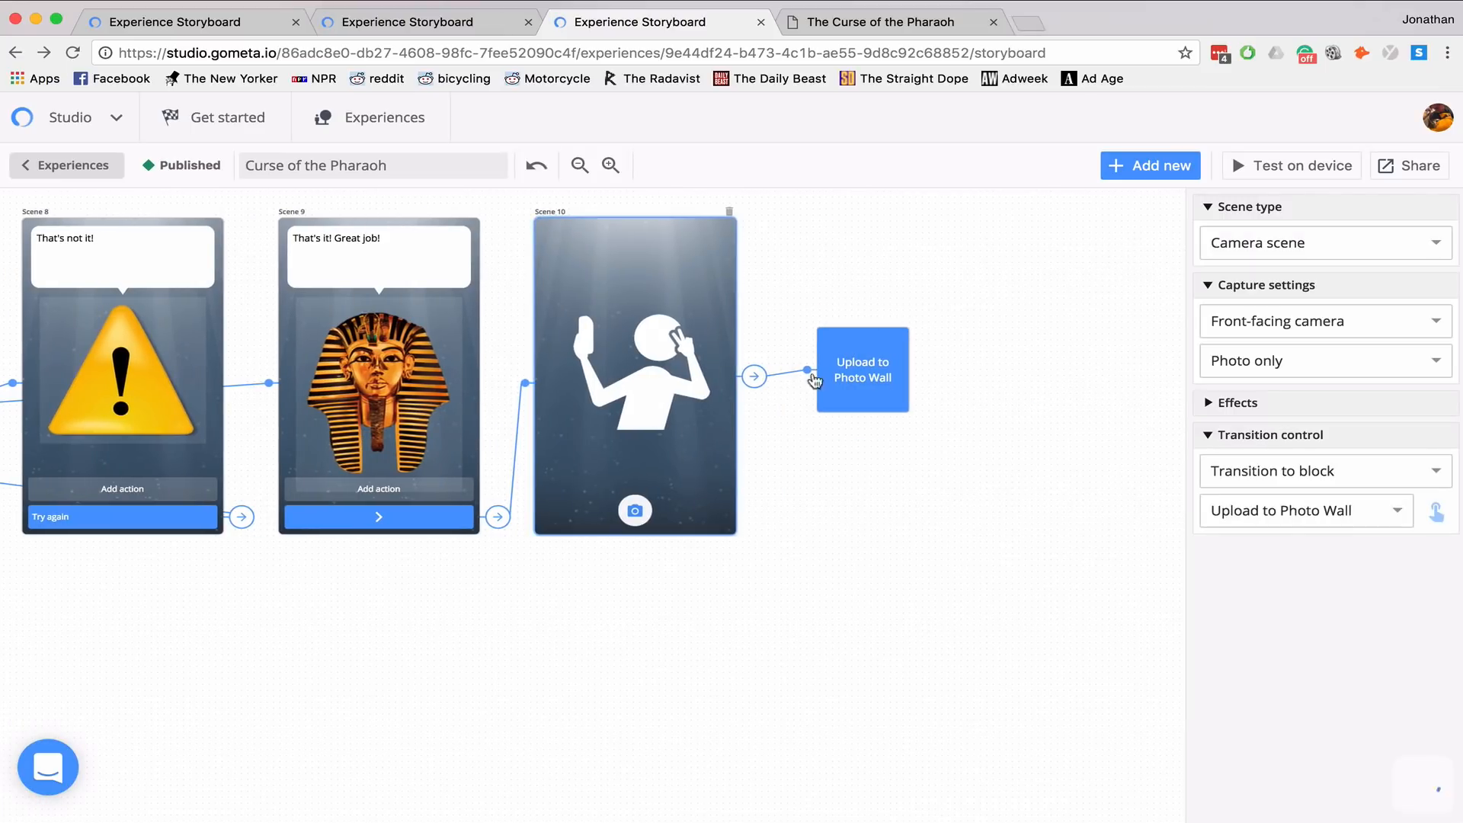
{"action": "left_click", "coordinate": [861, 369]}
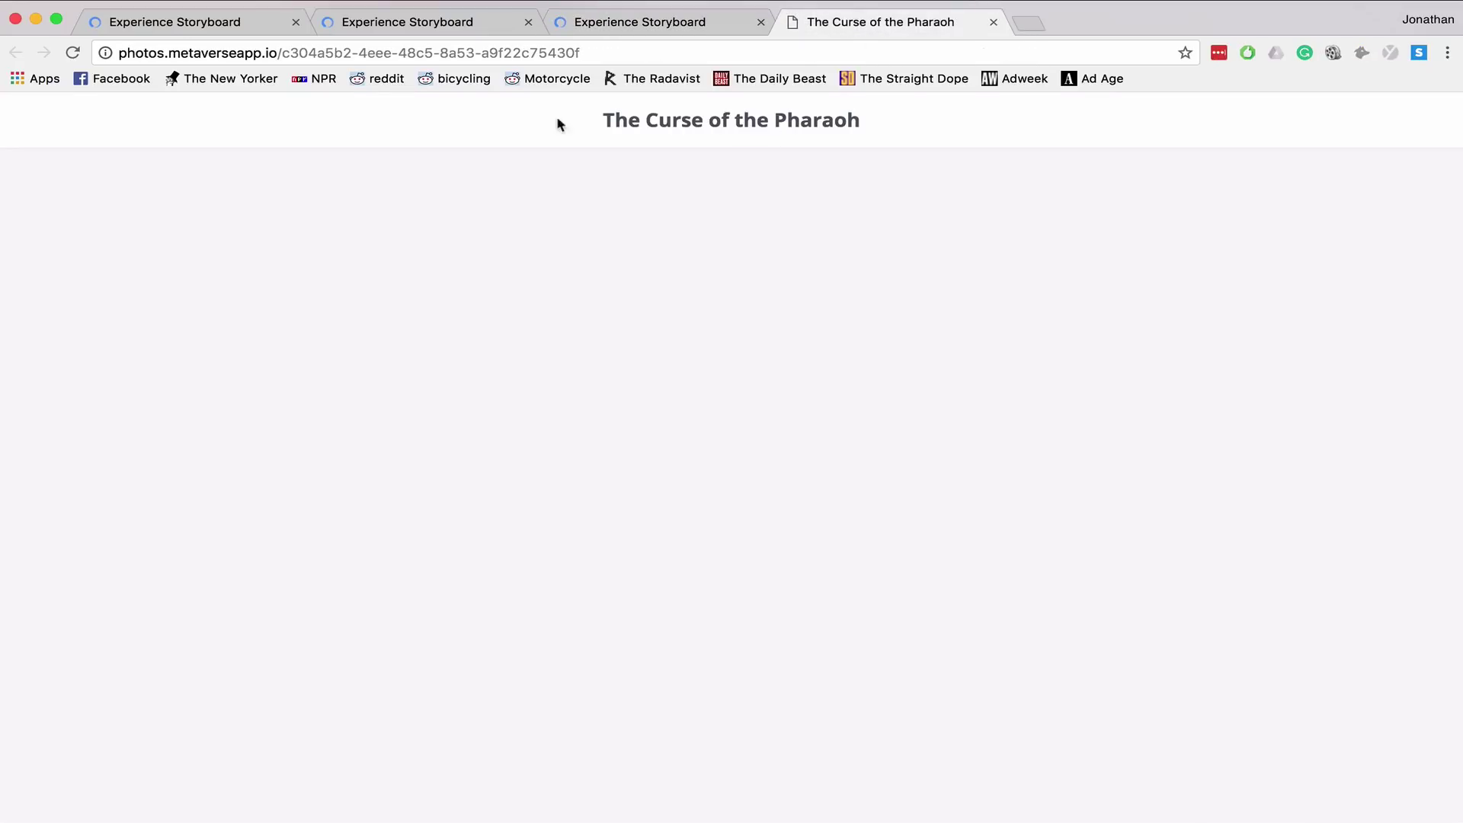
{"action": "left_click", "coordinate": [639, 21]}
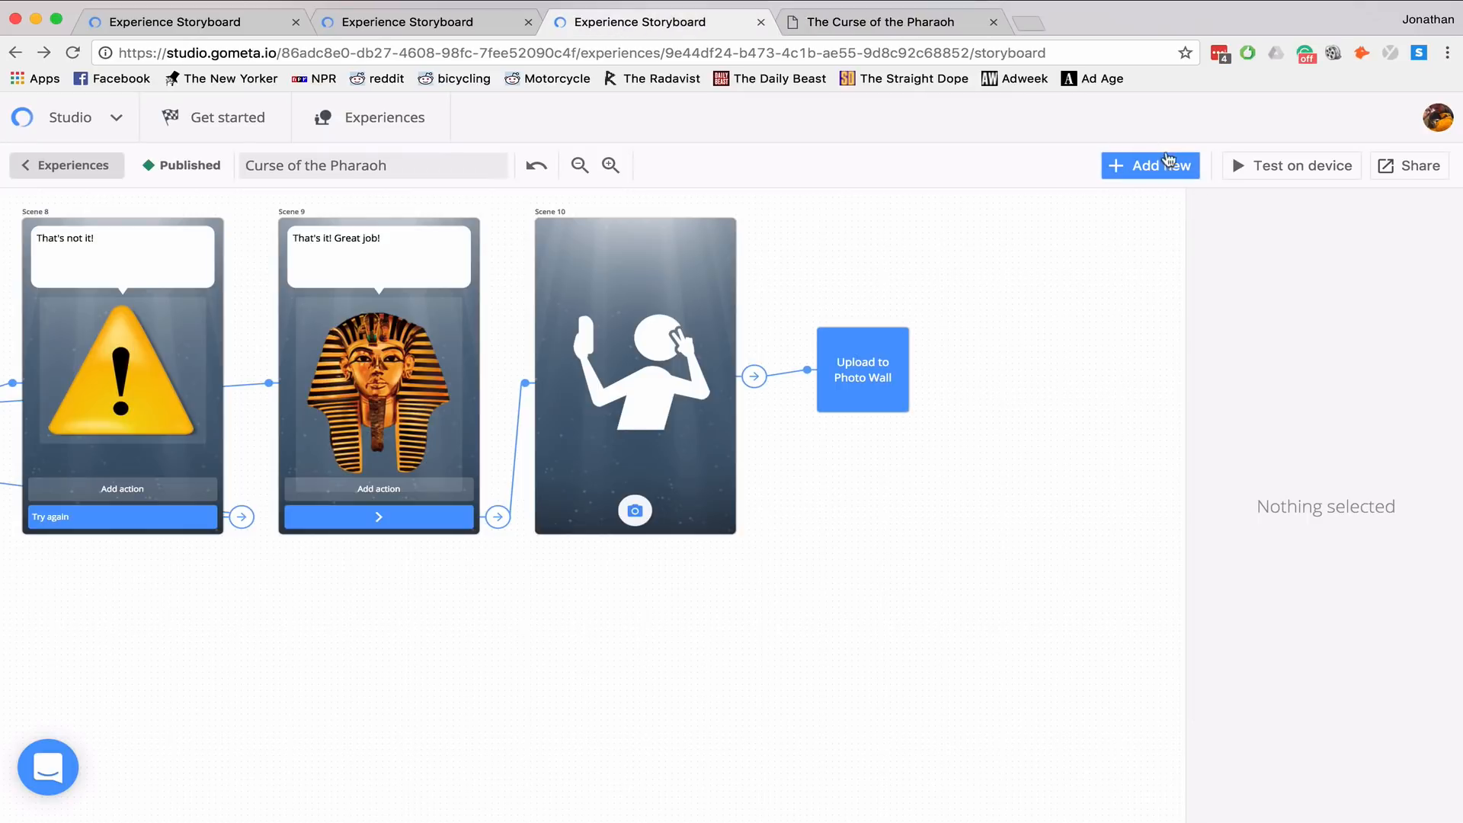
Step: Add give-item Scene 11 after the upload block, rewarding the player with a Potion
{"action": "left_click", "coordinate": [1150, 165]}
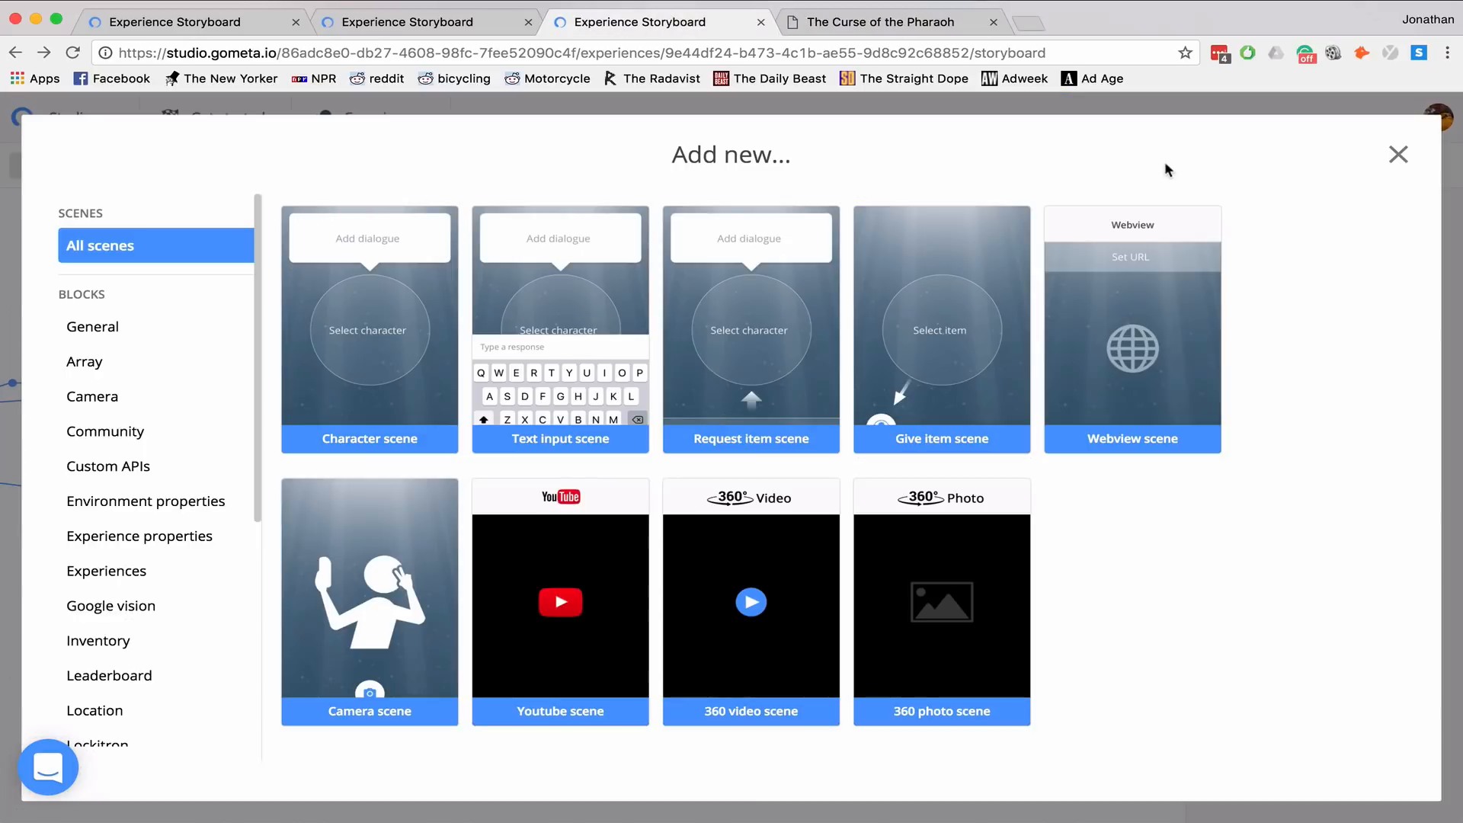
{"action": "mouse_move", "coordinate": [923, 343]}
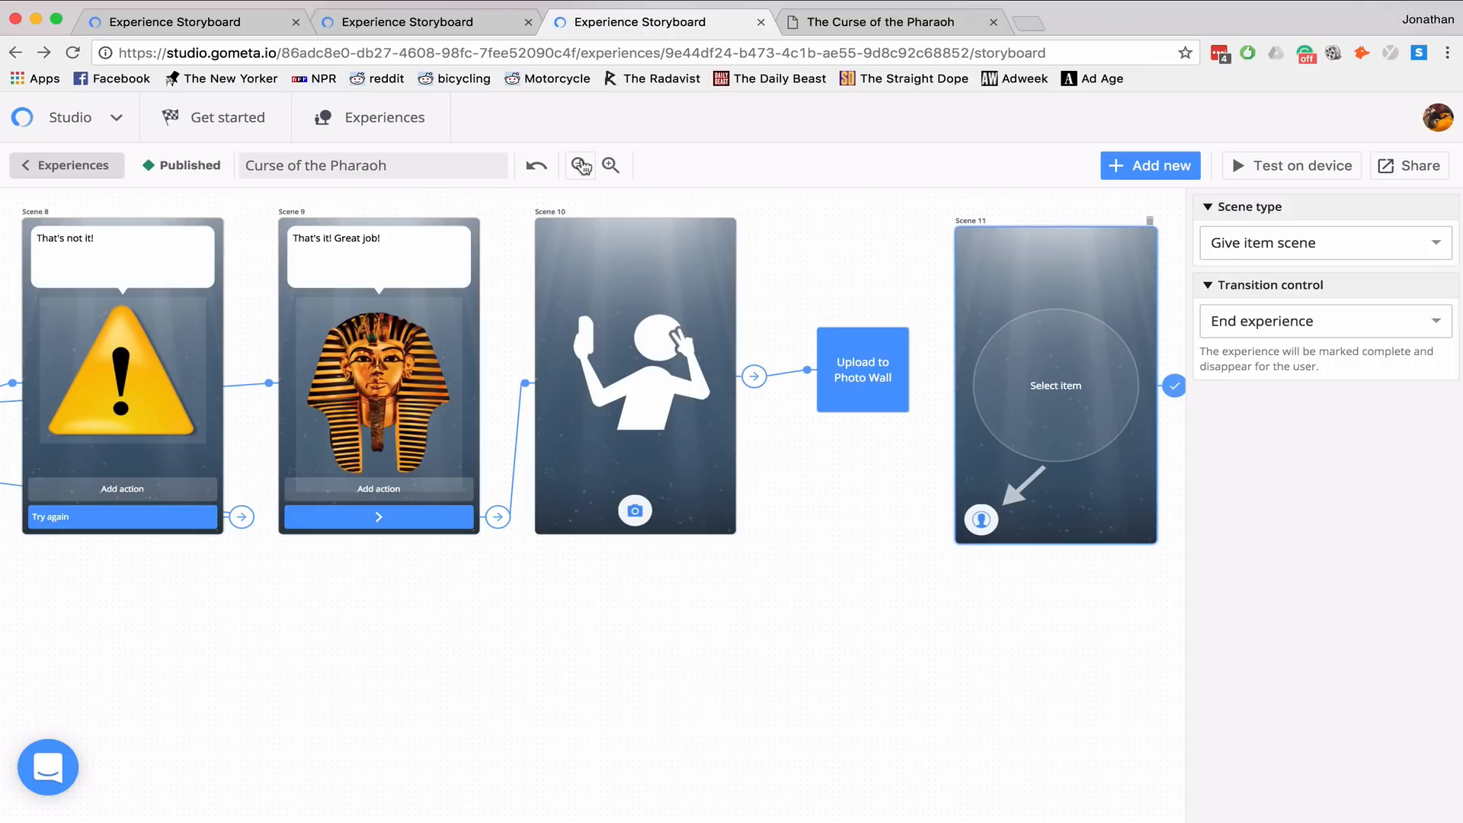
{"action": "left_click", "coordinate": [579, 165]}
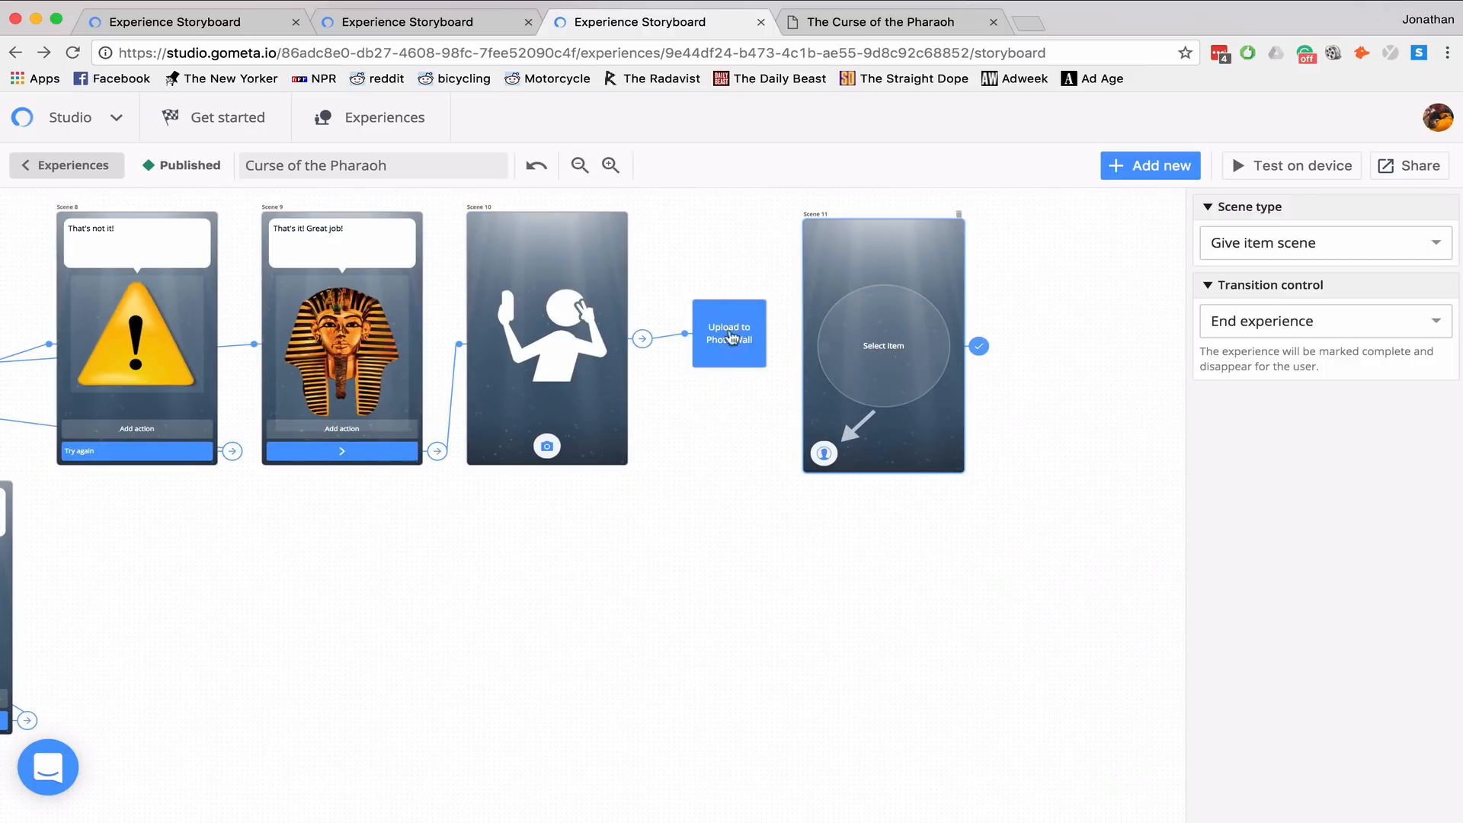
{"action": "left_click", "coordinate": [729, 332]}
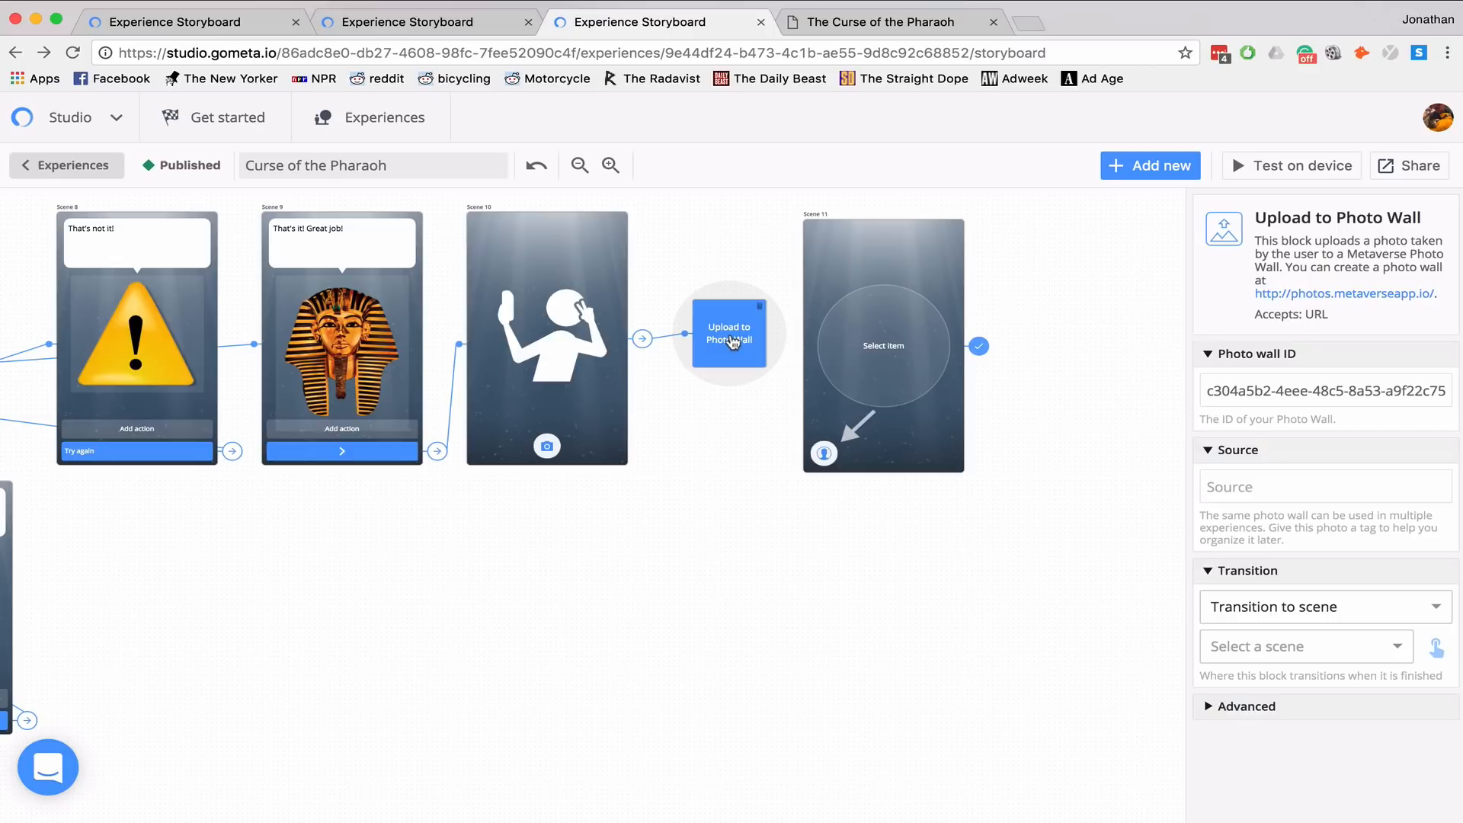
{"action": "left_click", "coordinate": [1326, 606]}
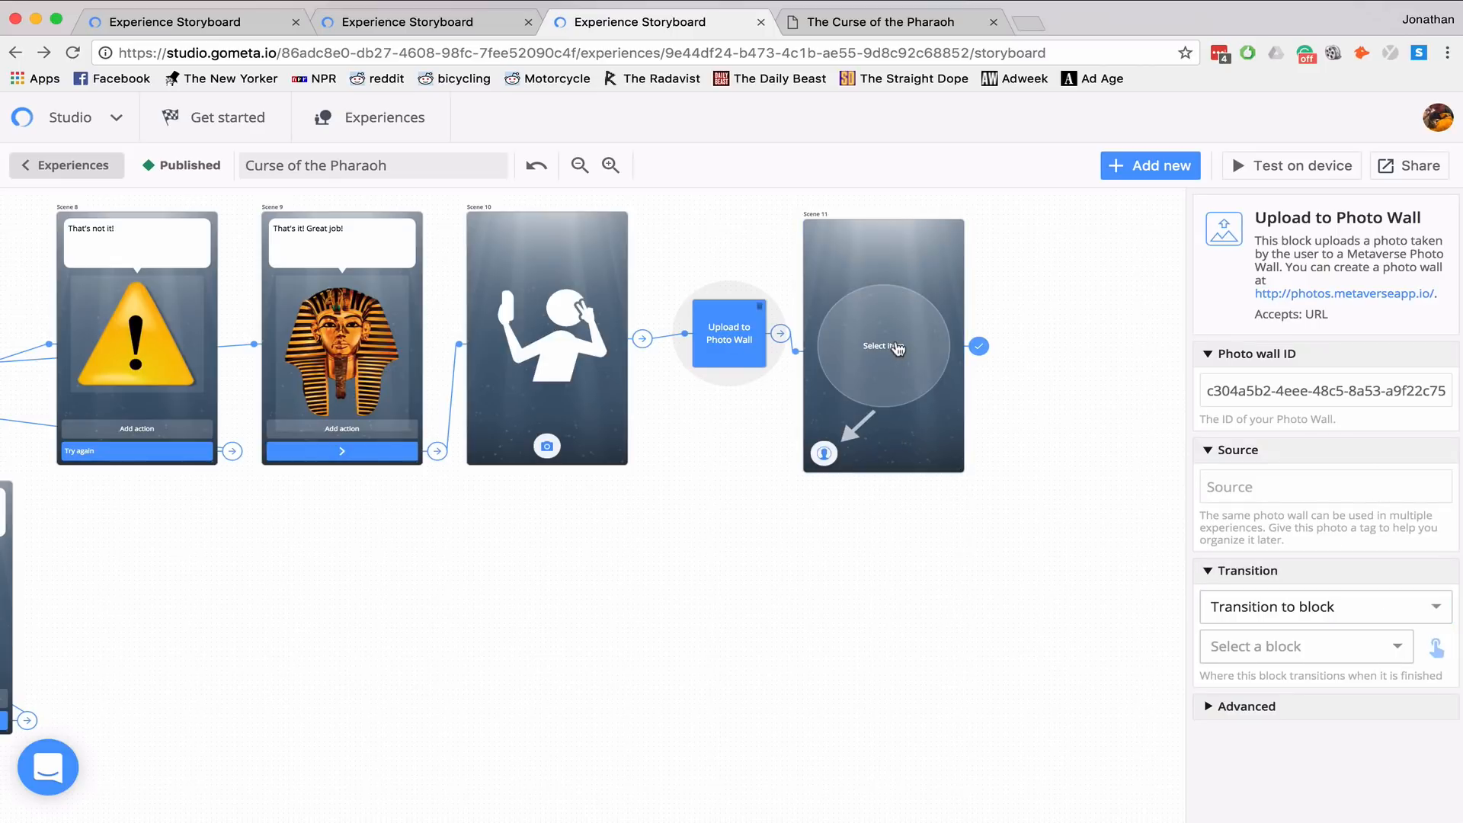
{"action": "left_click", "coordinate": [884, 344]}
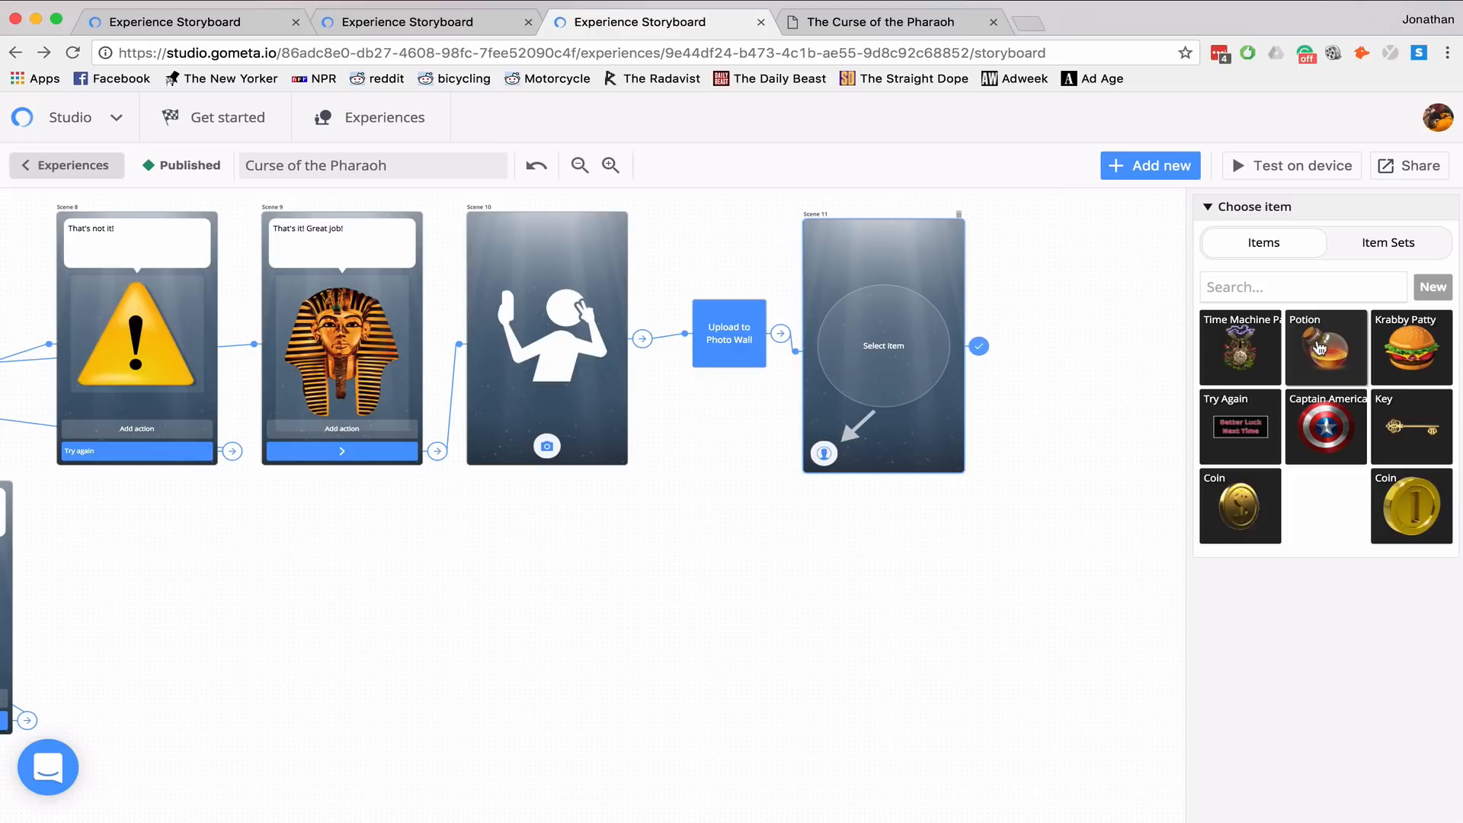
{"action": "left_click", "coordinate": [1326, 347]}
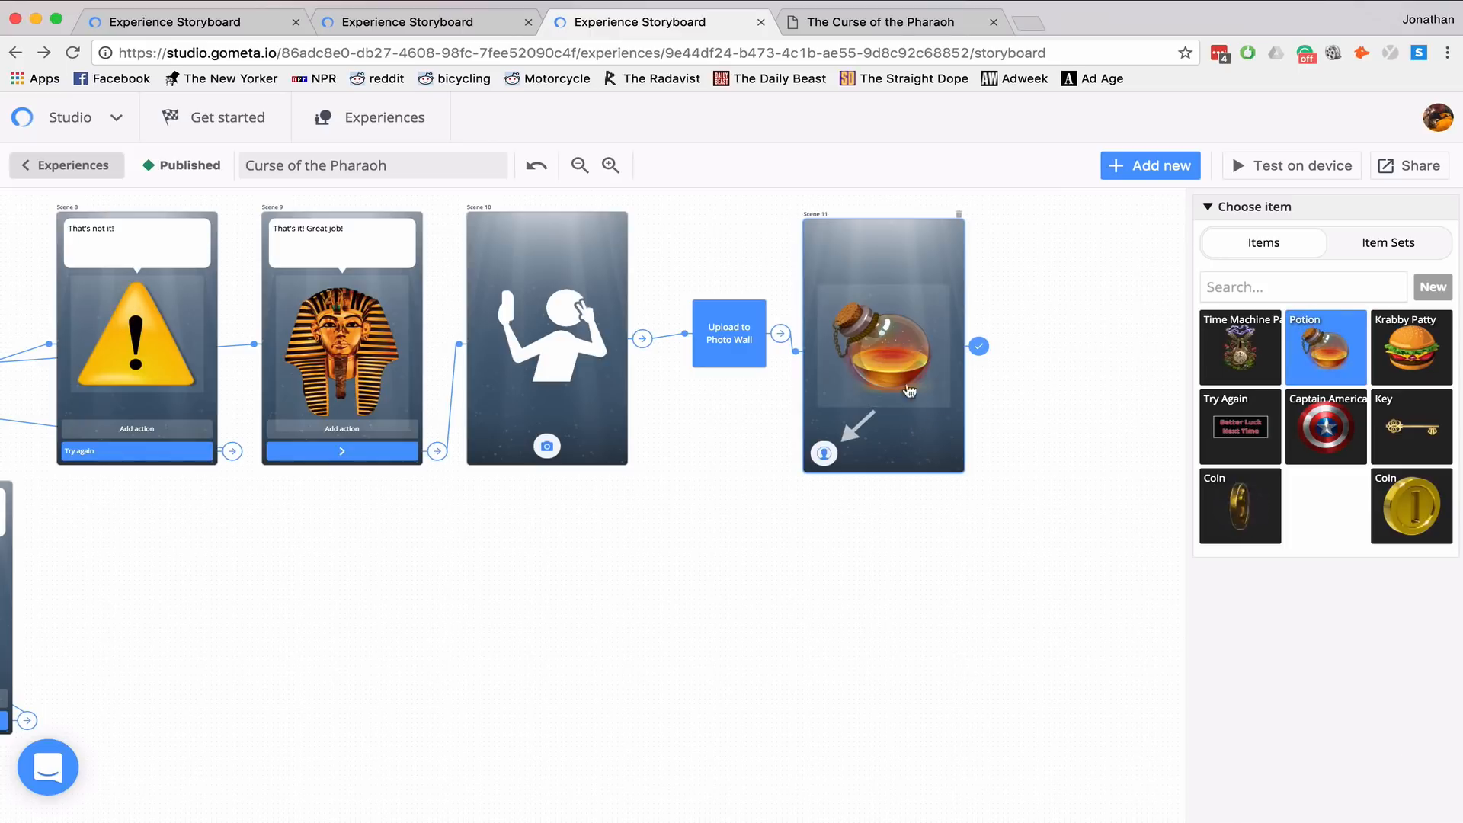
{"action": "mouse_move", "coordinate": [892, 378]}
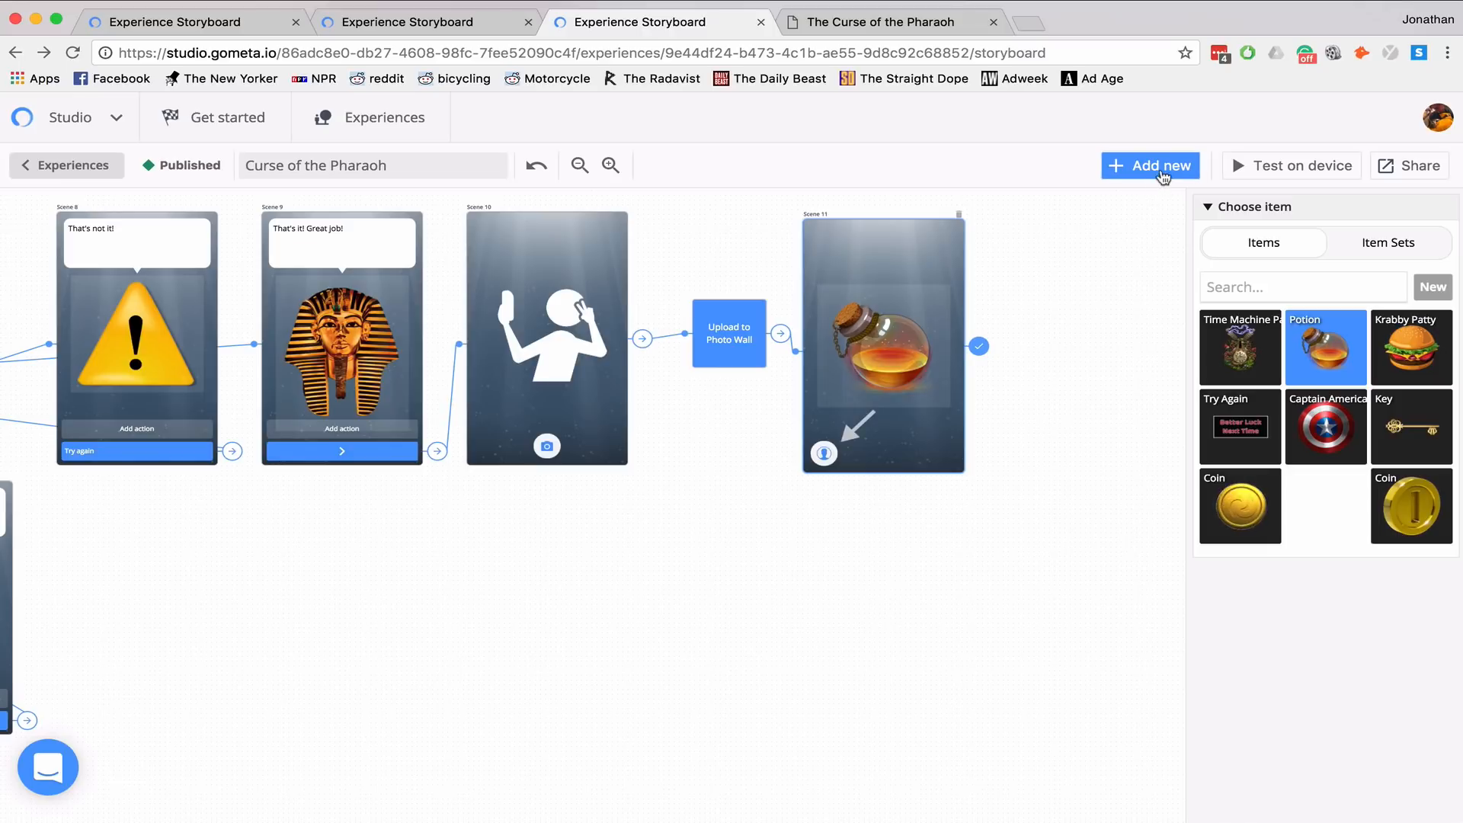
Step: Add Pharaoh Scene 12 after the potion scene saying 'Thanks for playing!'
{"action": "left_click", "coordinate": [1149, 165]}
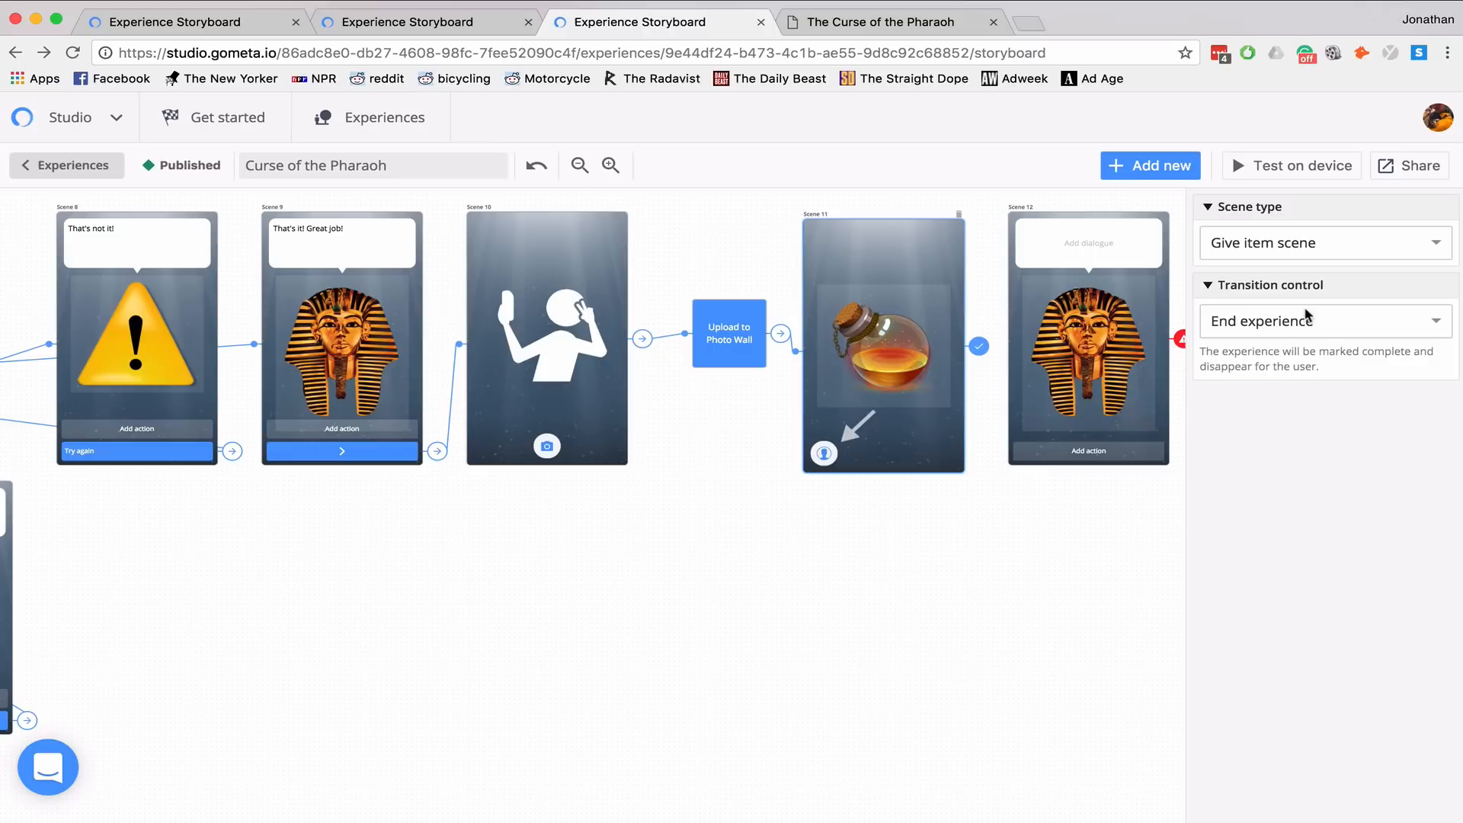
{"action": "left_click", "coordinate": [1326, 320]}
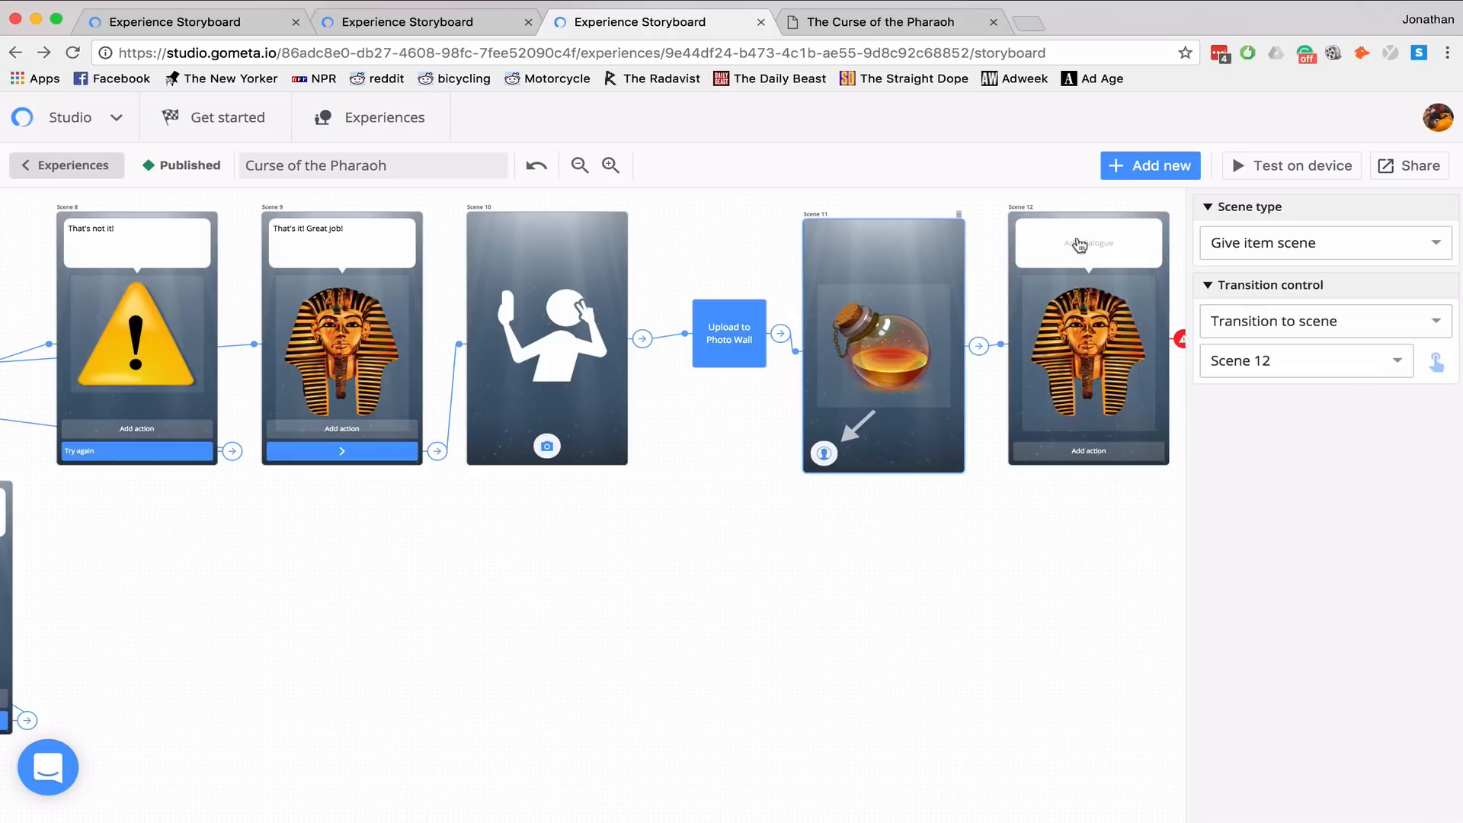
{"action": "type", "text": "Thatnks for"}
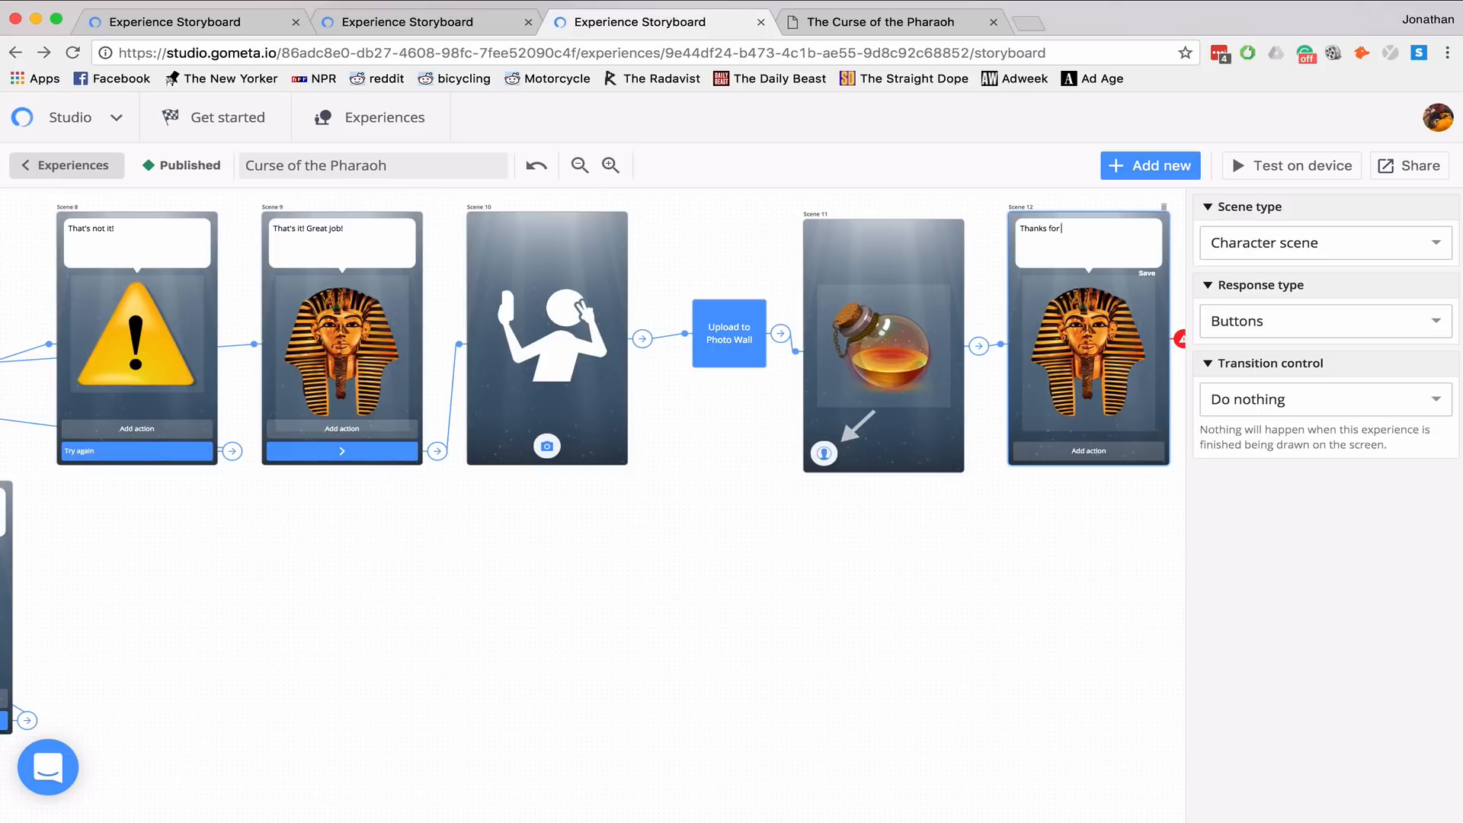
{"action": "type", "text": "playing!"}
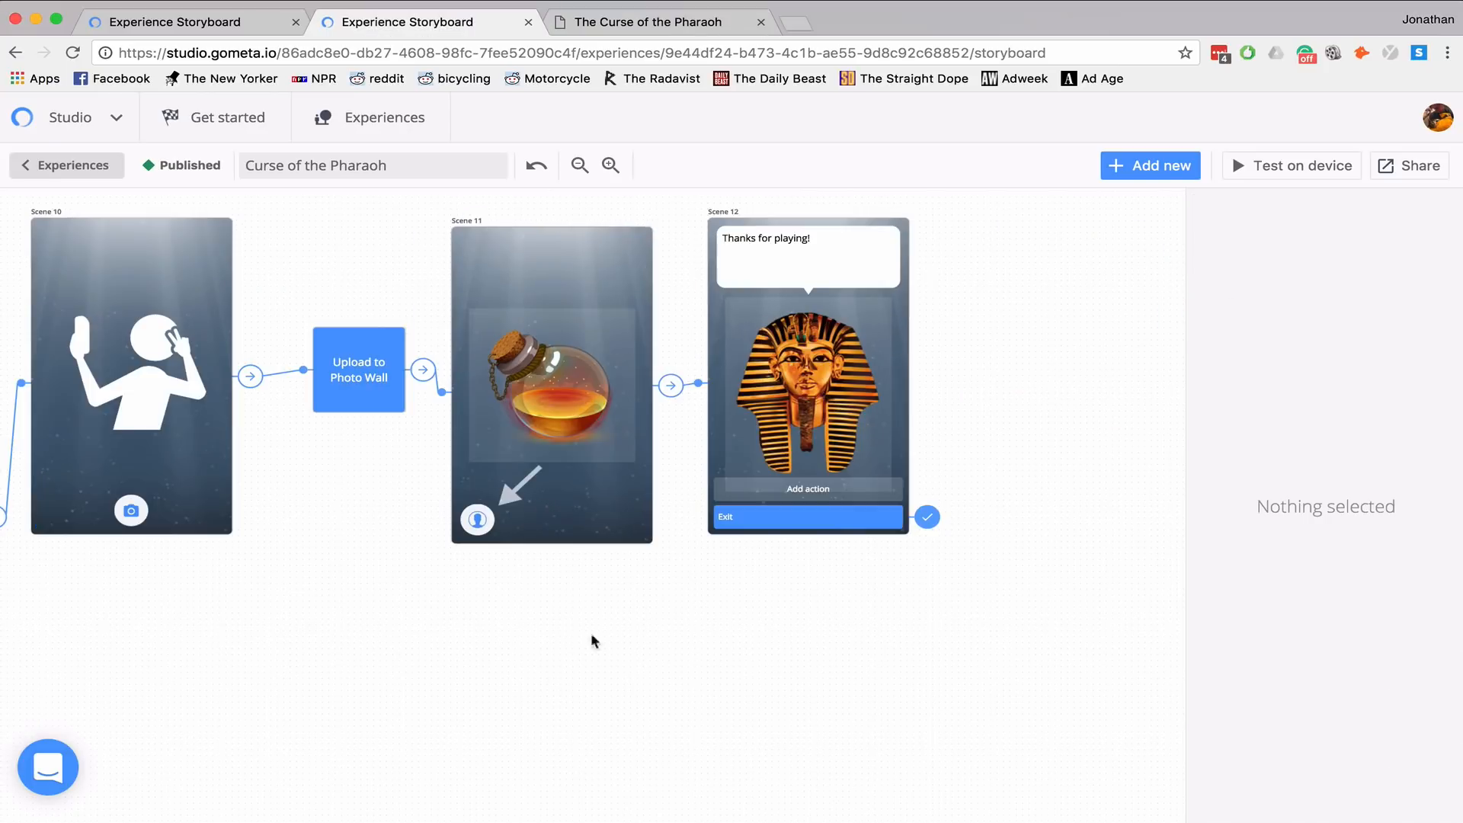
Step: Add a 'View Winners' button to Scene 12 and a Webview scene of the photo wall
{"action": "left_click", "coordinate": [807, 488]}
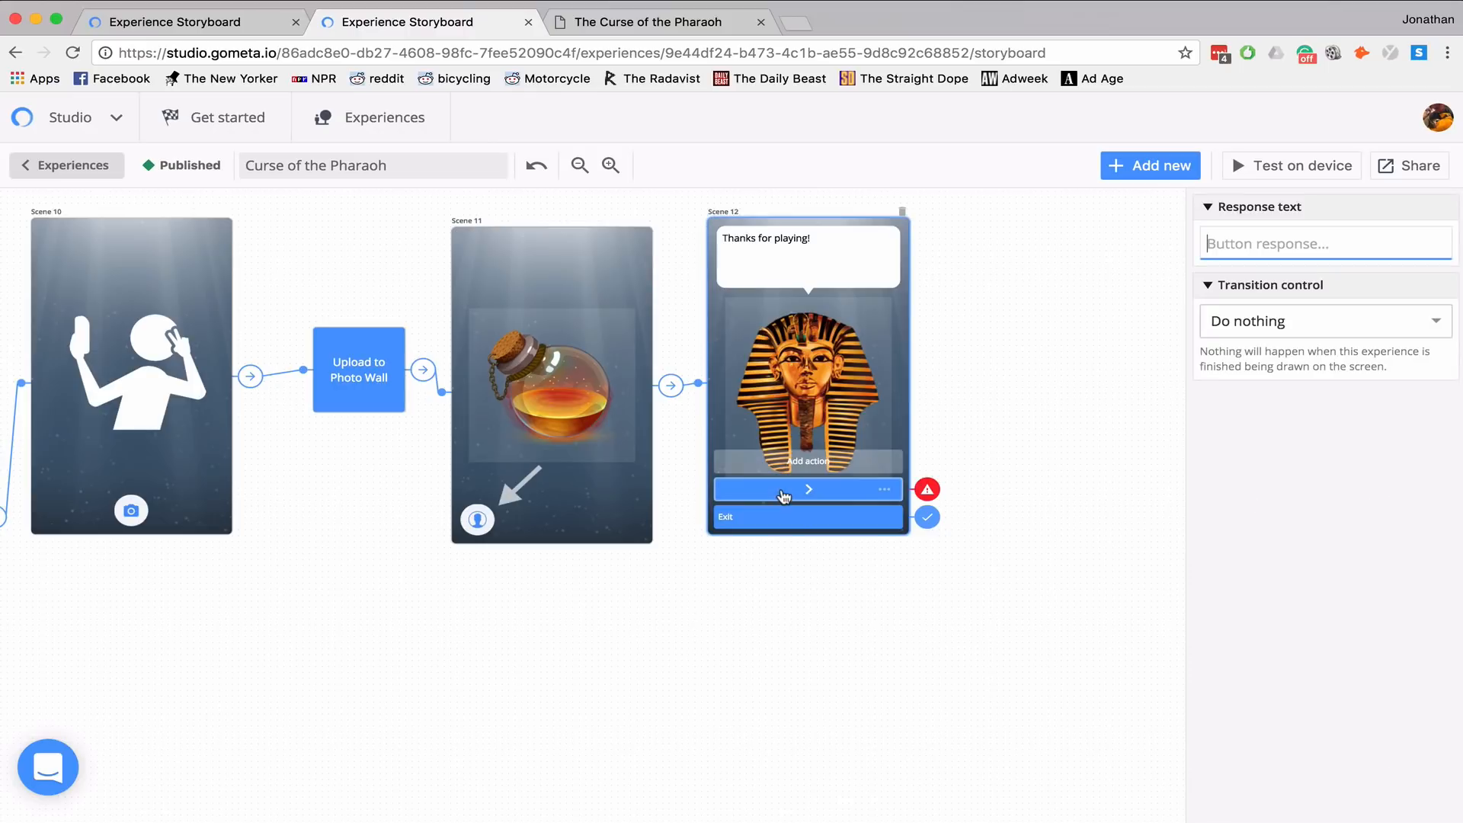
{"action": "type", "text": "View Winne"}
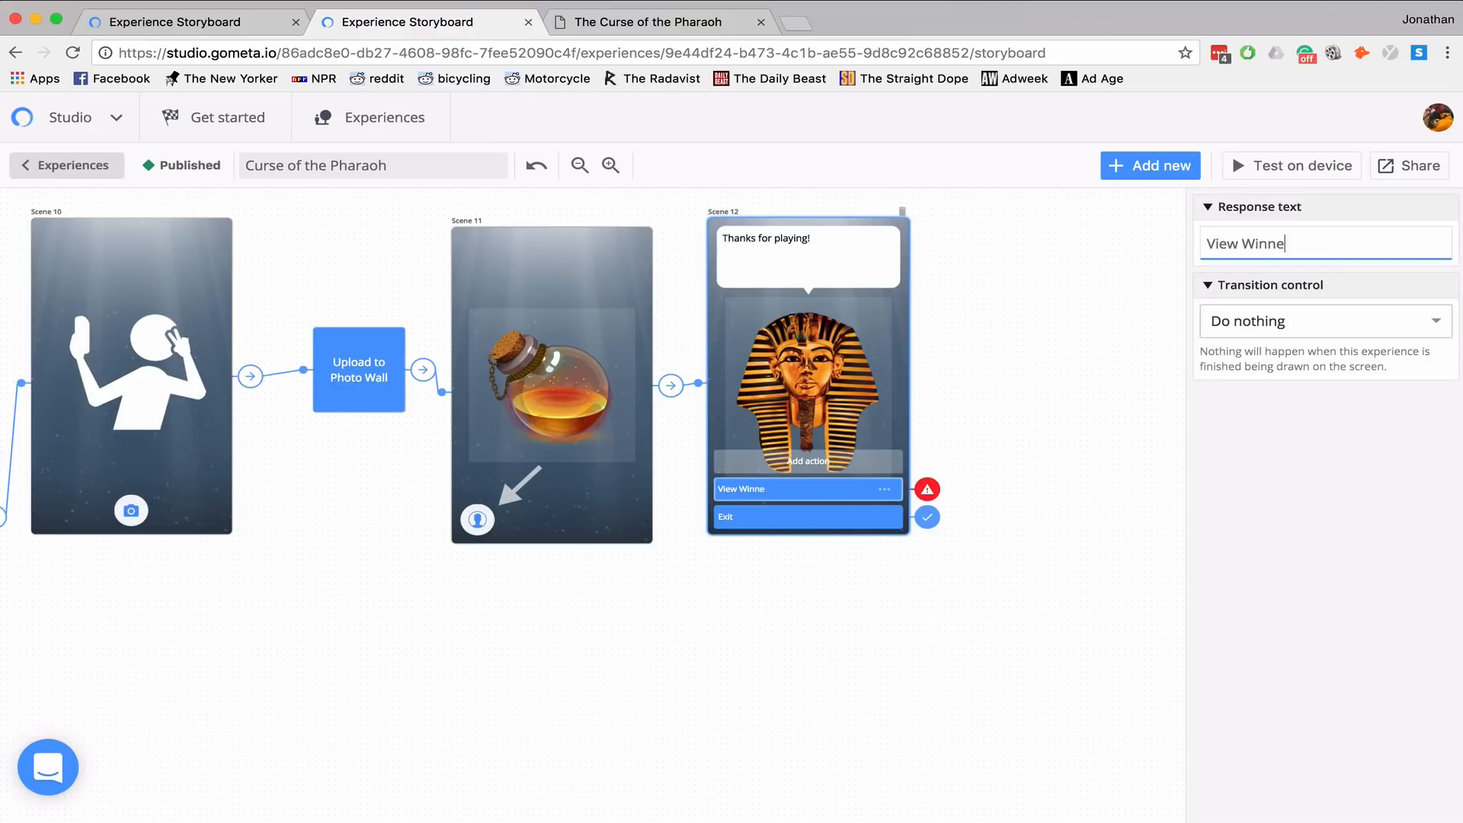
{"action": "left_click", "coordinate": [1149, 164]}
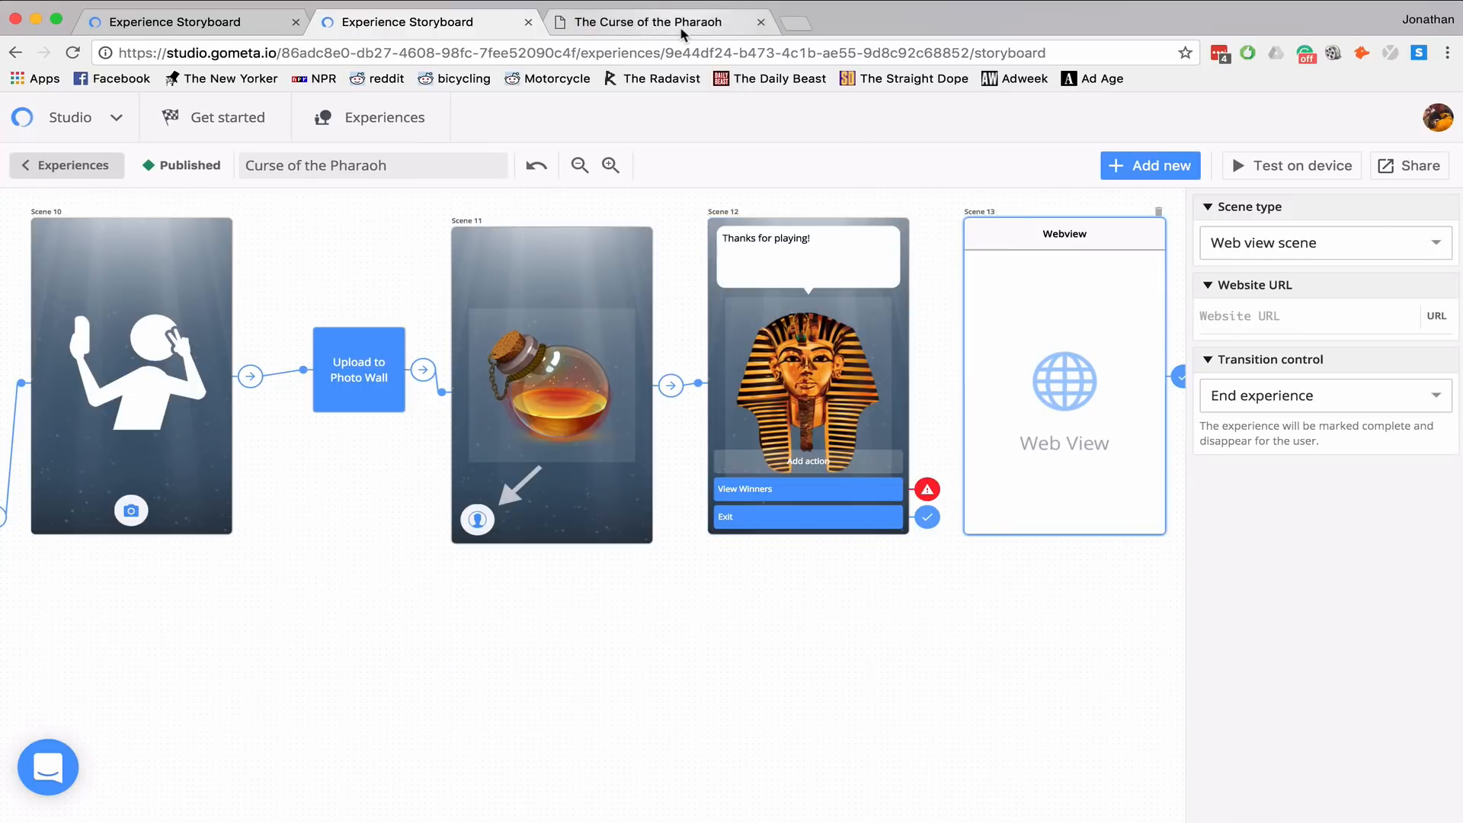
Step: Link View Winners to webview Scene 13 and have it return to Scene 12
{"action": "left_click", "coordinate": [659, 21]}
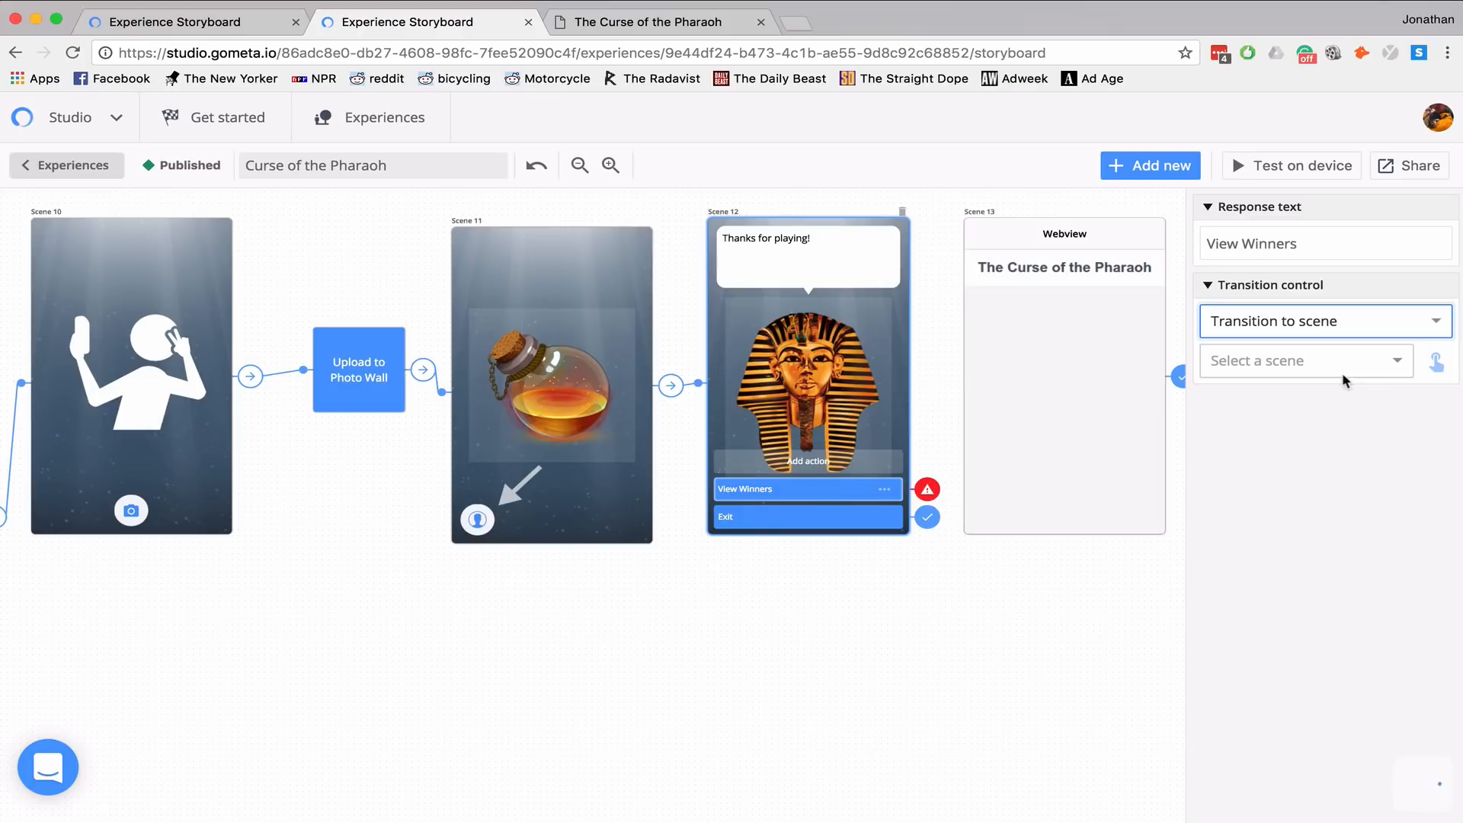
{"action": "left_click", "coordinate": [1306, 360]}
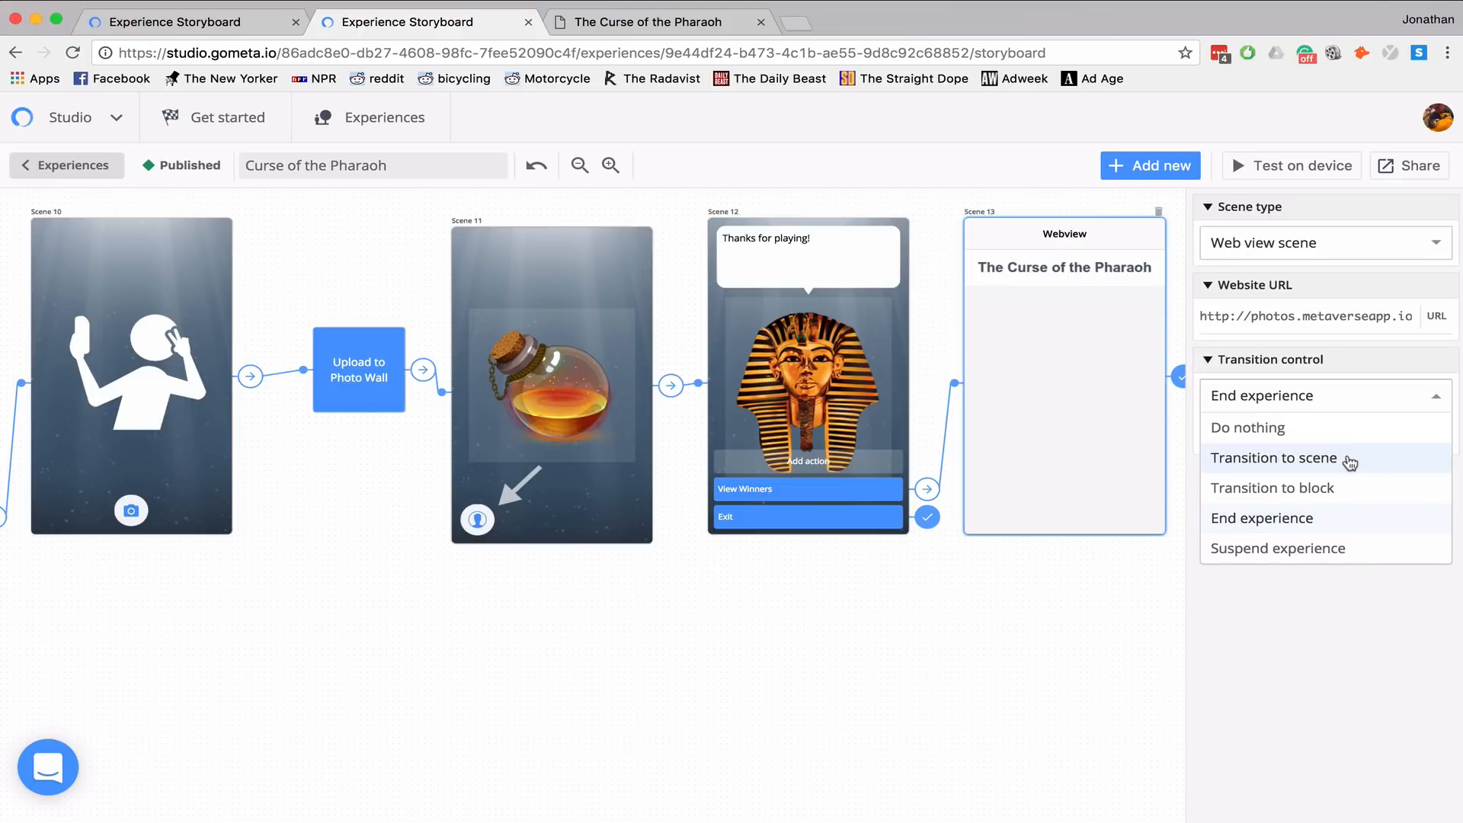
{"action": "left_click", "coordinate": [1274, 457]}
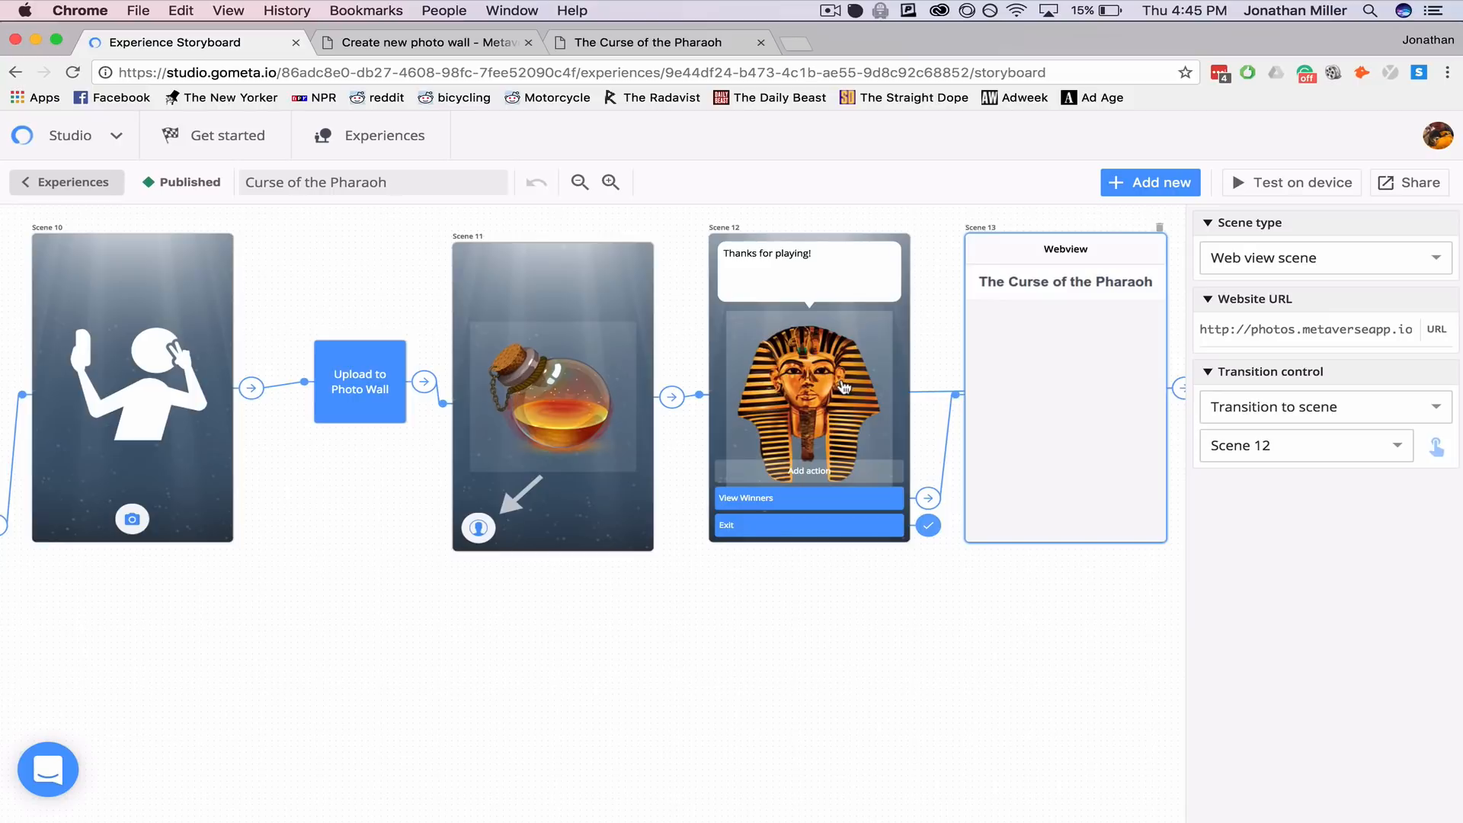
{"action": "mouse_move", "coordinate": [847, 381]}
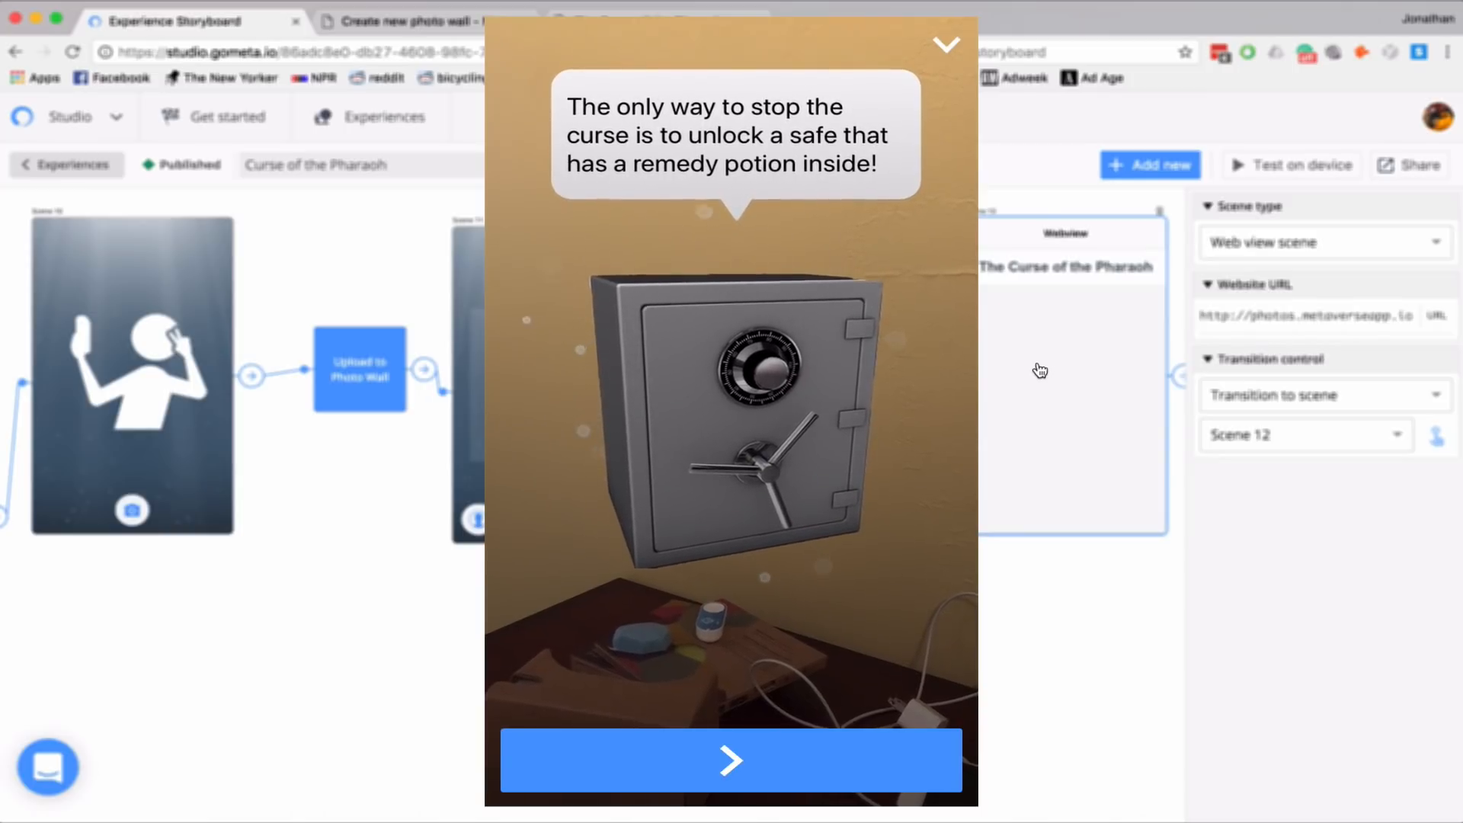
Step: Continue past the curse intro, crack the safe with password 'Rose', and reach the selfie camera
{"action": "left_click", "coordinate": [728, 781]}
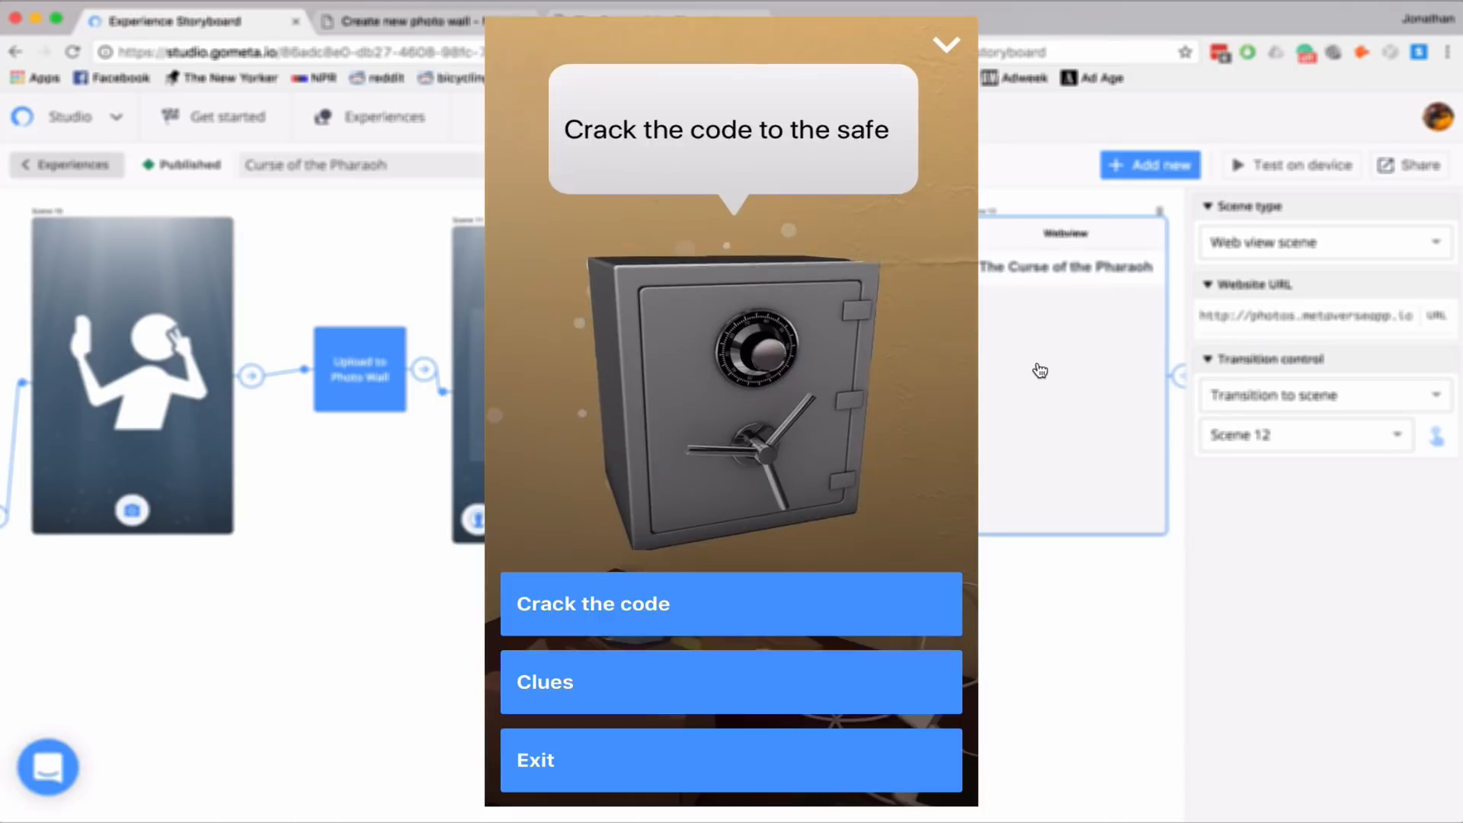
{"action": "left_click", "coordinate": [731, 603]}
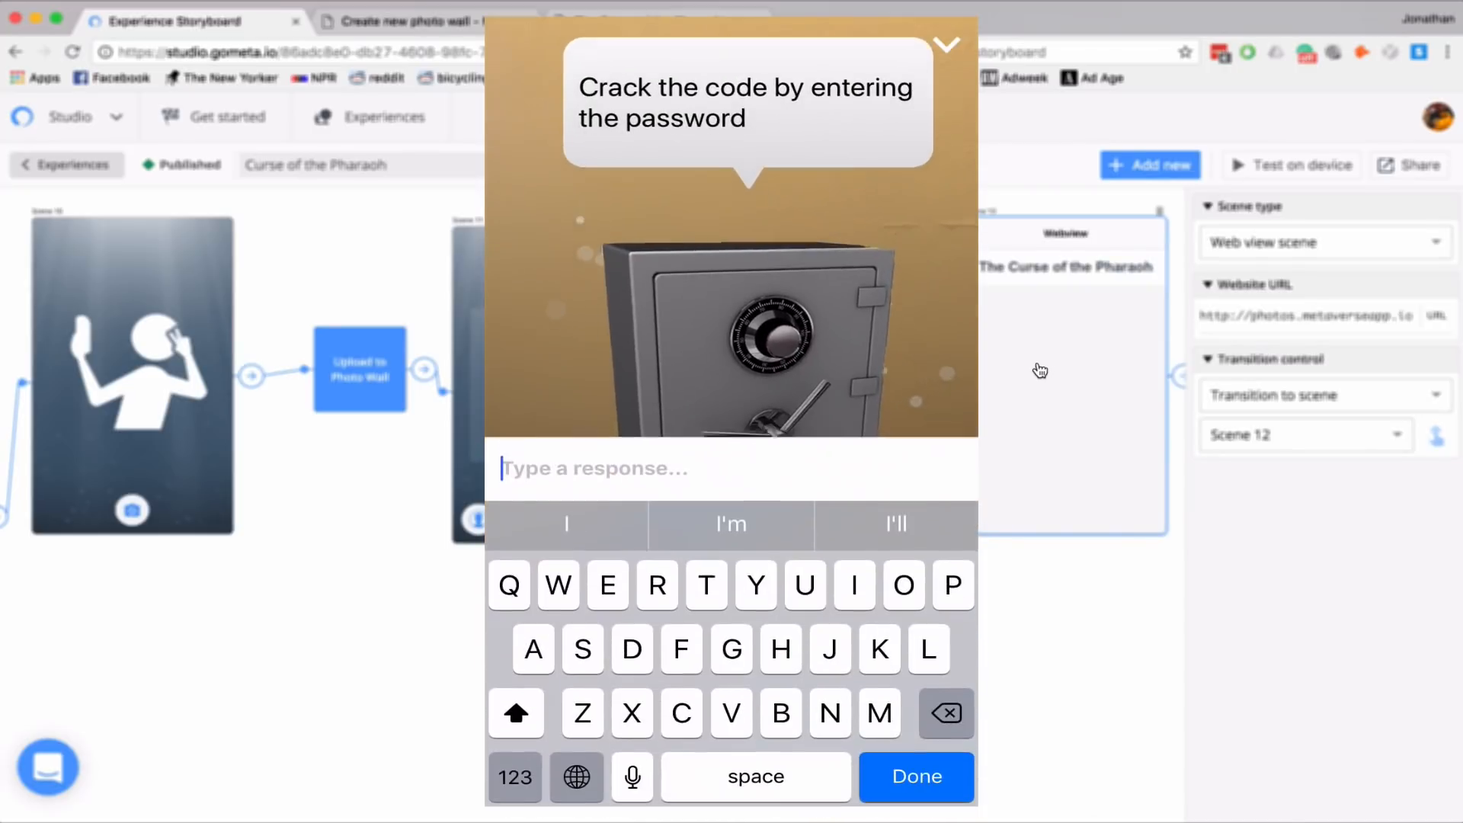
{"action": "type", "text": "Rose"}
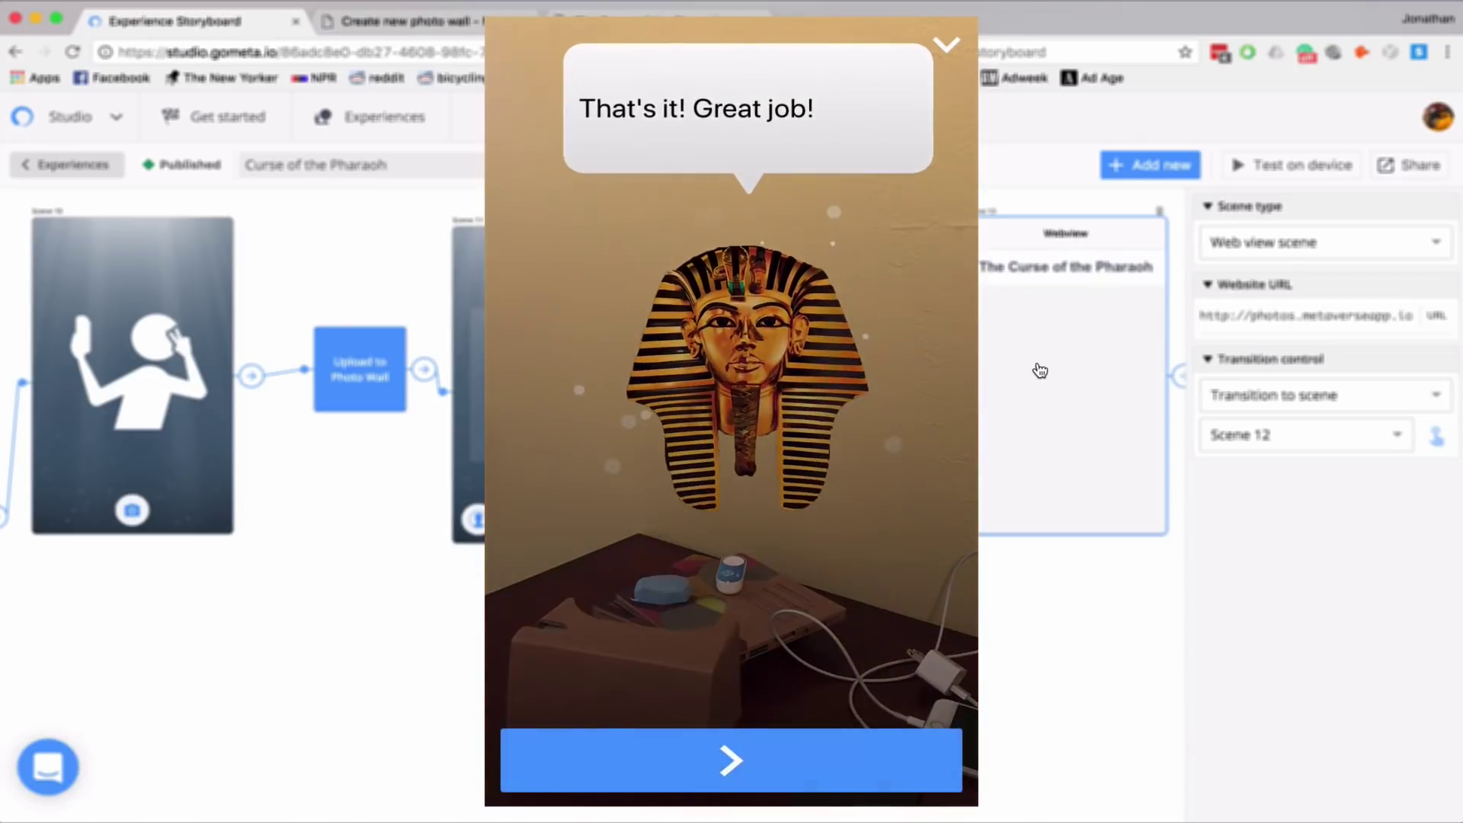
{"action": "left_click", "coordinate": [730, 768]}
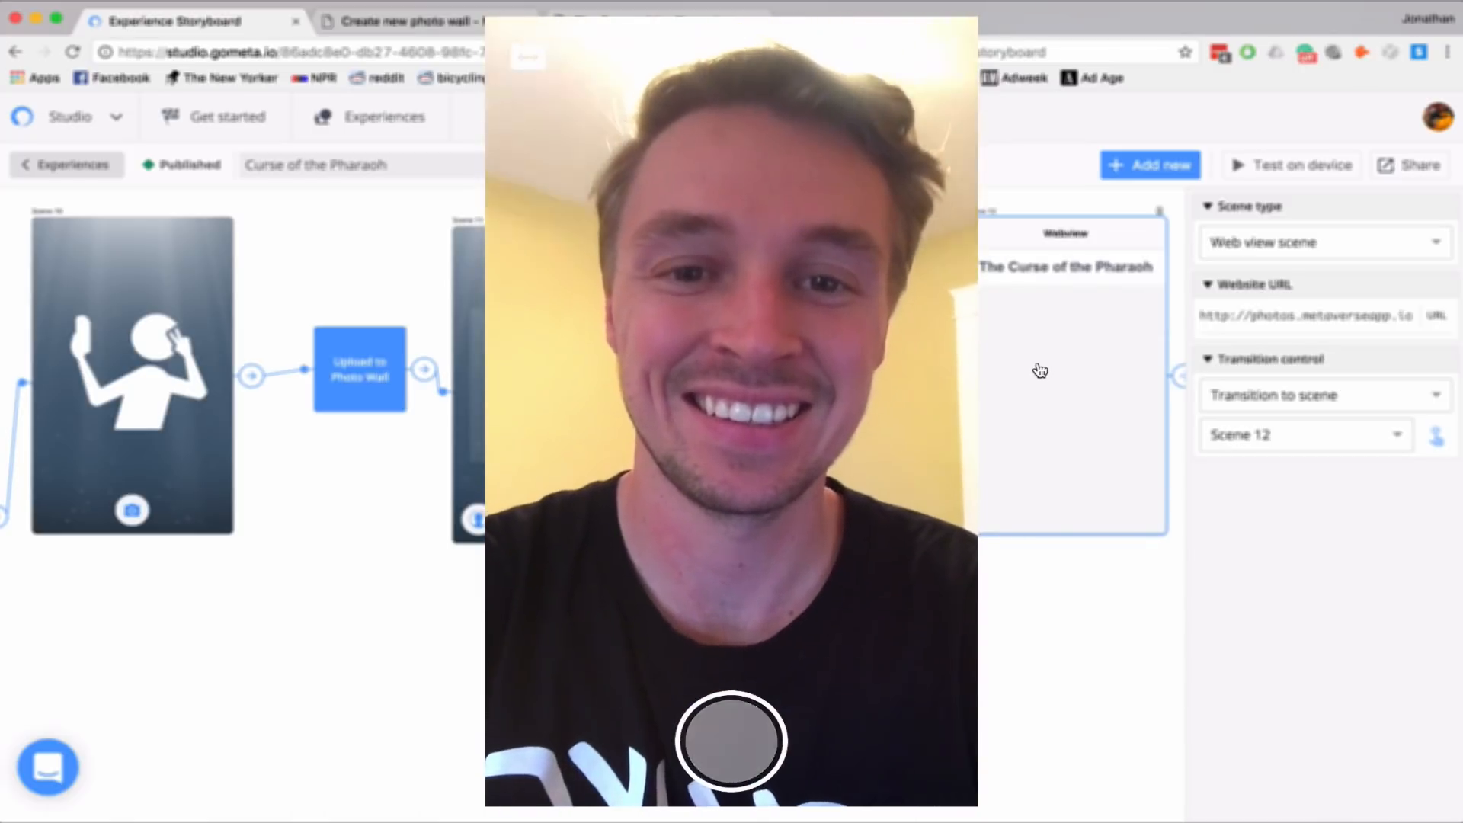
Step: Take the selfie, view it on the photo wall, and move on to the Pharaoh scene
{"action": "left_click", "coordinate": [732, 746]}
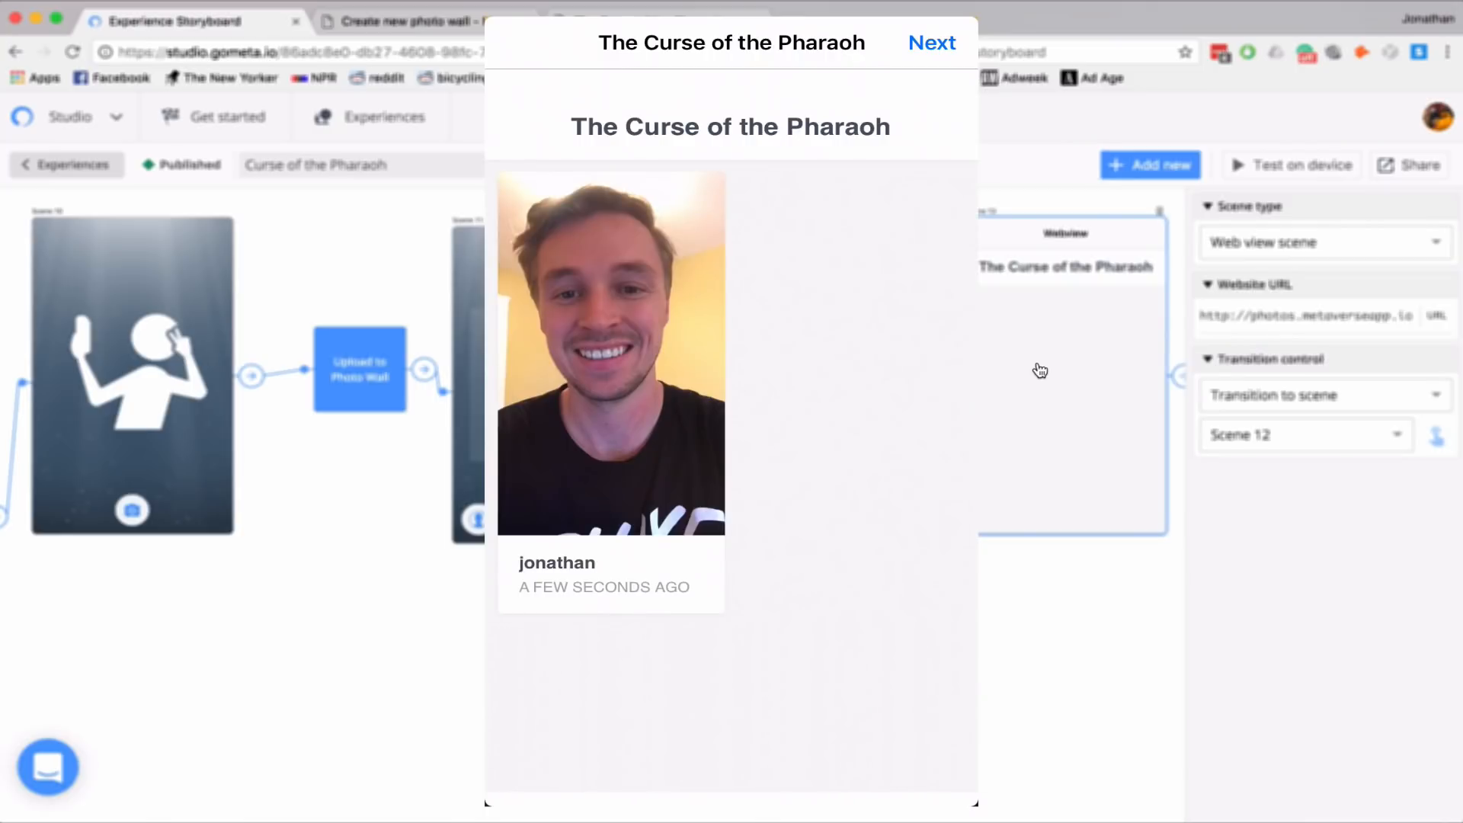
{"action": "left_click", "coordinate": [932, 43]}
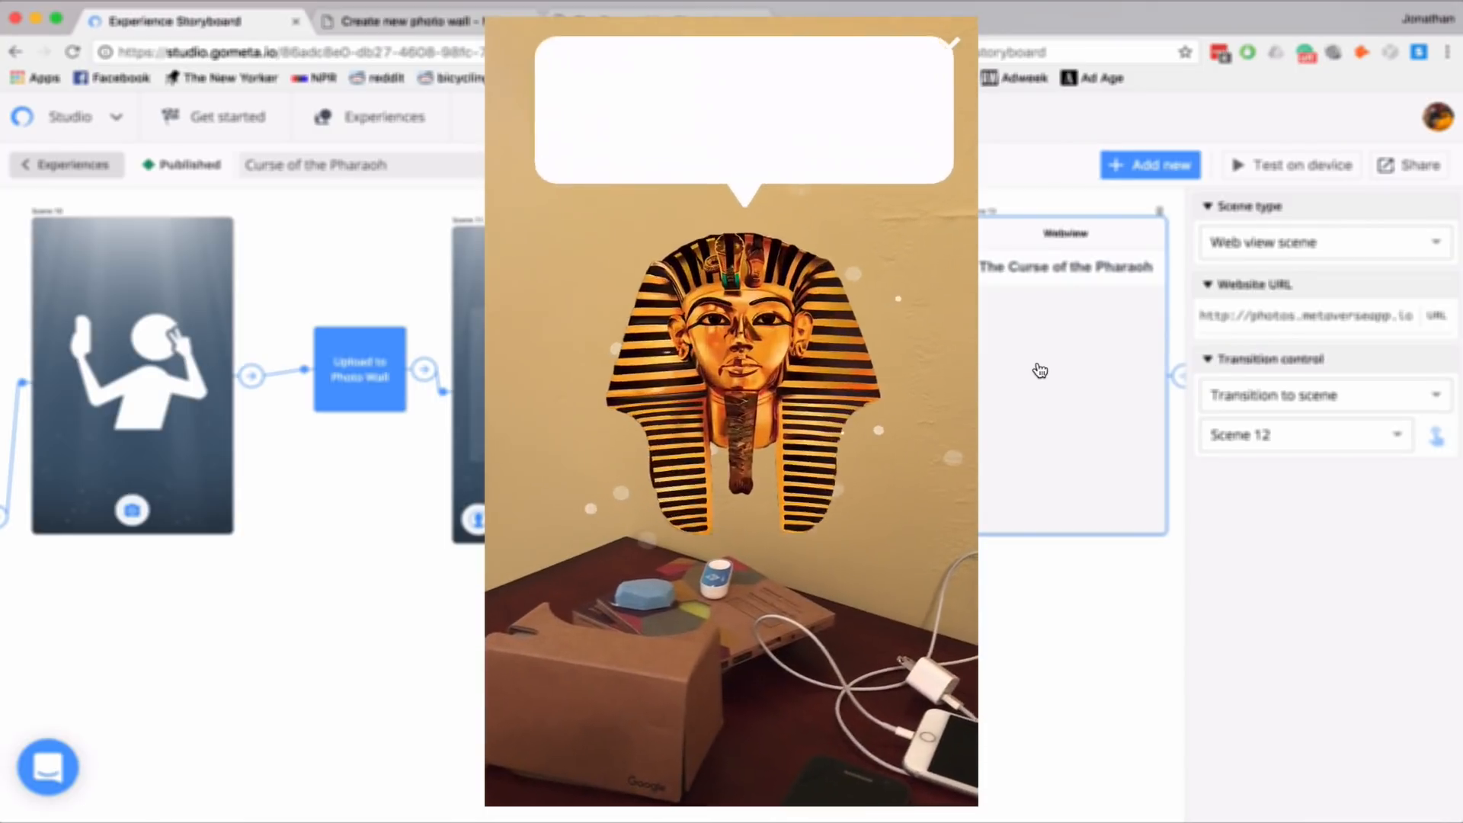